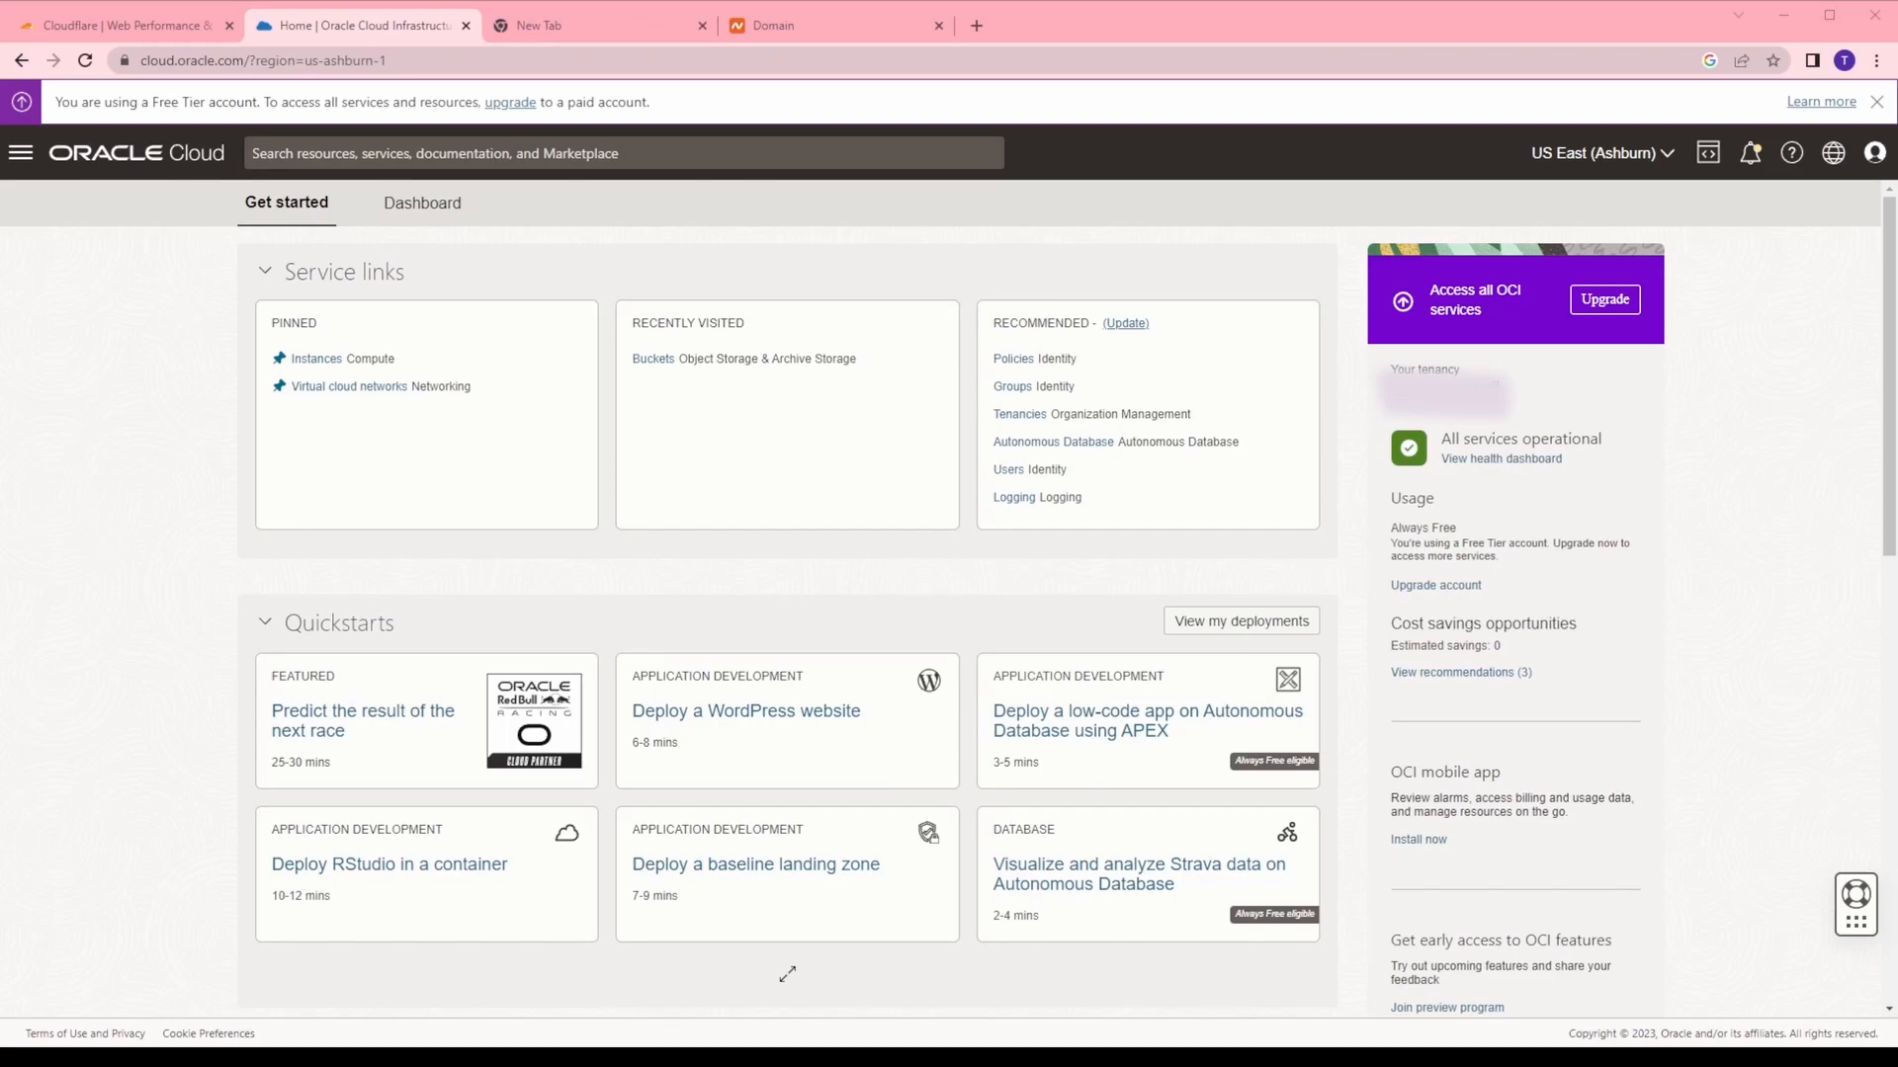
# - Search OCI for 'bu' and go to the Object Storage Buckets service
pyautogui.write('bucket')
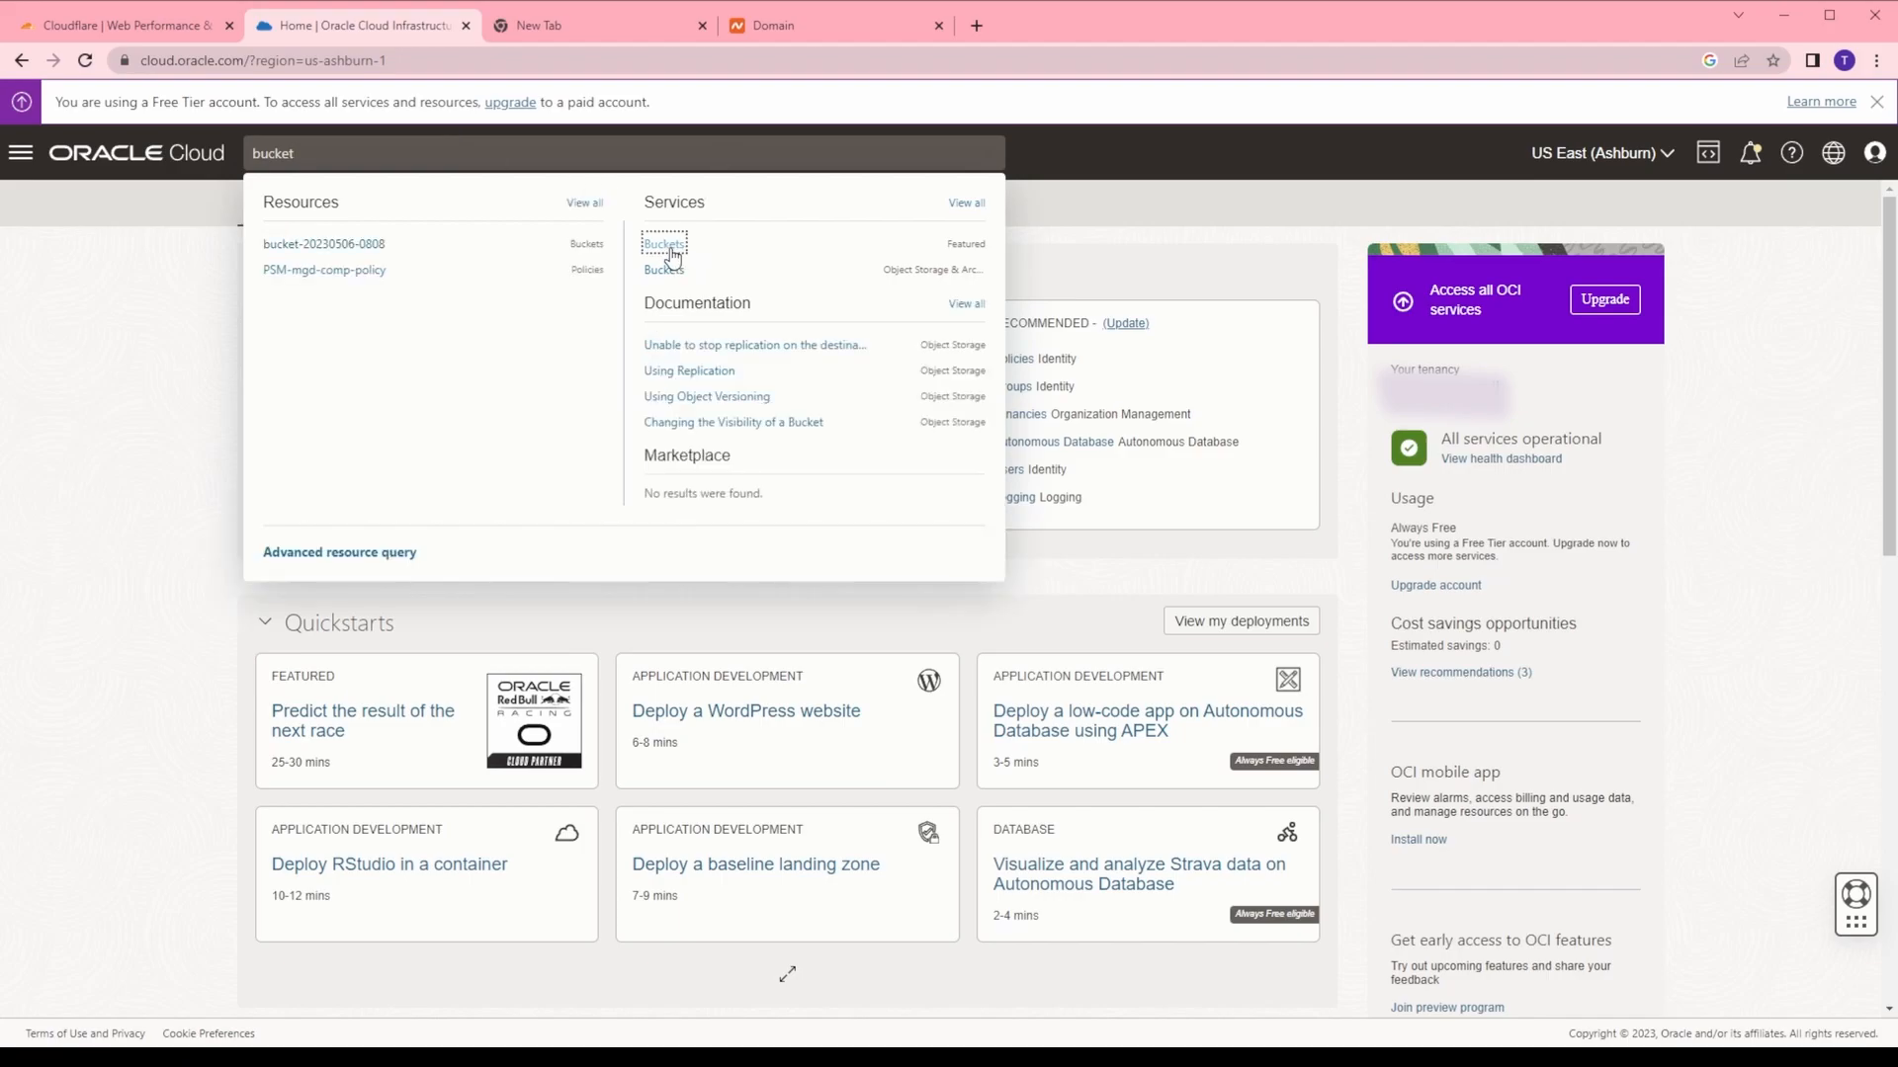
pyautogui.click(663, 243)
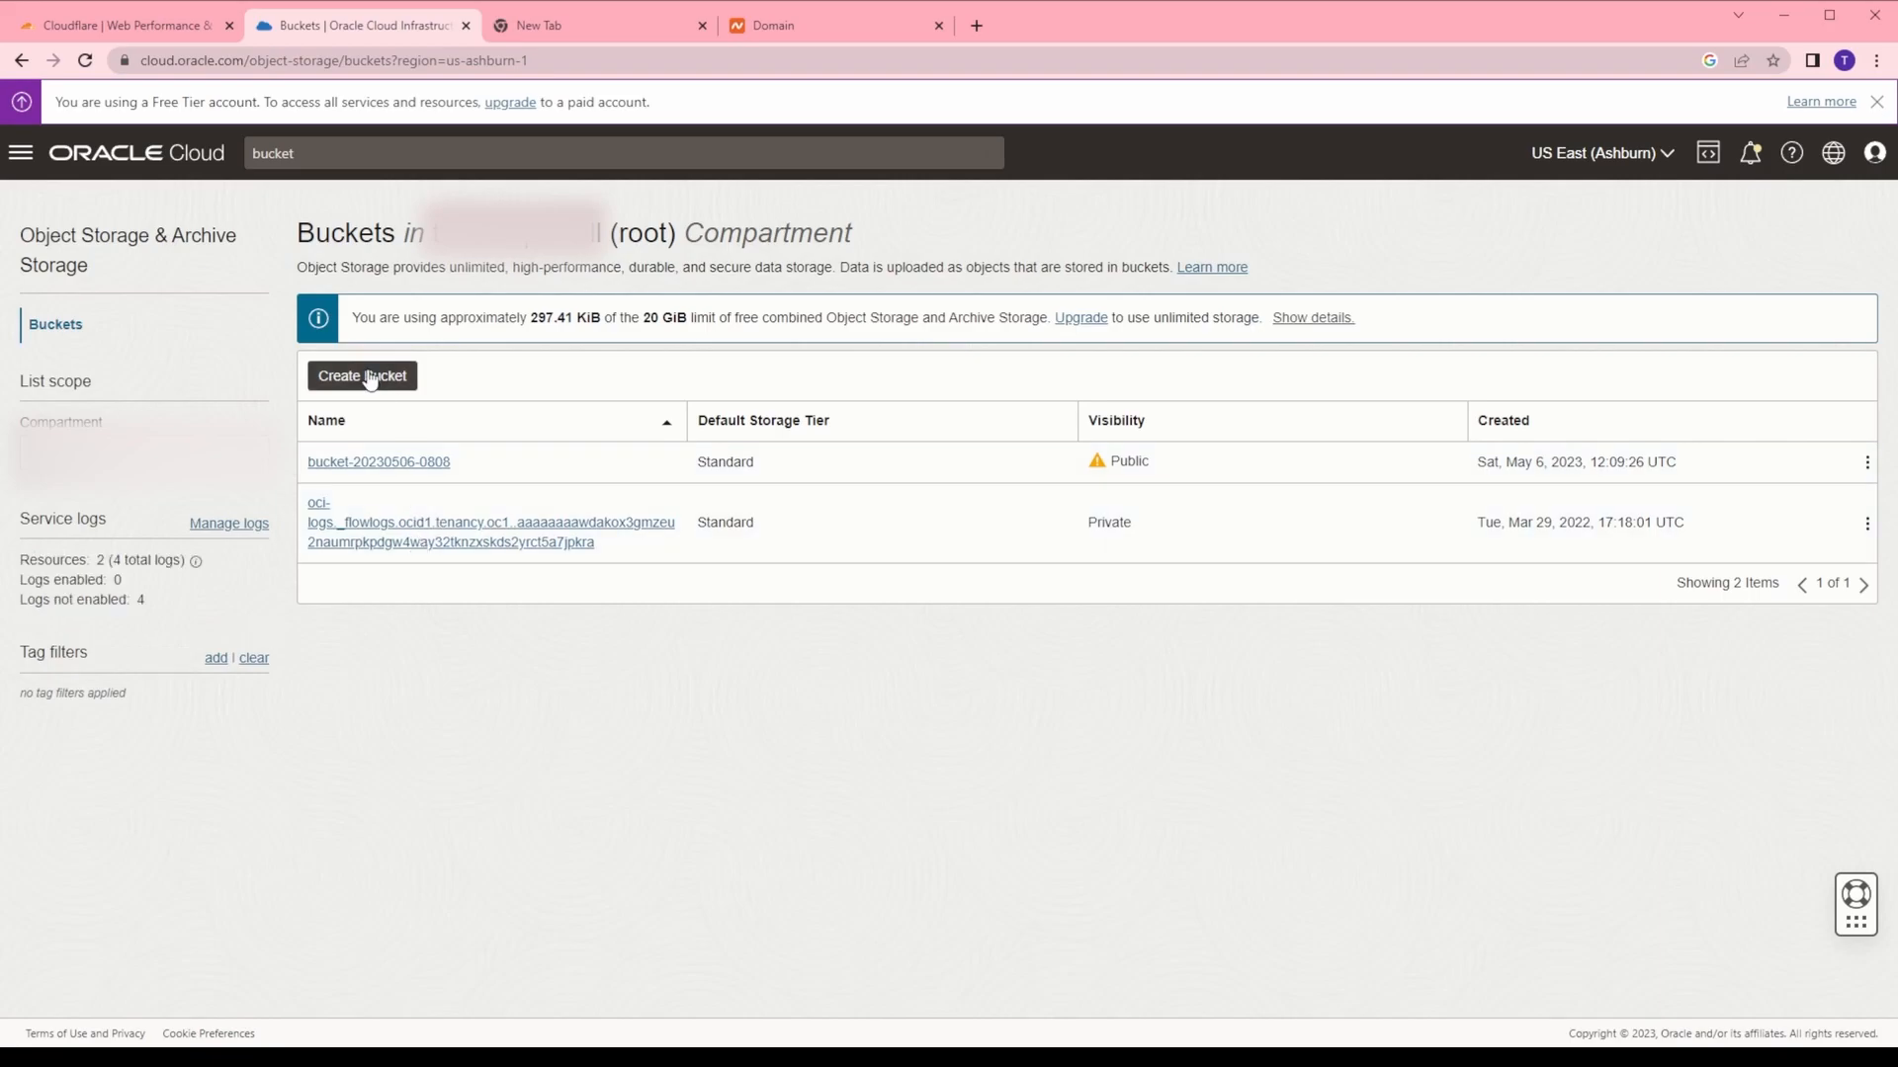
pyautogui.click(361, 375)
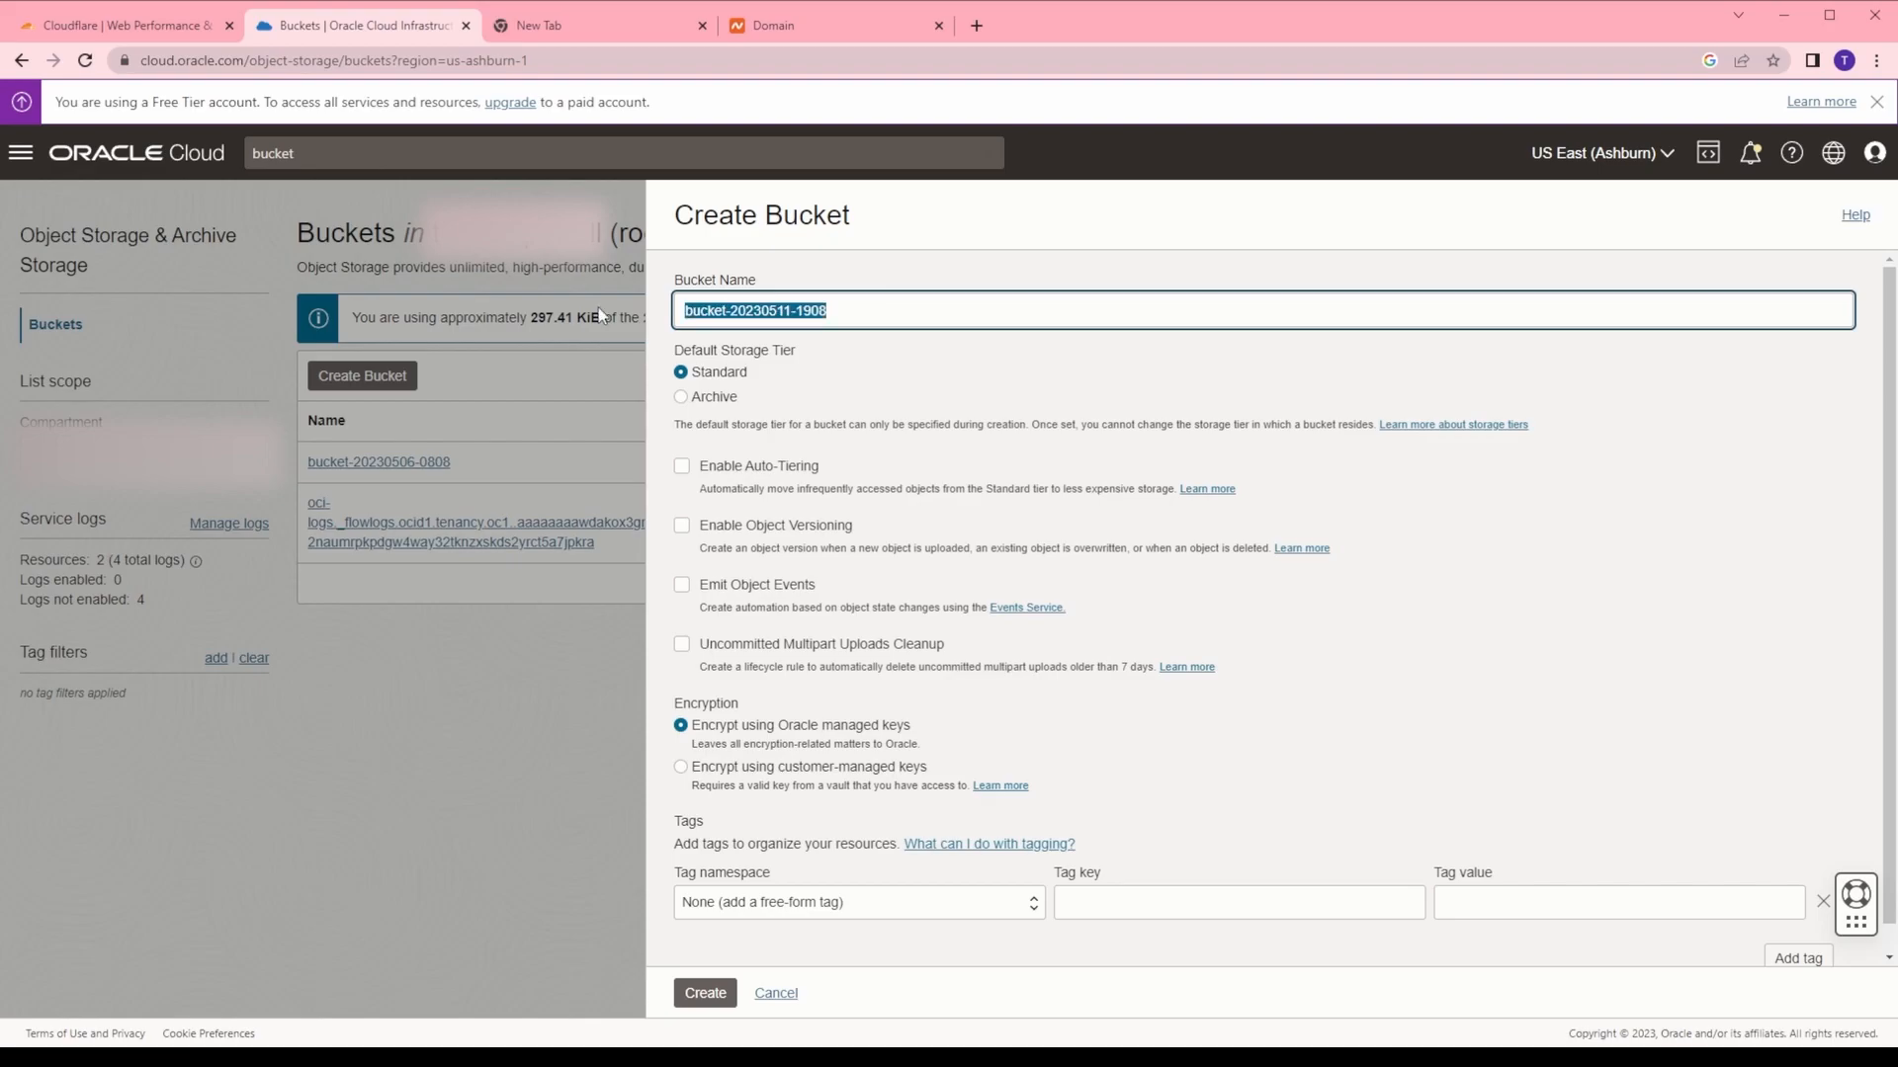
pyautogui.moveTo(750, 964)
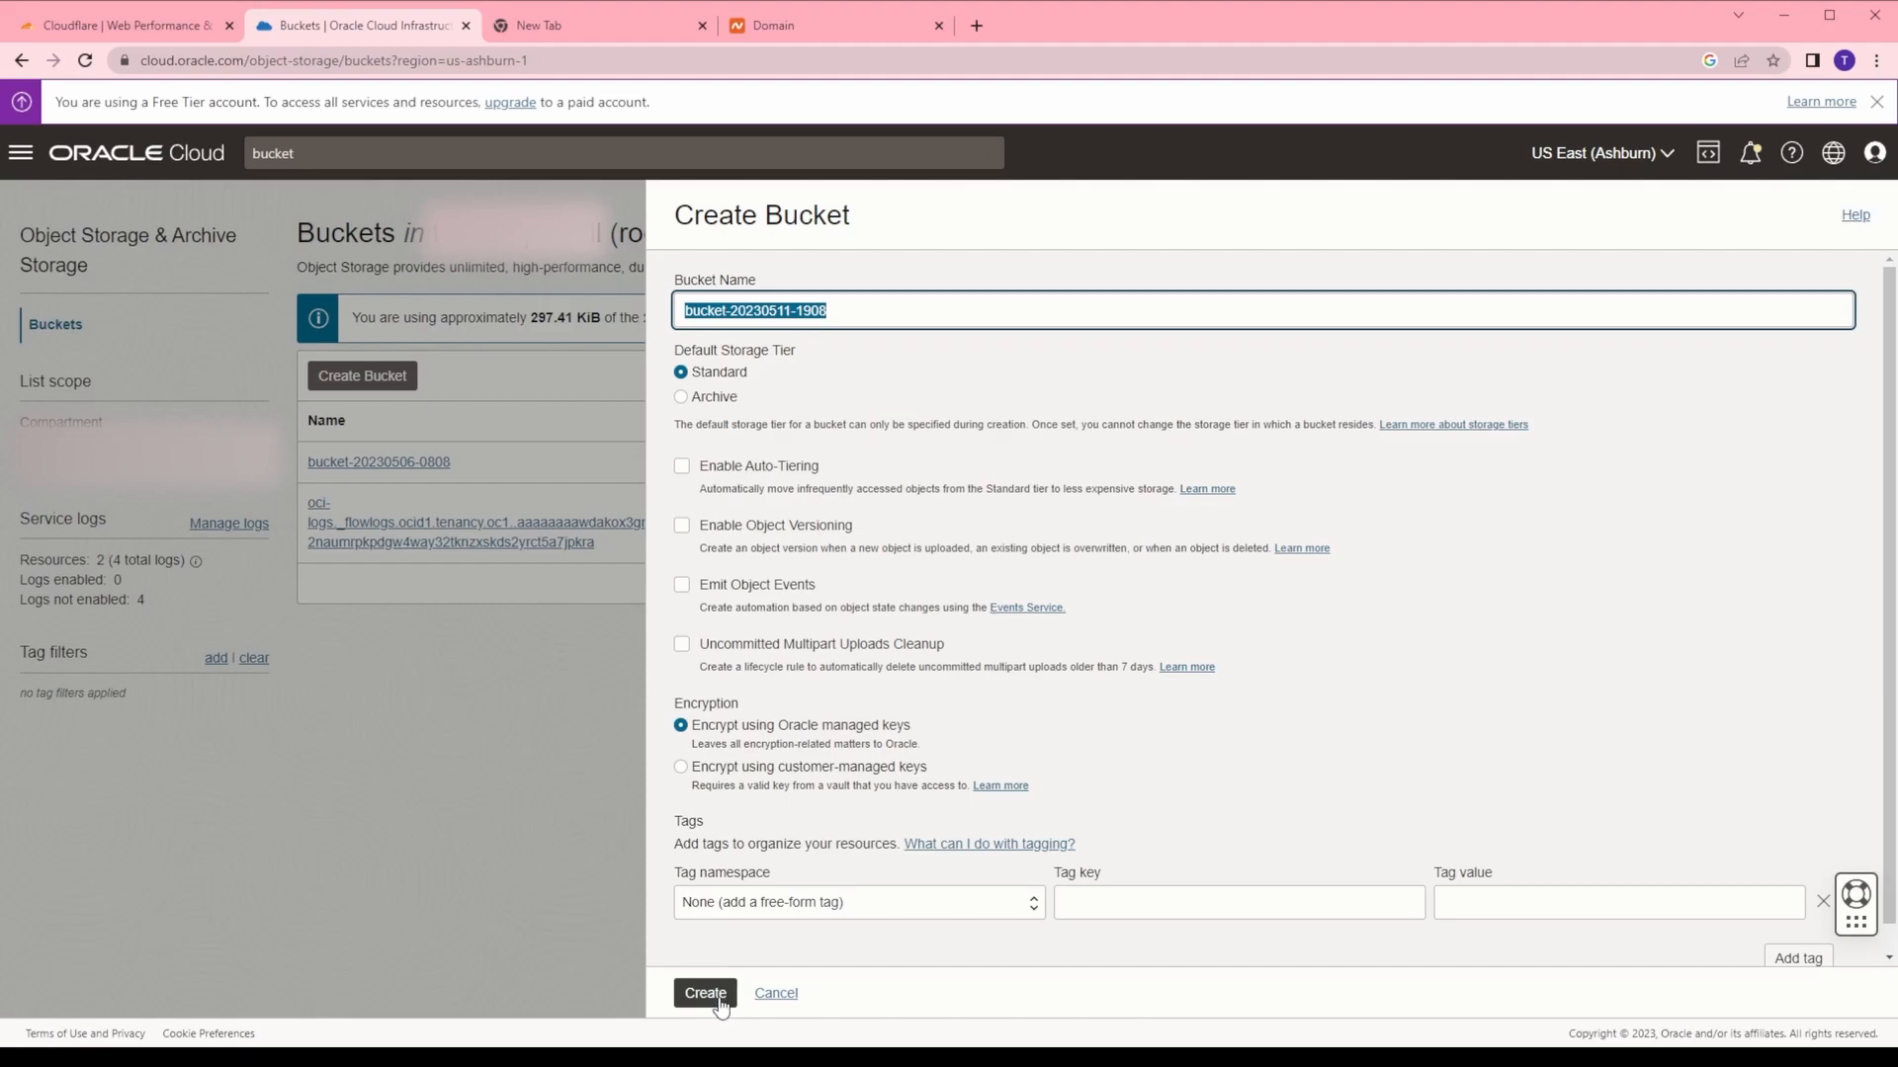
pyautogui.click(705, 993)
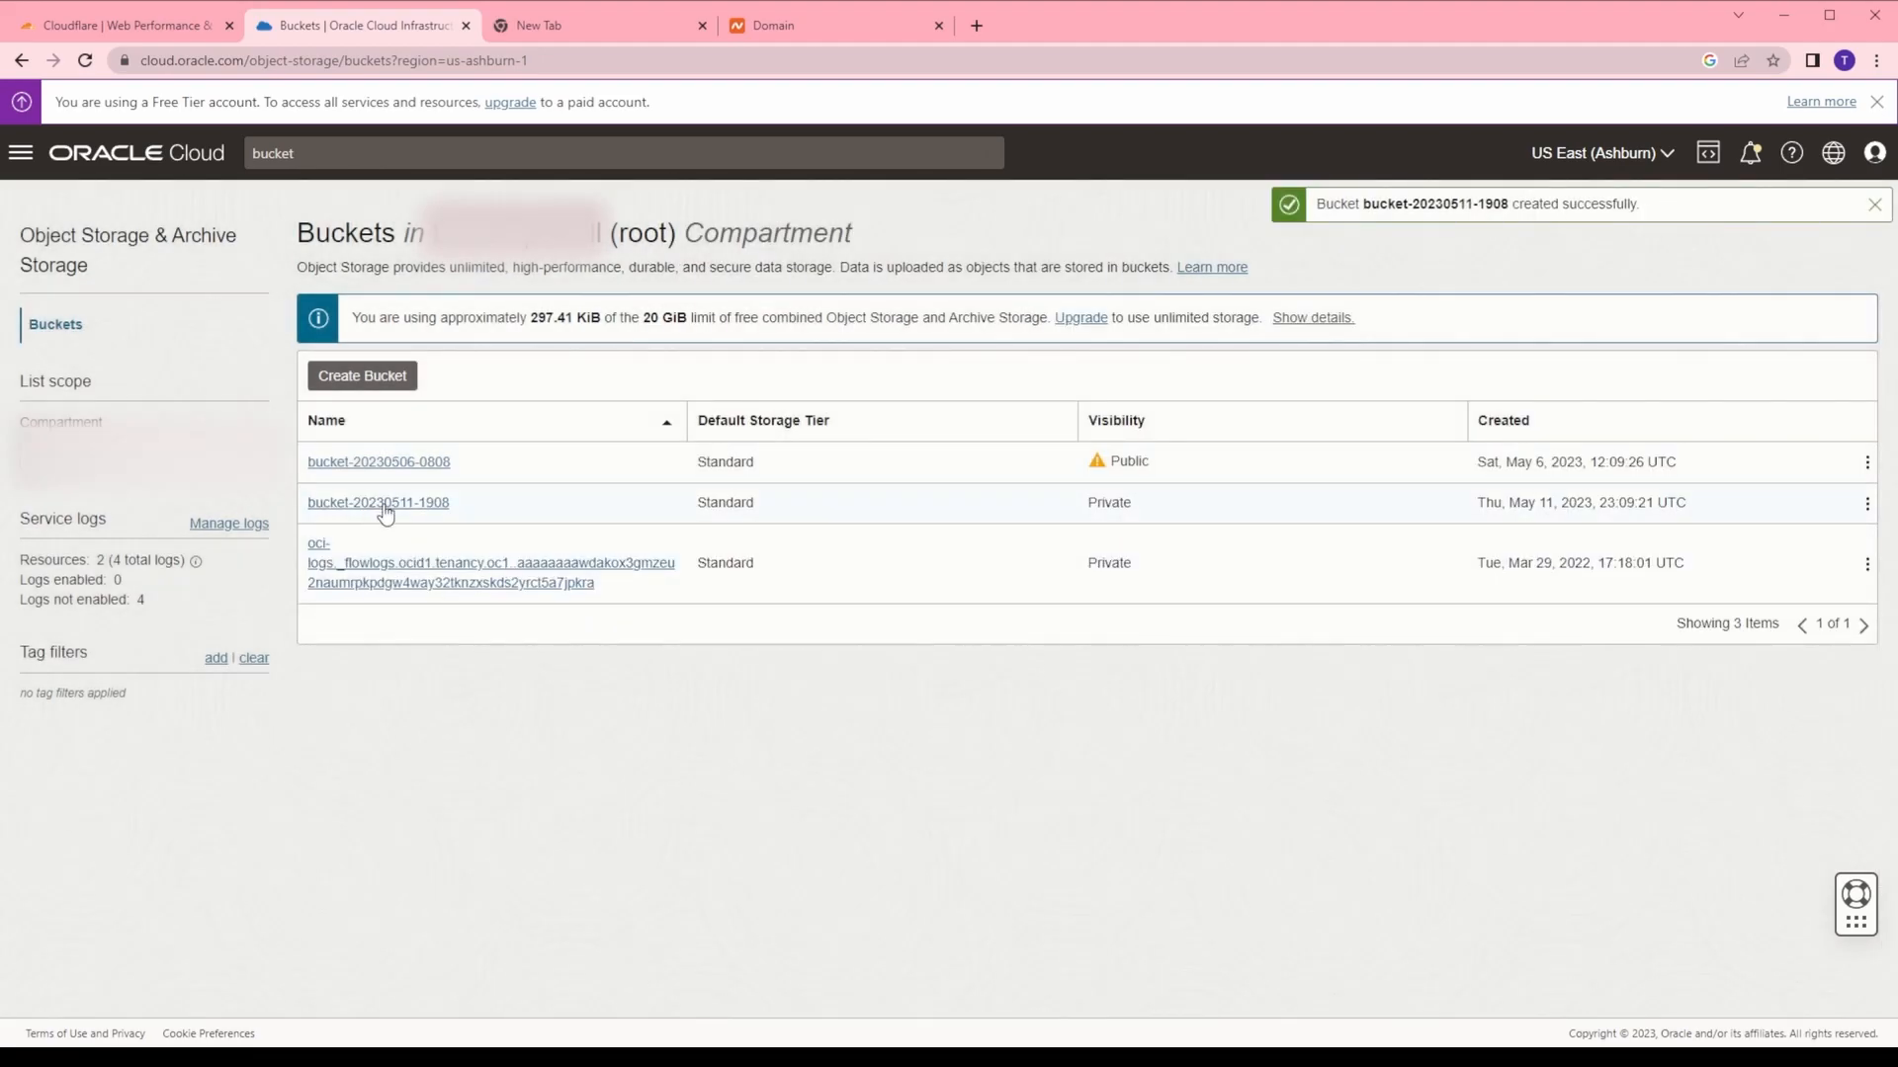
pyautogui.click(378, 502)
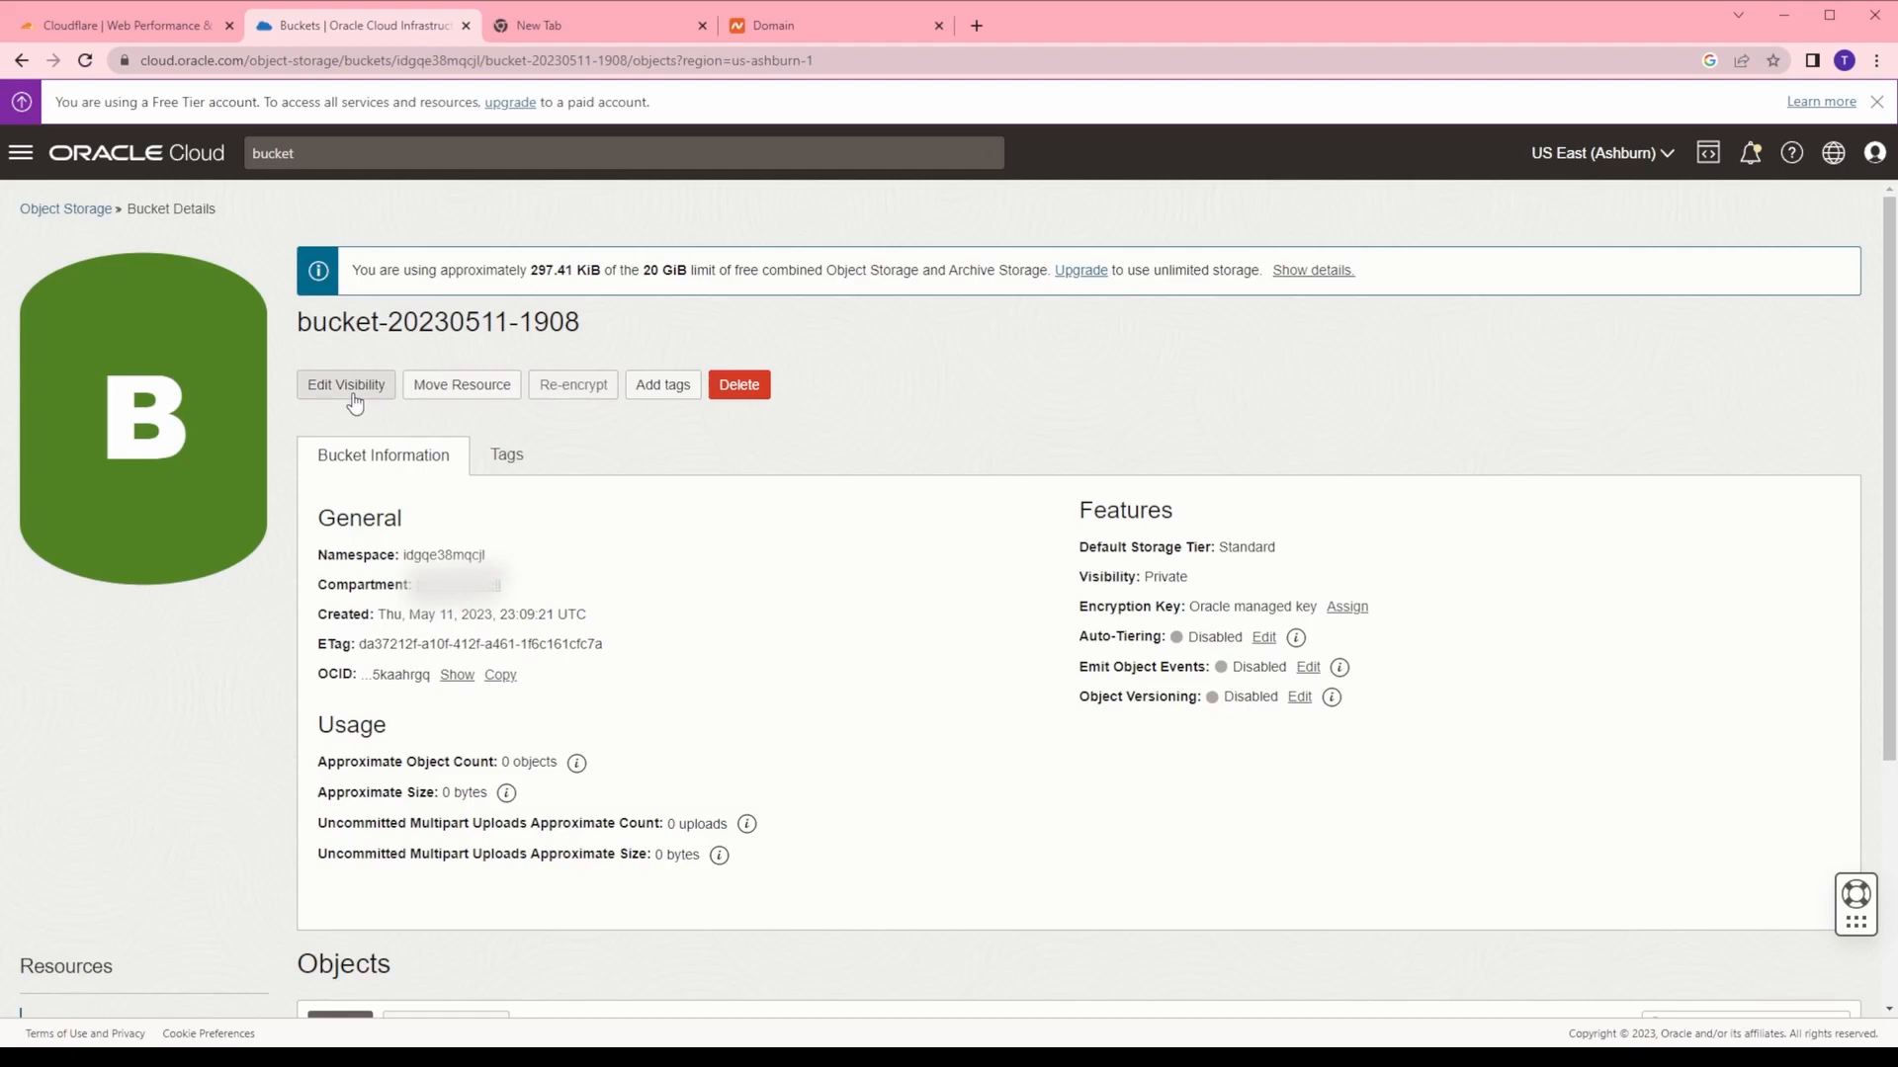
pyautogui.click(345, 384)
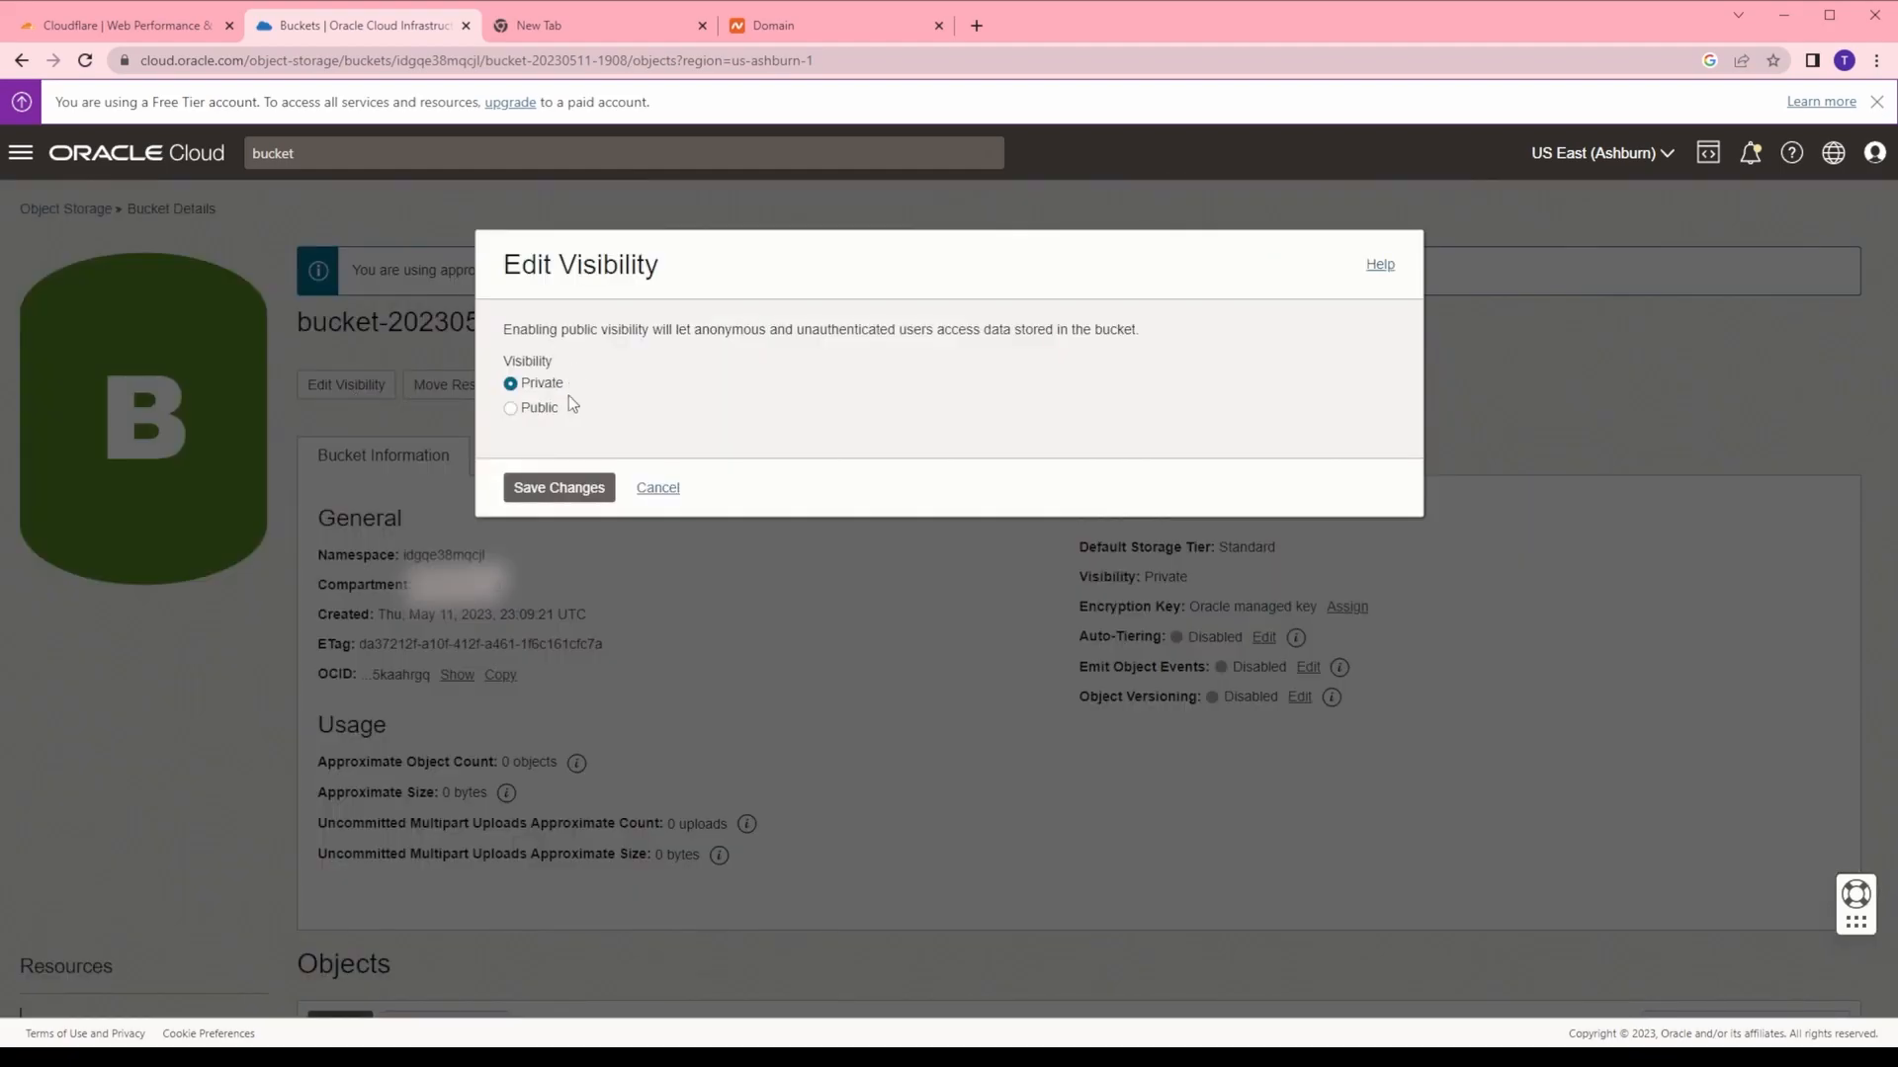
pyautogui.click(510, 406)
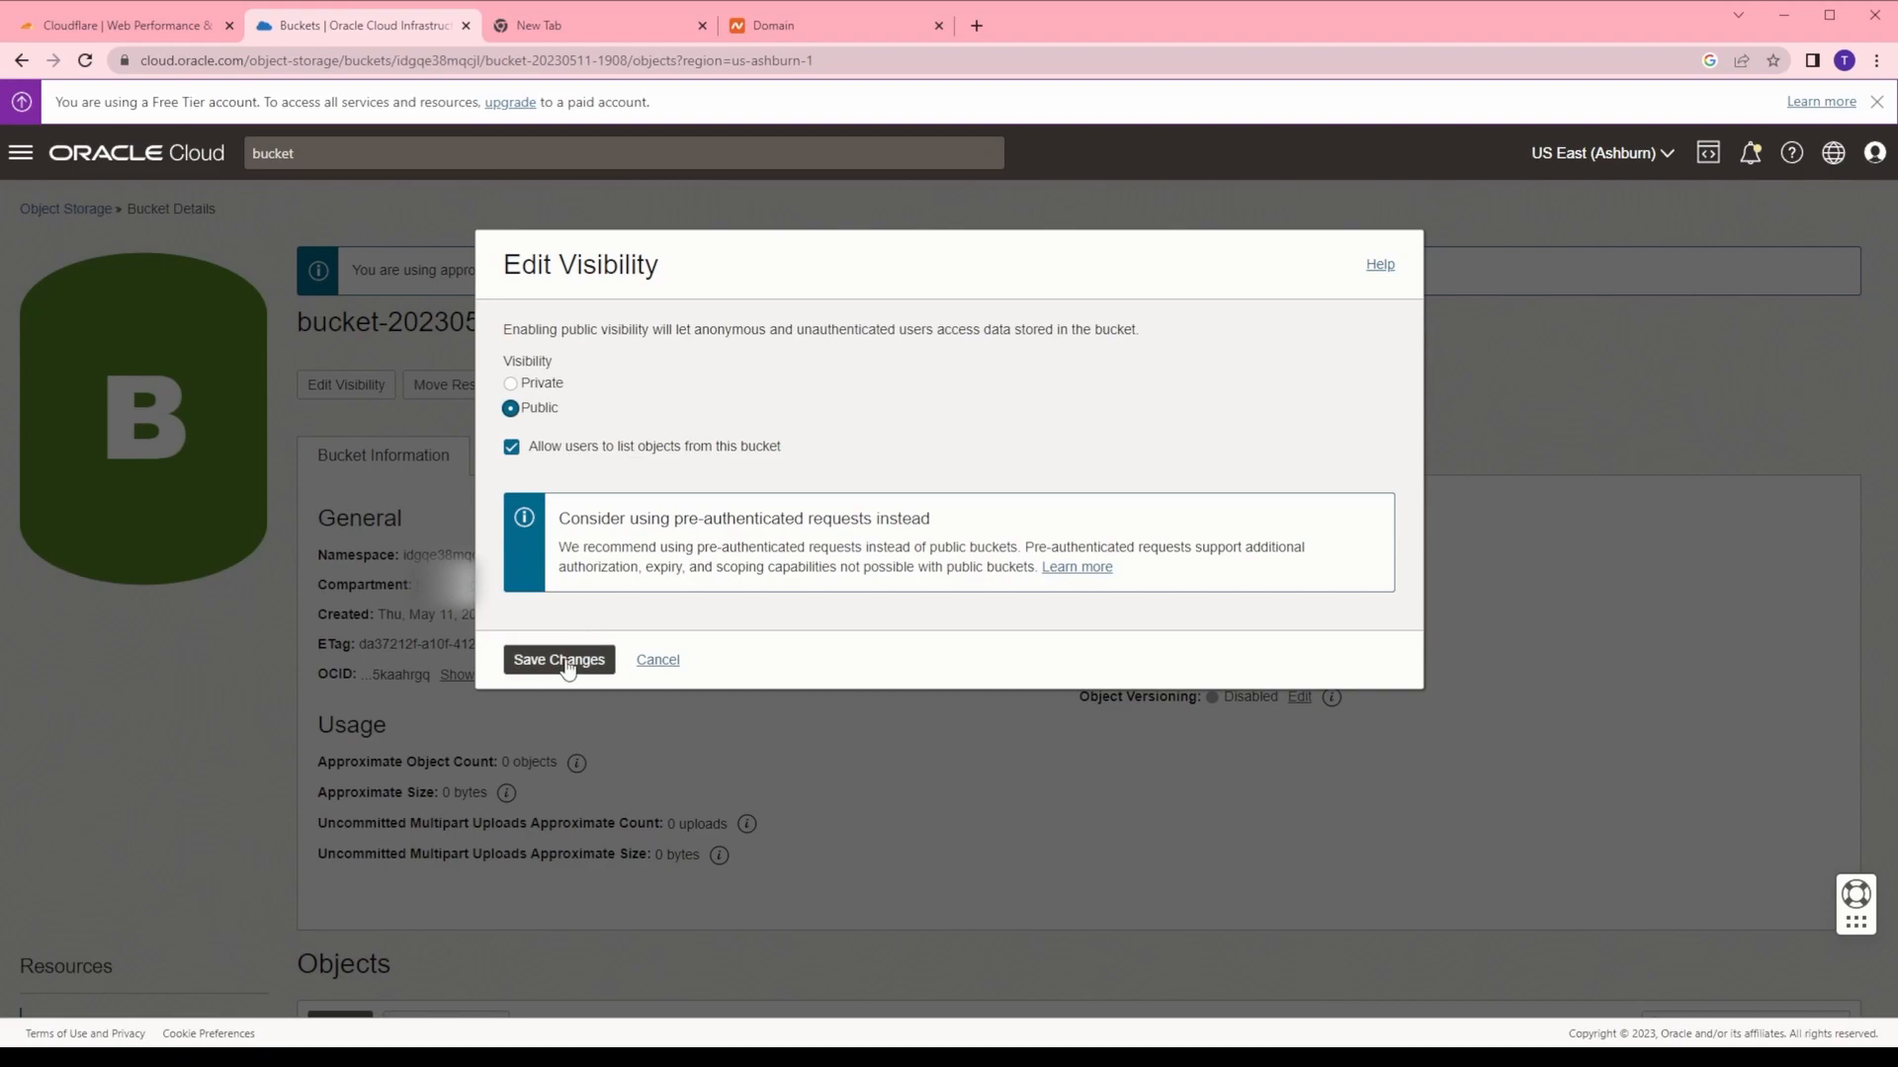
pyautogui.click(557, 660)
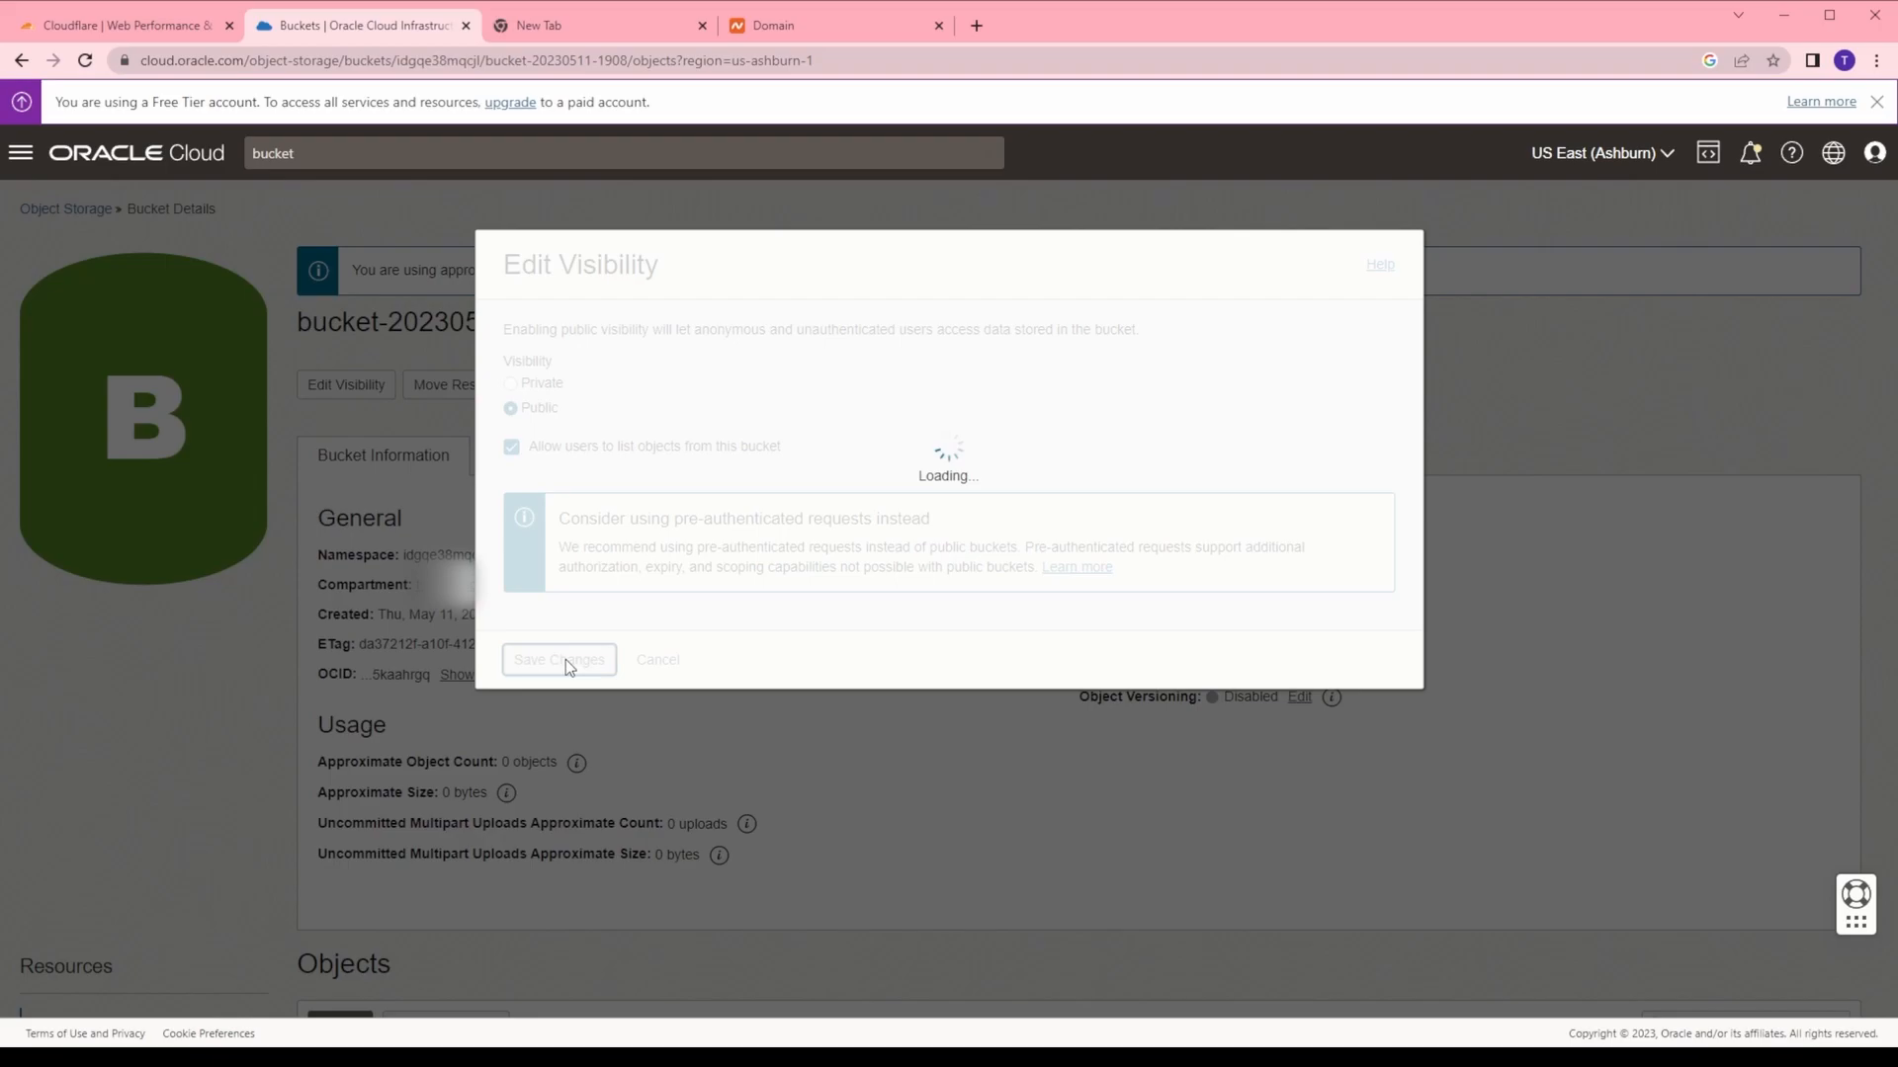
pyautogui.click(558, 659)
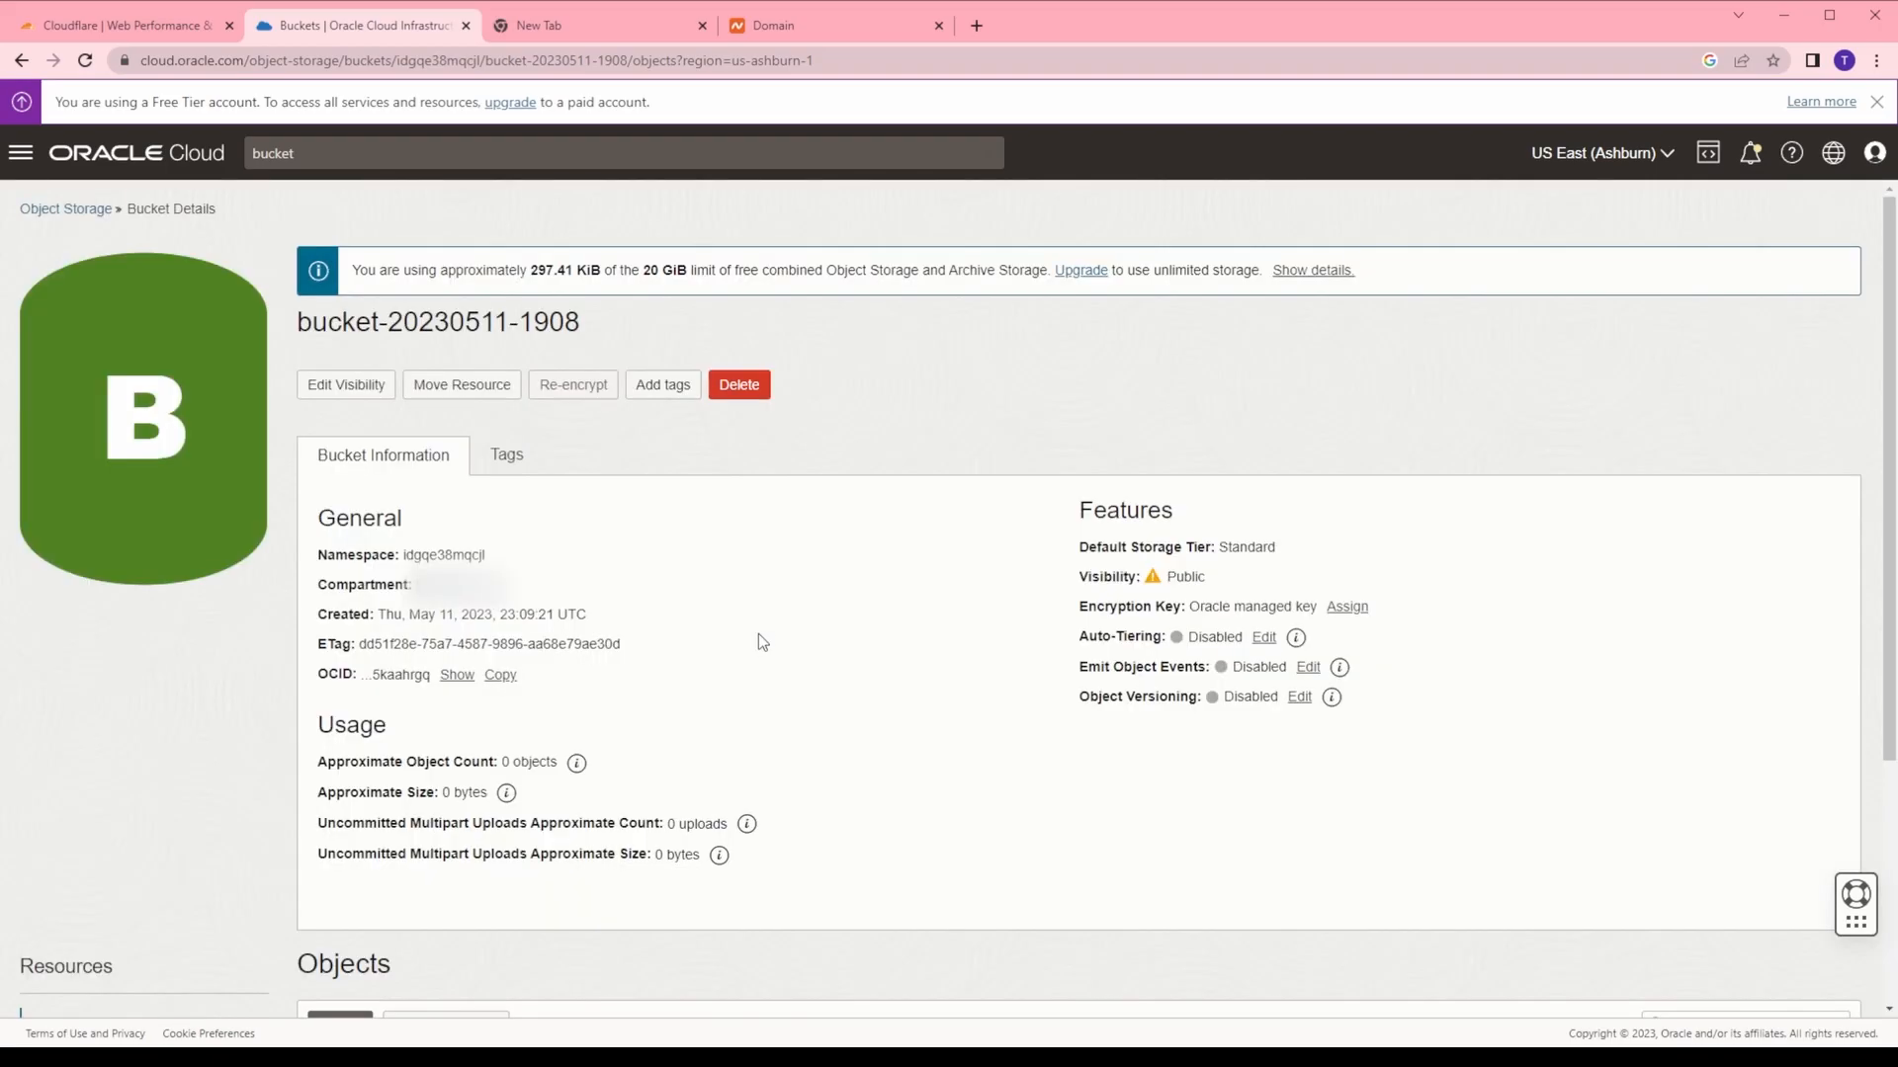
pyautogui.scroll(-3)
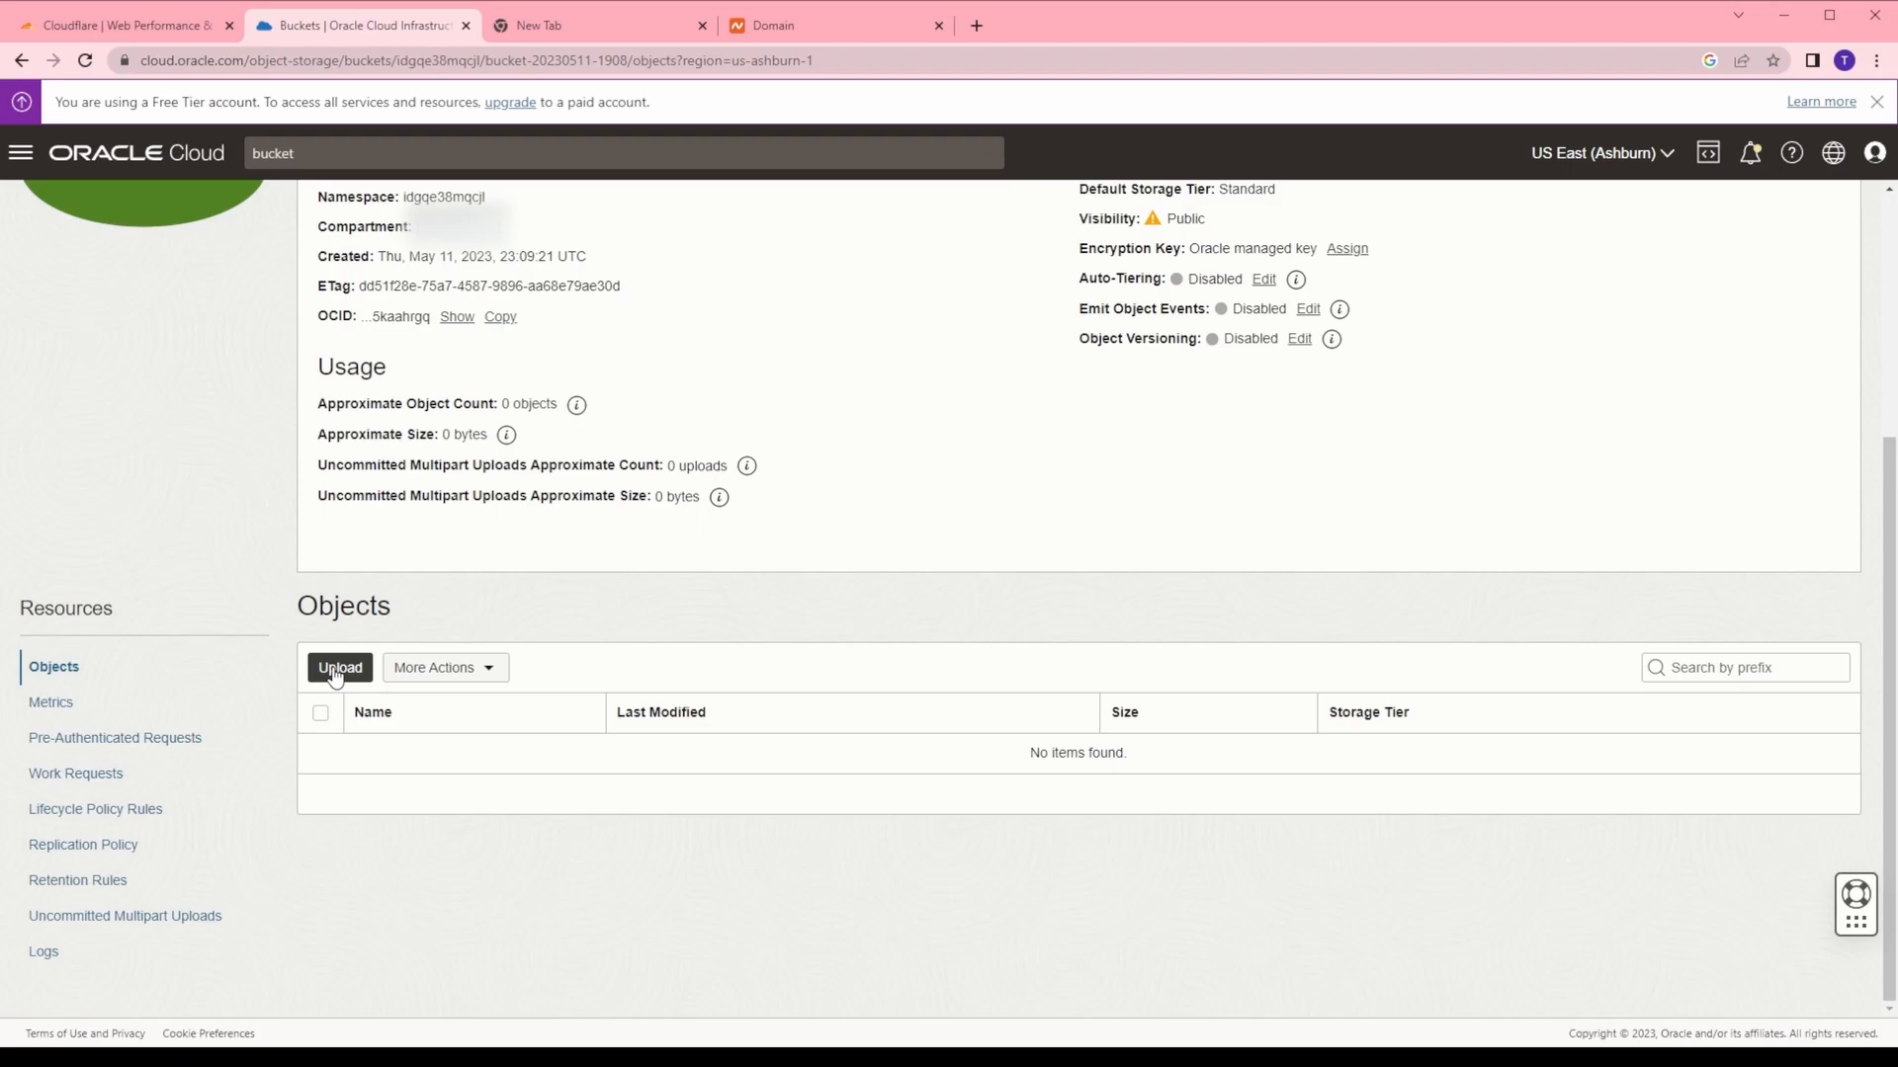
# - Upload index.html and 0-MayProcession-Thumb.png to the bucket, then close the upload panel
pyautogui.click(339, 667)
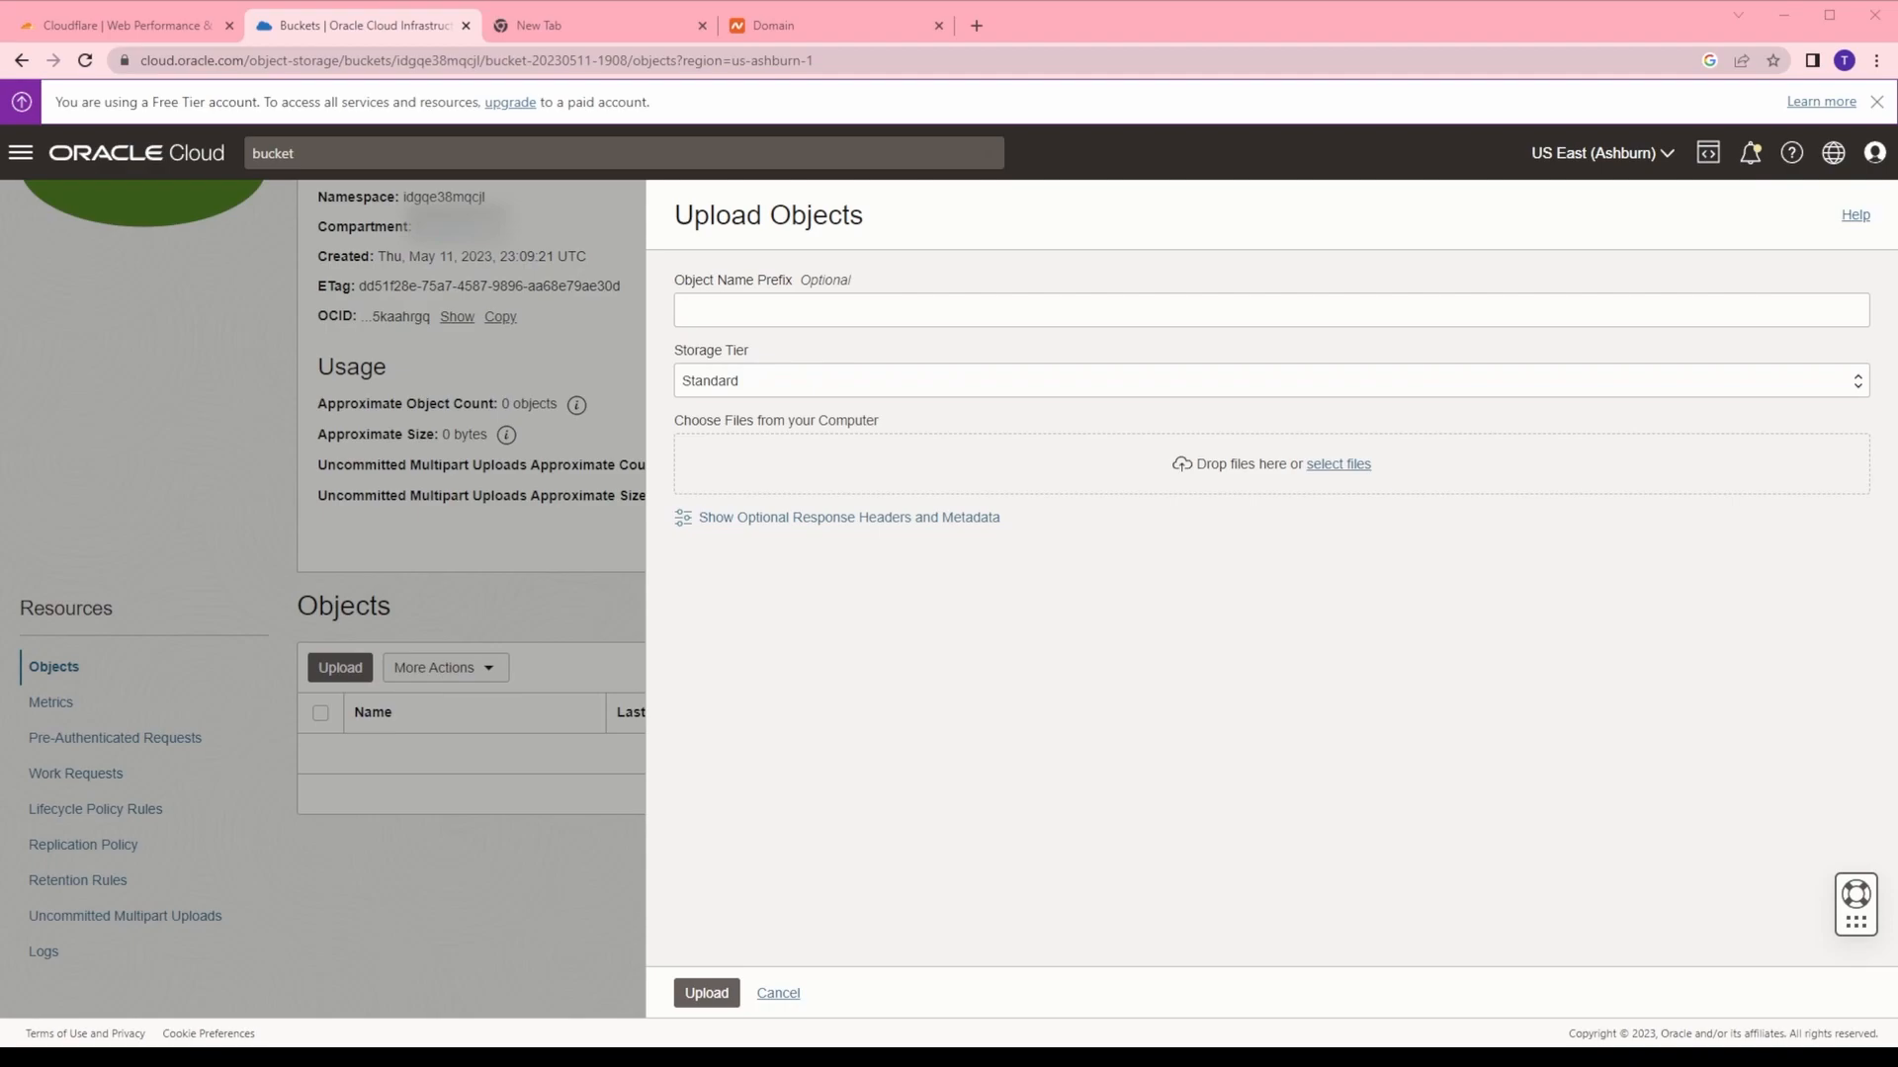
pyautogui.click(1336, 464)
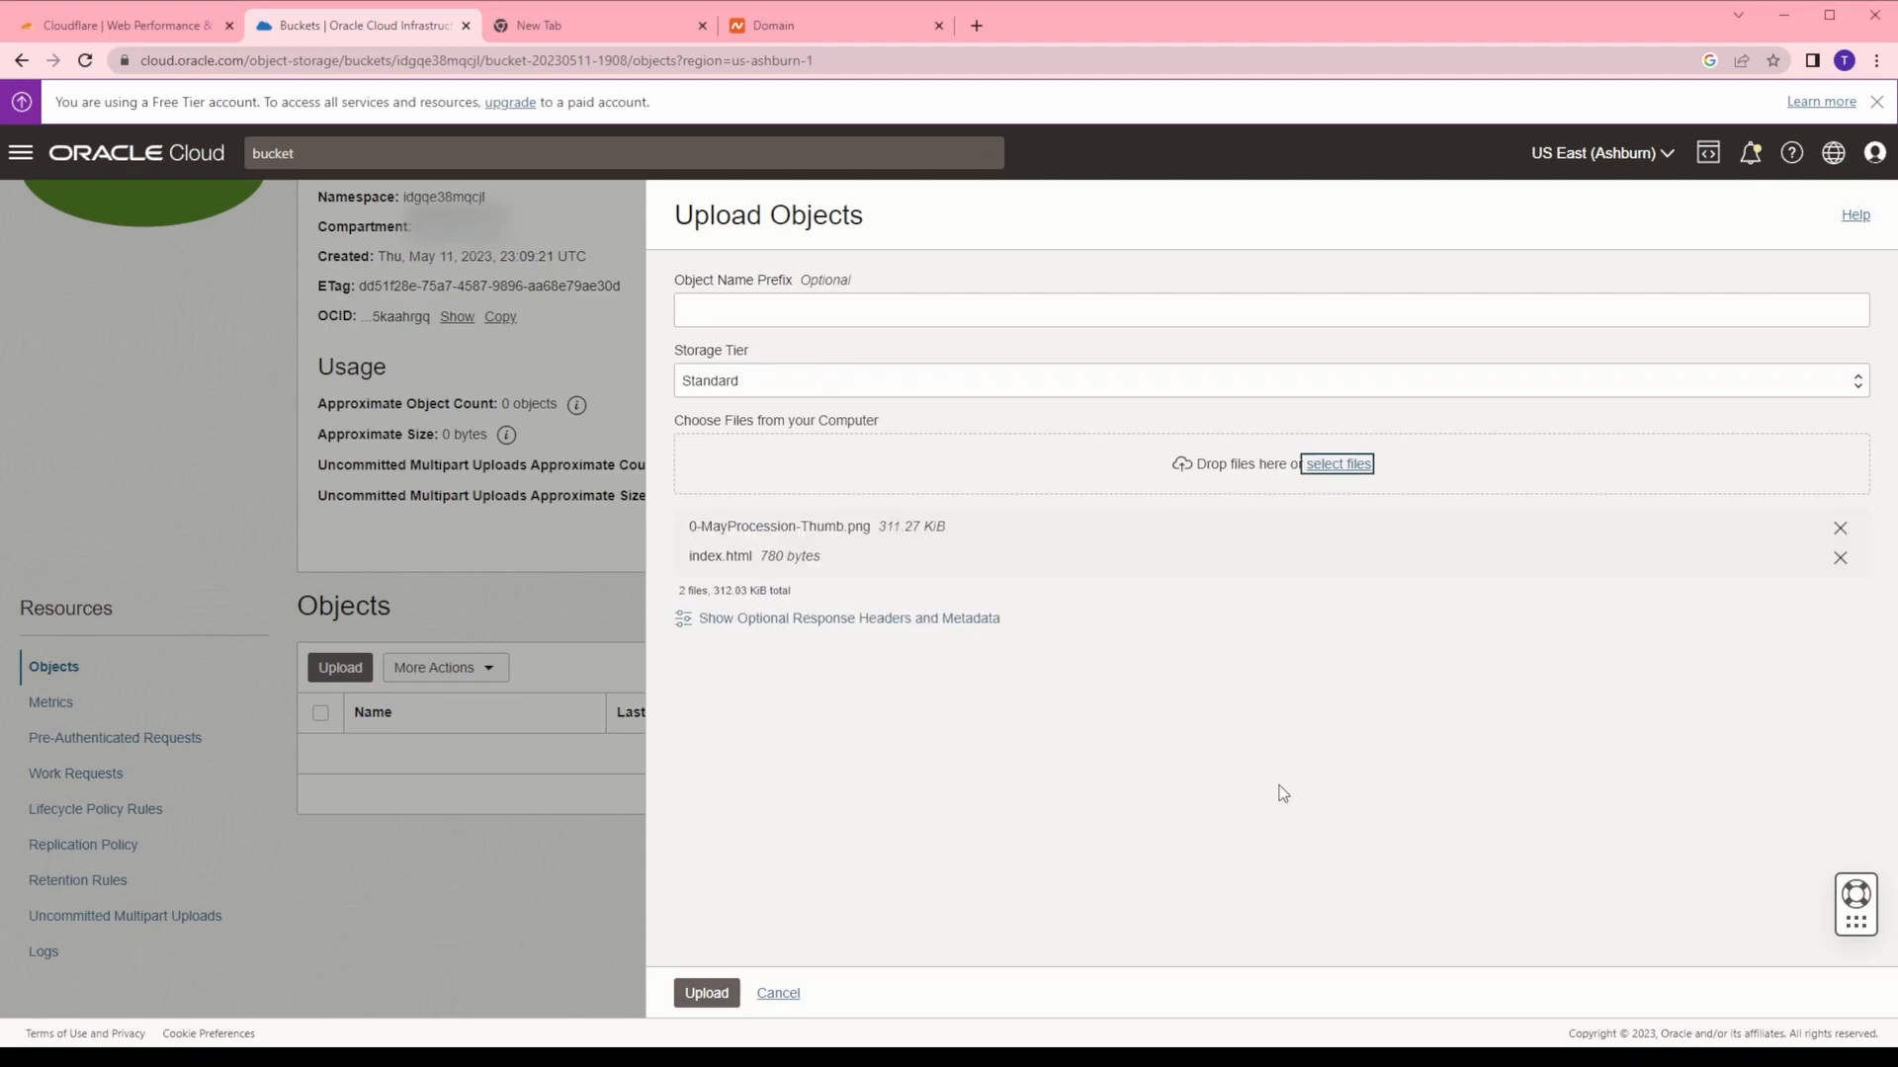
pyautogui.moveTo(688, 873)
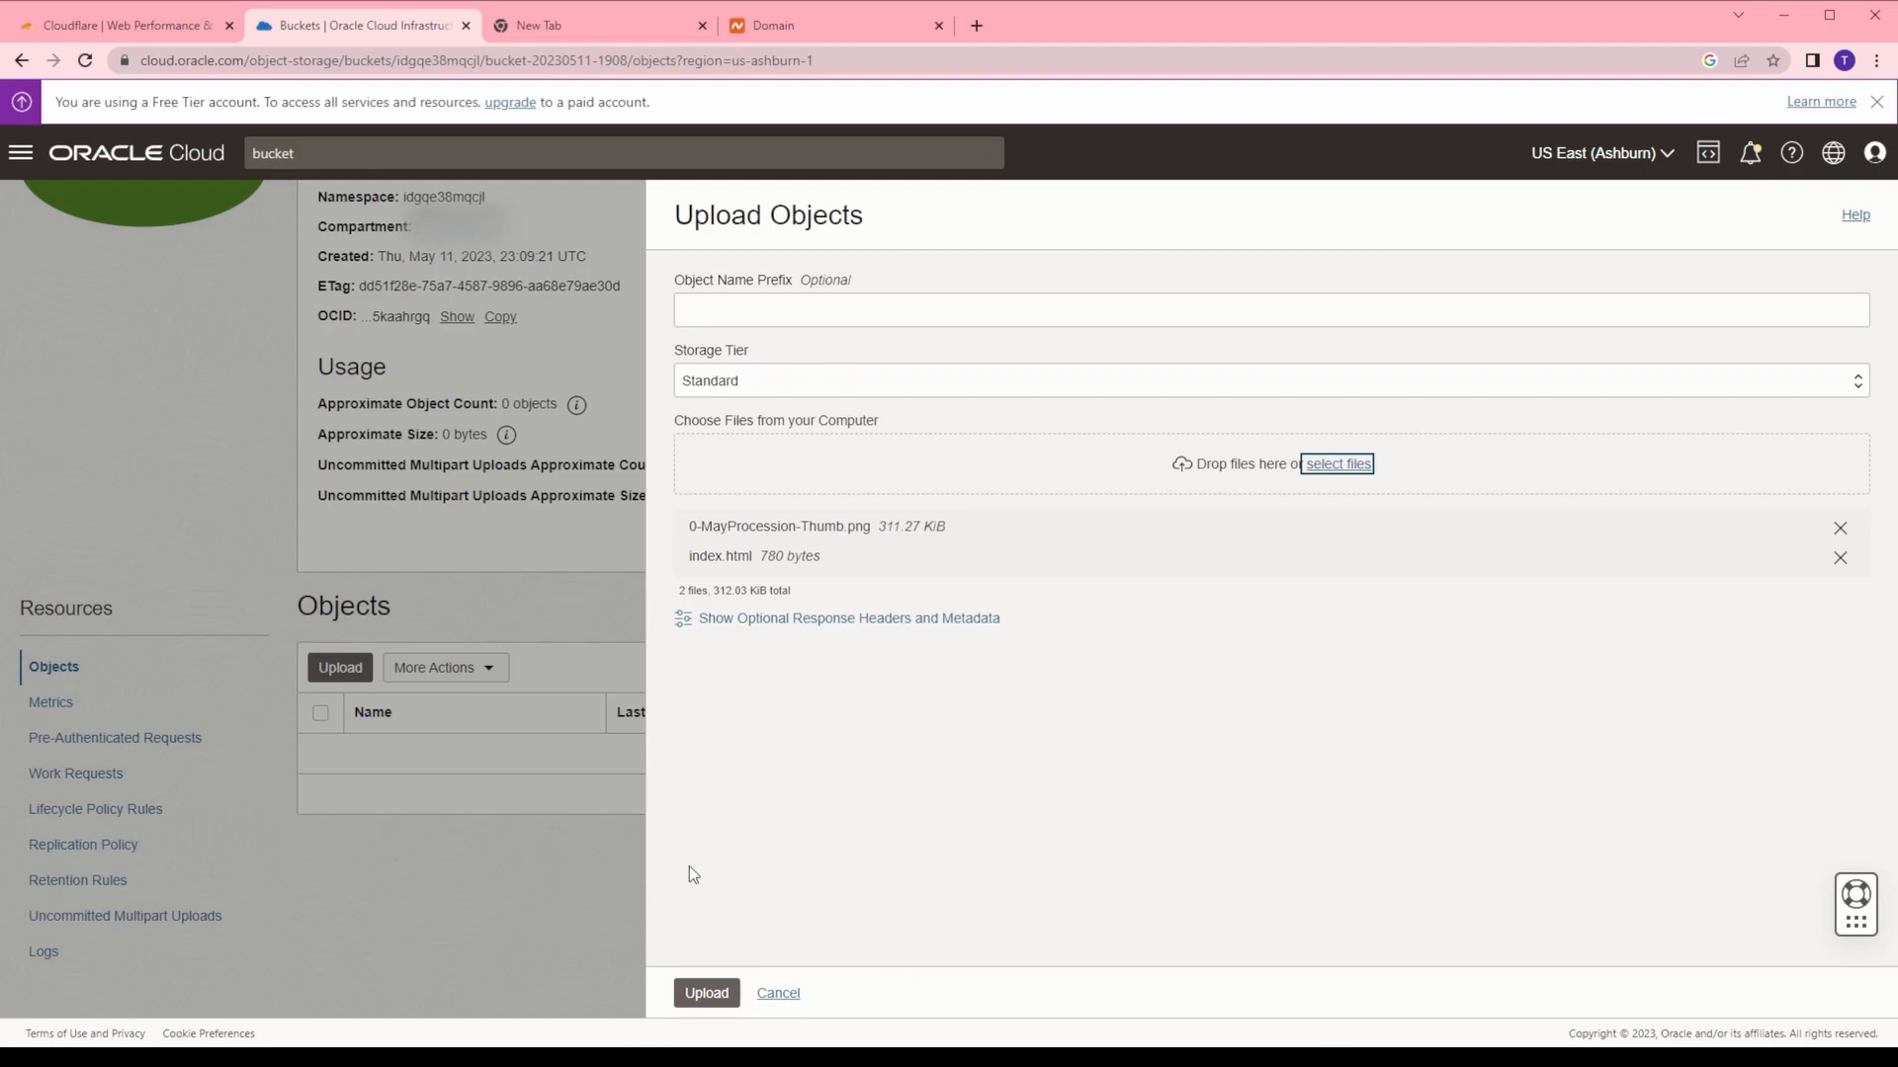
pyautogui.click(705, 992)
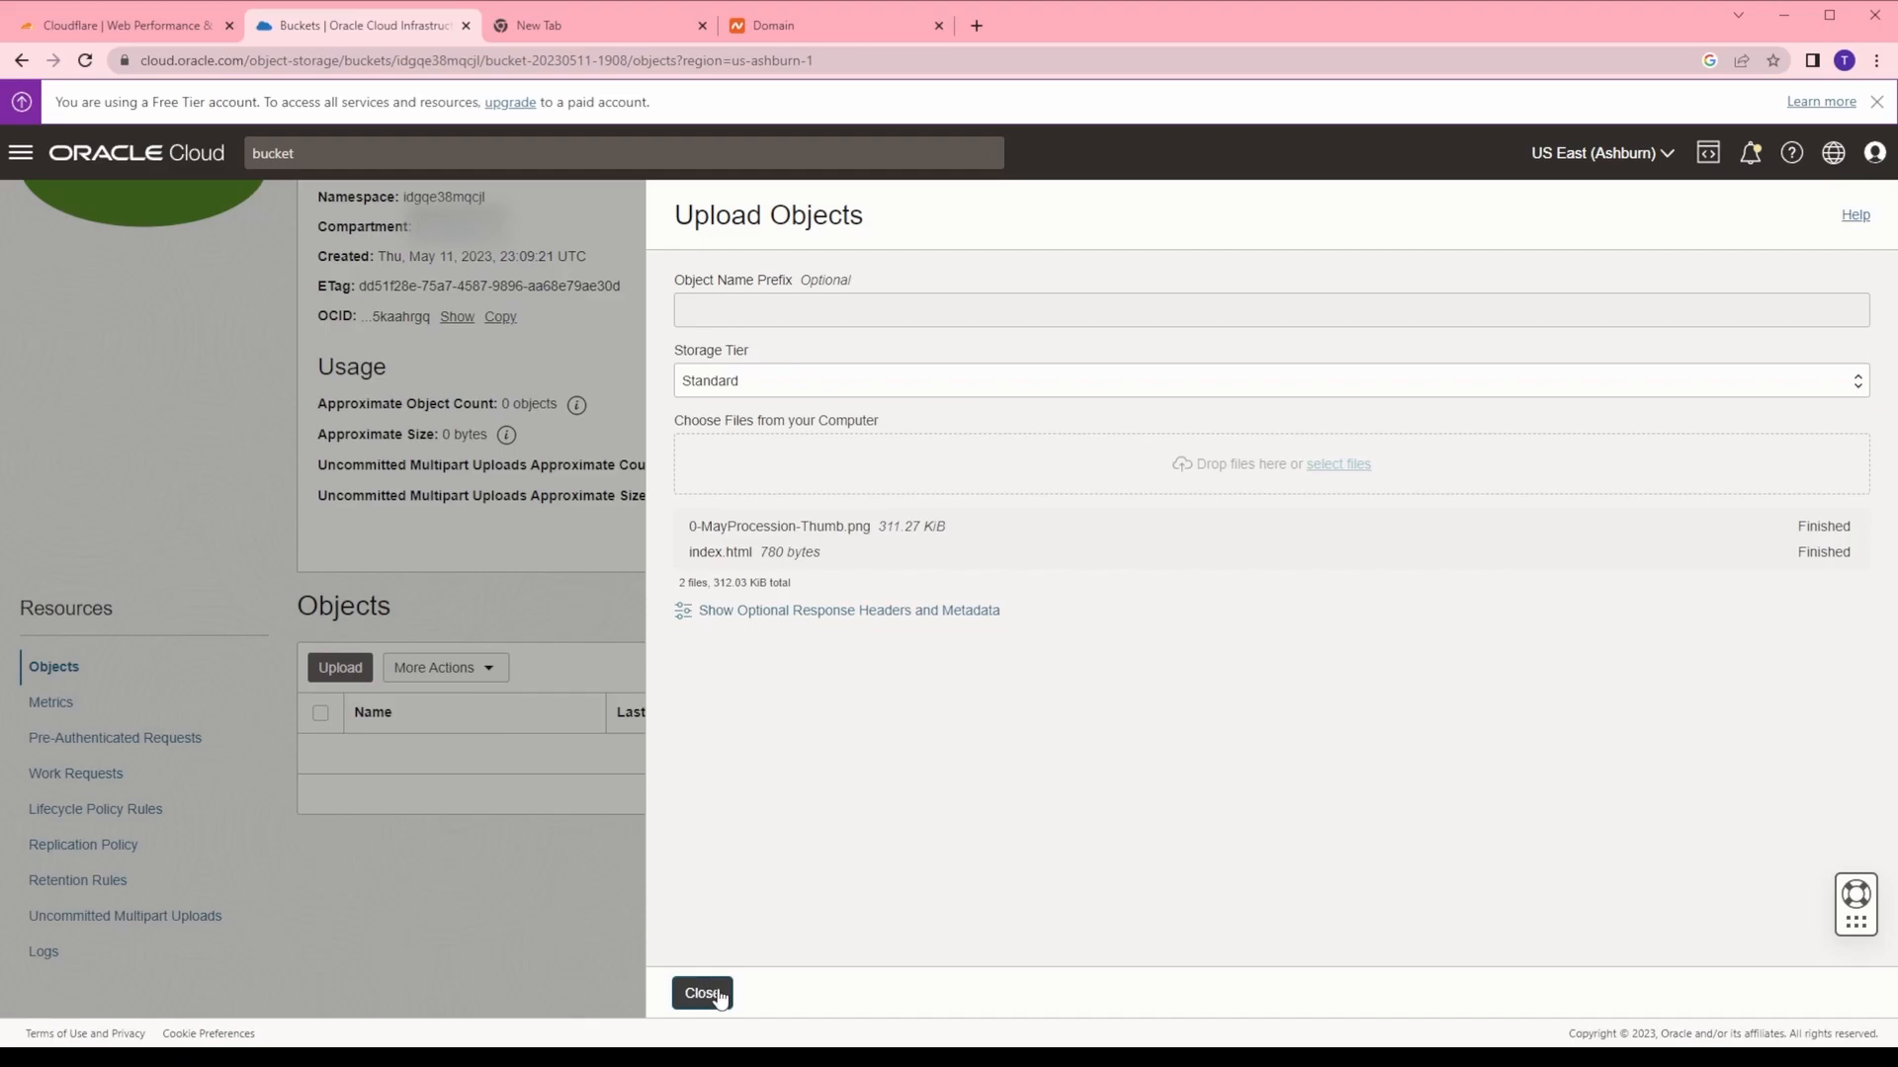
pyautogui.click(702, 993)
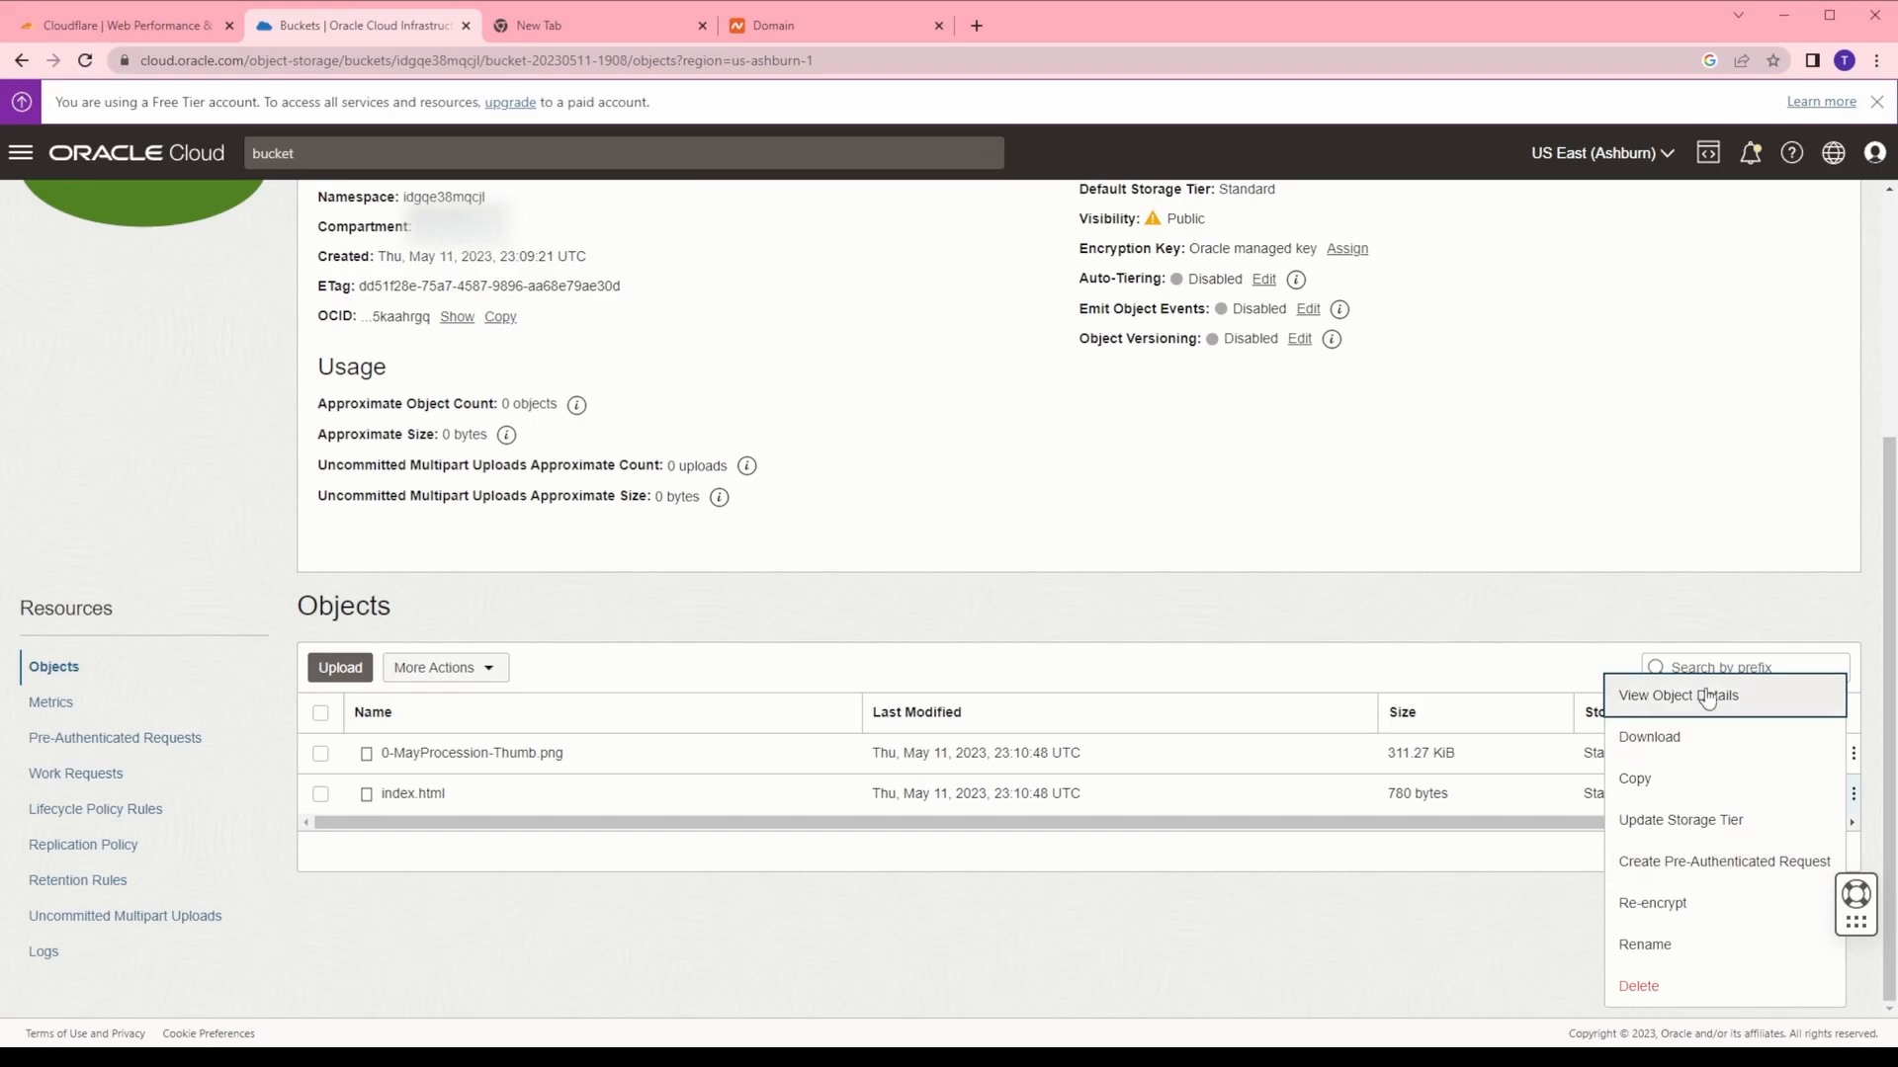
# - Open index.html's object URL to check the May Procession page, then go to Cloudflare
pyautogui.click(1678, 695)
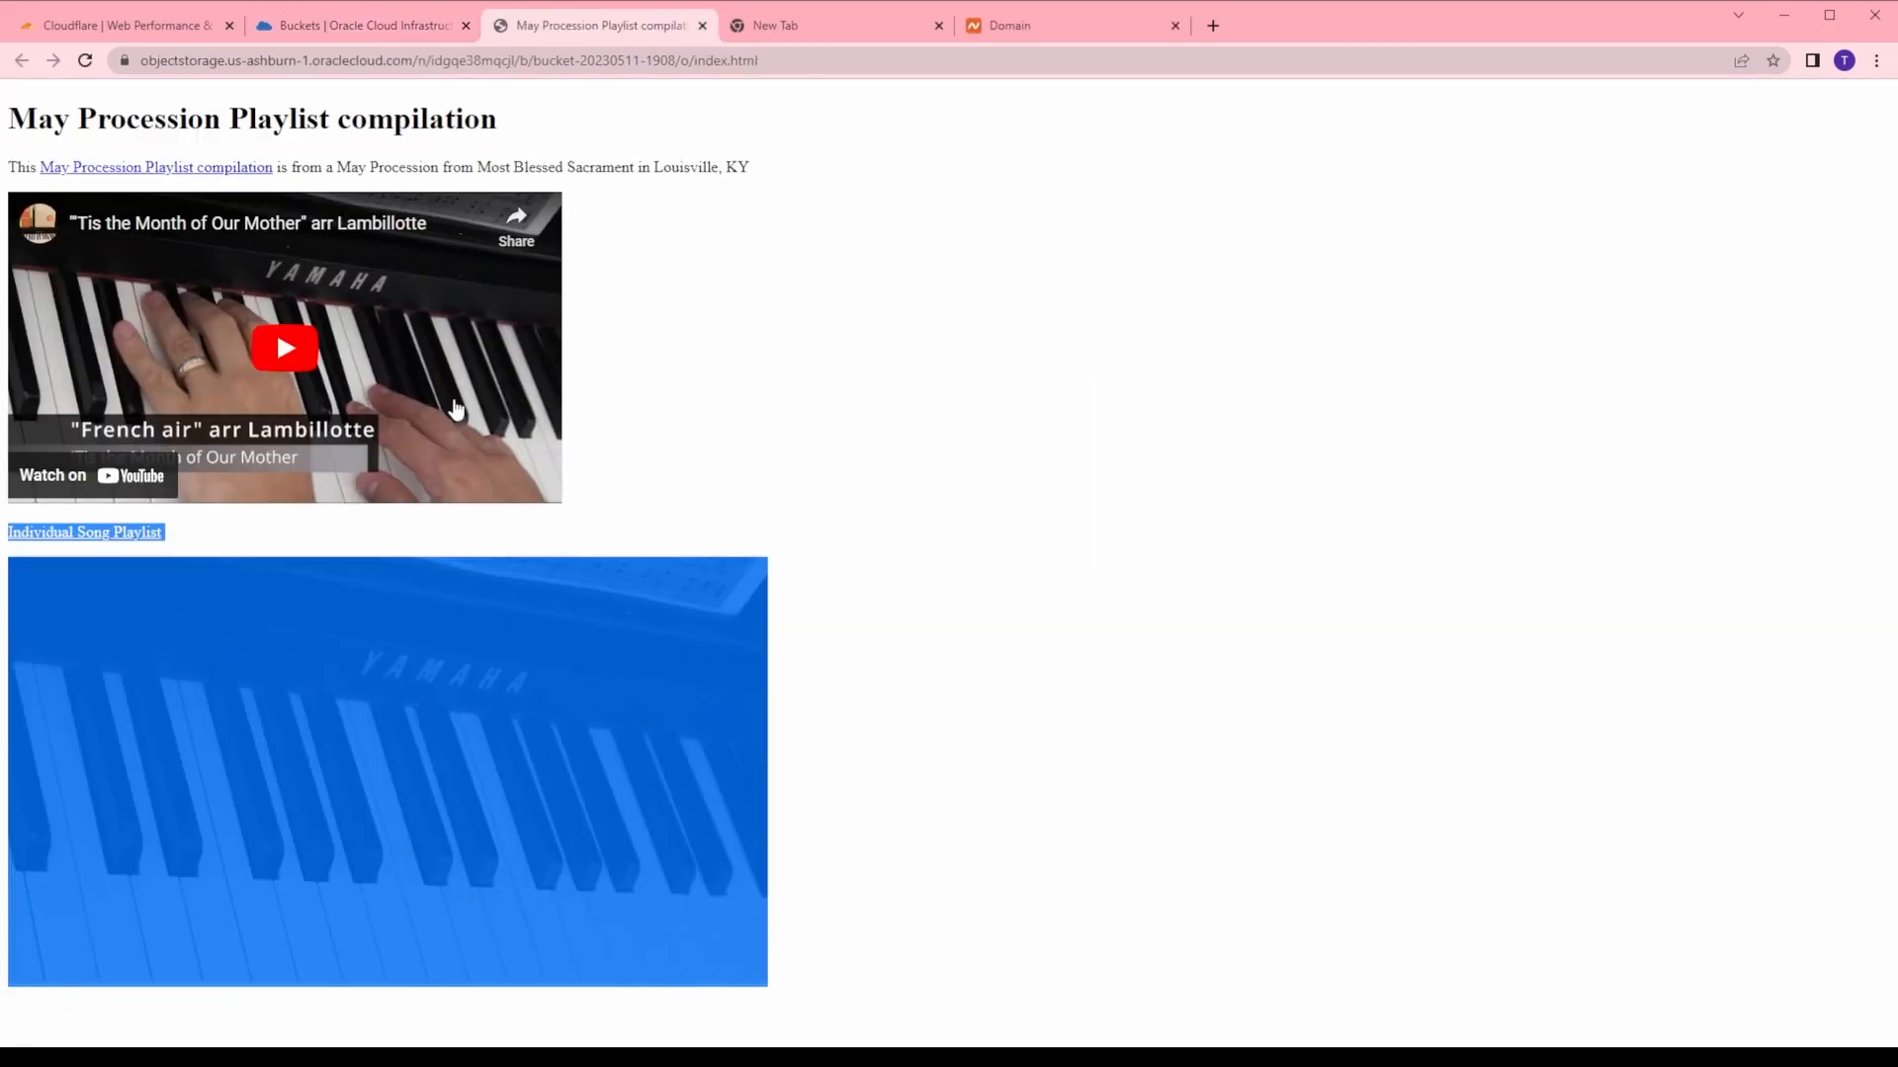
pyautogui.click(284, 349)
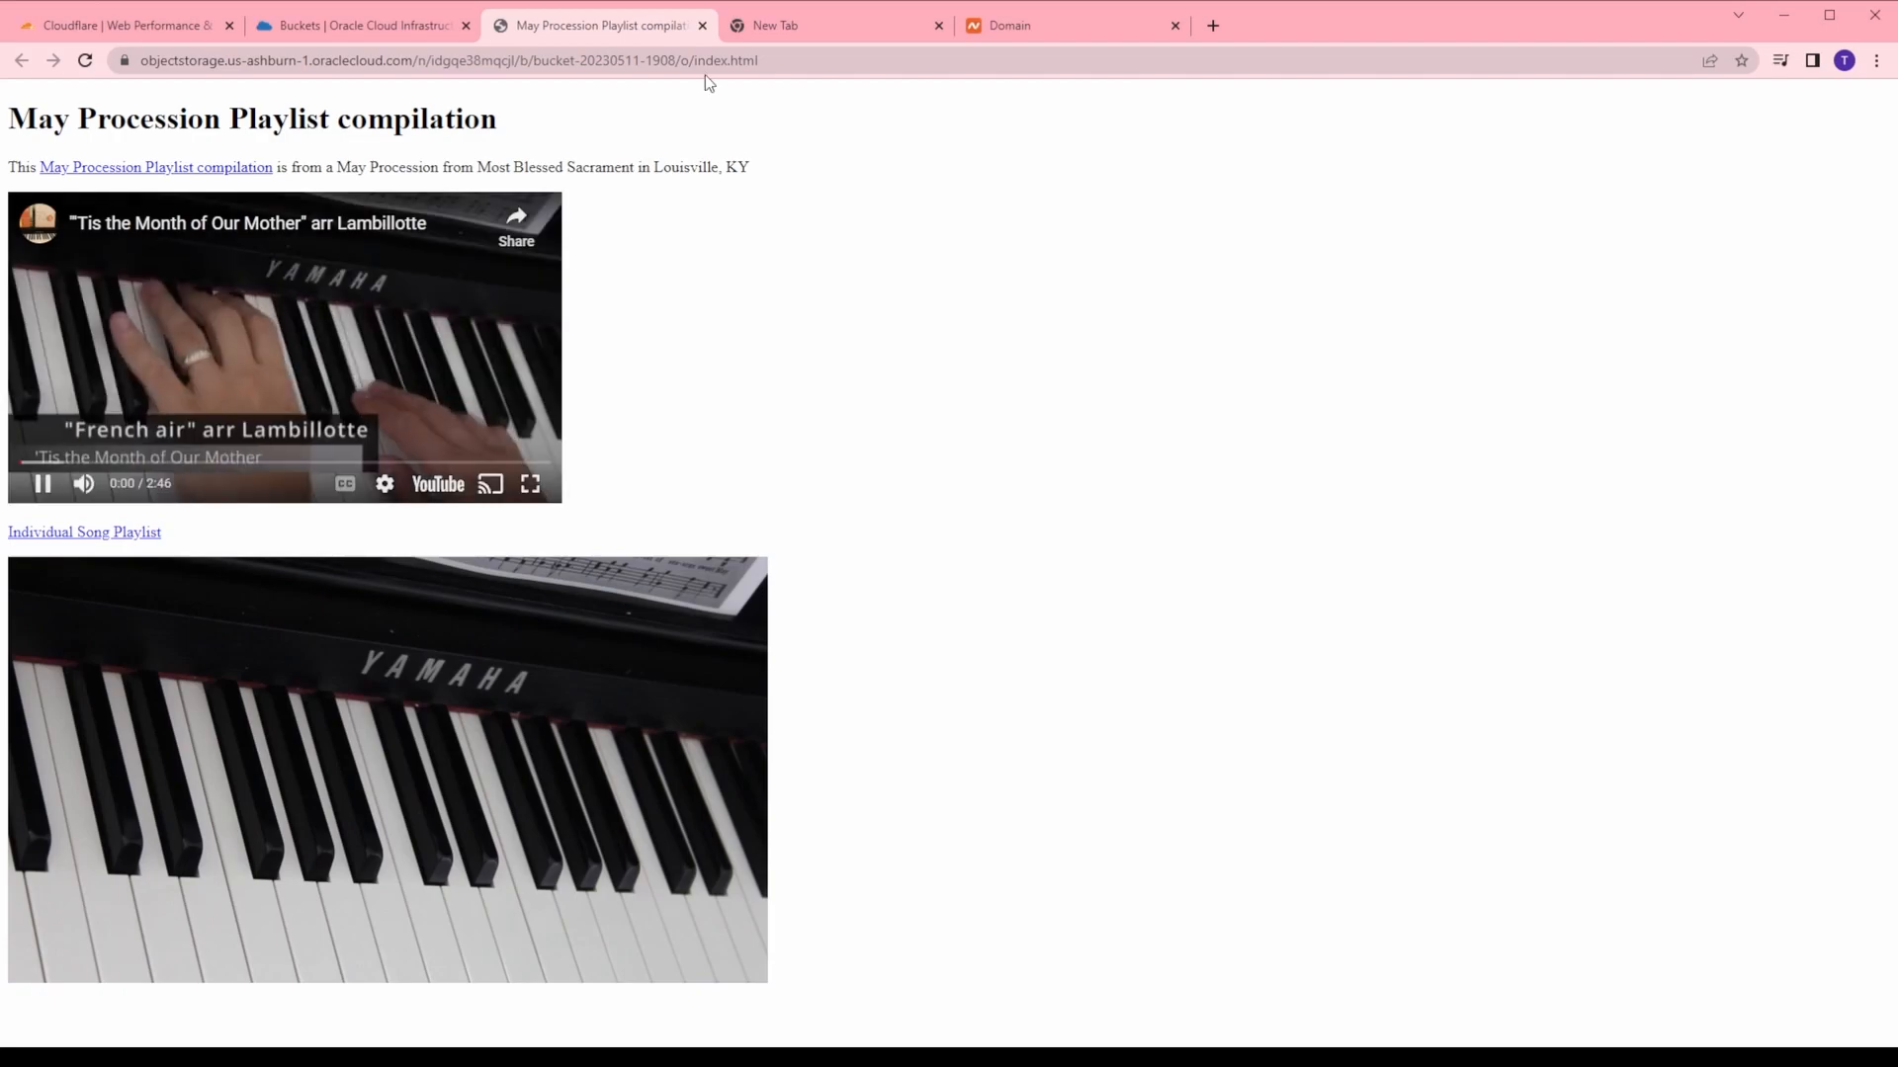
pyautogui.click(446, 60)
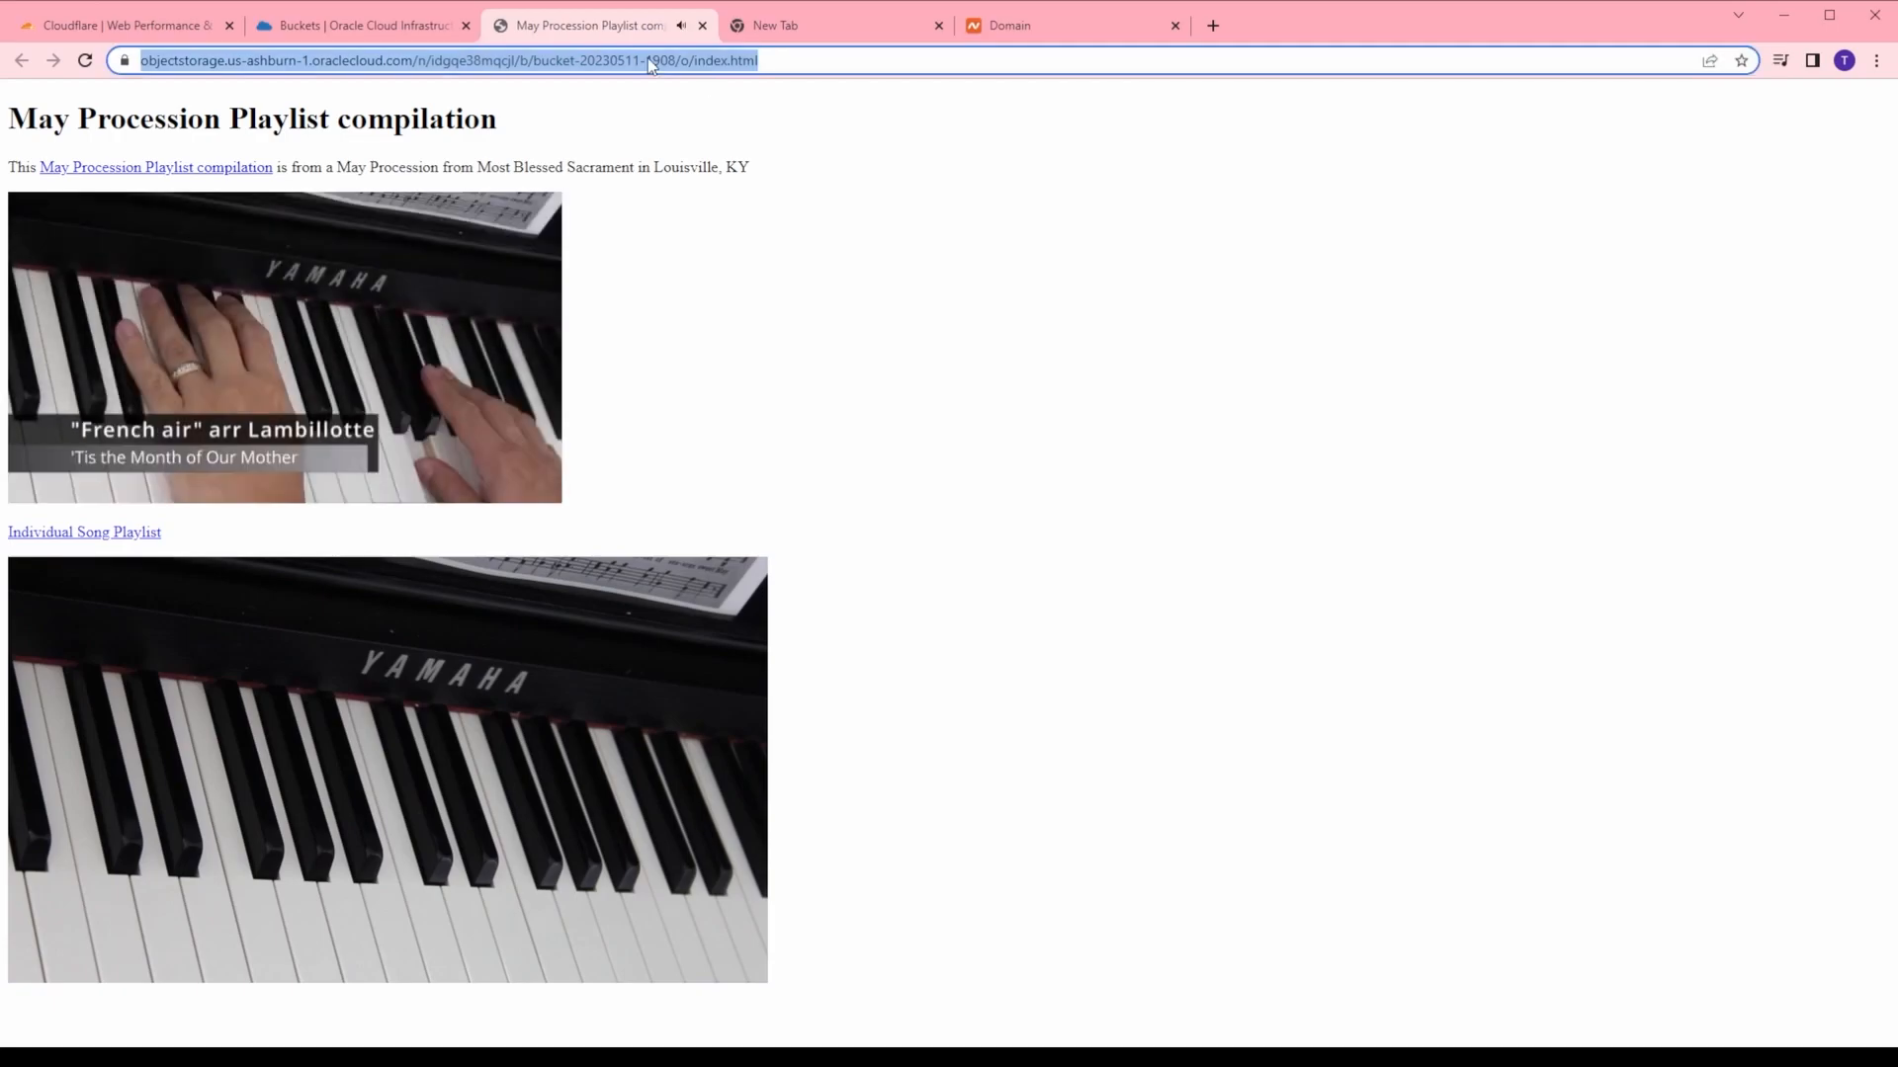
pyautogui.click(363, 24)
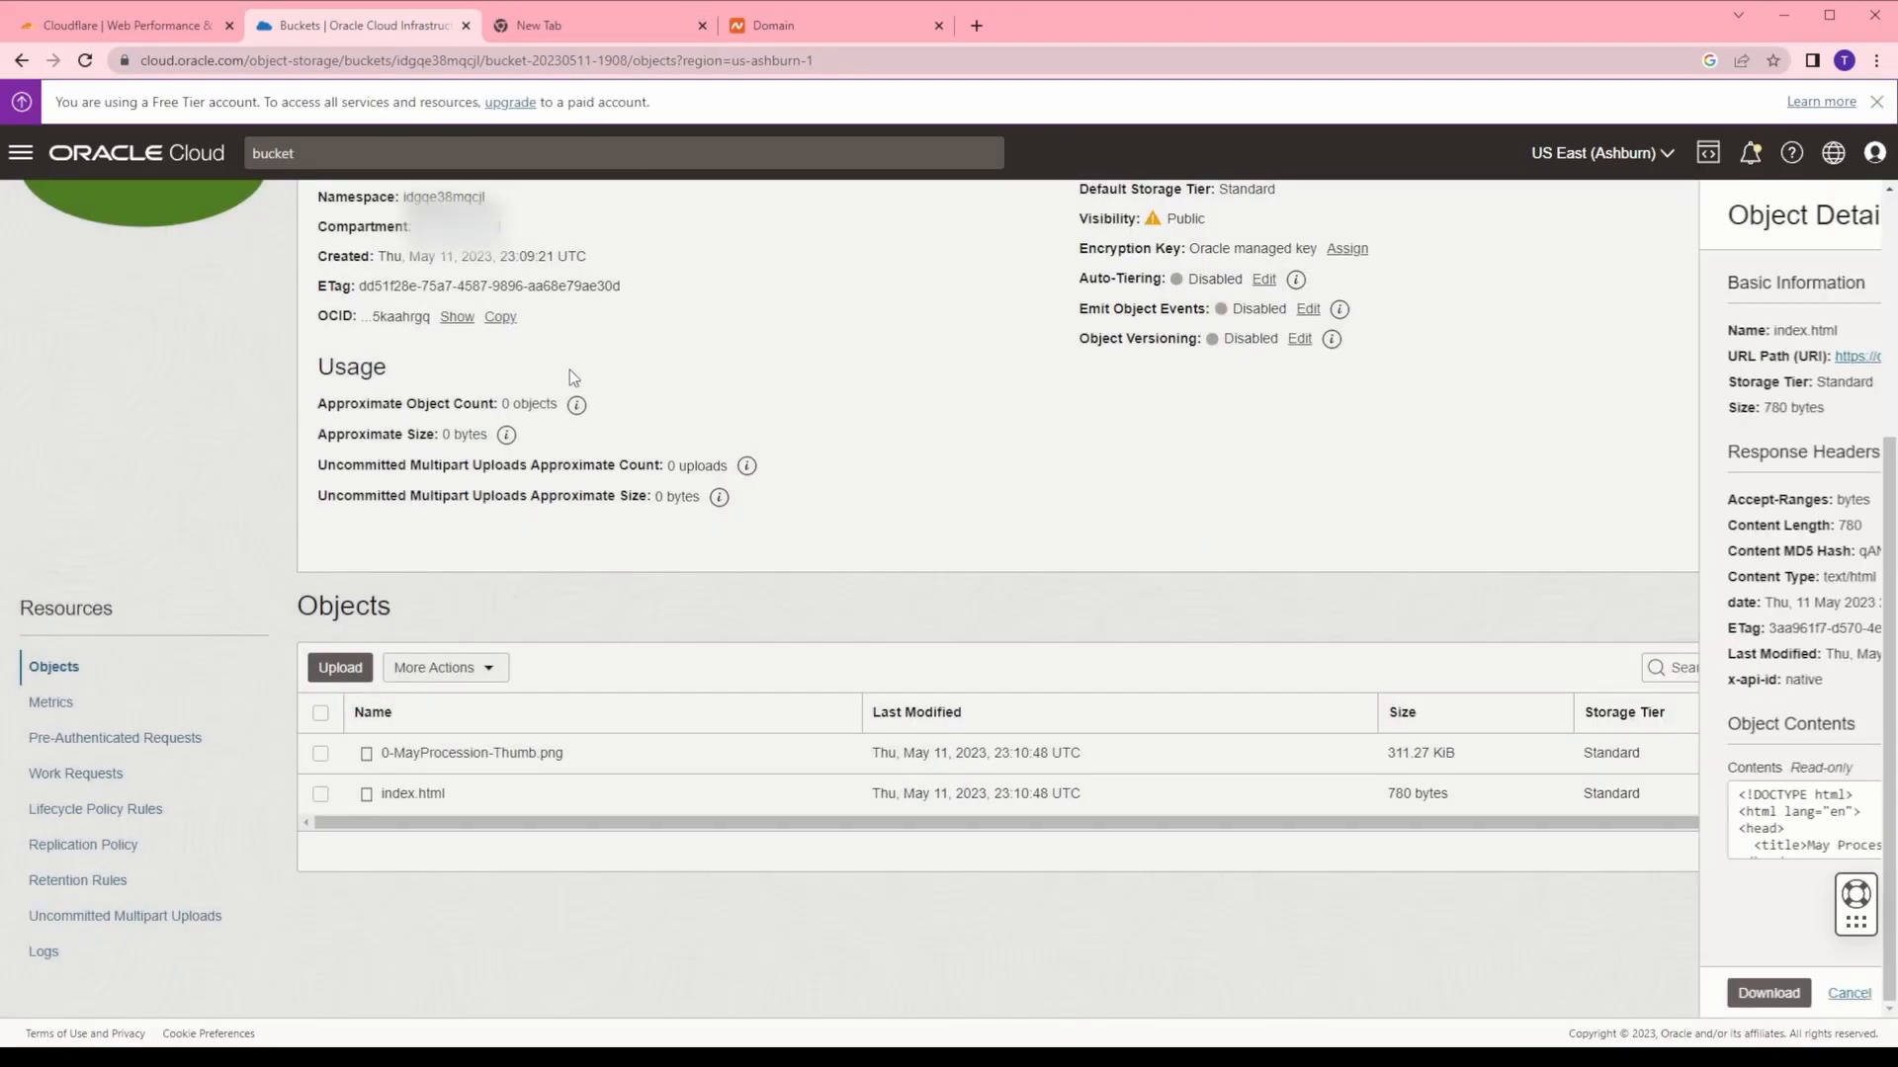
pyautogui.click(1848, 992)
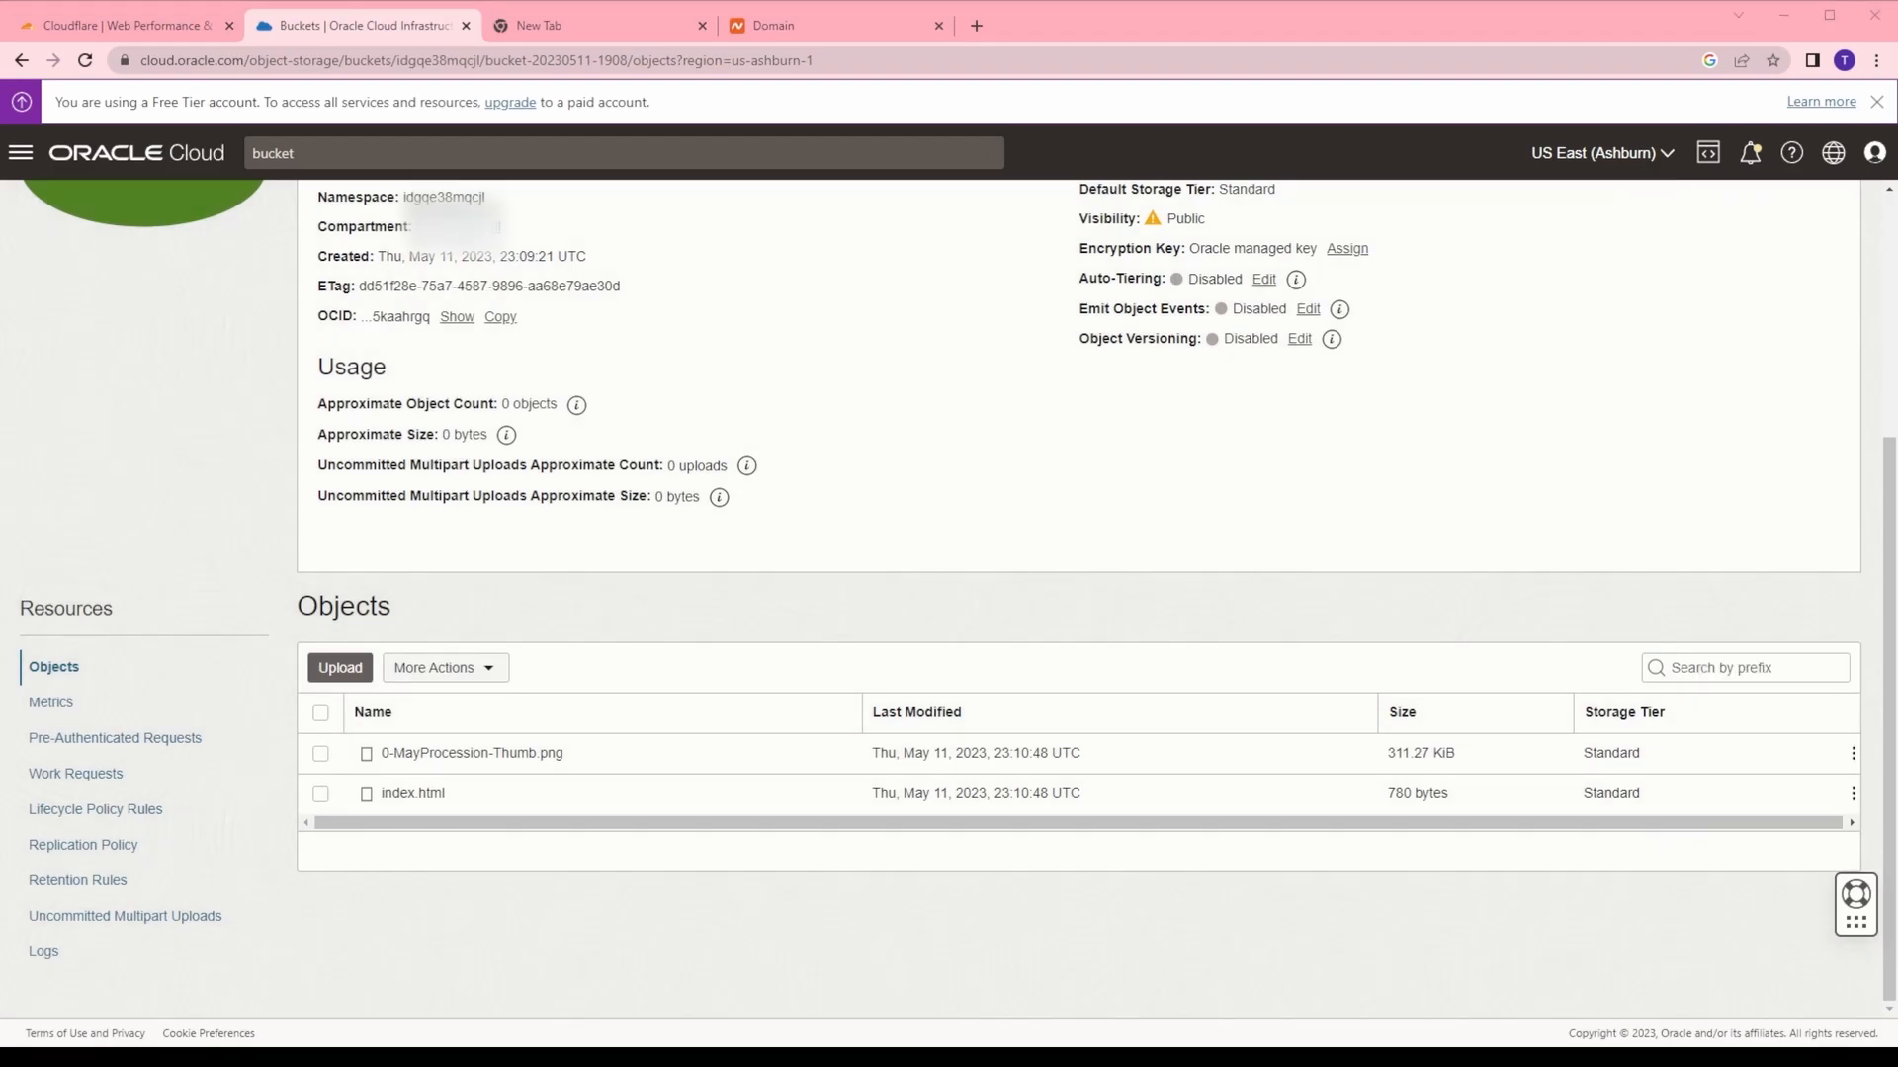
pyautogui.click(121, 23)
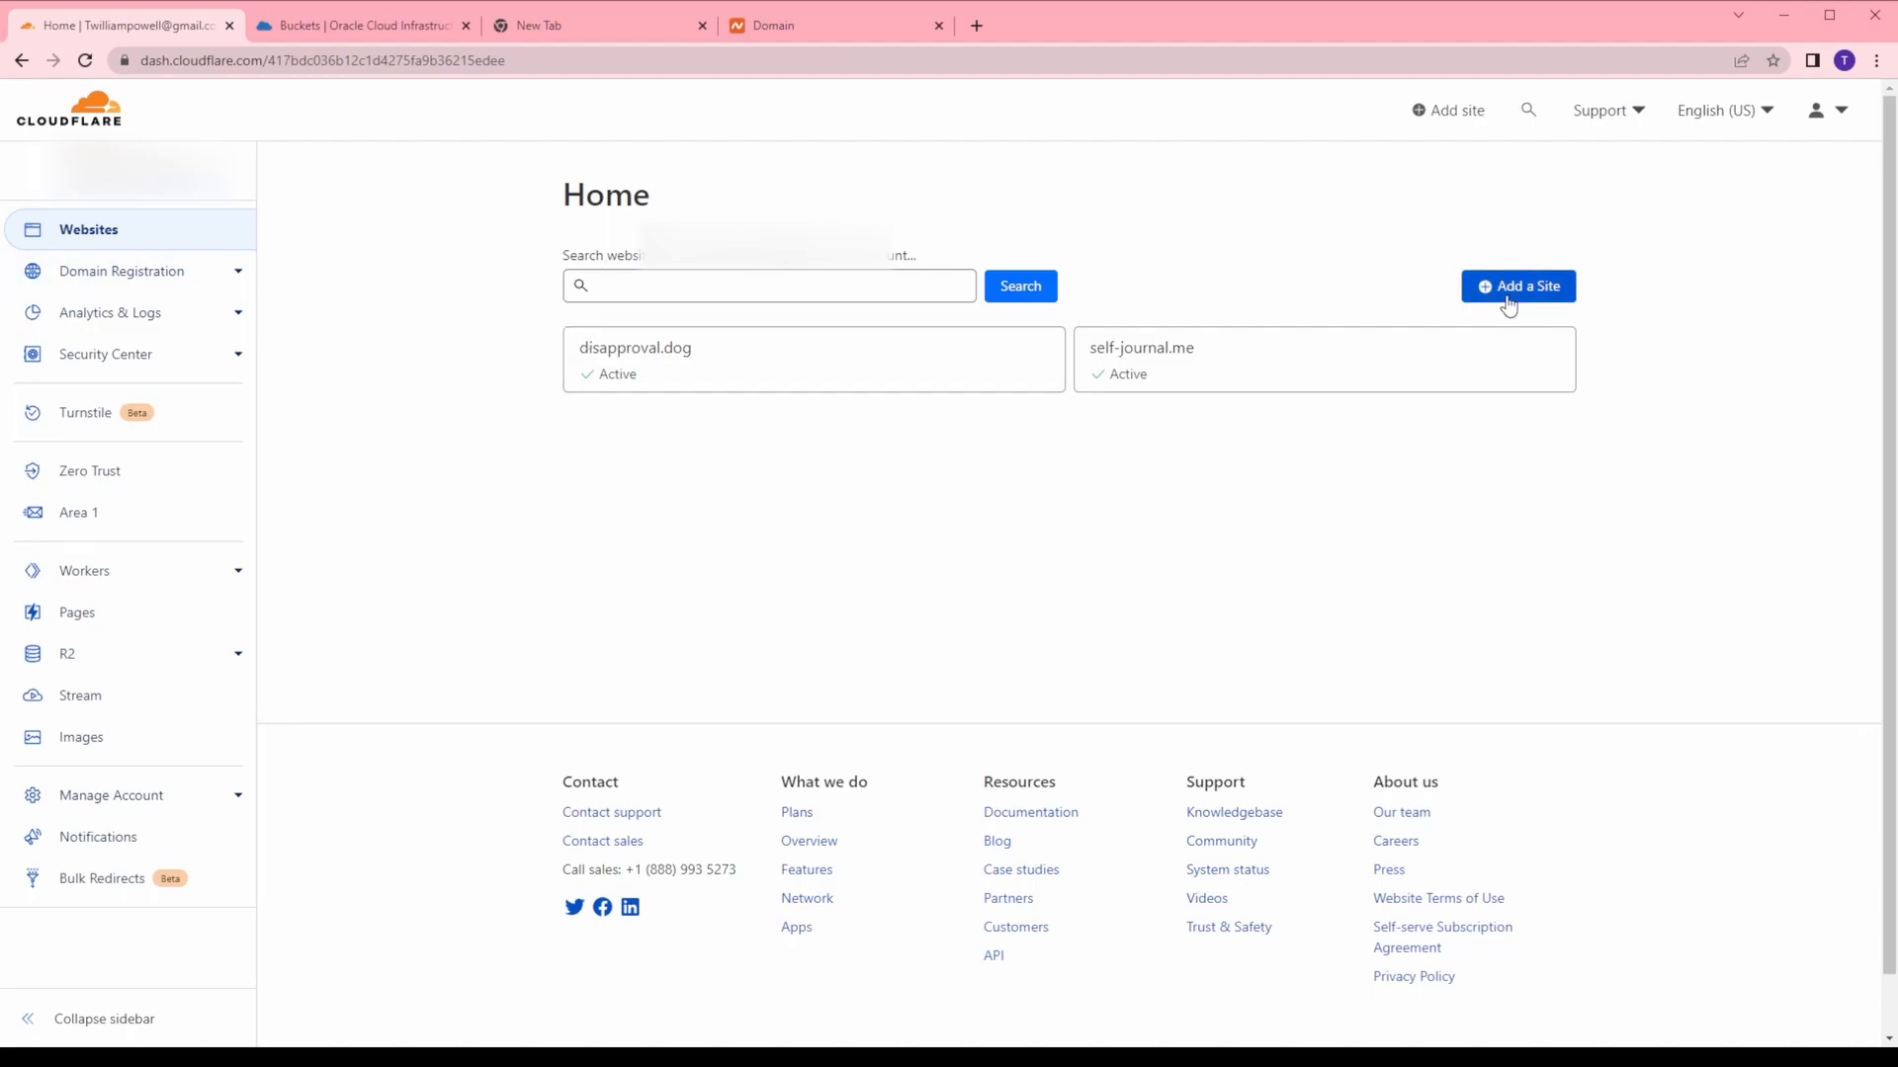
# - Add mayprocession.com as a Cloudflare site and continue with the Free plan
pyautogui.click(1518, 286)
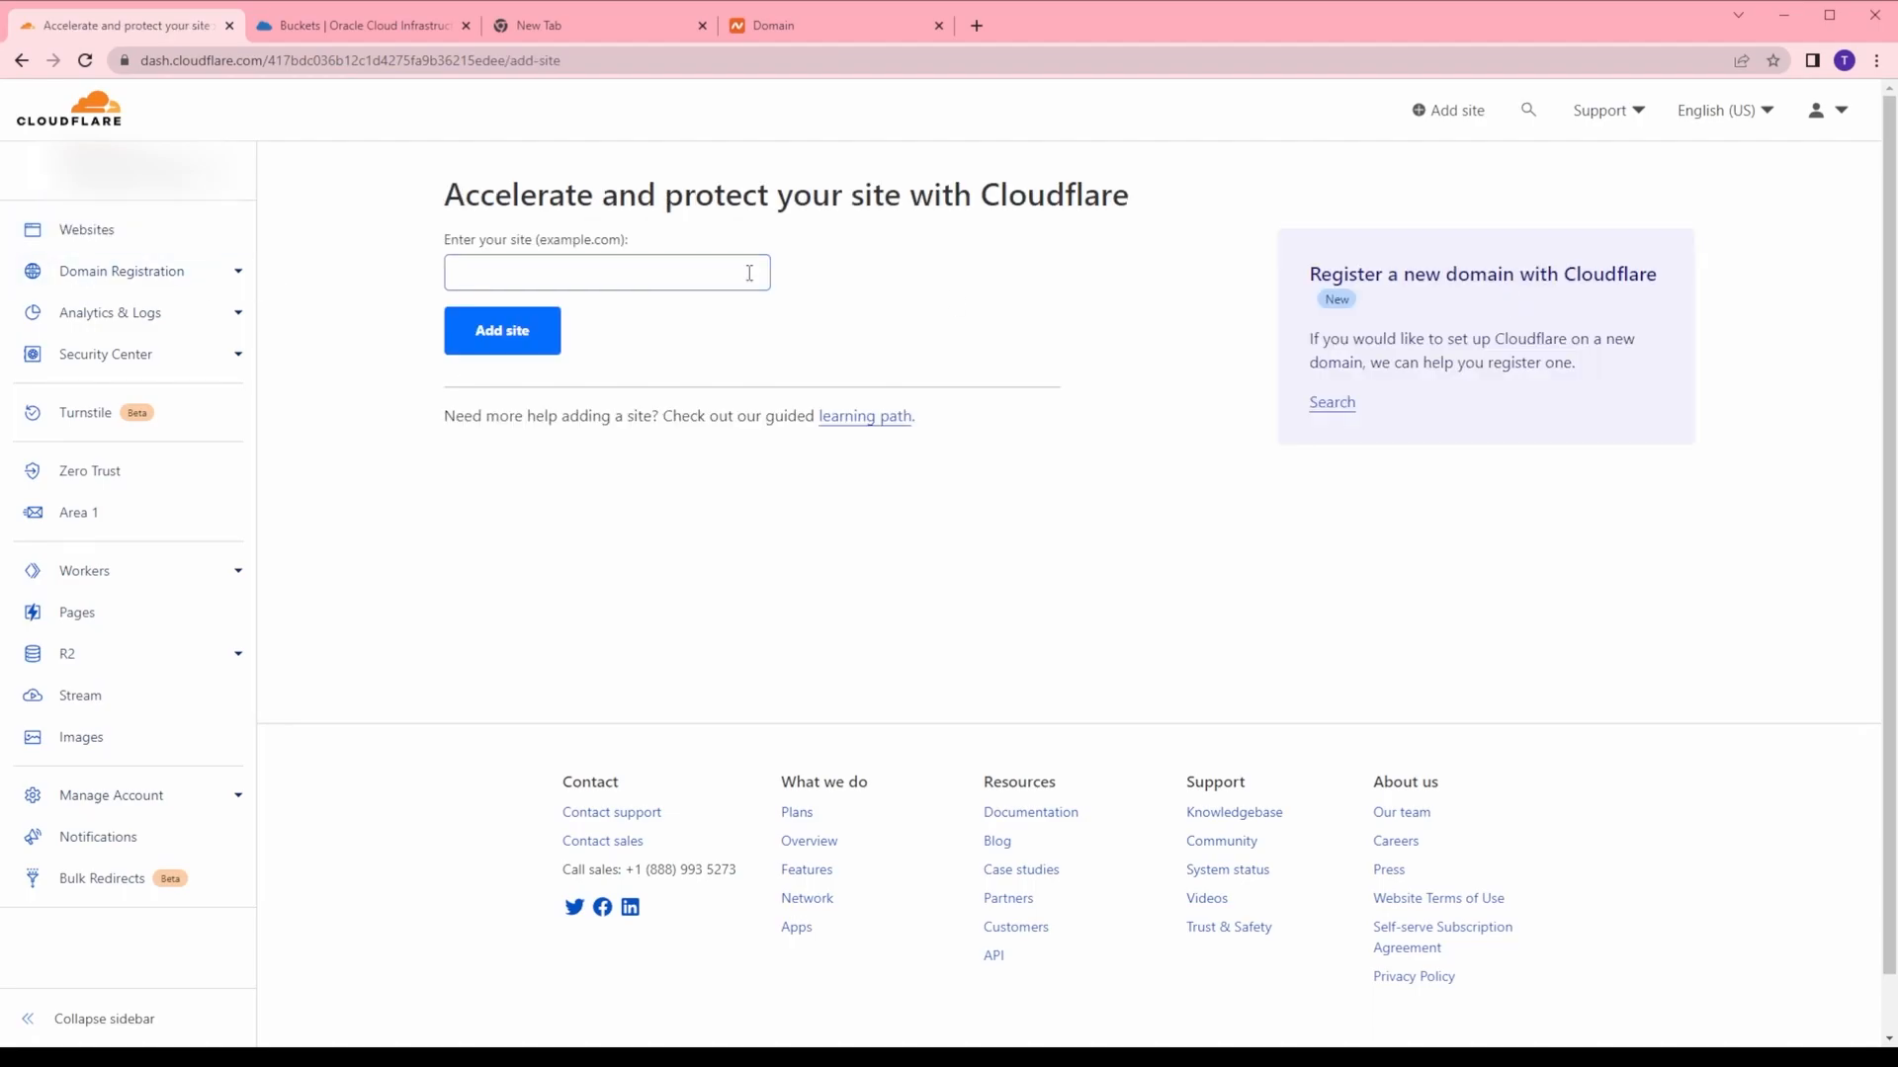
pyautogui.write('mayprocession.com')
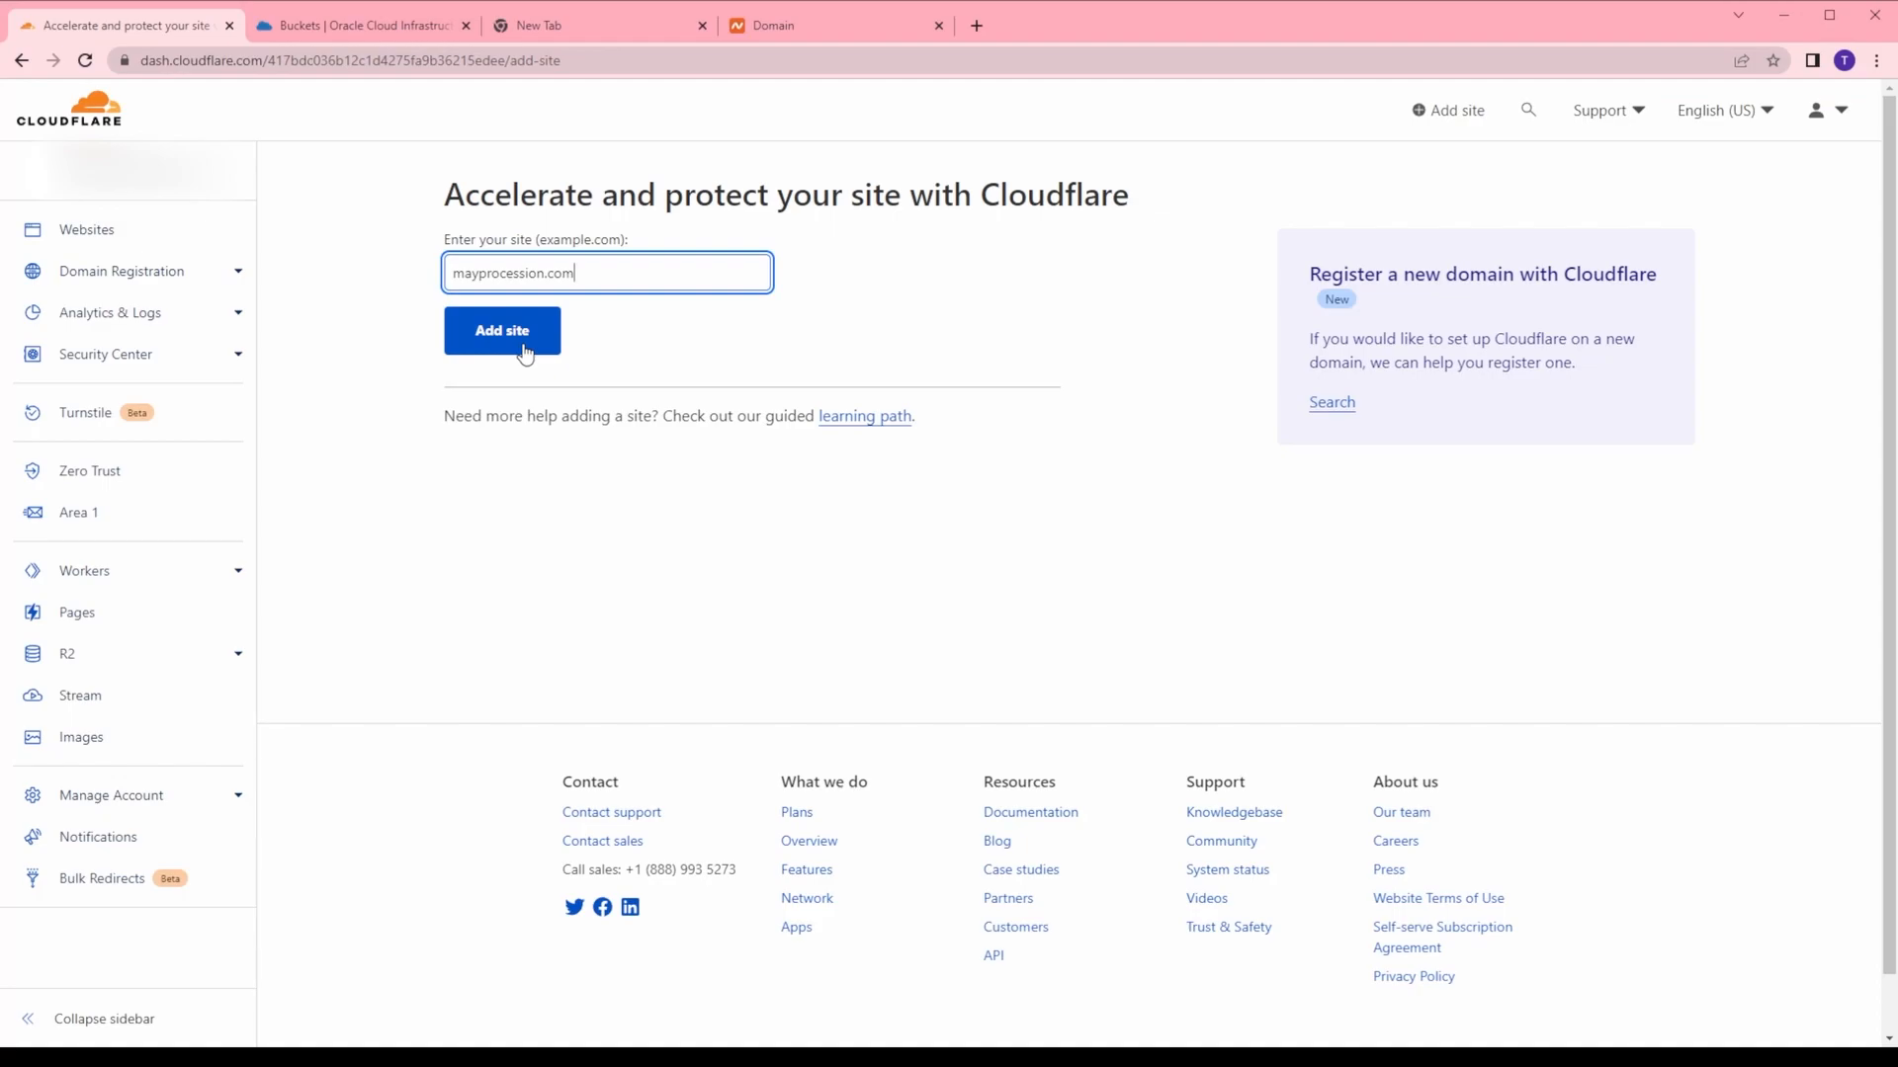
pyautogui.click(501, 330)
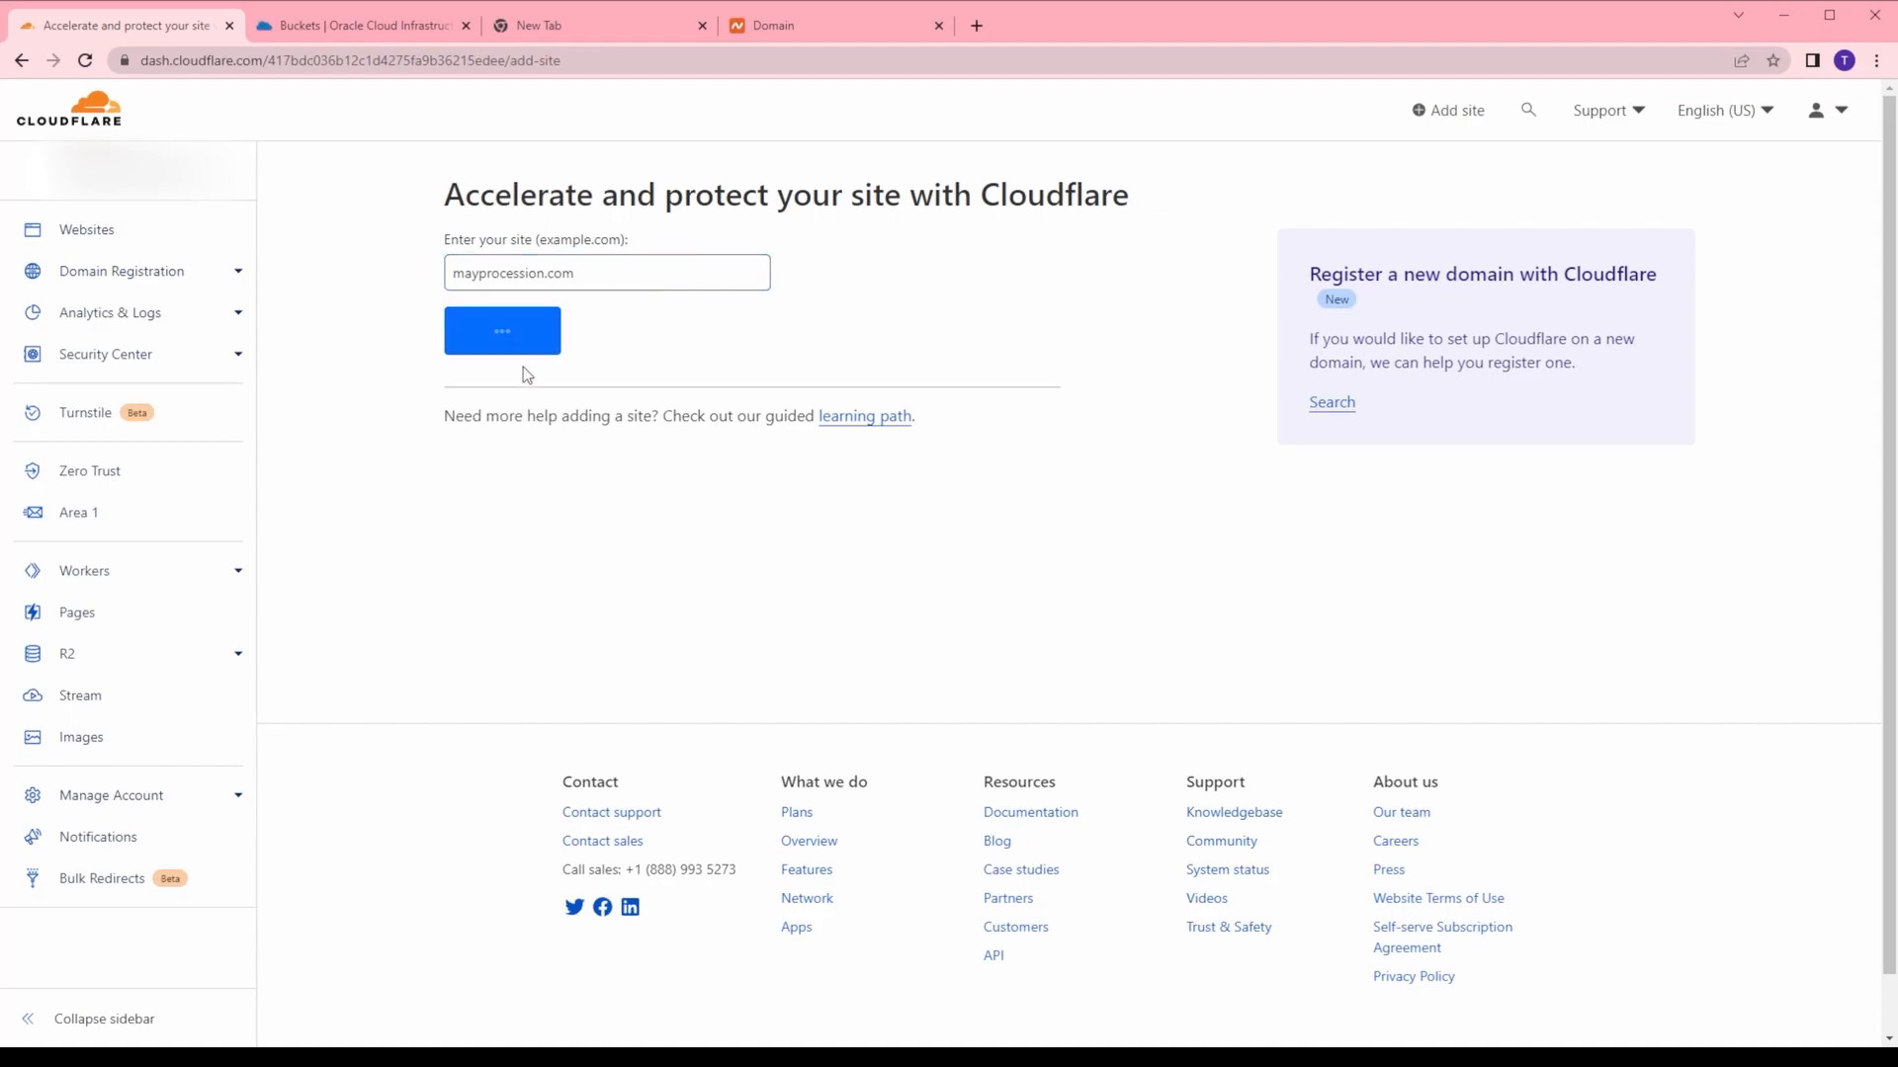
pyautogui.moveTo(521, 644)
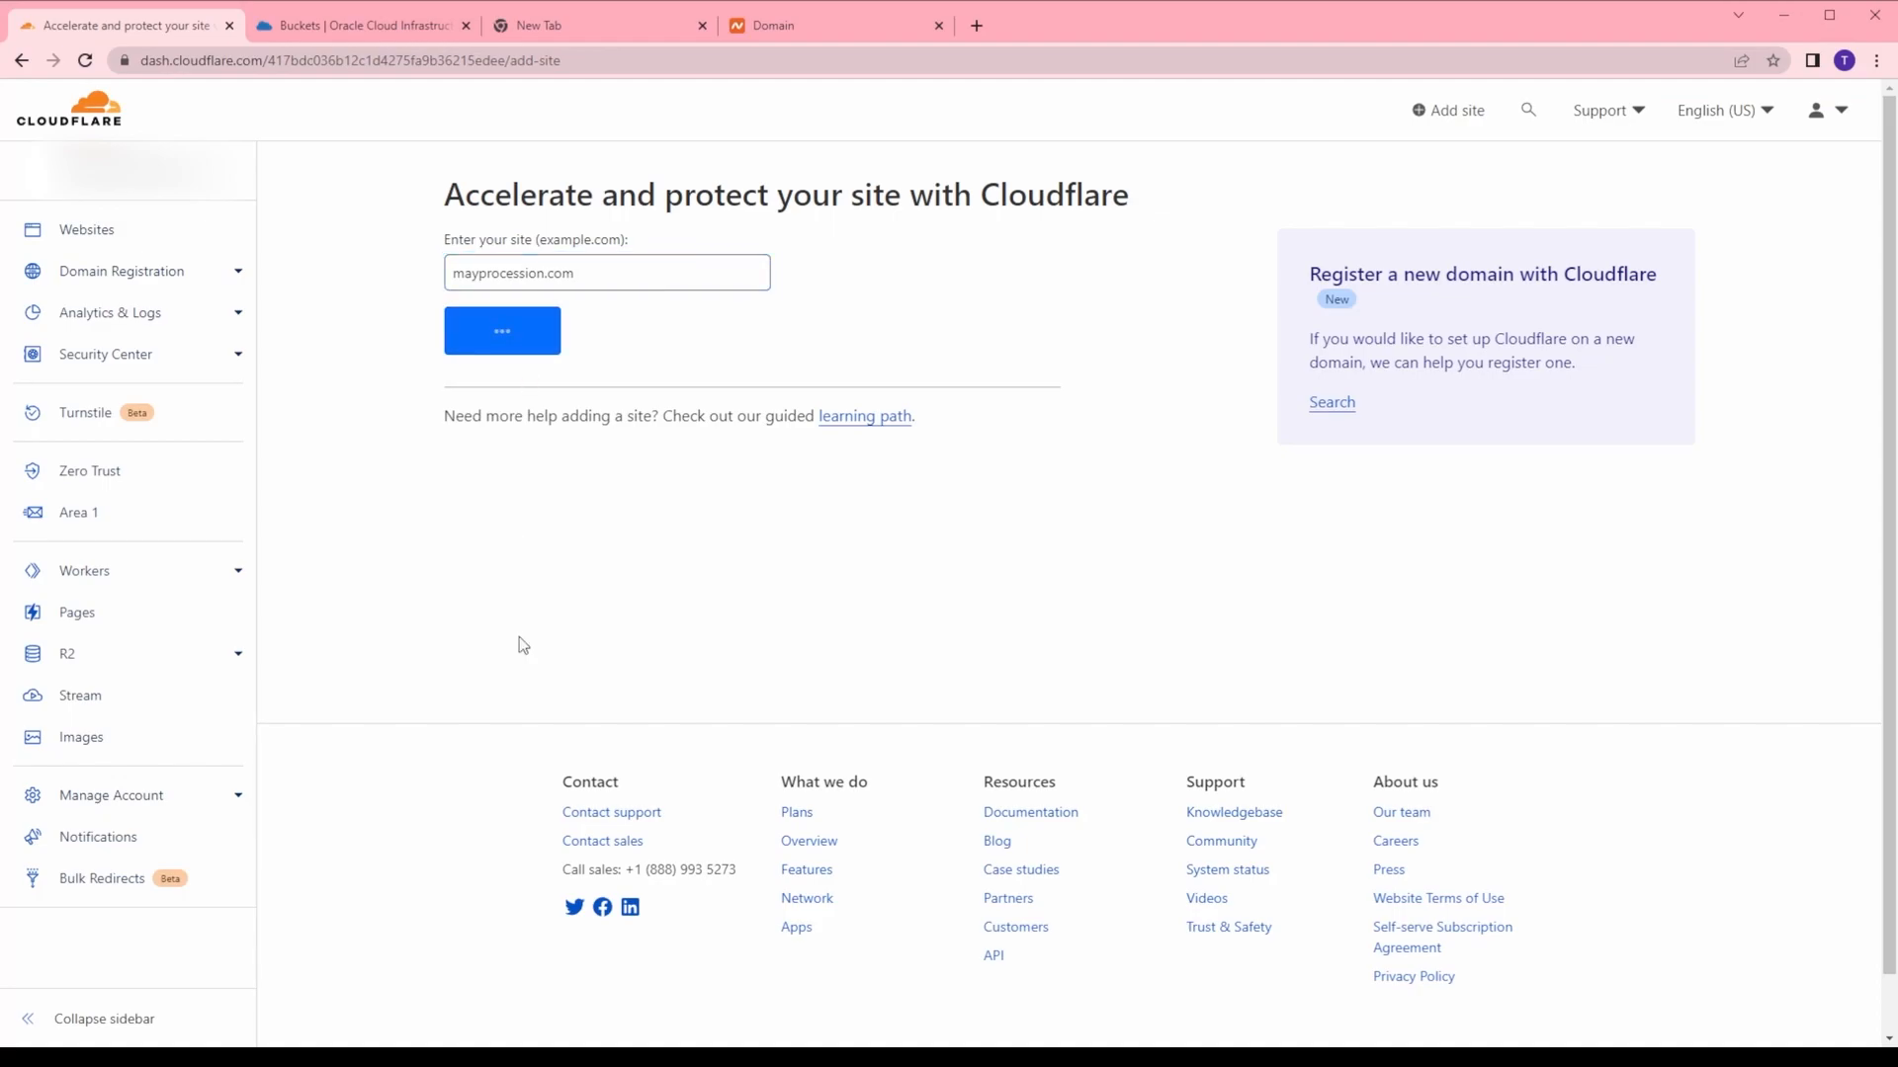
pyautogui.click(501, 330)
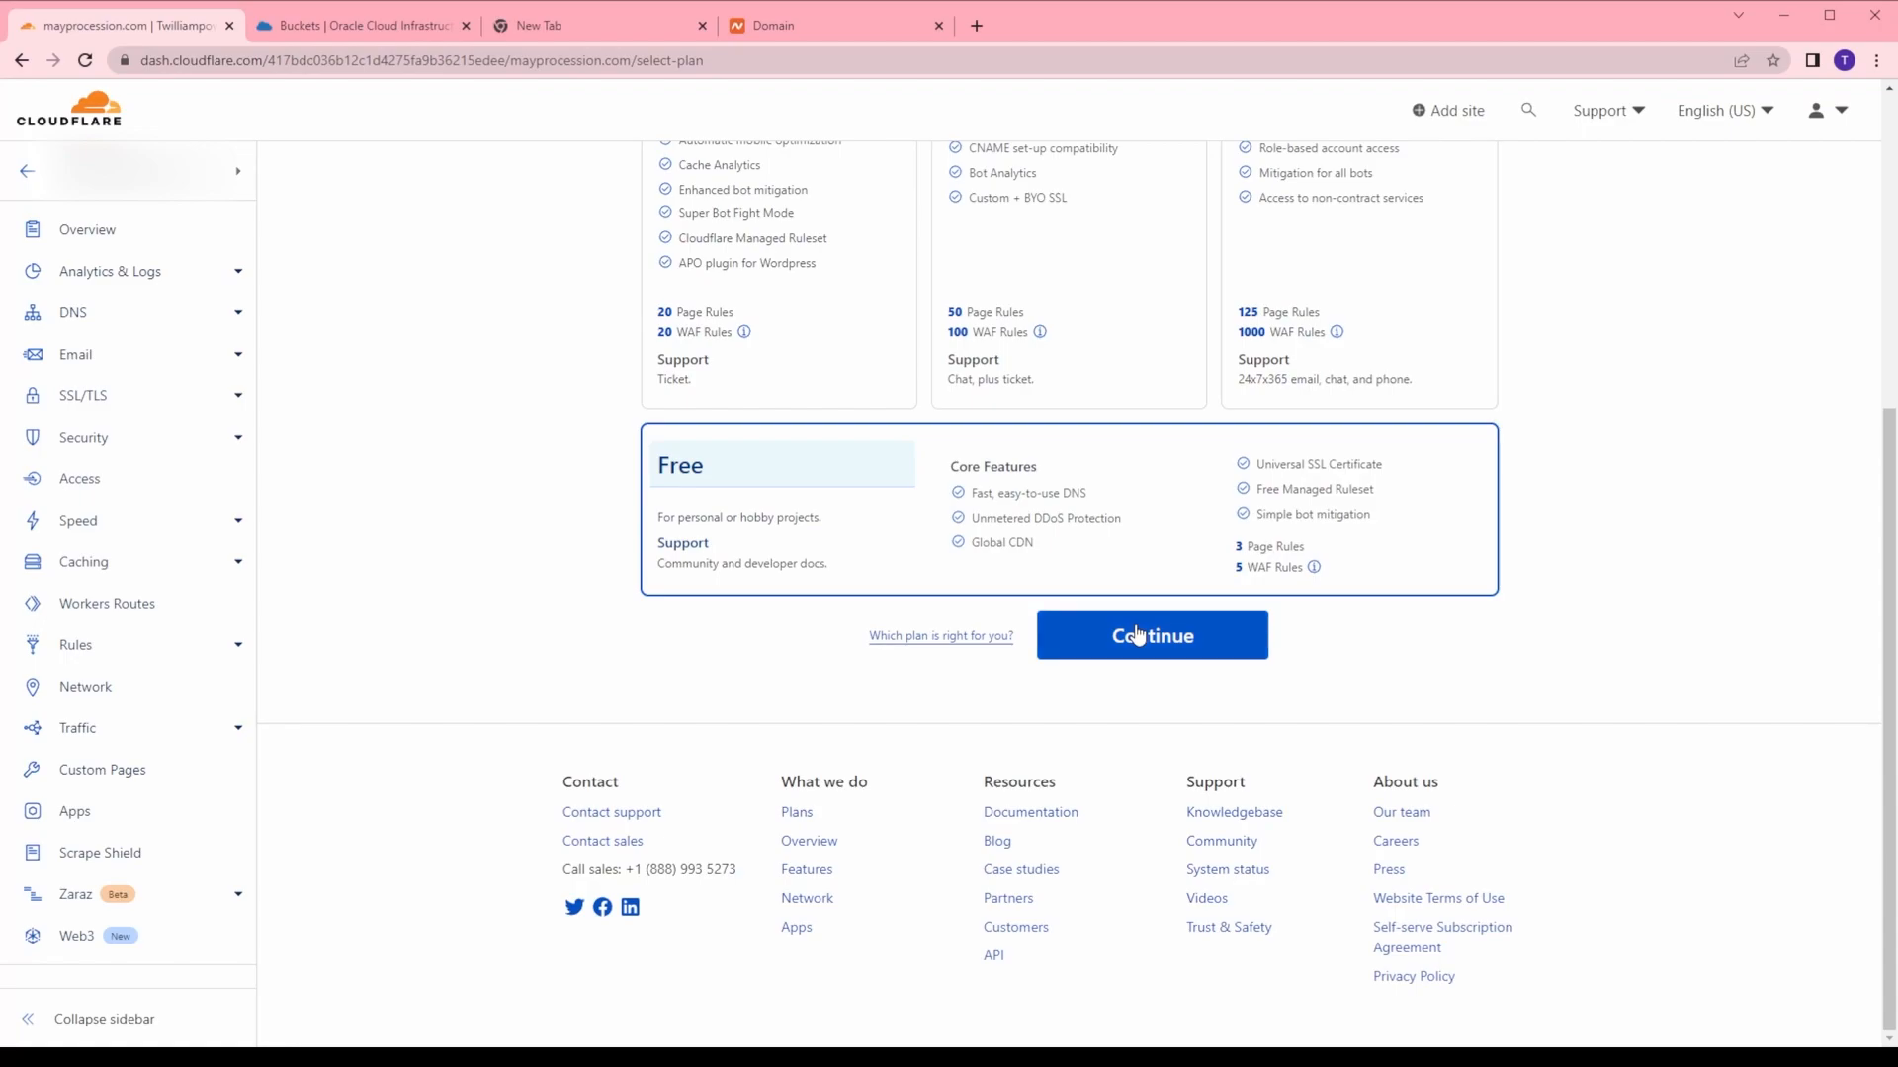
pyautogui.click(1151, 635)
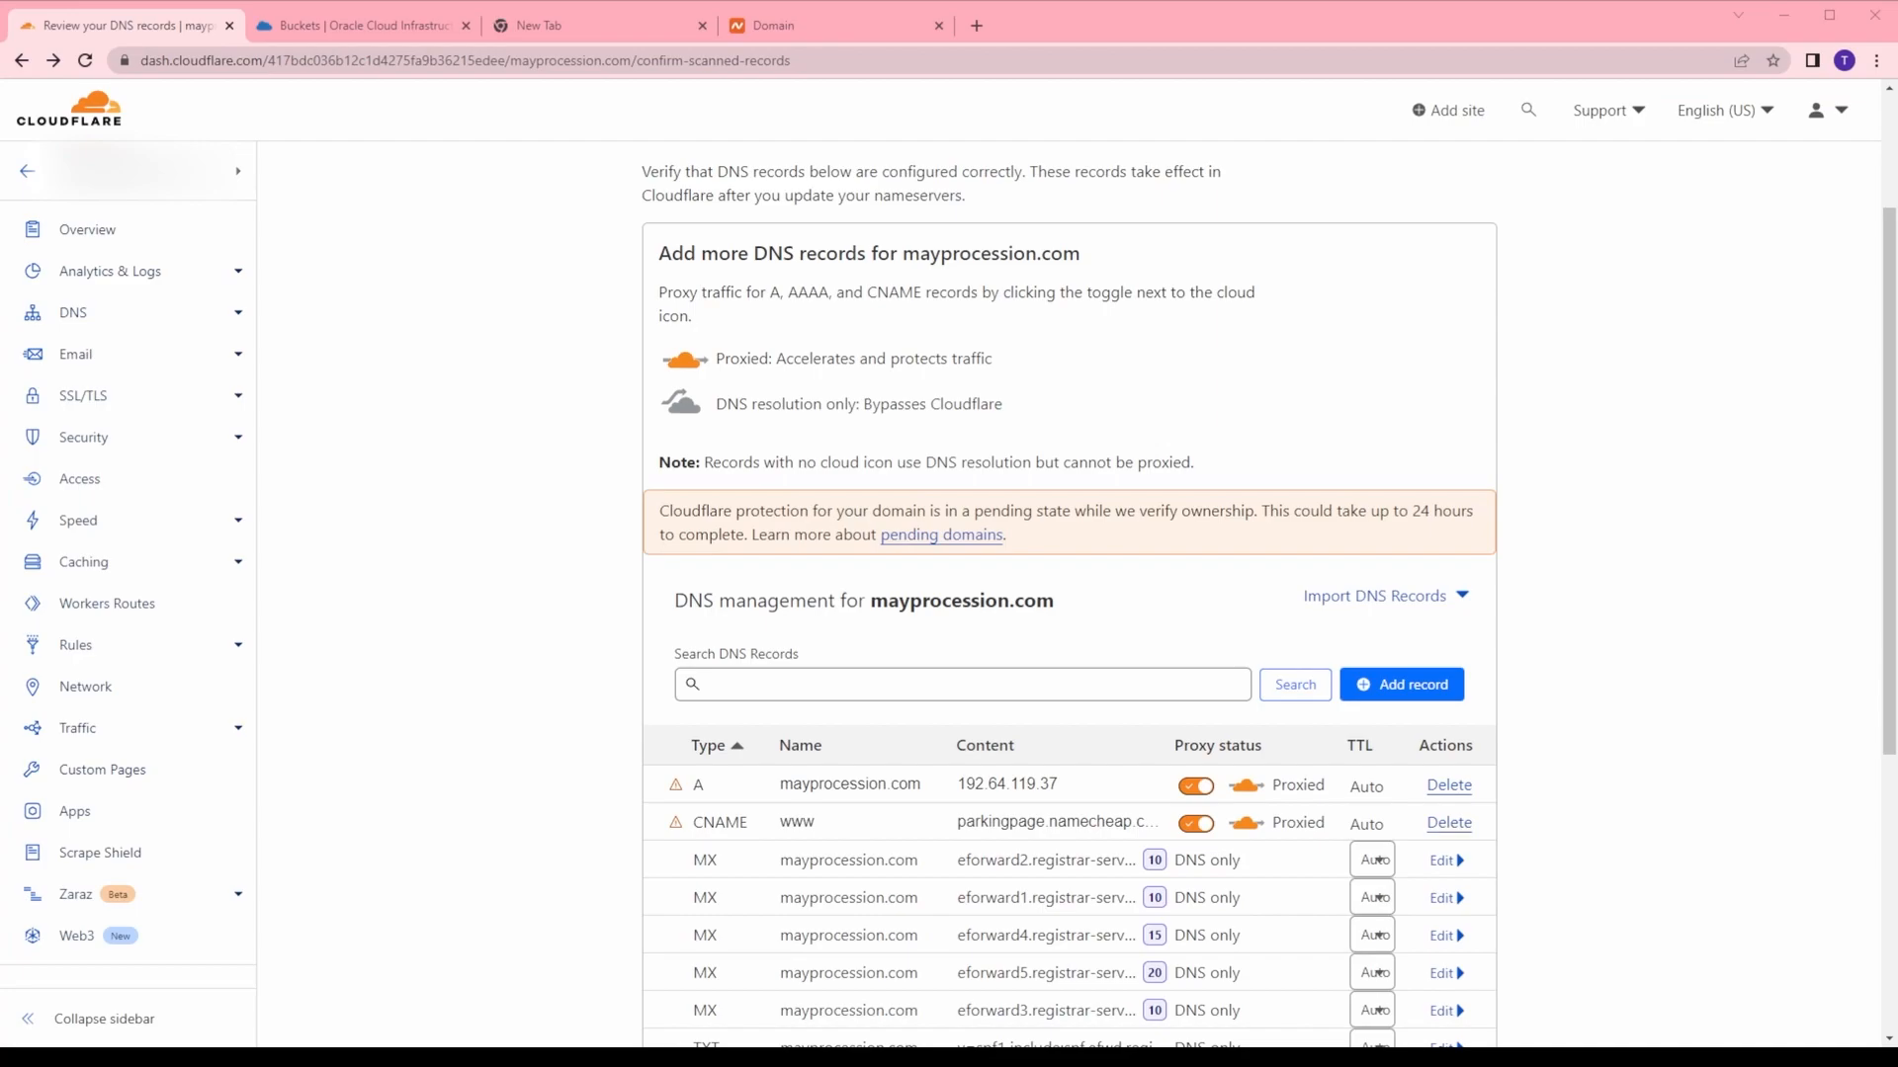
# - Delete the www CNAME record and start a * record, checking the OCI object URL
pyautogui.click(1448, 824)
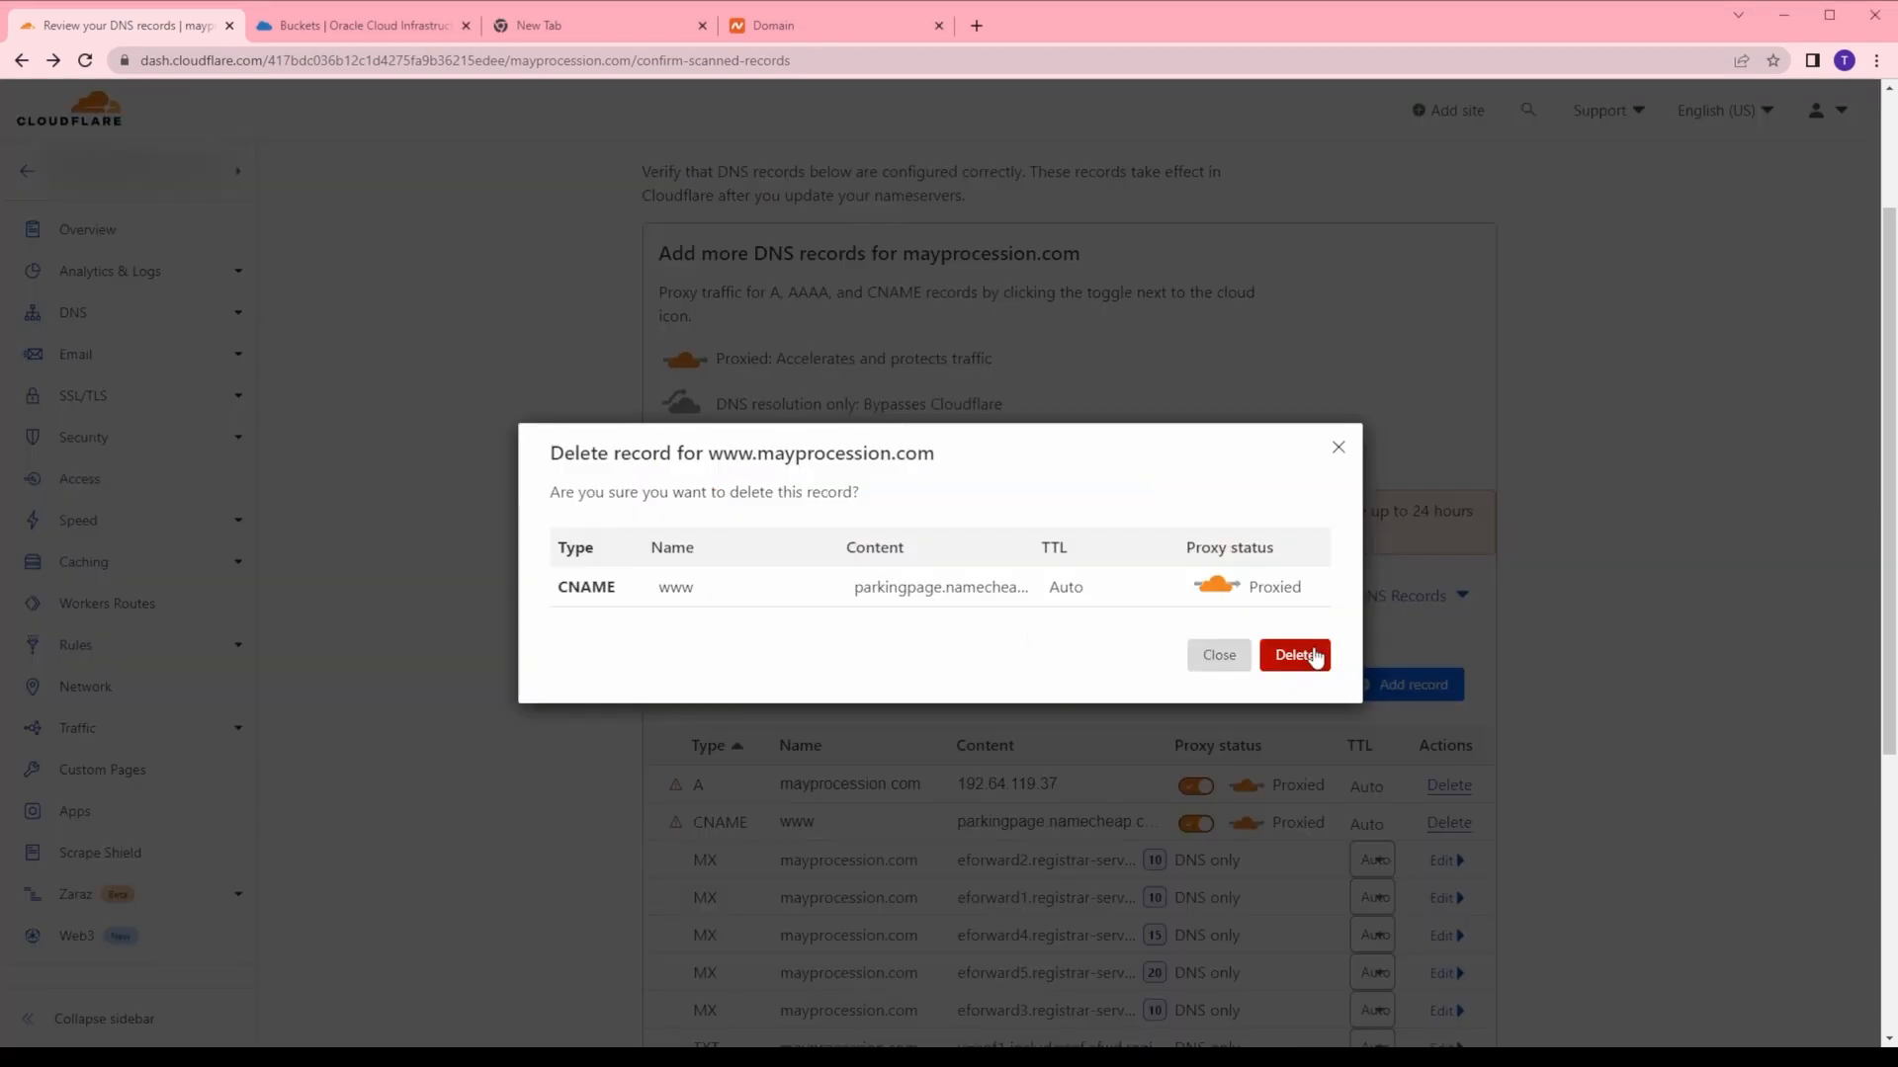
pyautogui.click(1294, 654)
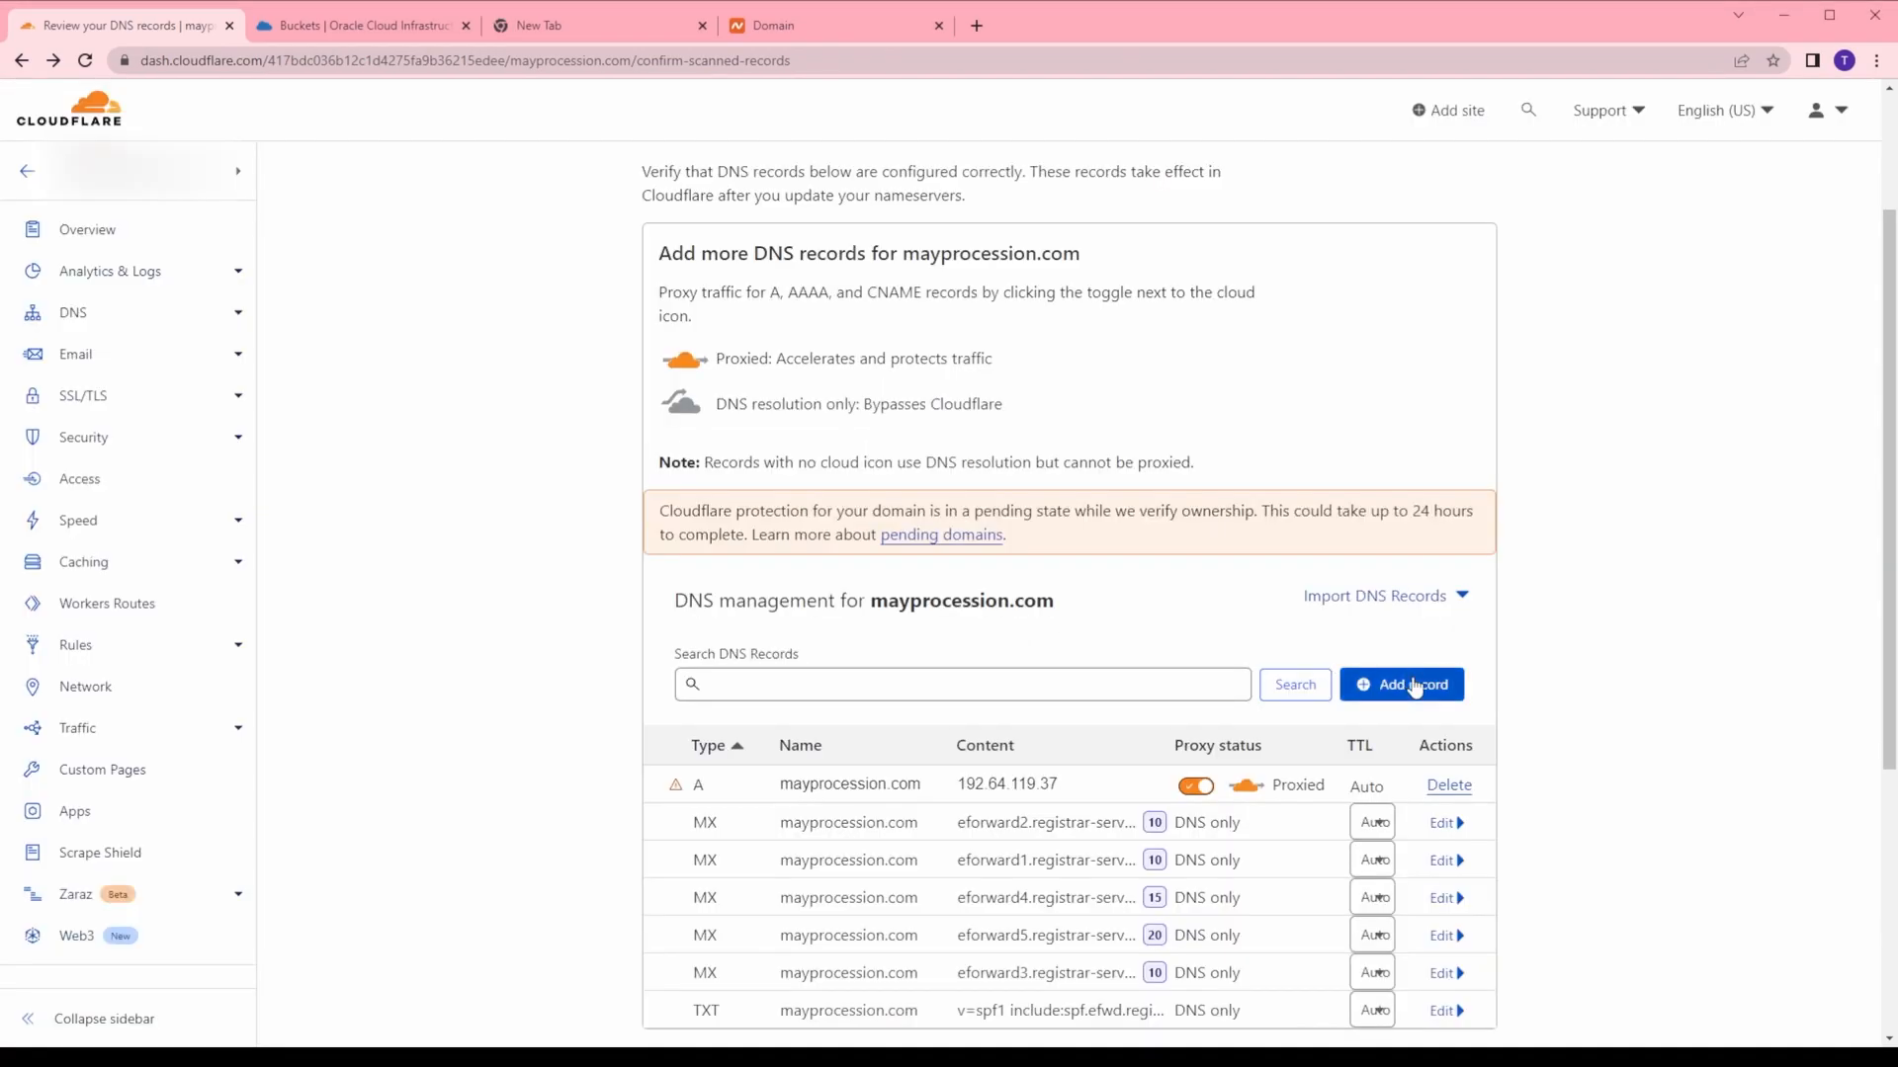
pyautogui.click(1400, 683)
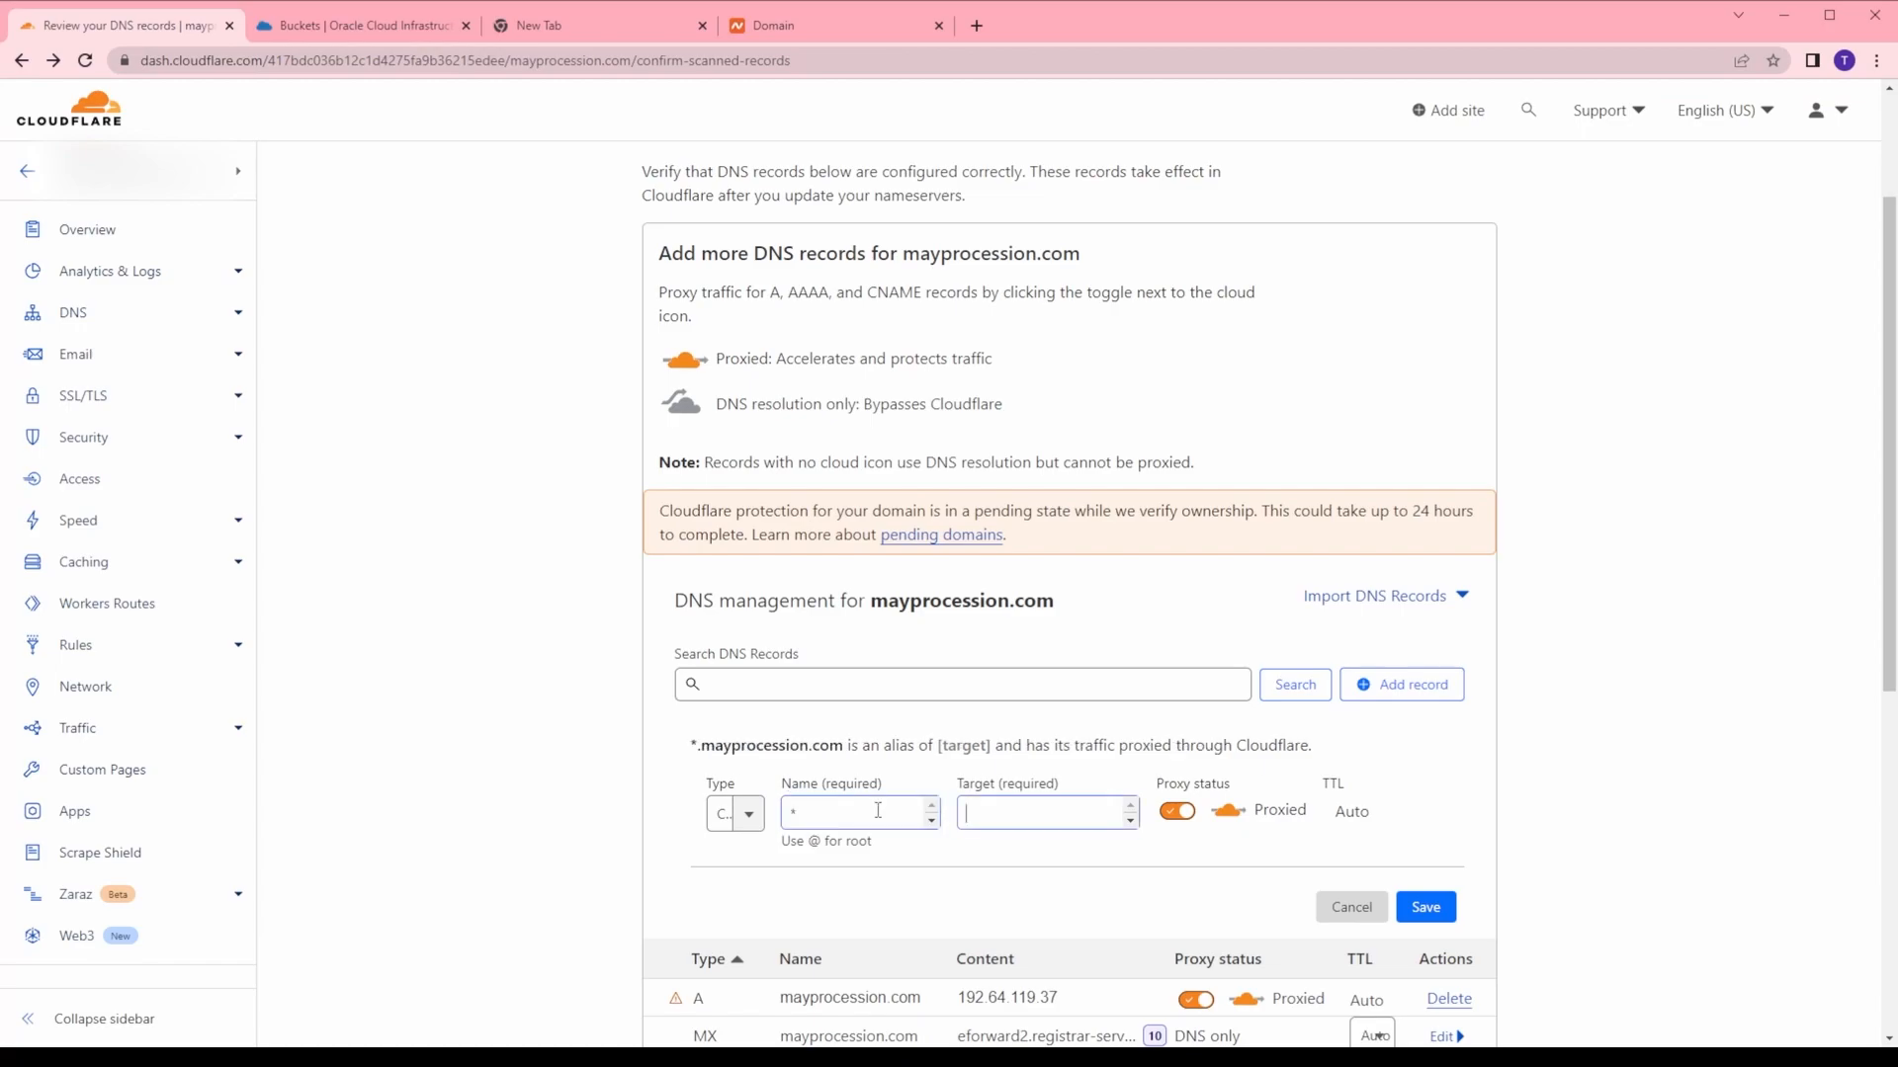
pyautogui.click(1047, 810)
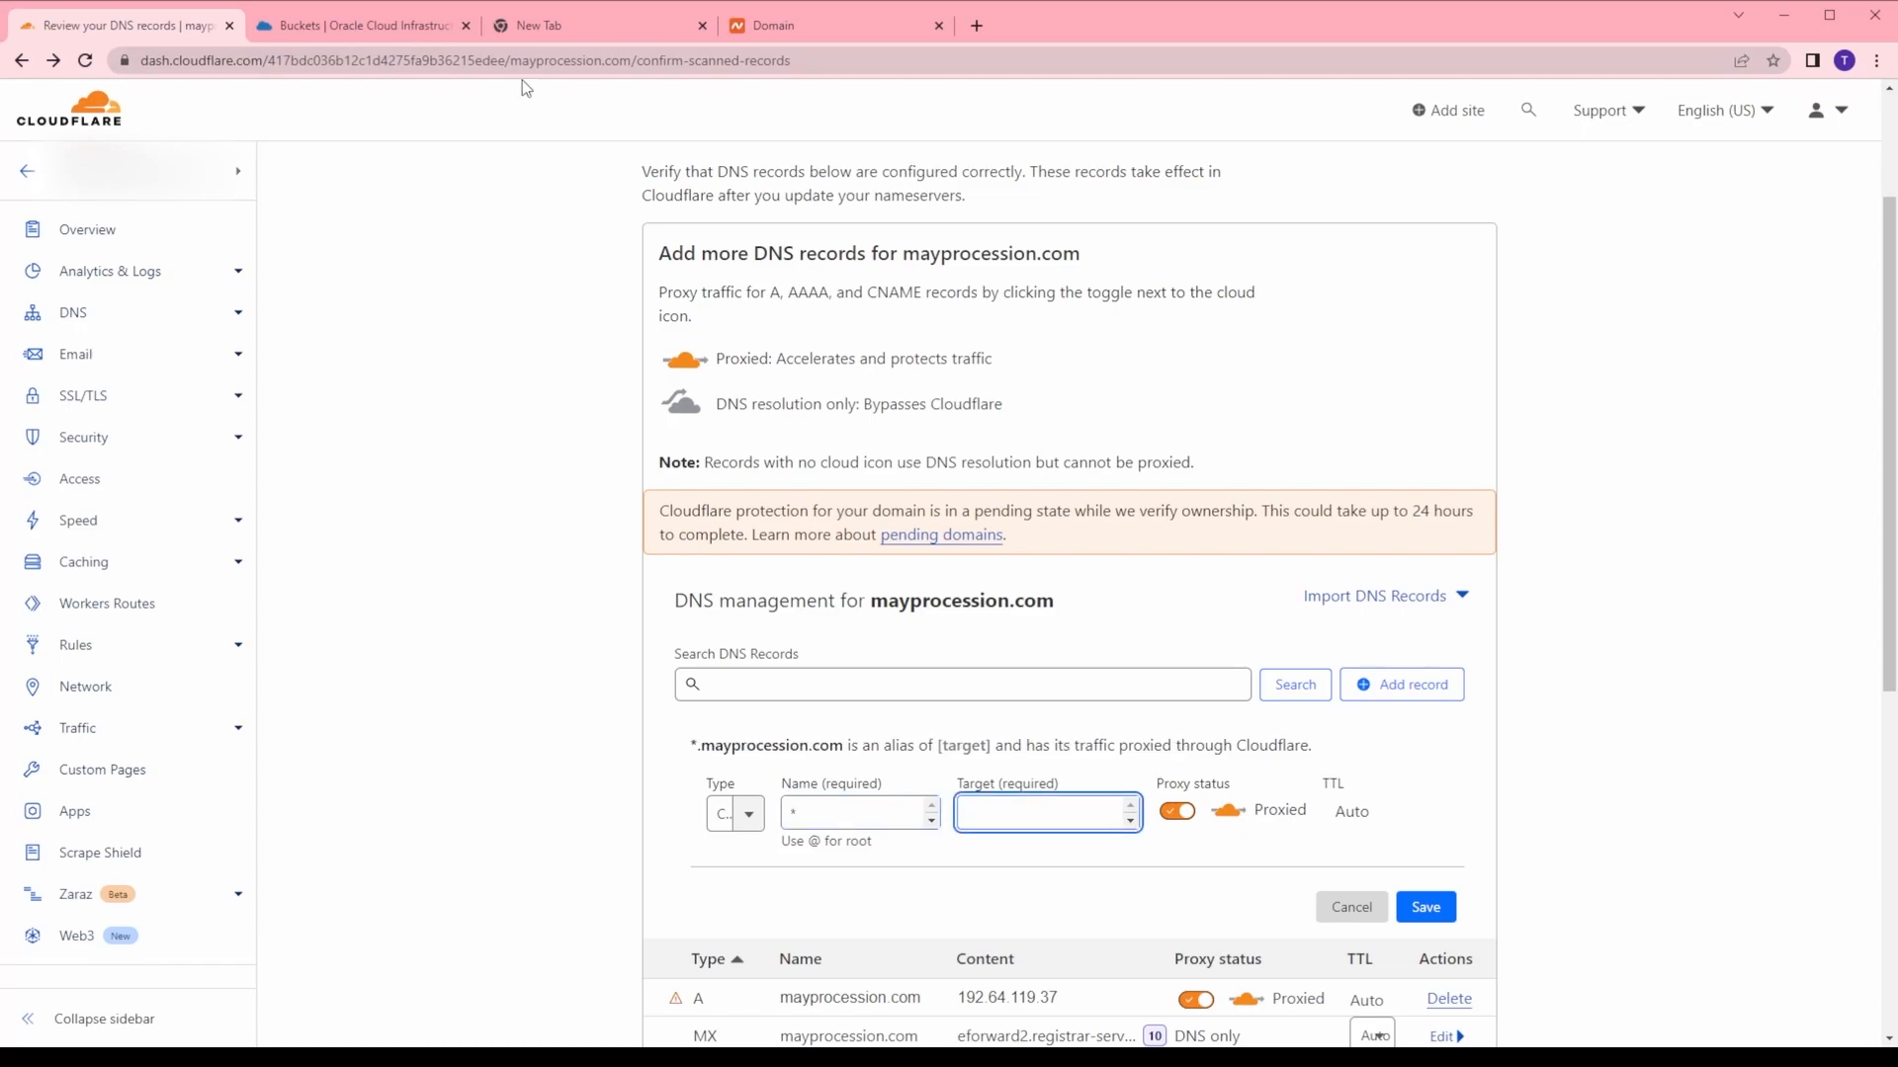
pyautogui.click(362, 23)
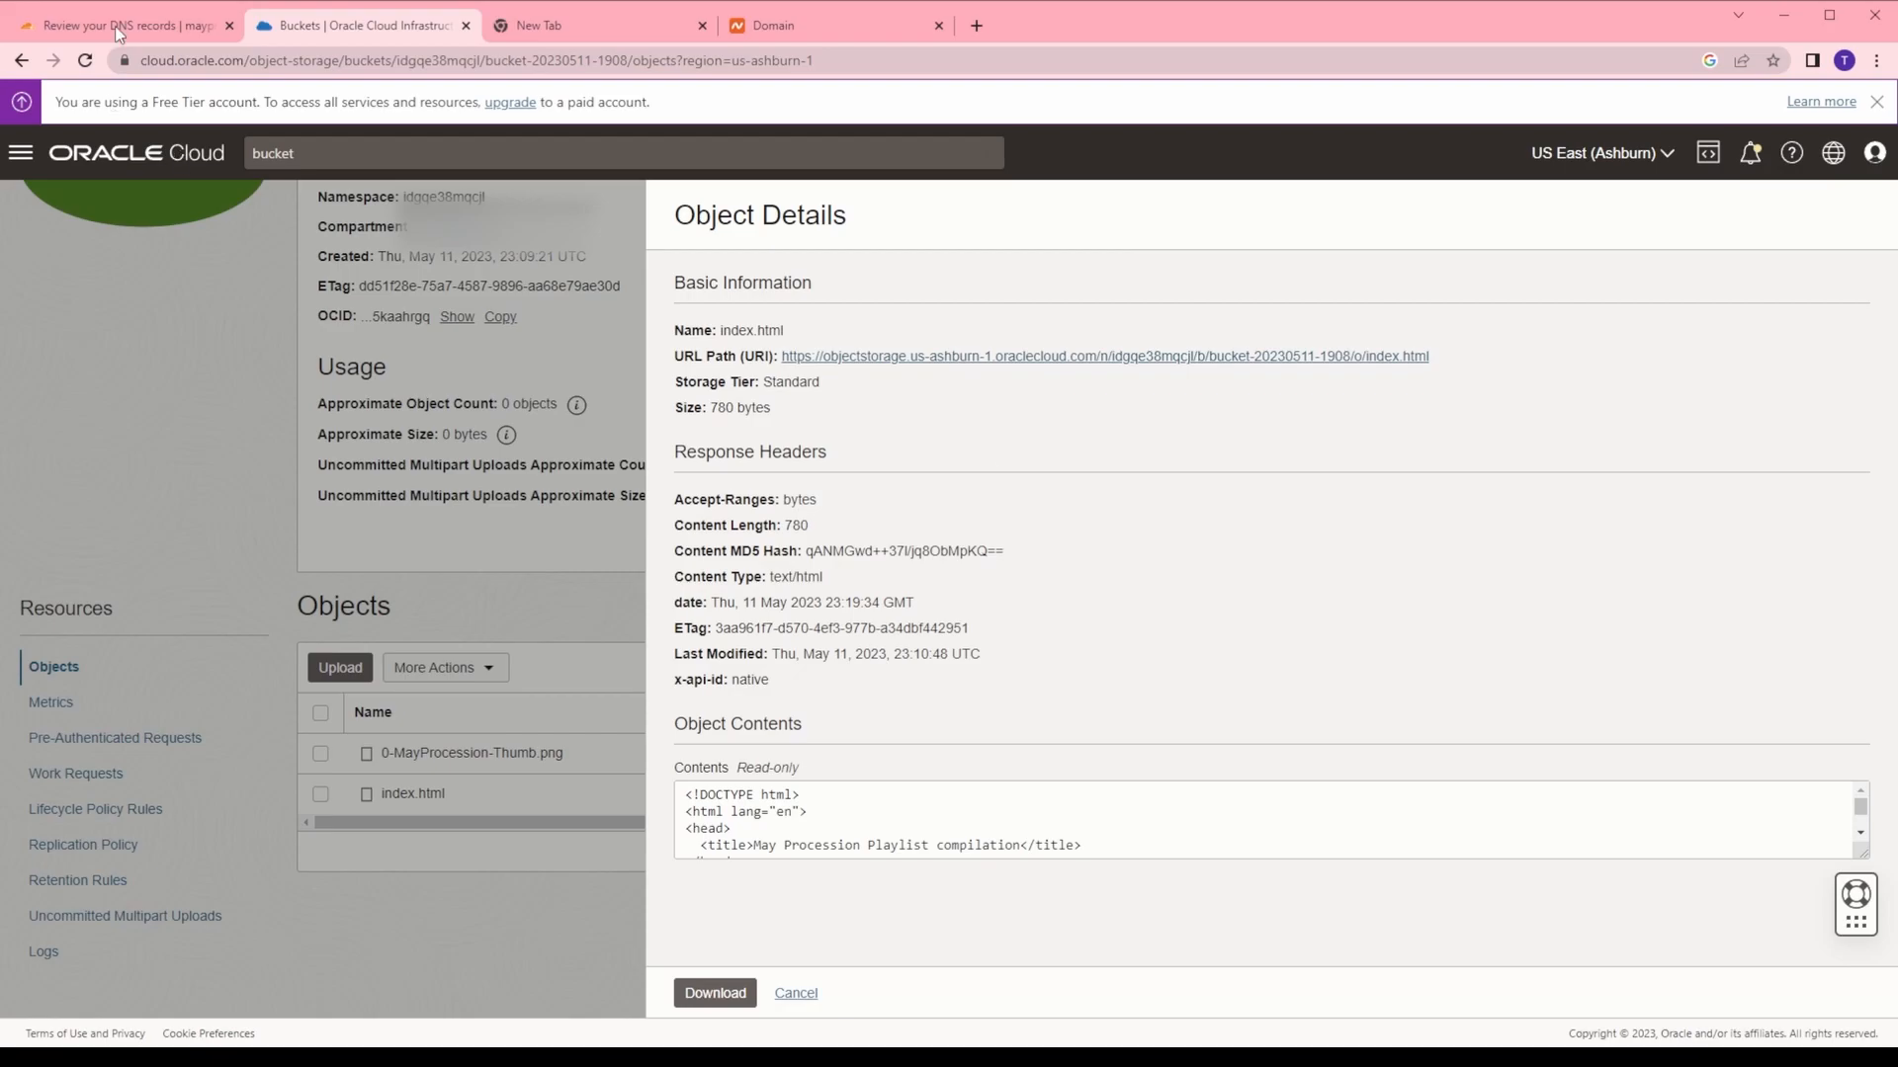
pyautogui.click(120, 24)
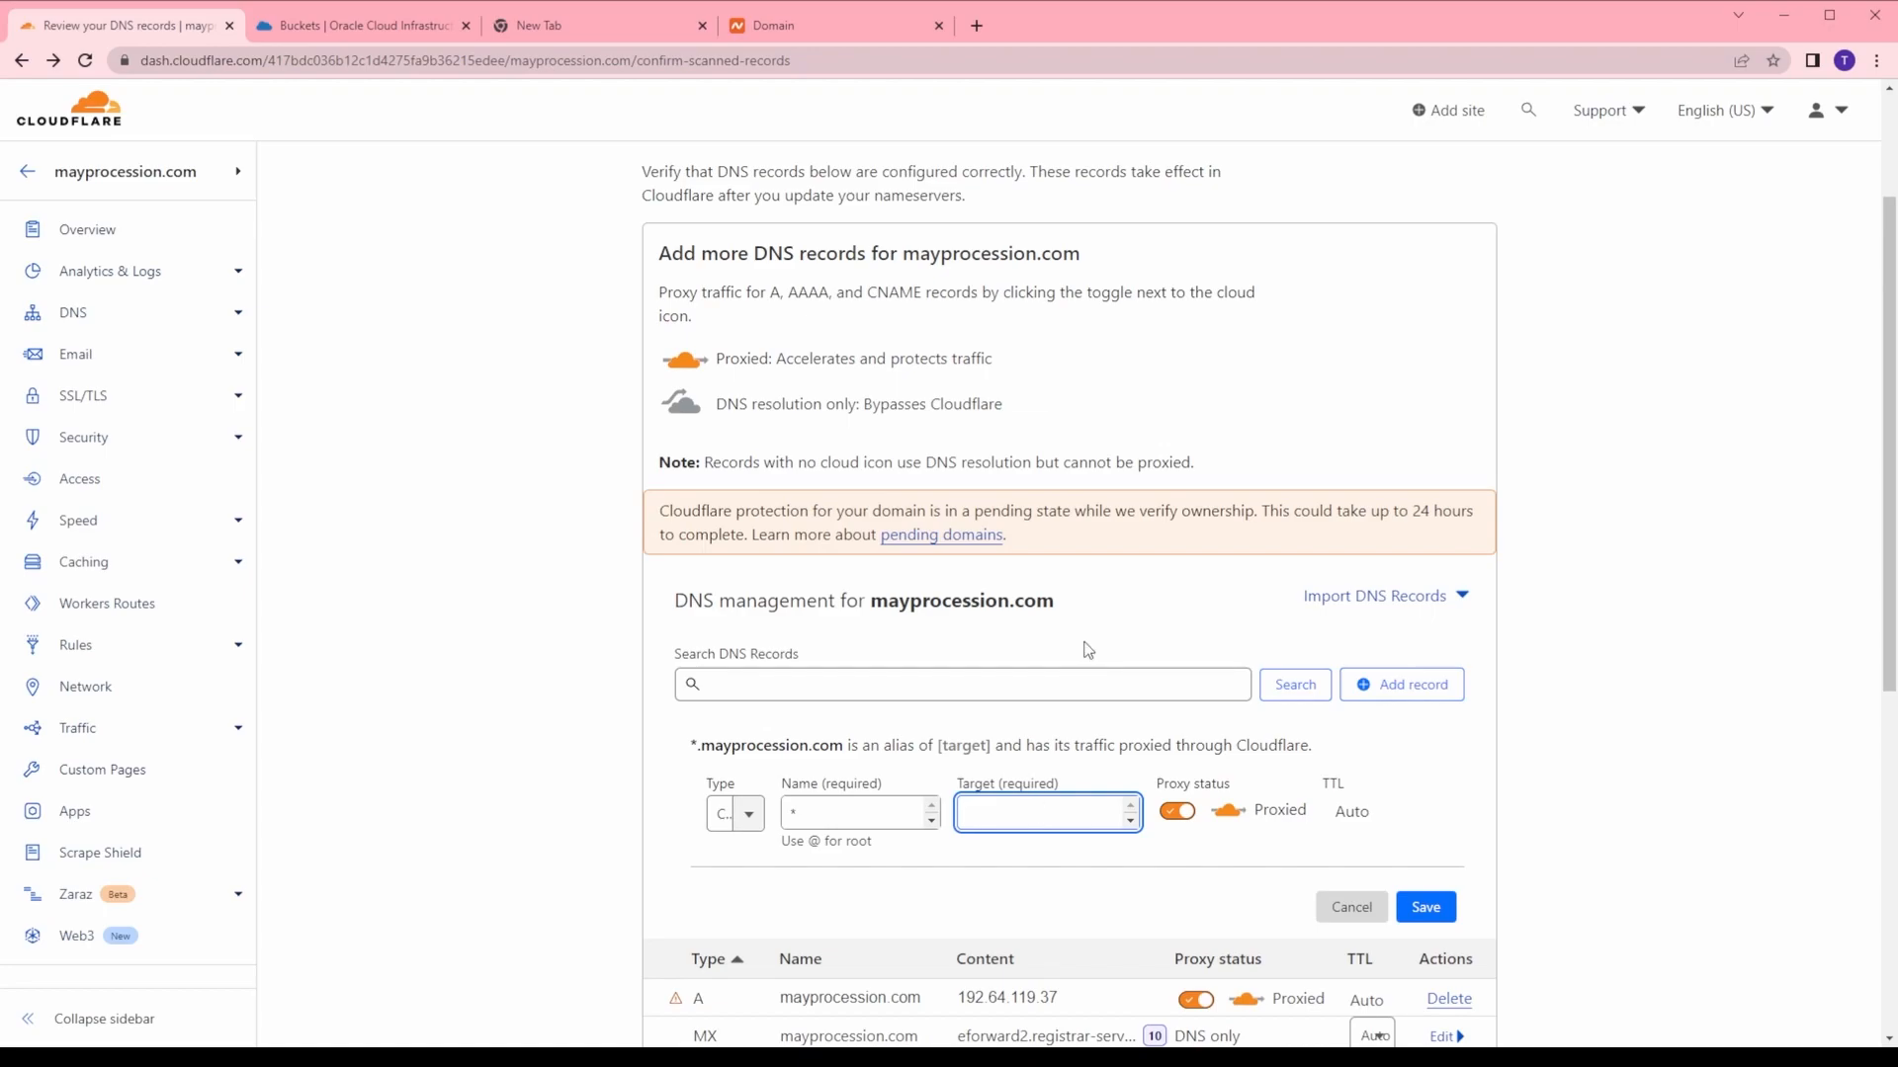
# - Save a proxied * CNAME targeting objectstorage.us-ashburn-1.oraclecloud.com, then continue past DNS review
pyautogui.write('https://objectstorage.us-ashburn-1.oraclecloud.com/n/idgqe38mqcjl/b/bucket-20230511-1908/o/index.html')
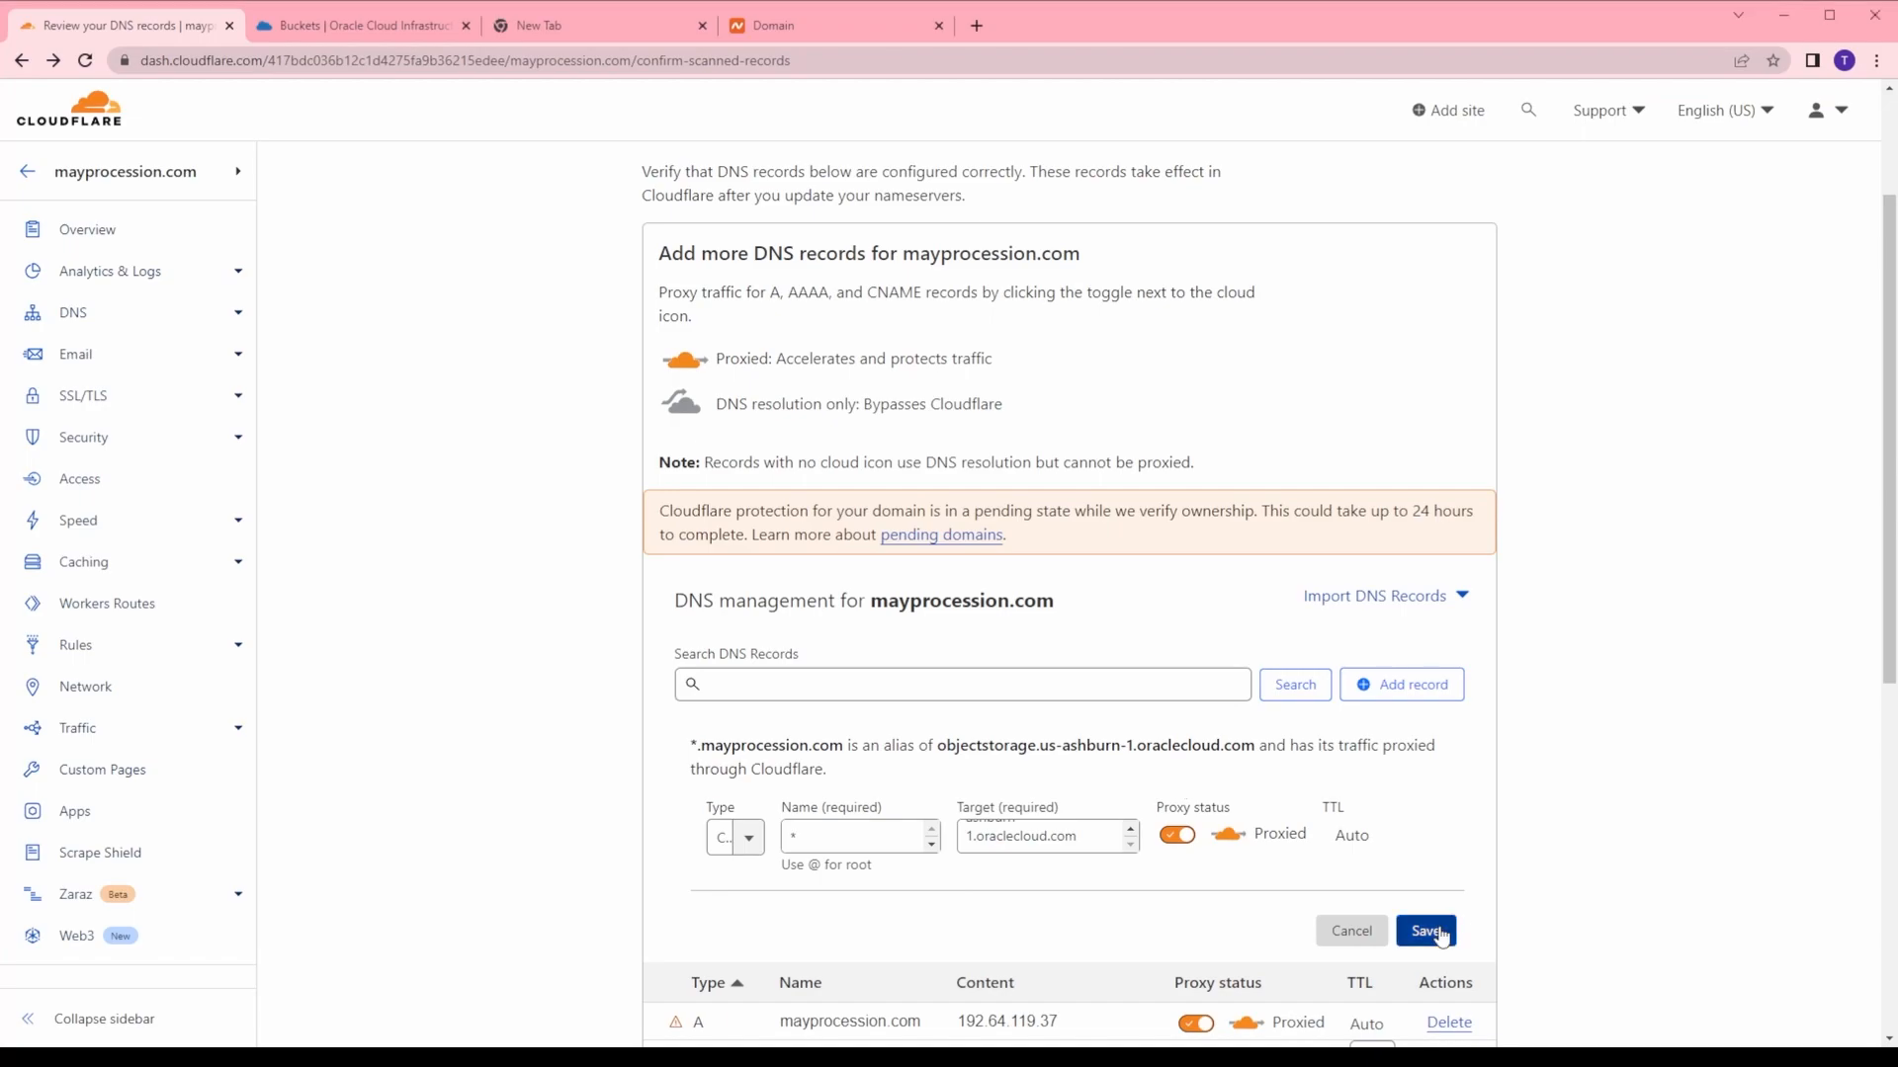
pyautogui.click(1425, 931)
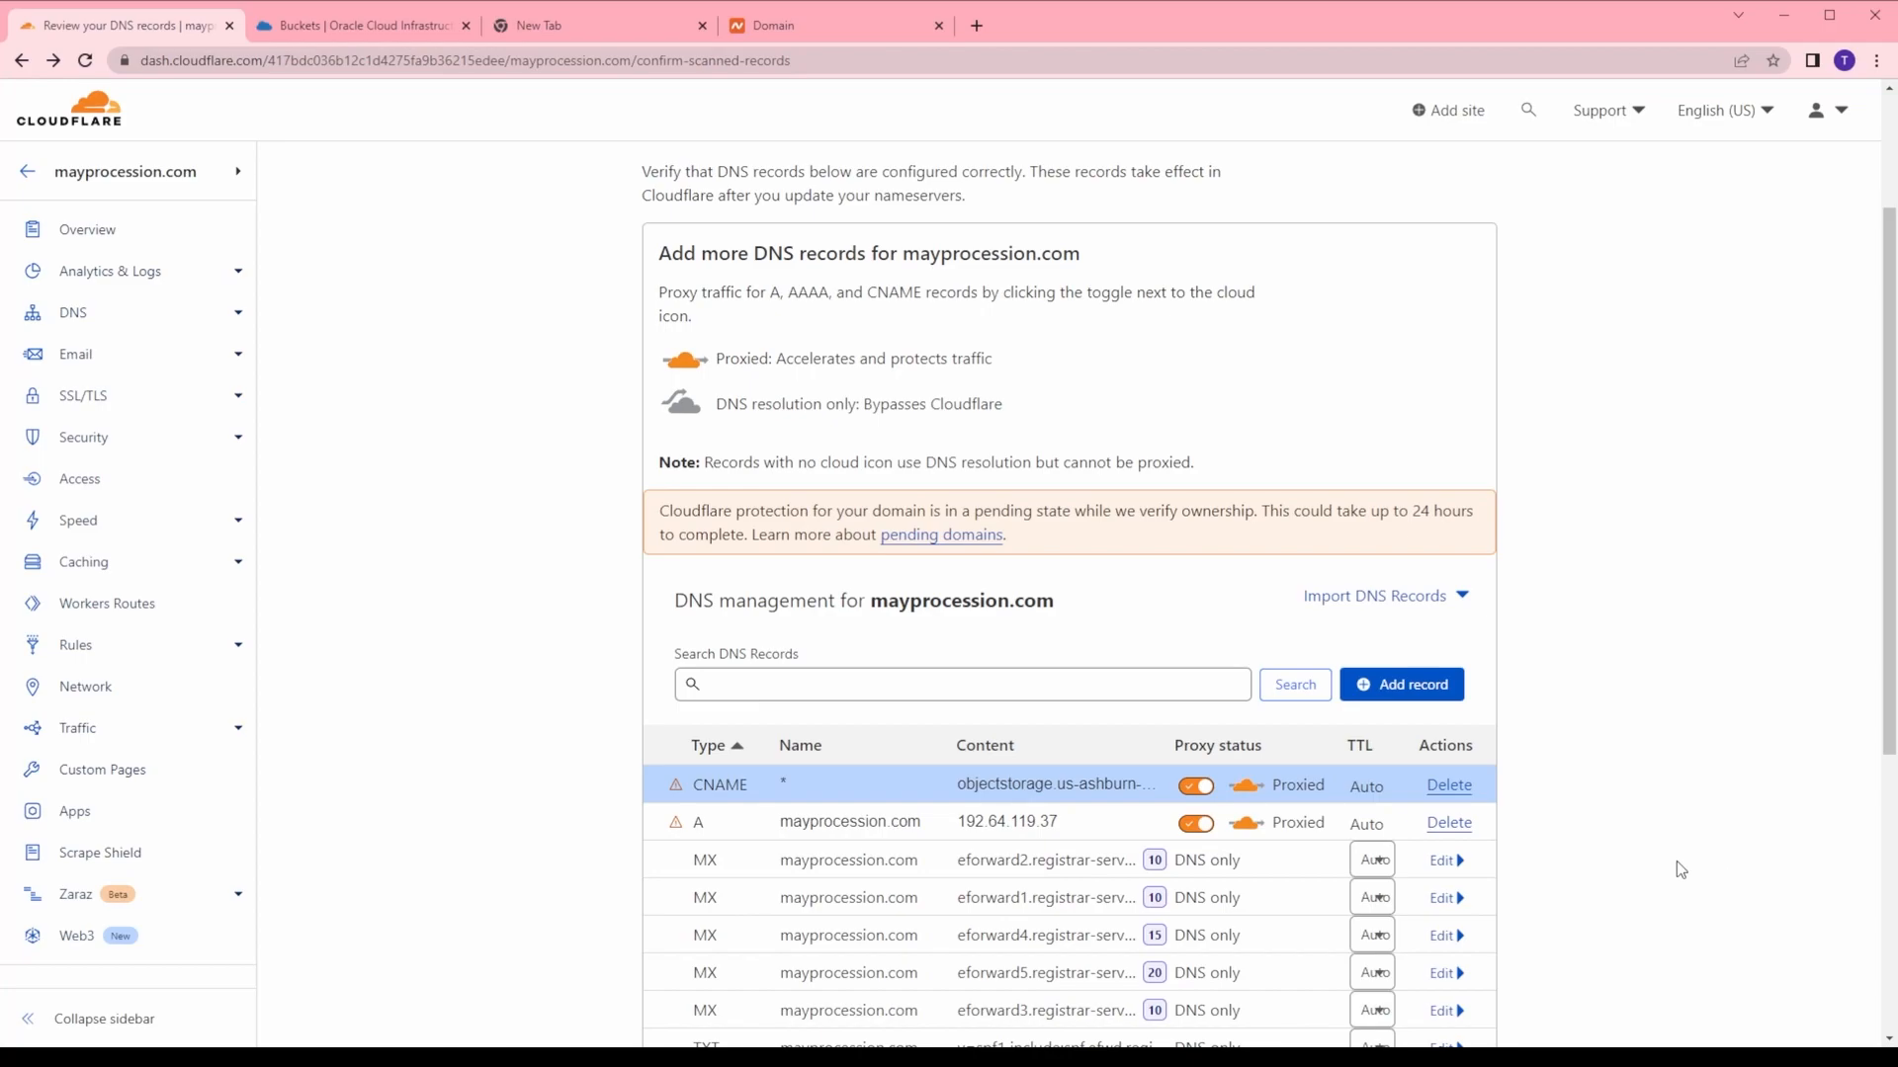
pyautogui.scroll(-3)
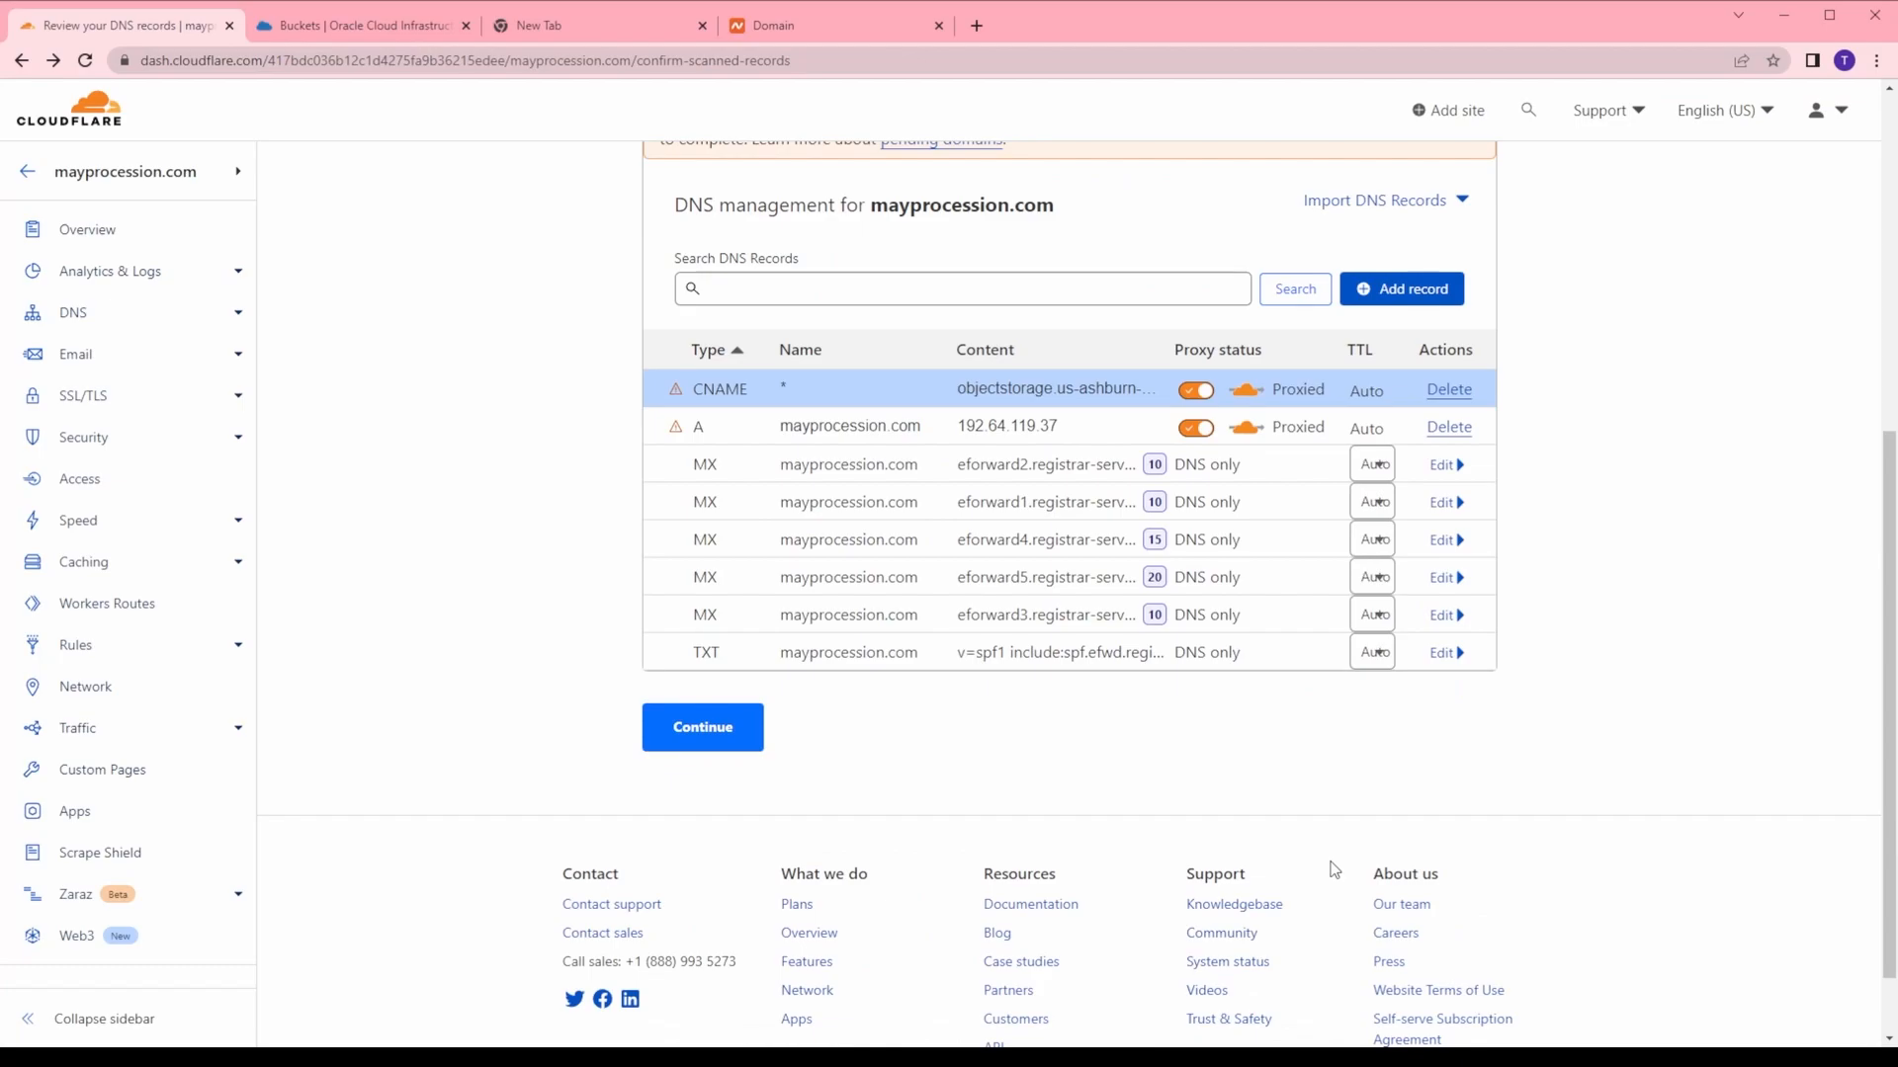
pyautogui.click(701, 728)
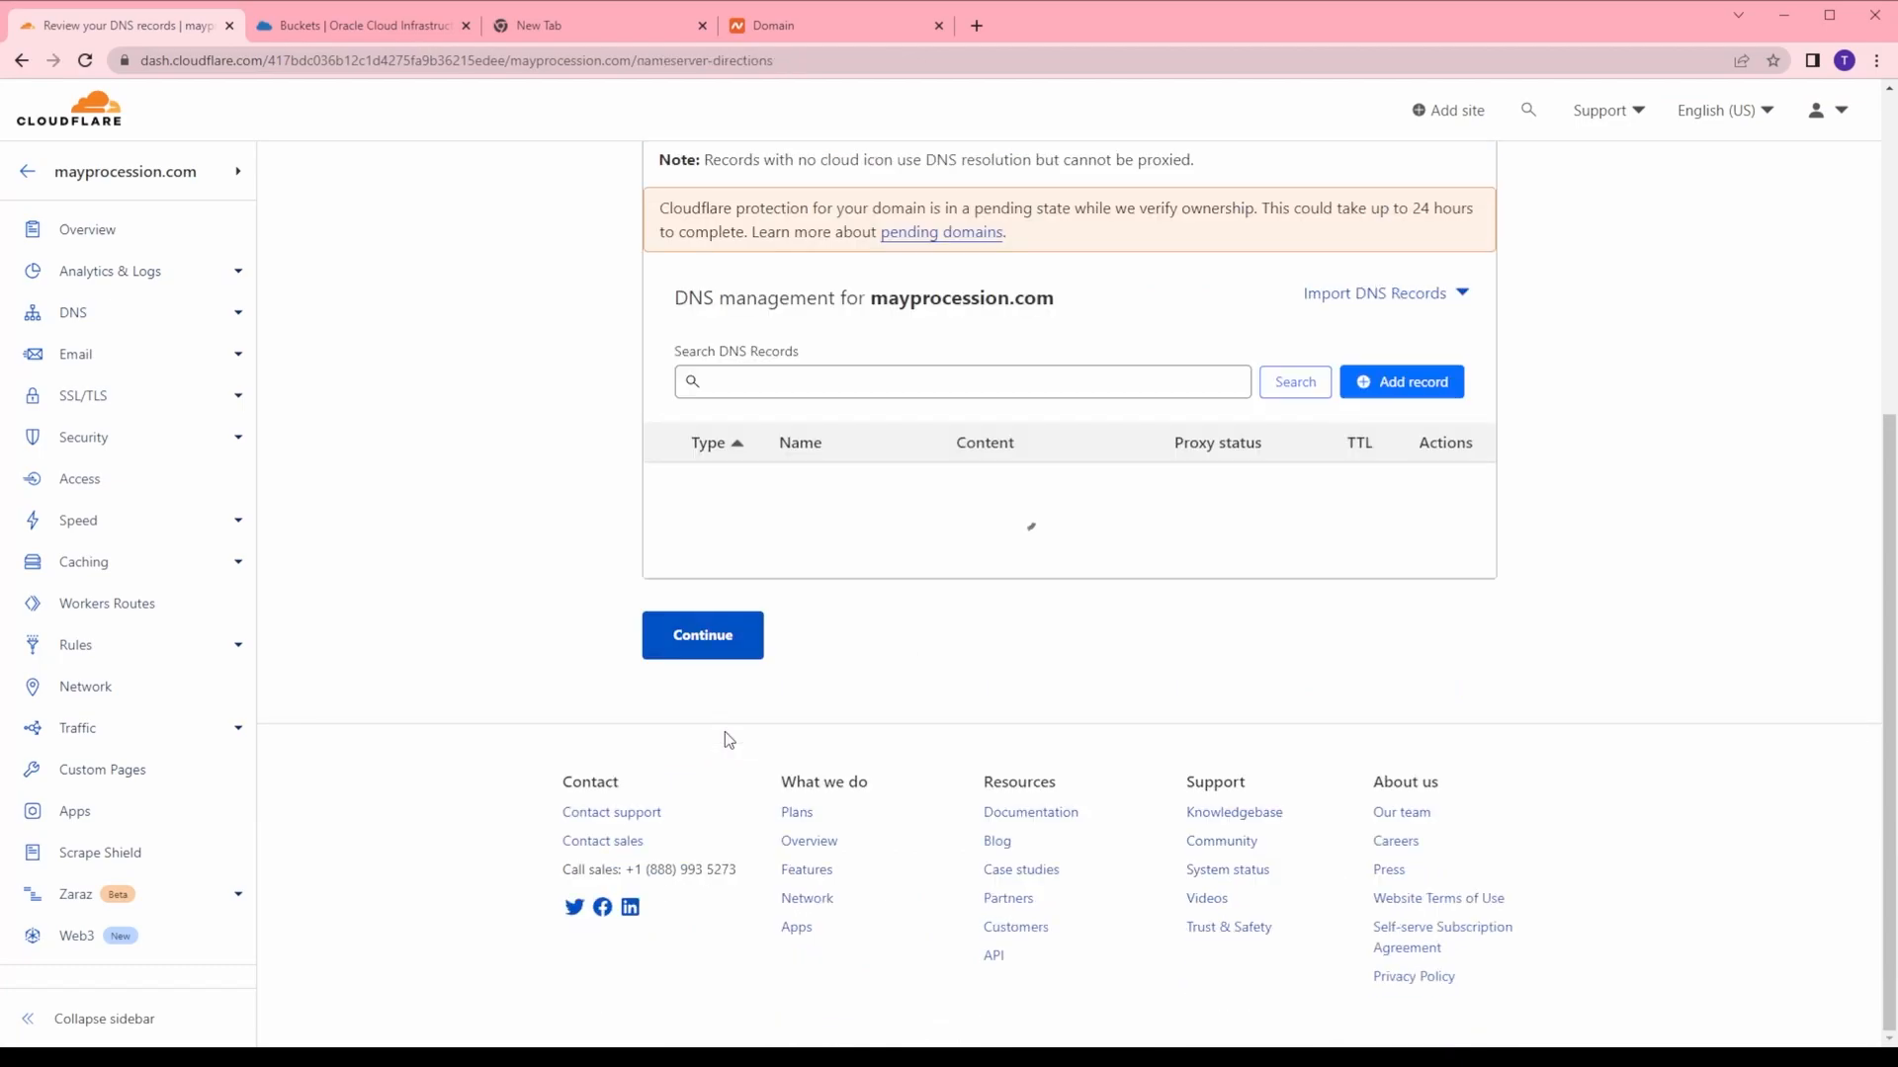
# - Set Namecheap Custom DNS to aragorn.ns.cloudflare.com and ingrid.ns.cloudflare.com, and save
pyautogui.click(701, 635)
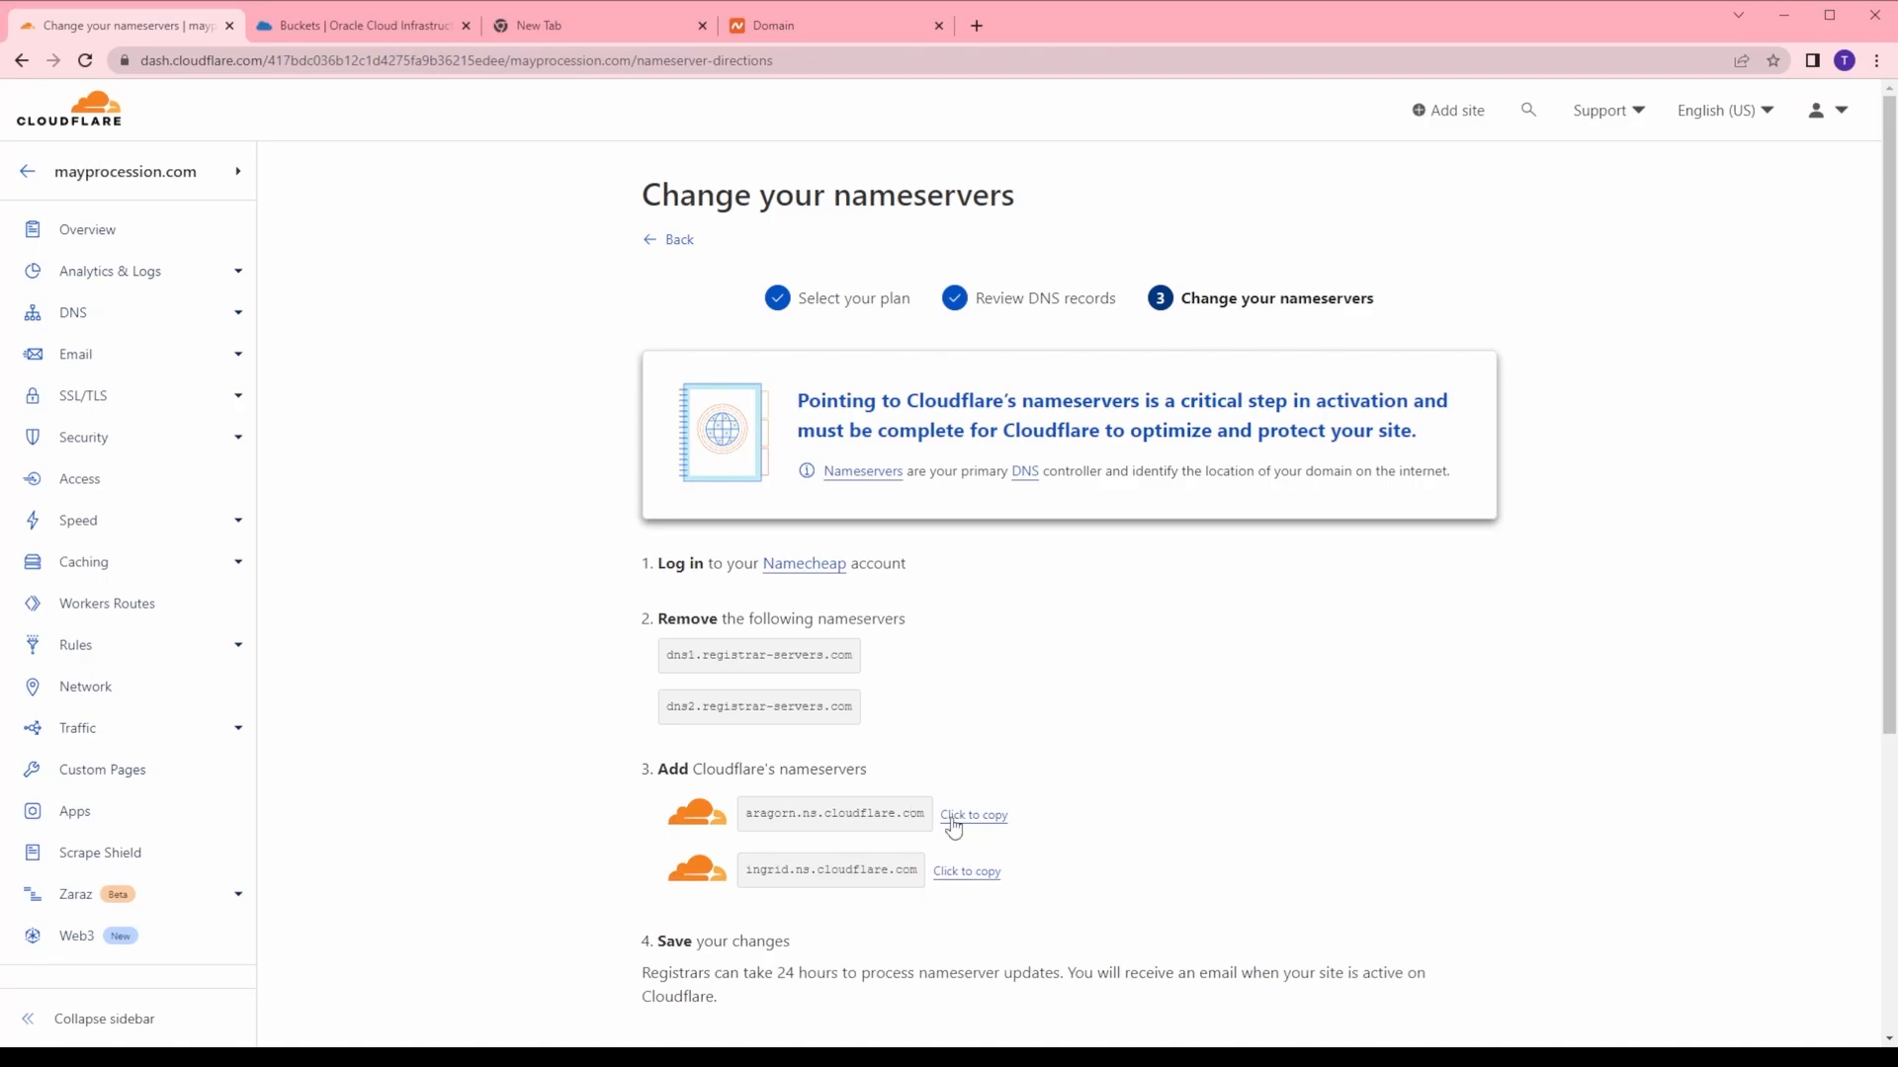
pyautogui.click(832, 24)
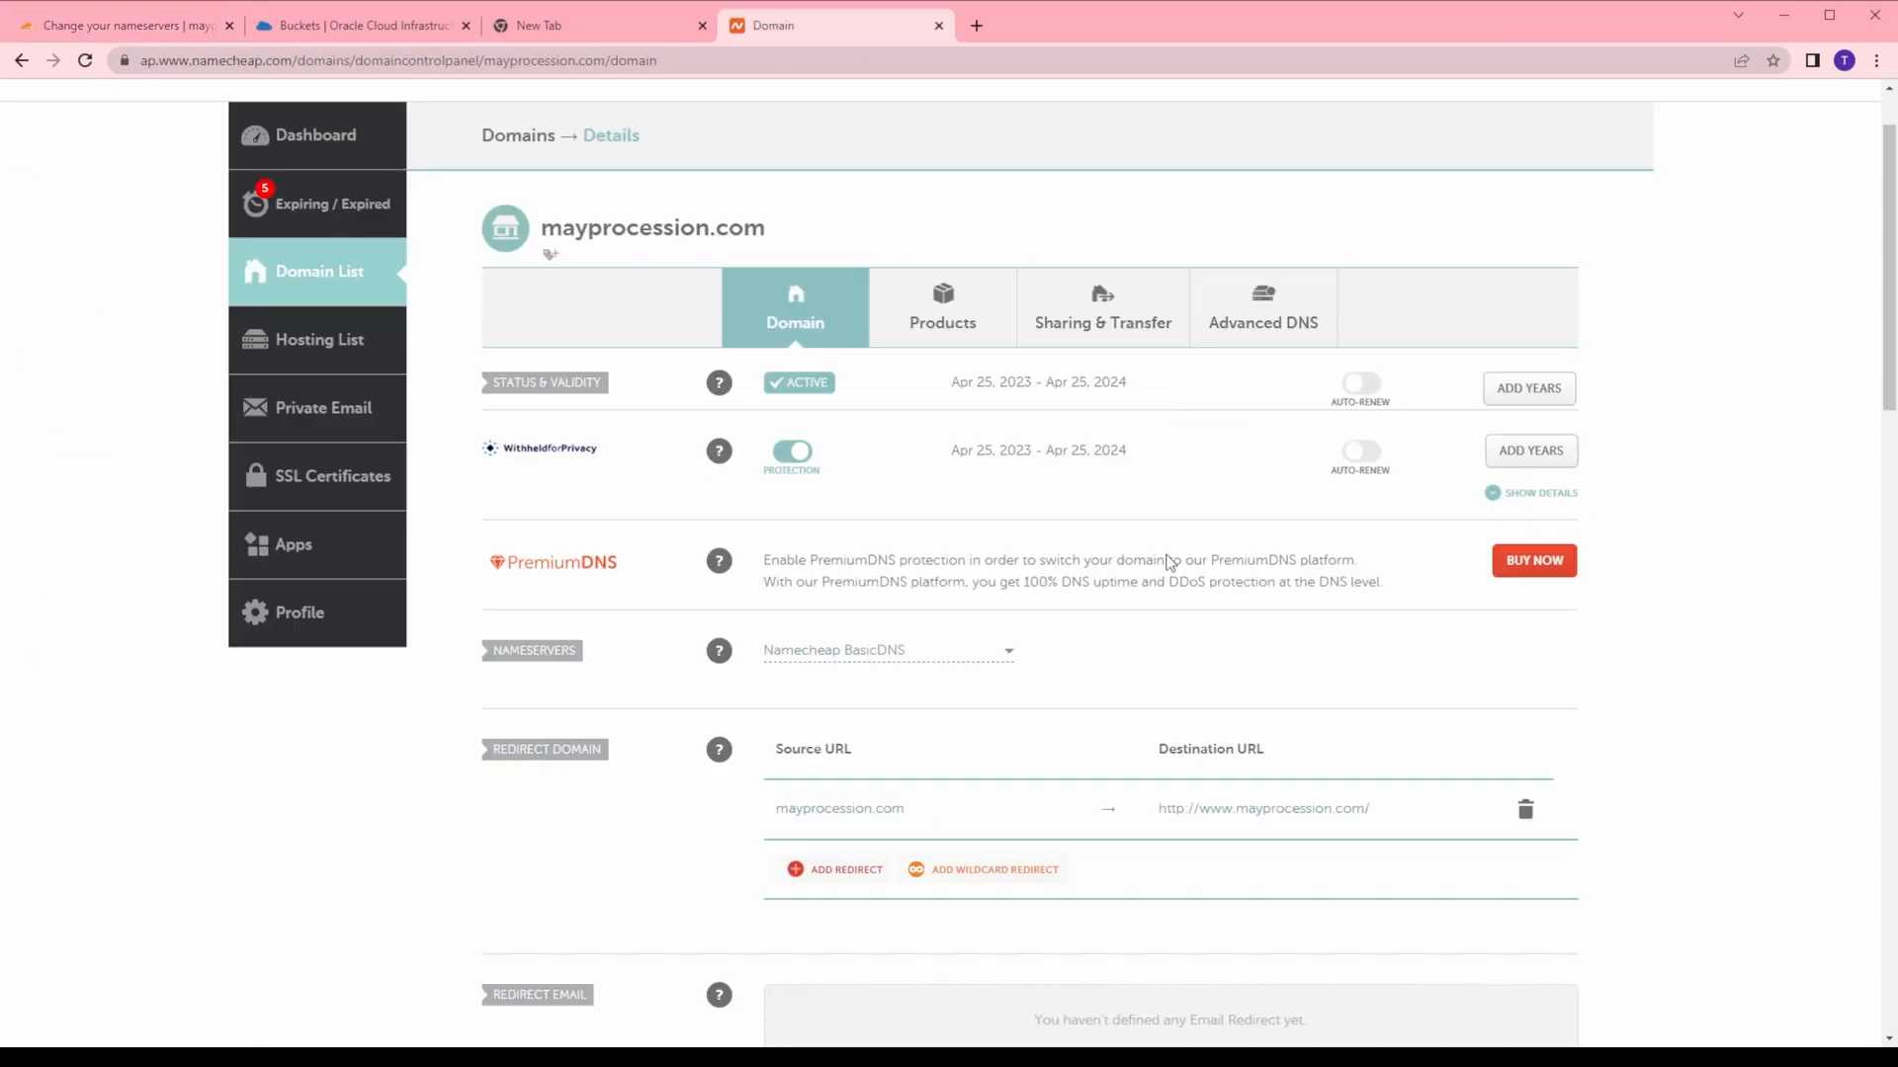
pyautogui.click(888, 650)
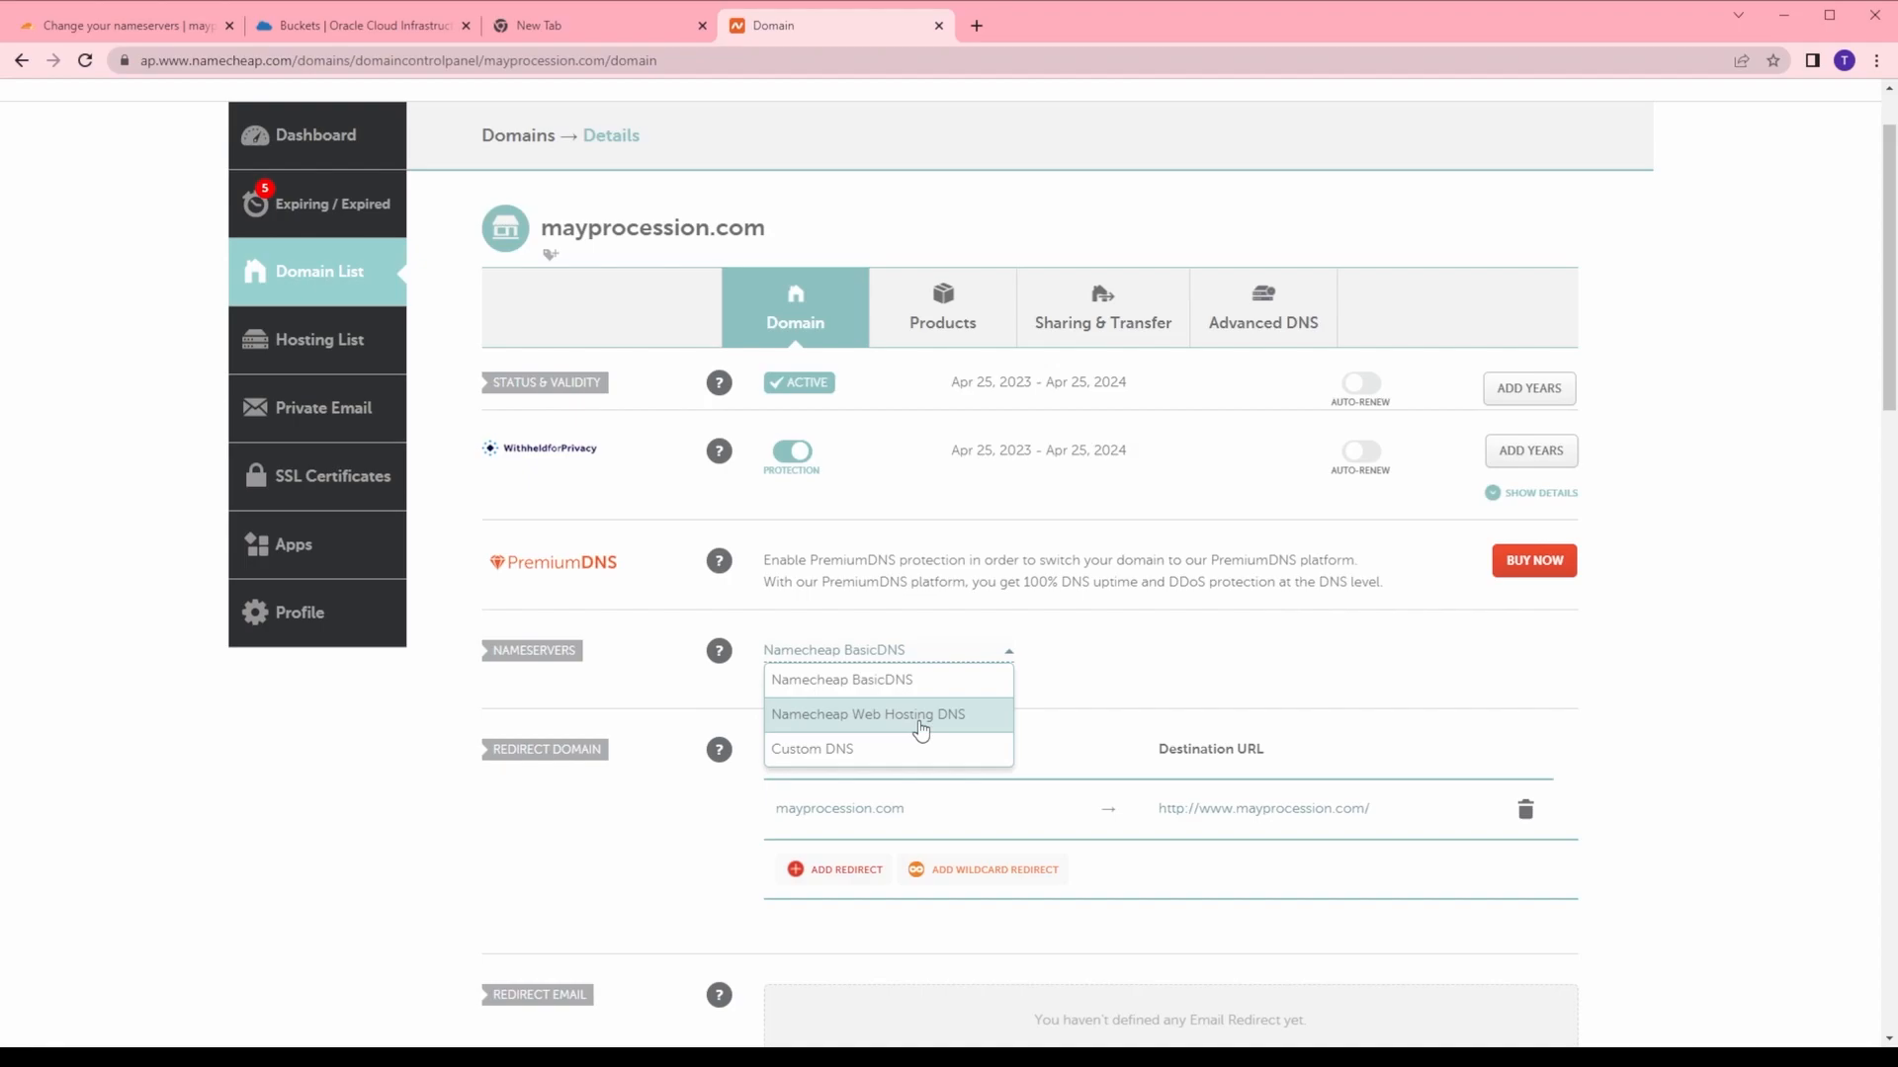
pyautogui.click(811, 749)
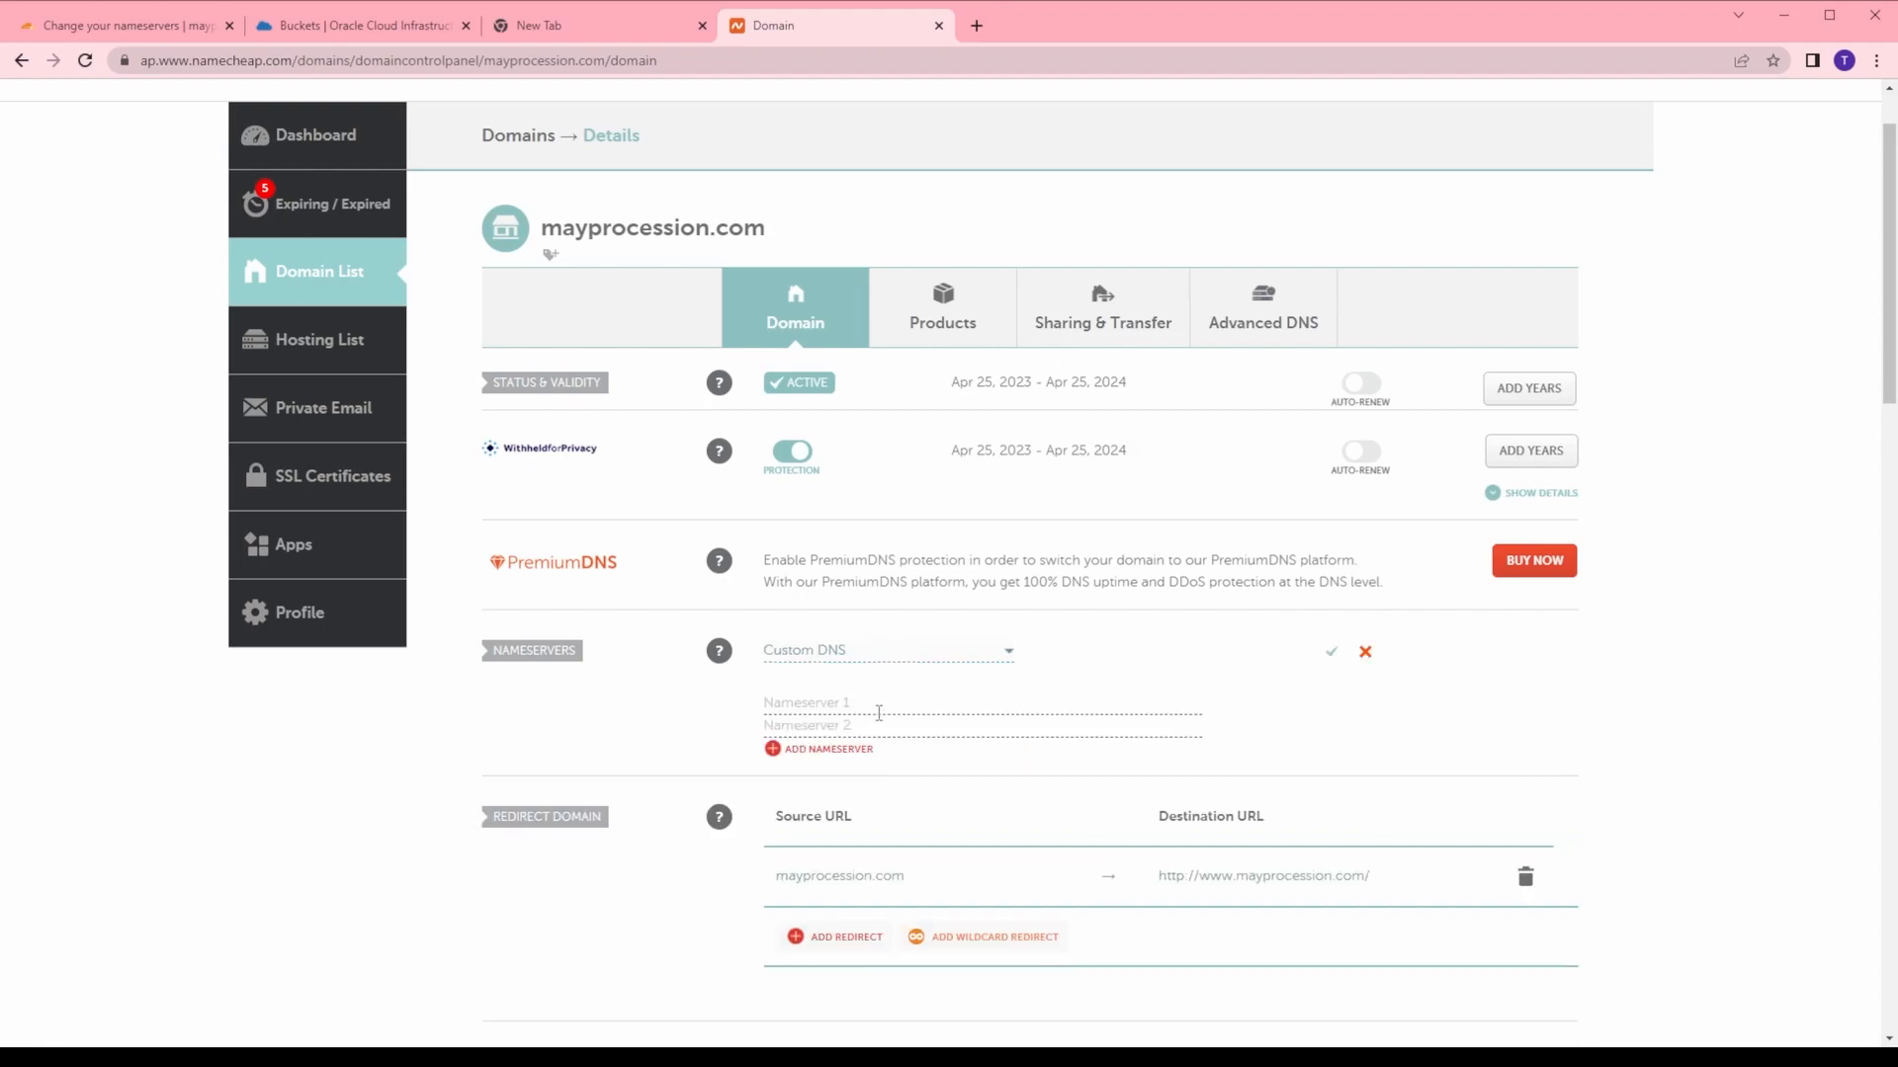
pyautogui.write('aragorn.ns.cloudflare.com')
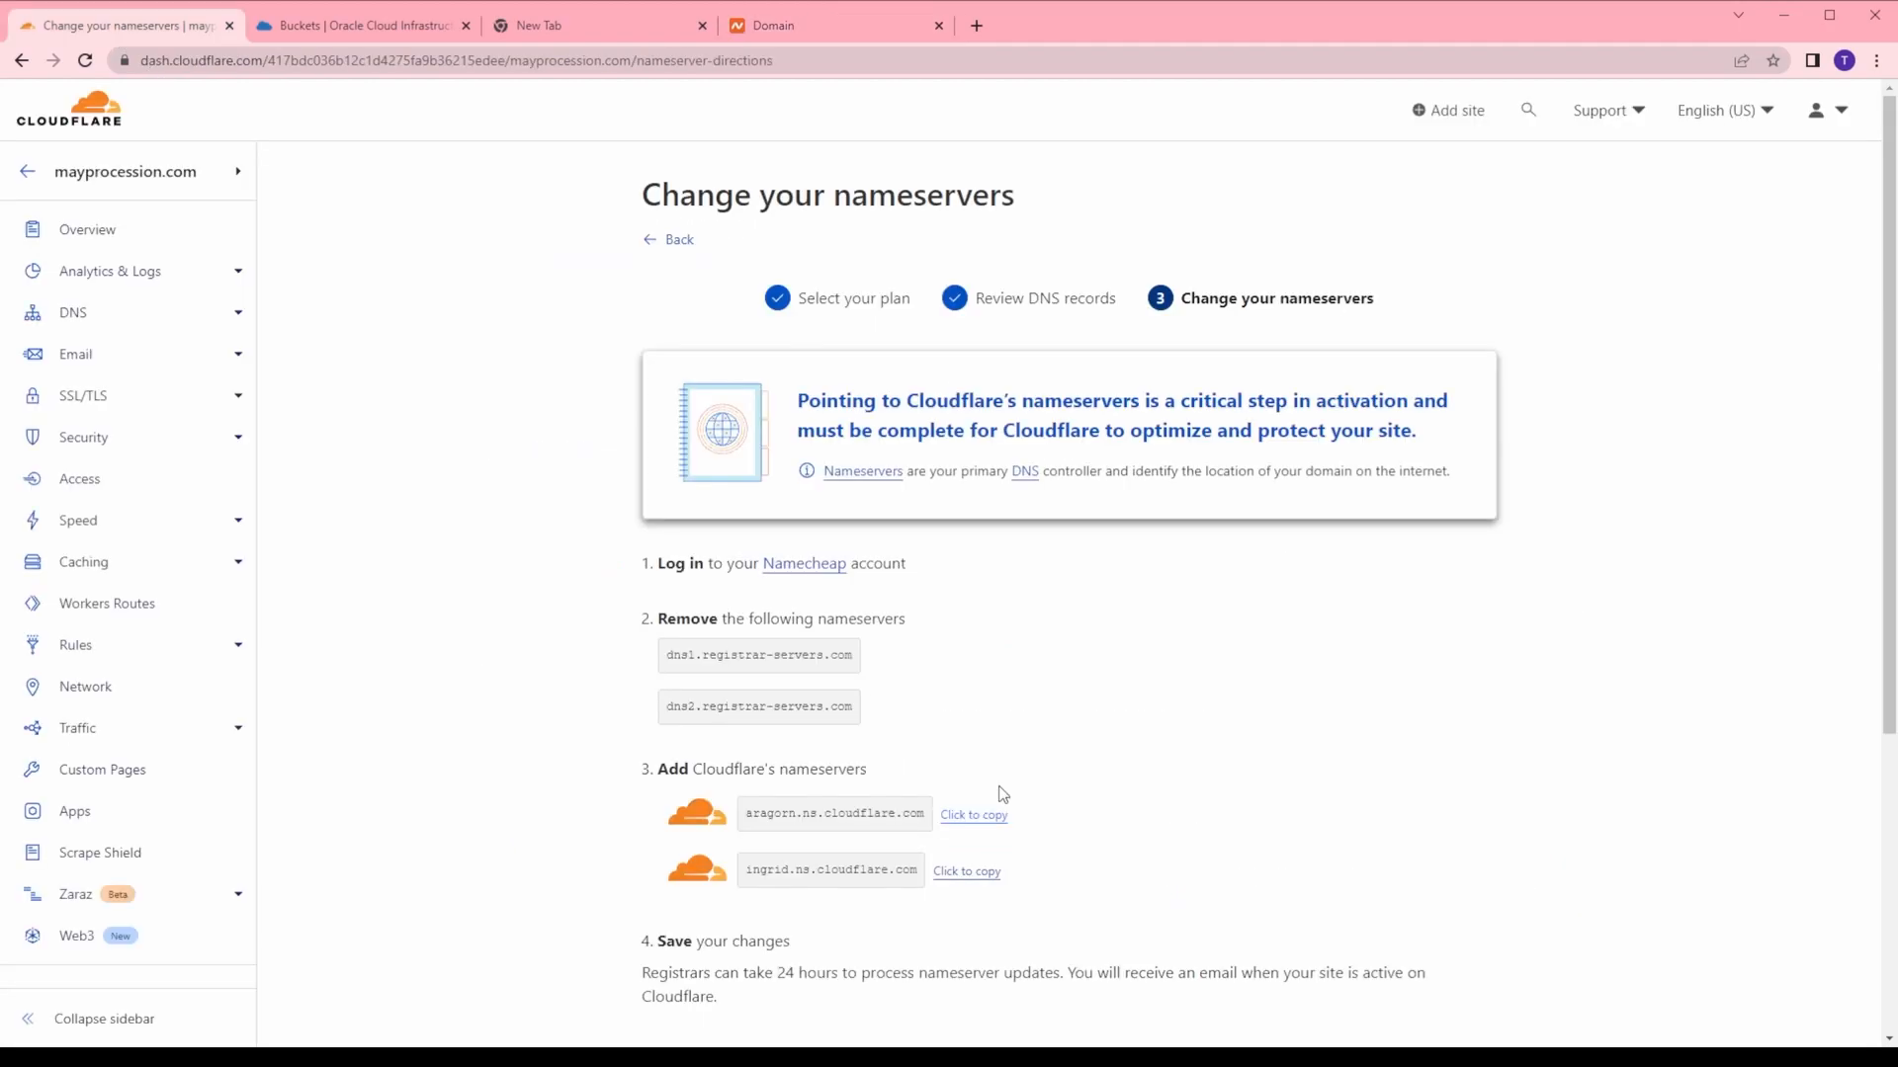
pyautogui.click(966, 872)
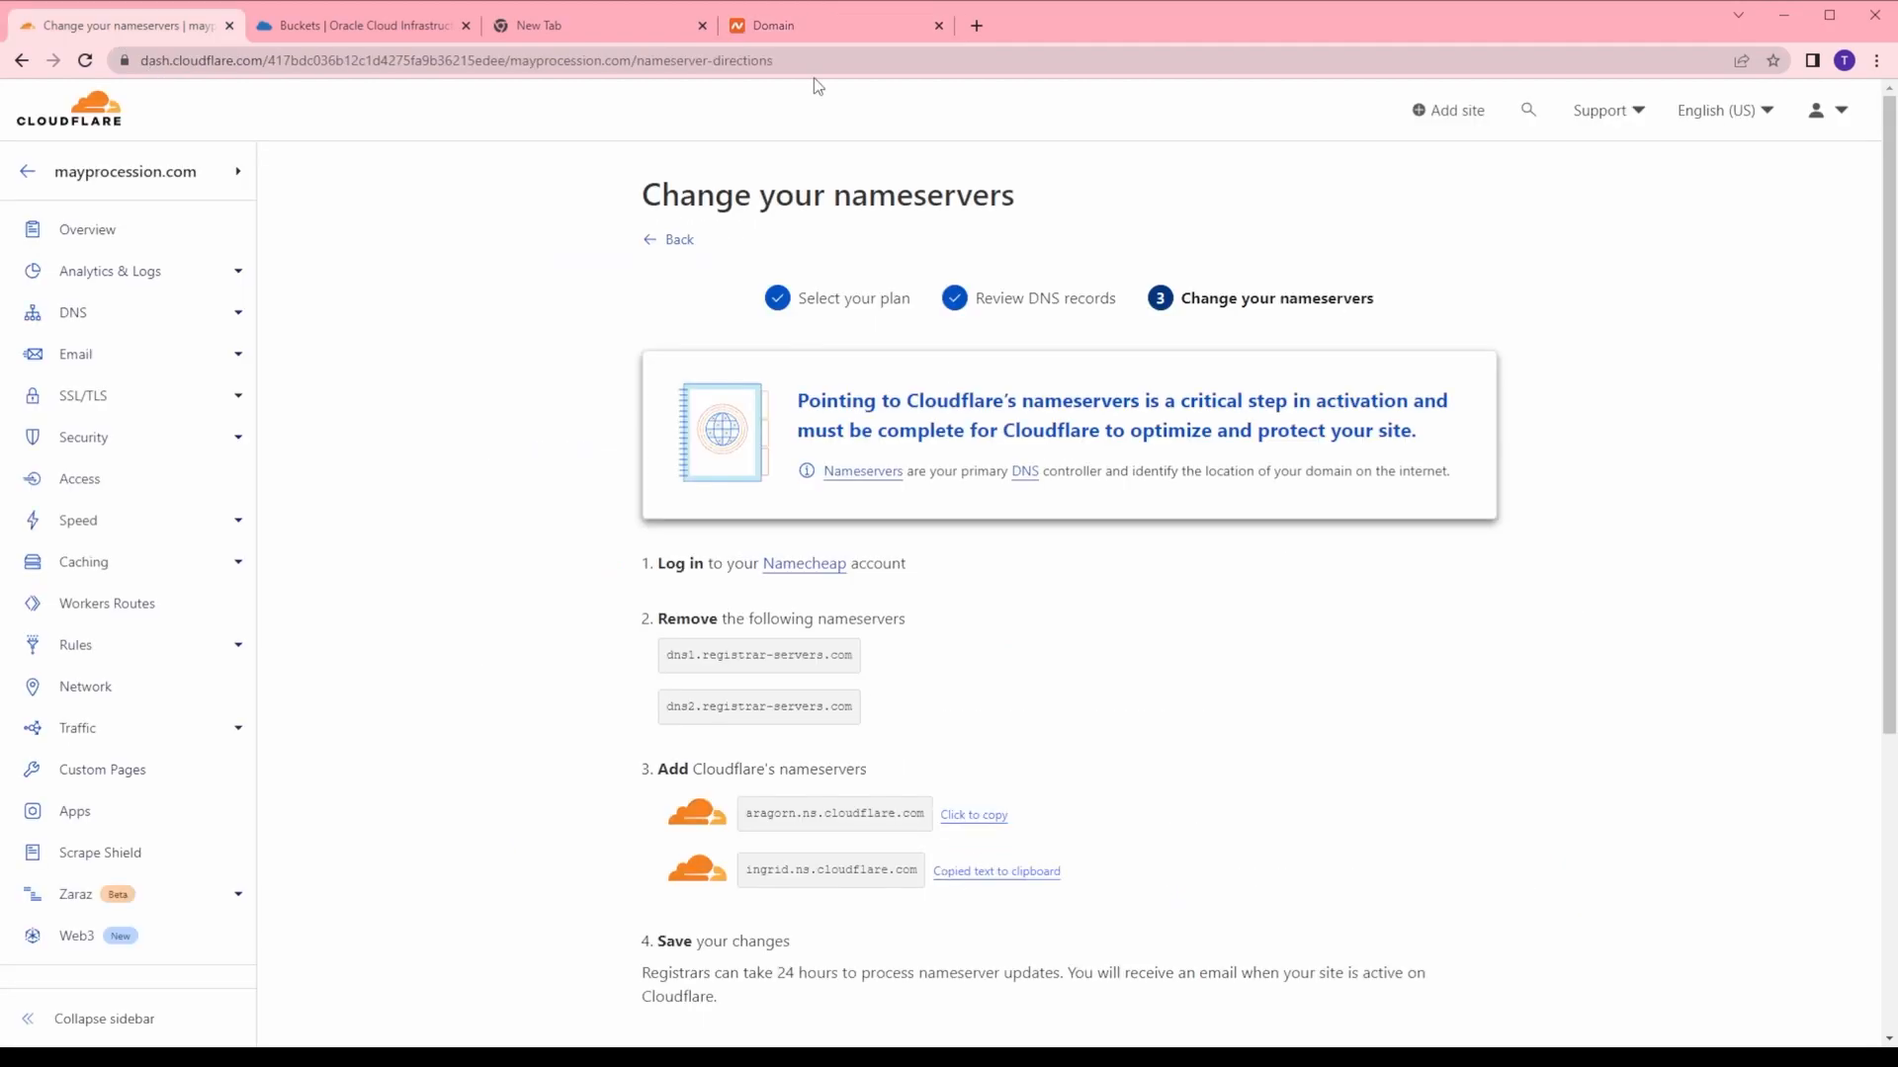
pyautogui.click(835, 23)
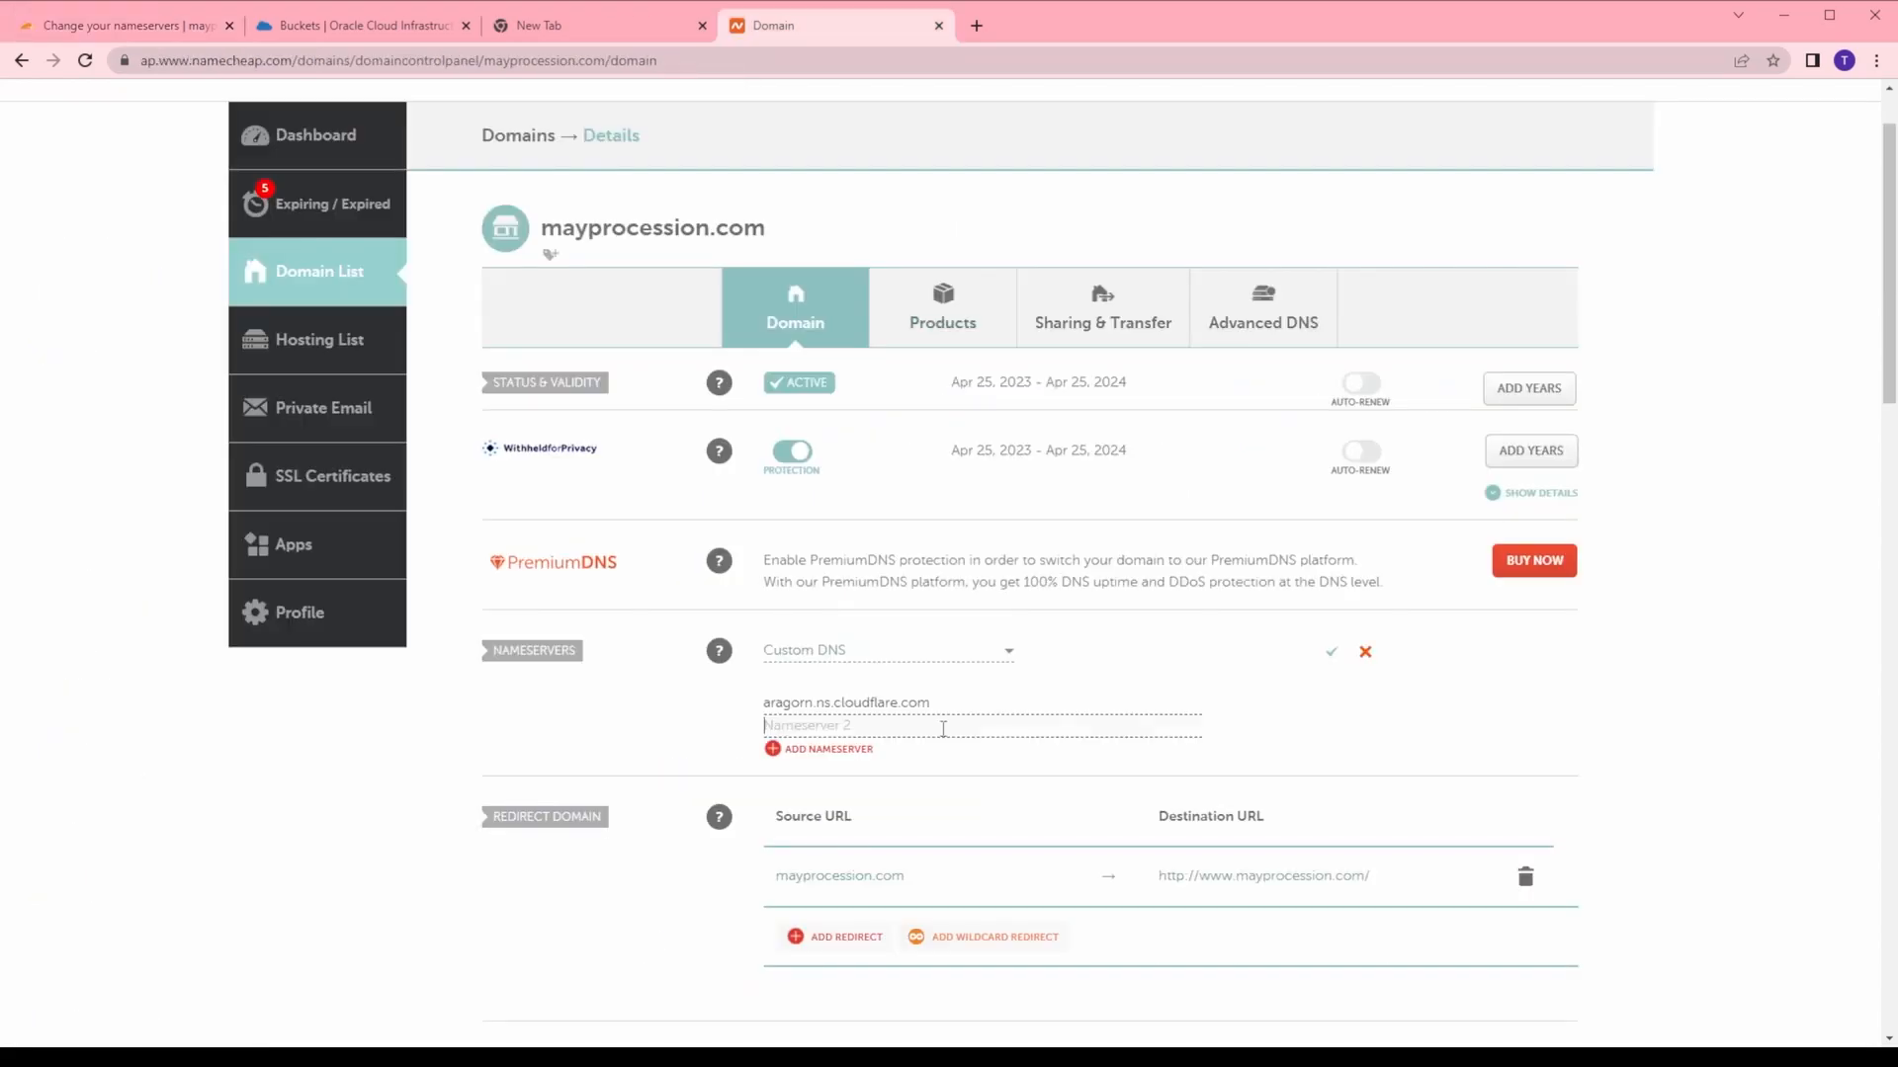
pyautogui.write('ingrid.ns.cloudflare.com')
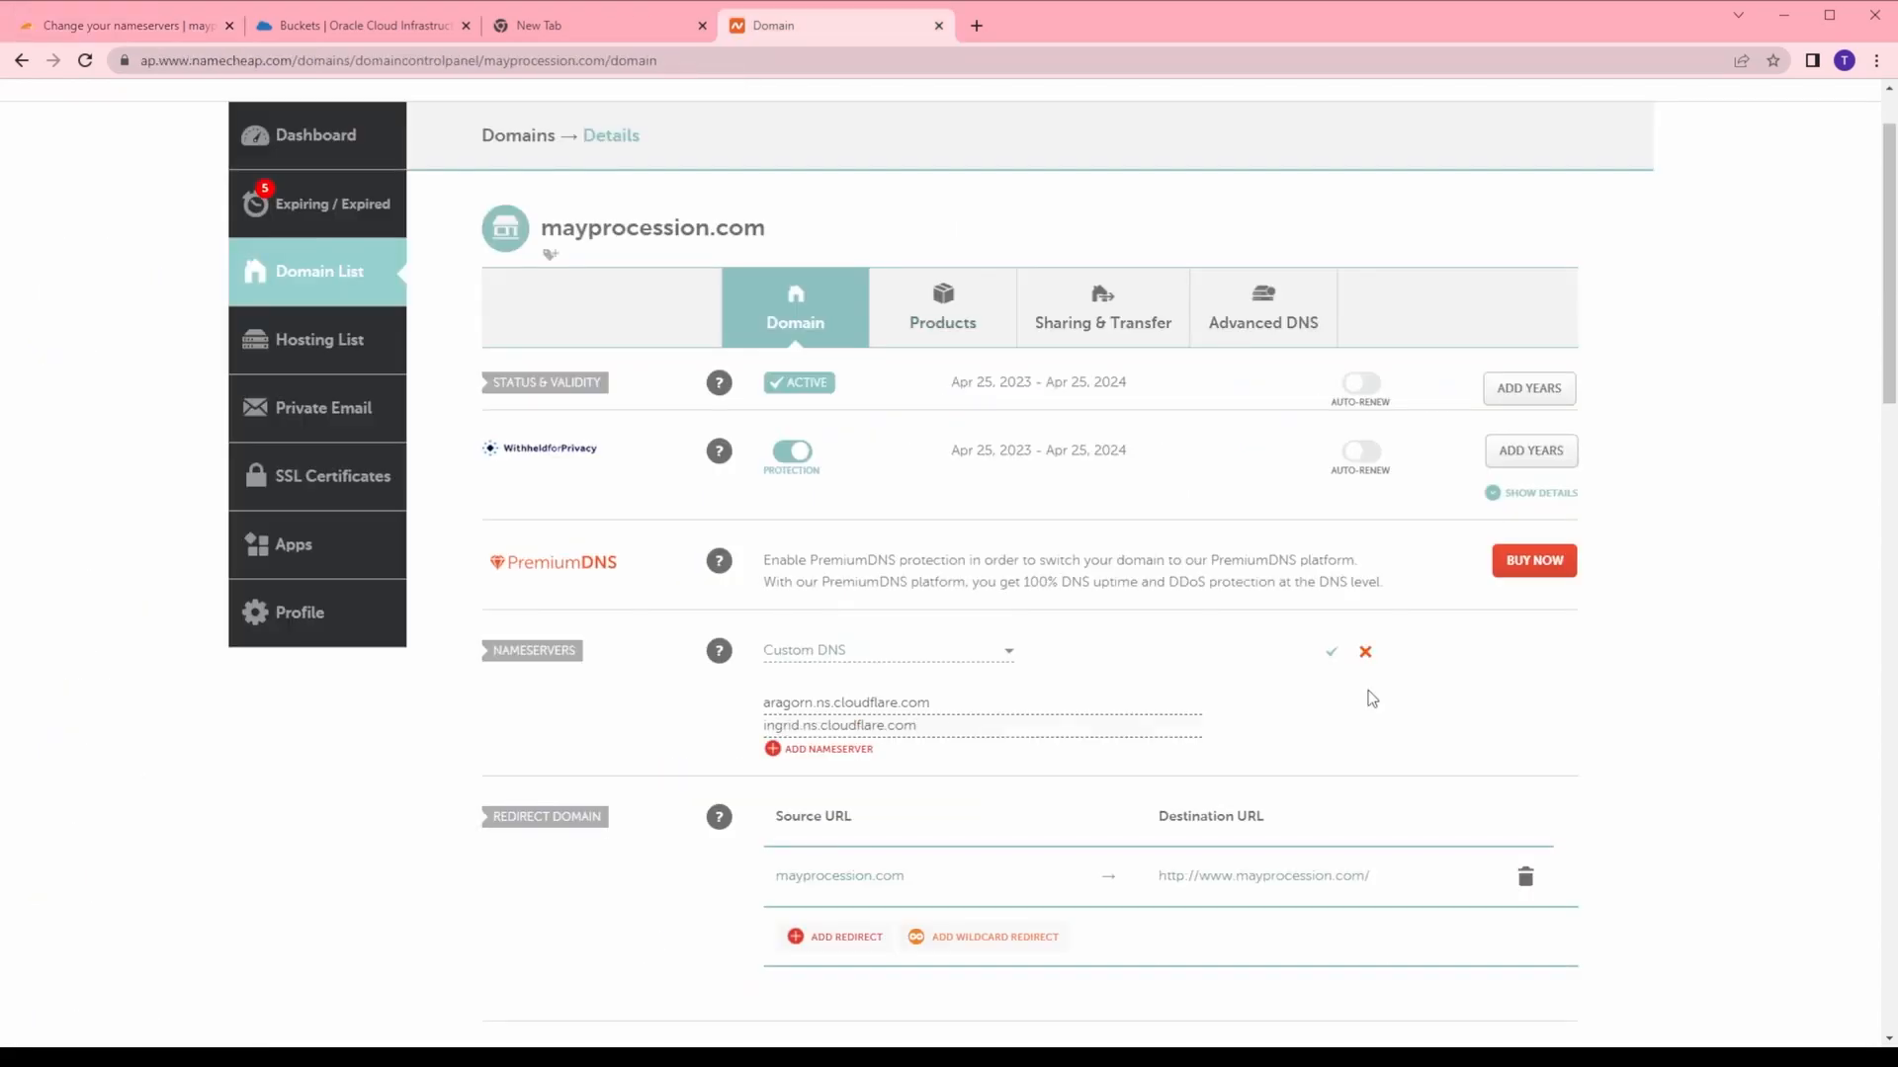
pyautogui.click(1330, 651)
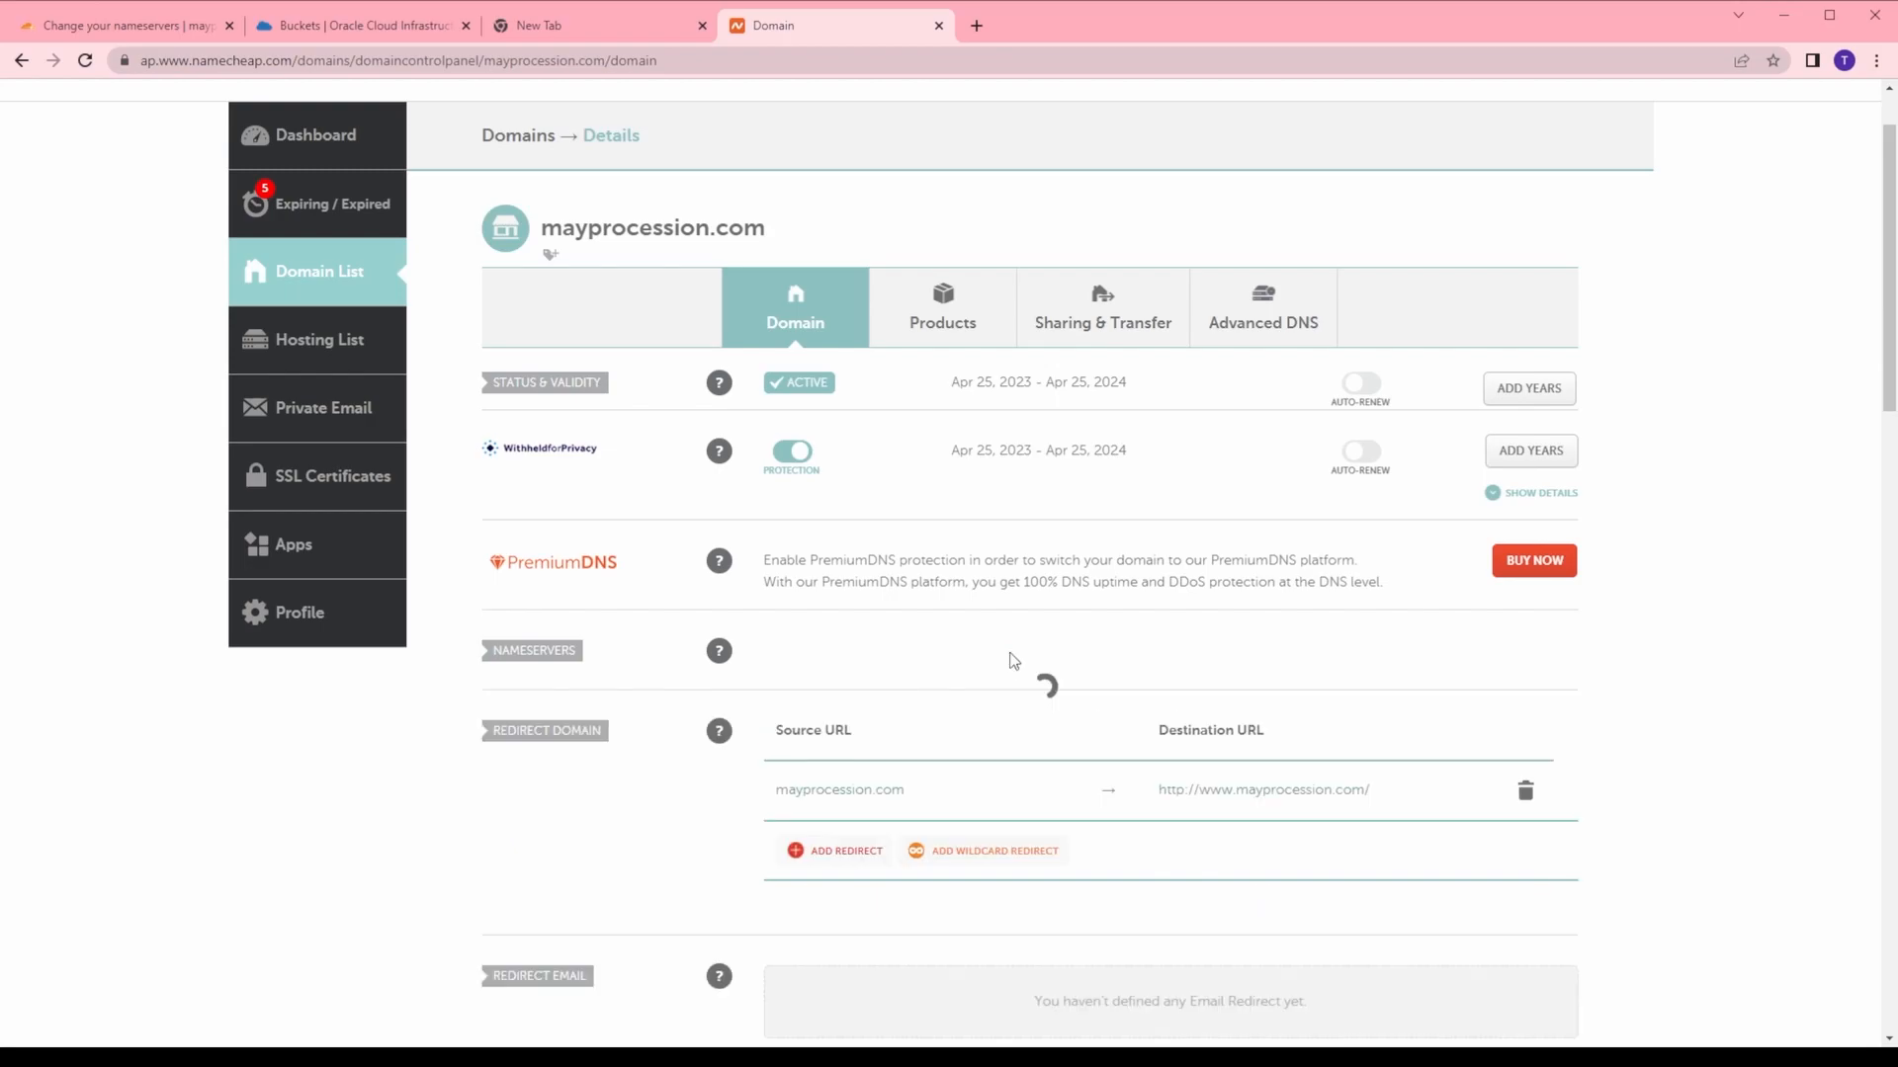
pyautogui.moveTo(416, 209)
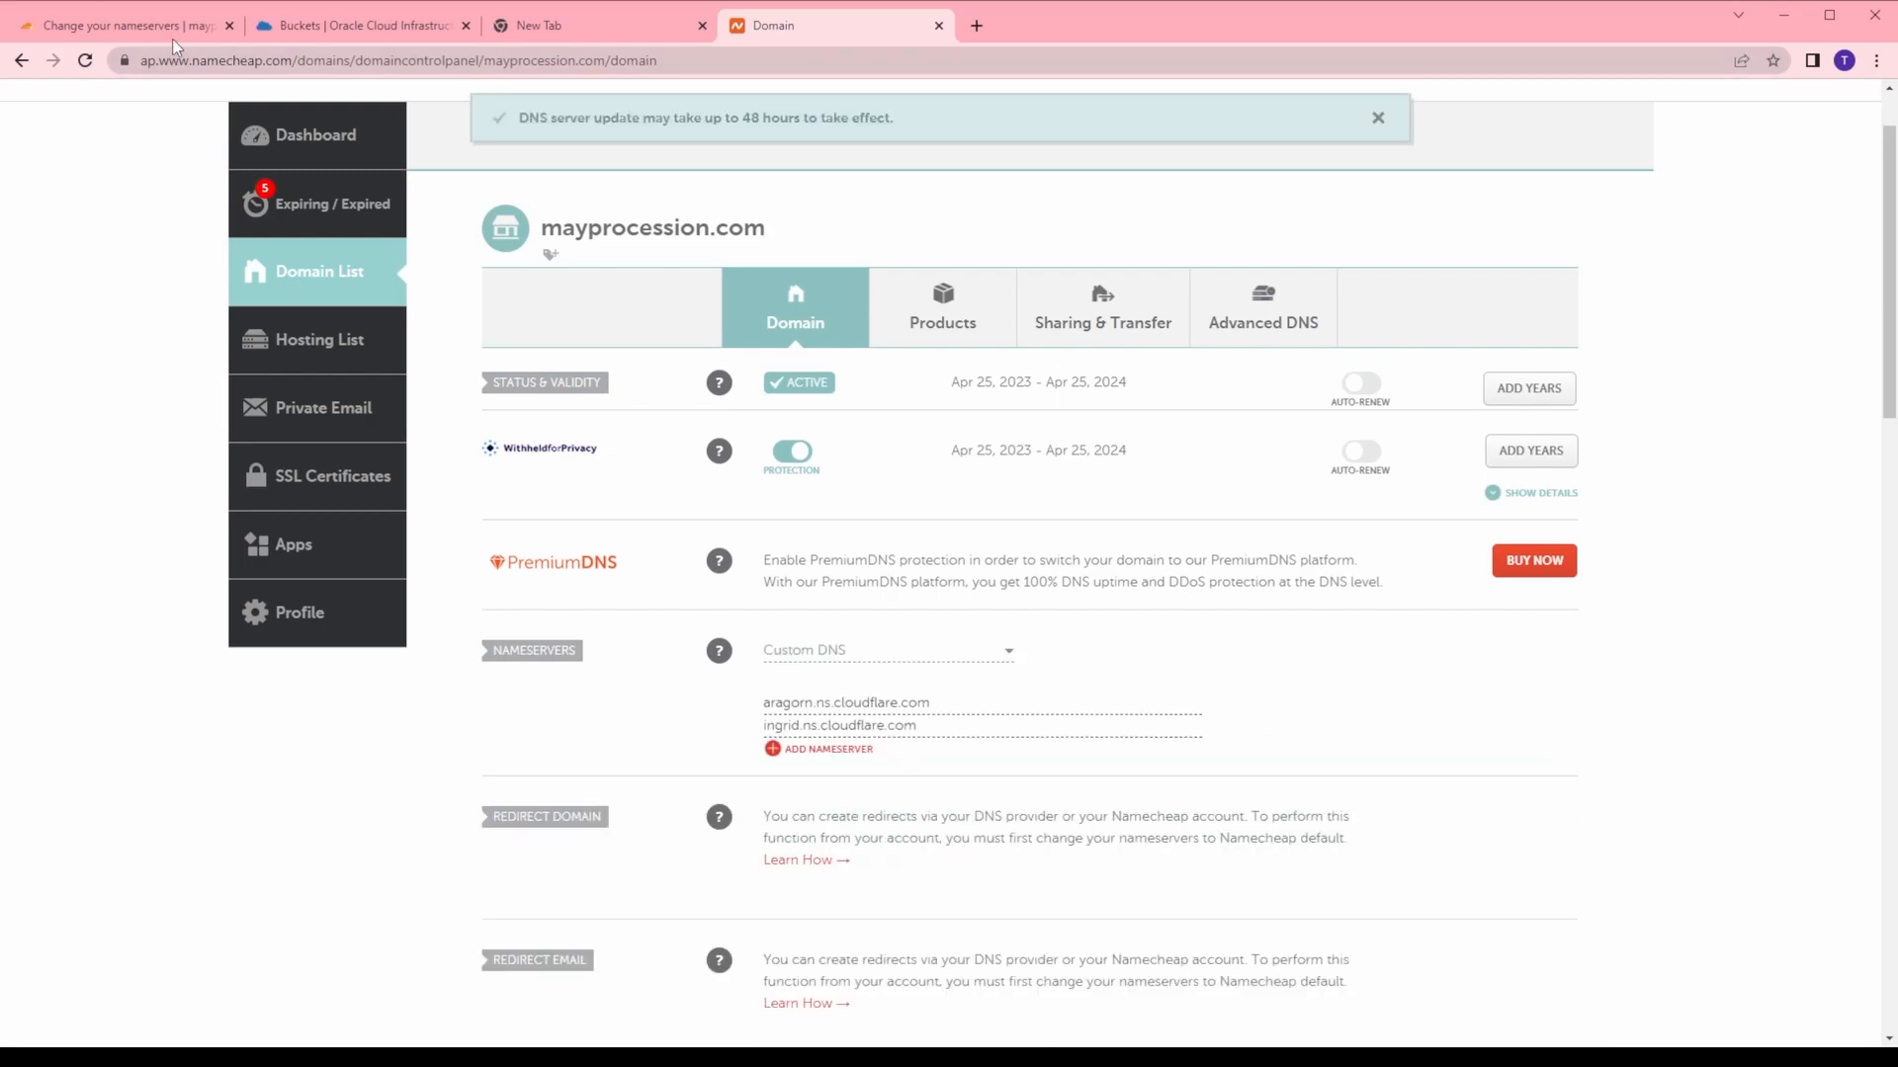
pyautogui.click(114, 24)
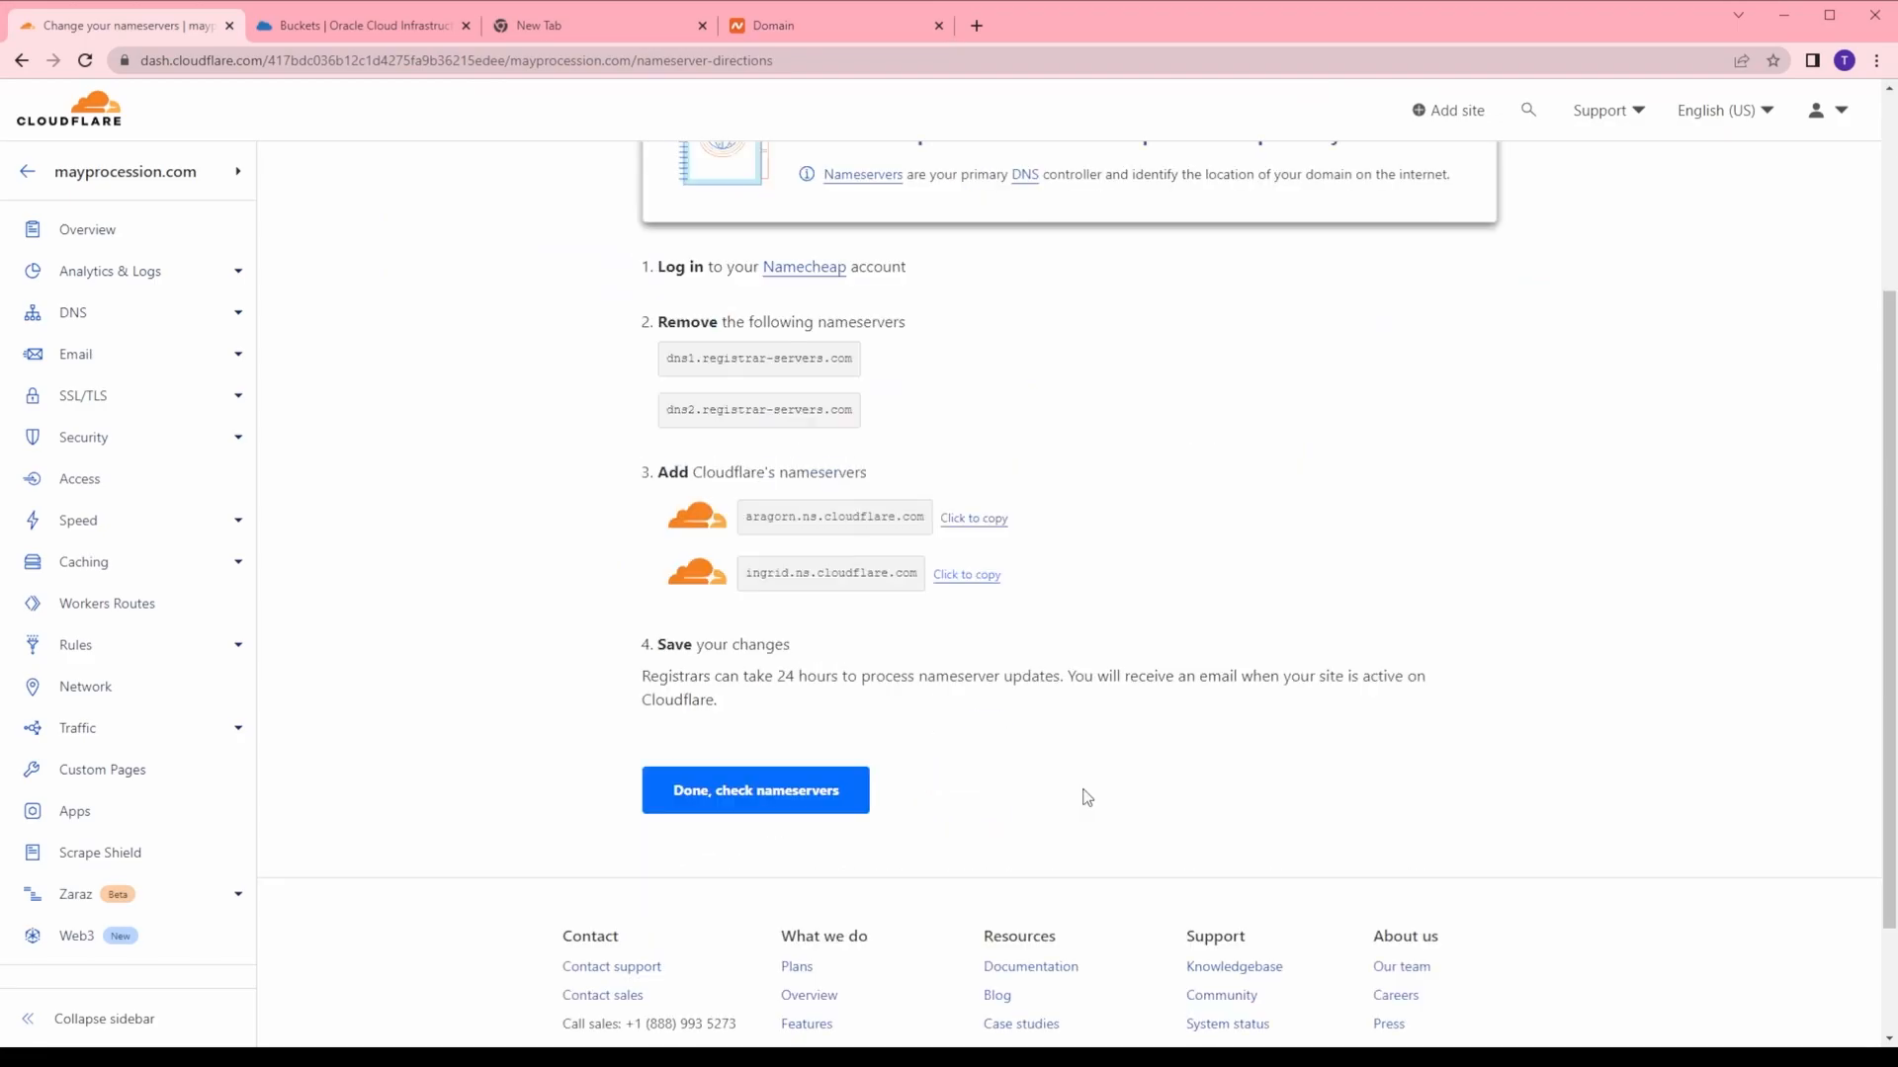
pyautogui.moveTo(1053, 735)
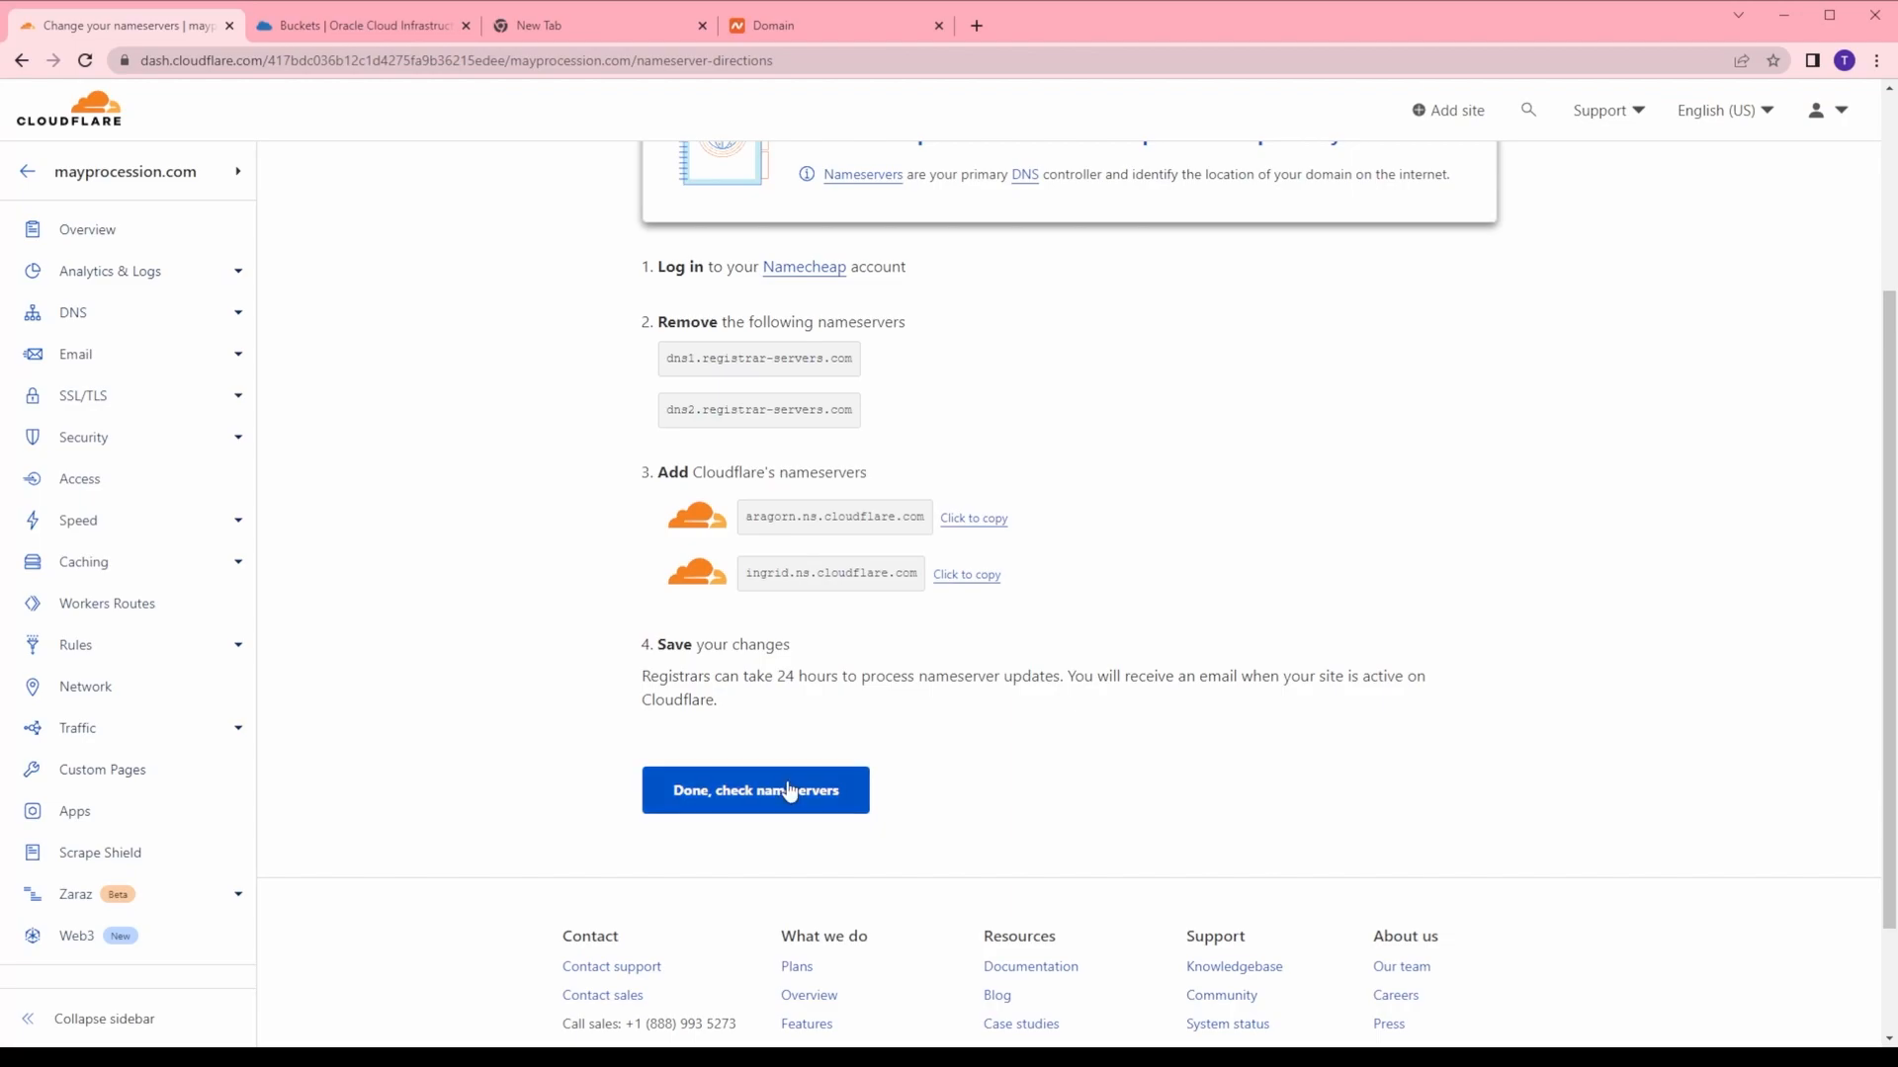
# - Mark nameservers updated, save HTTPS Rewrites, Always Use HTTPS and Brotli, and finish
pyautogui.click(754, 789)
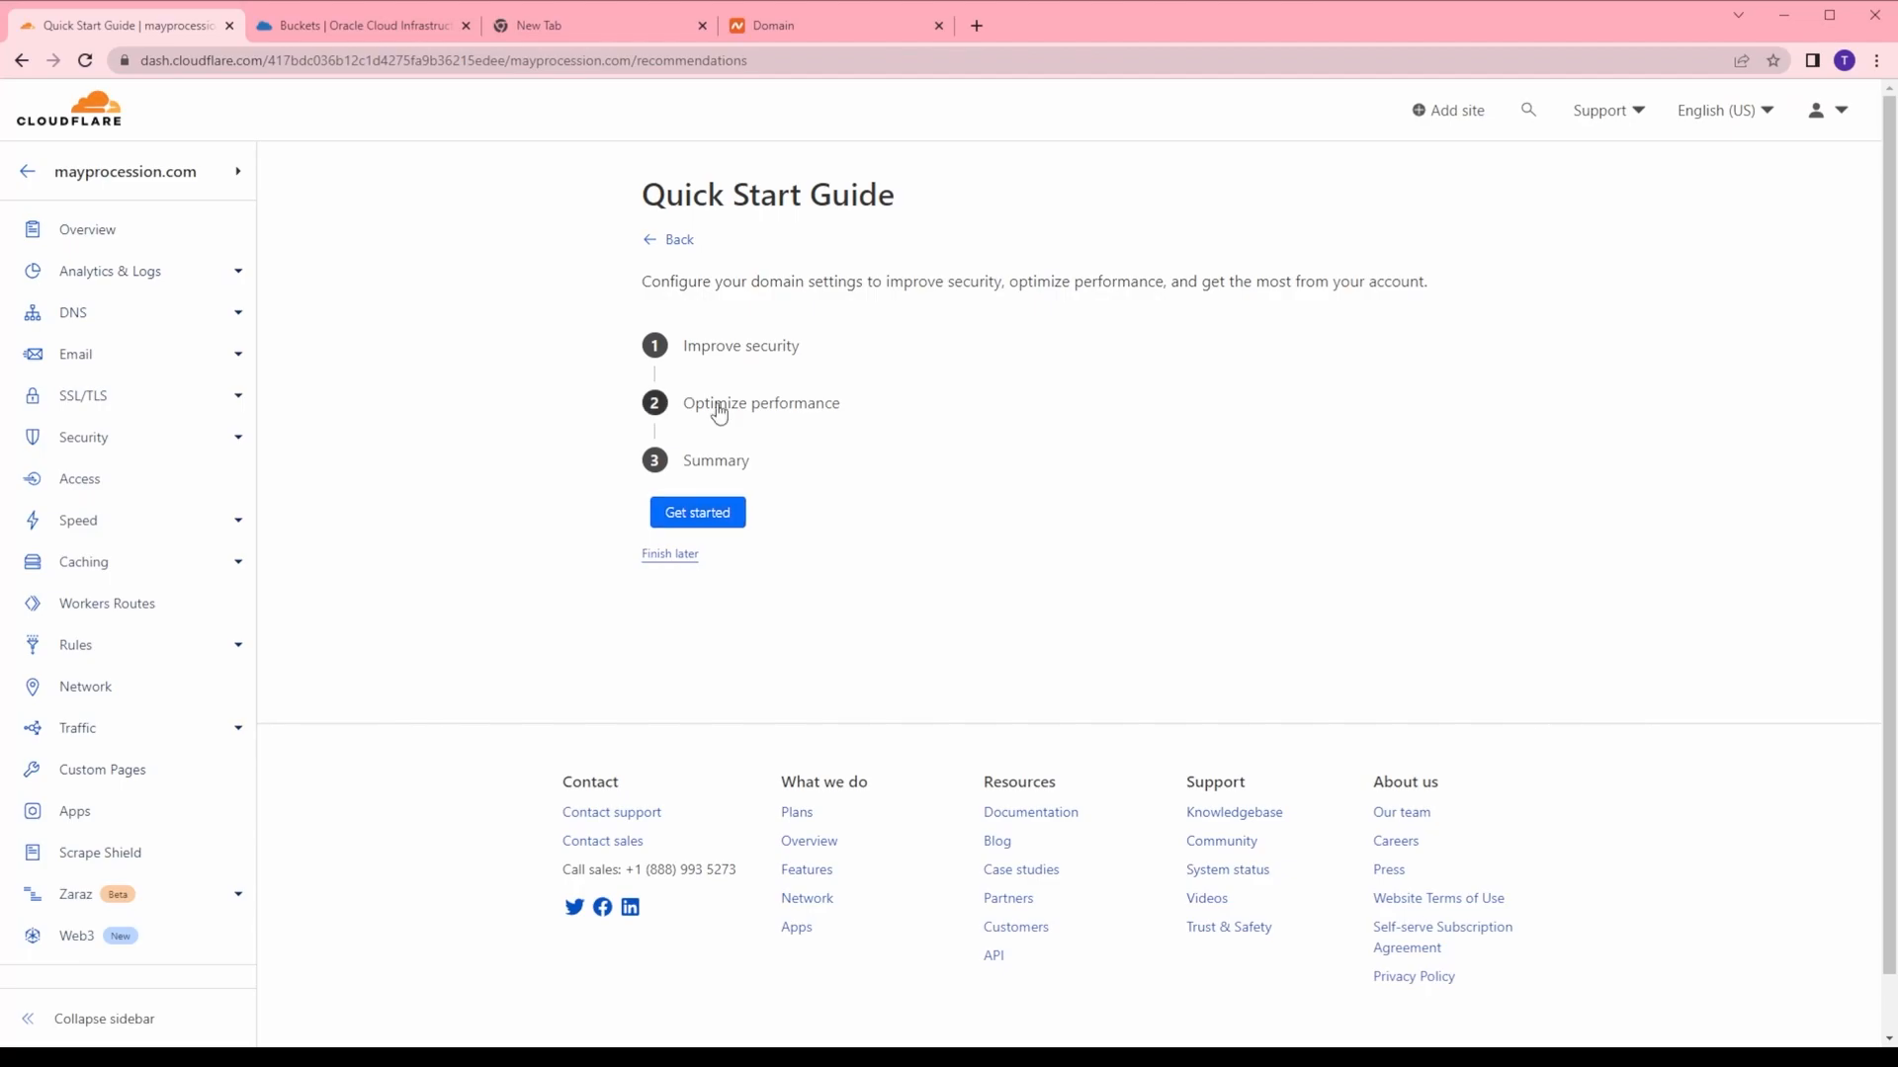
pyautogui.click(696, 512)
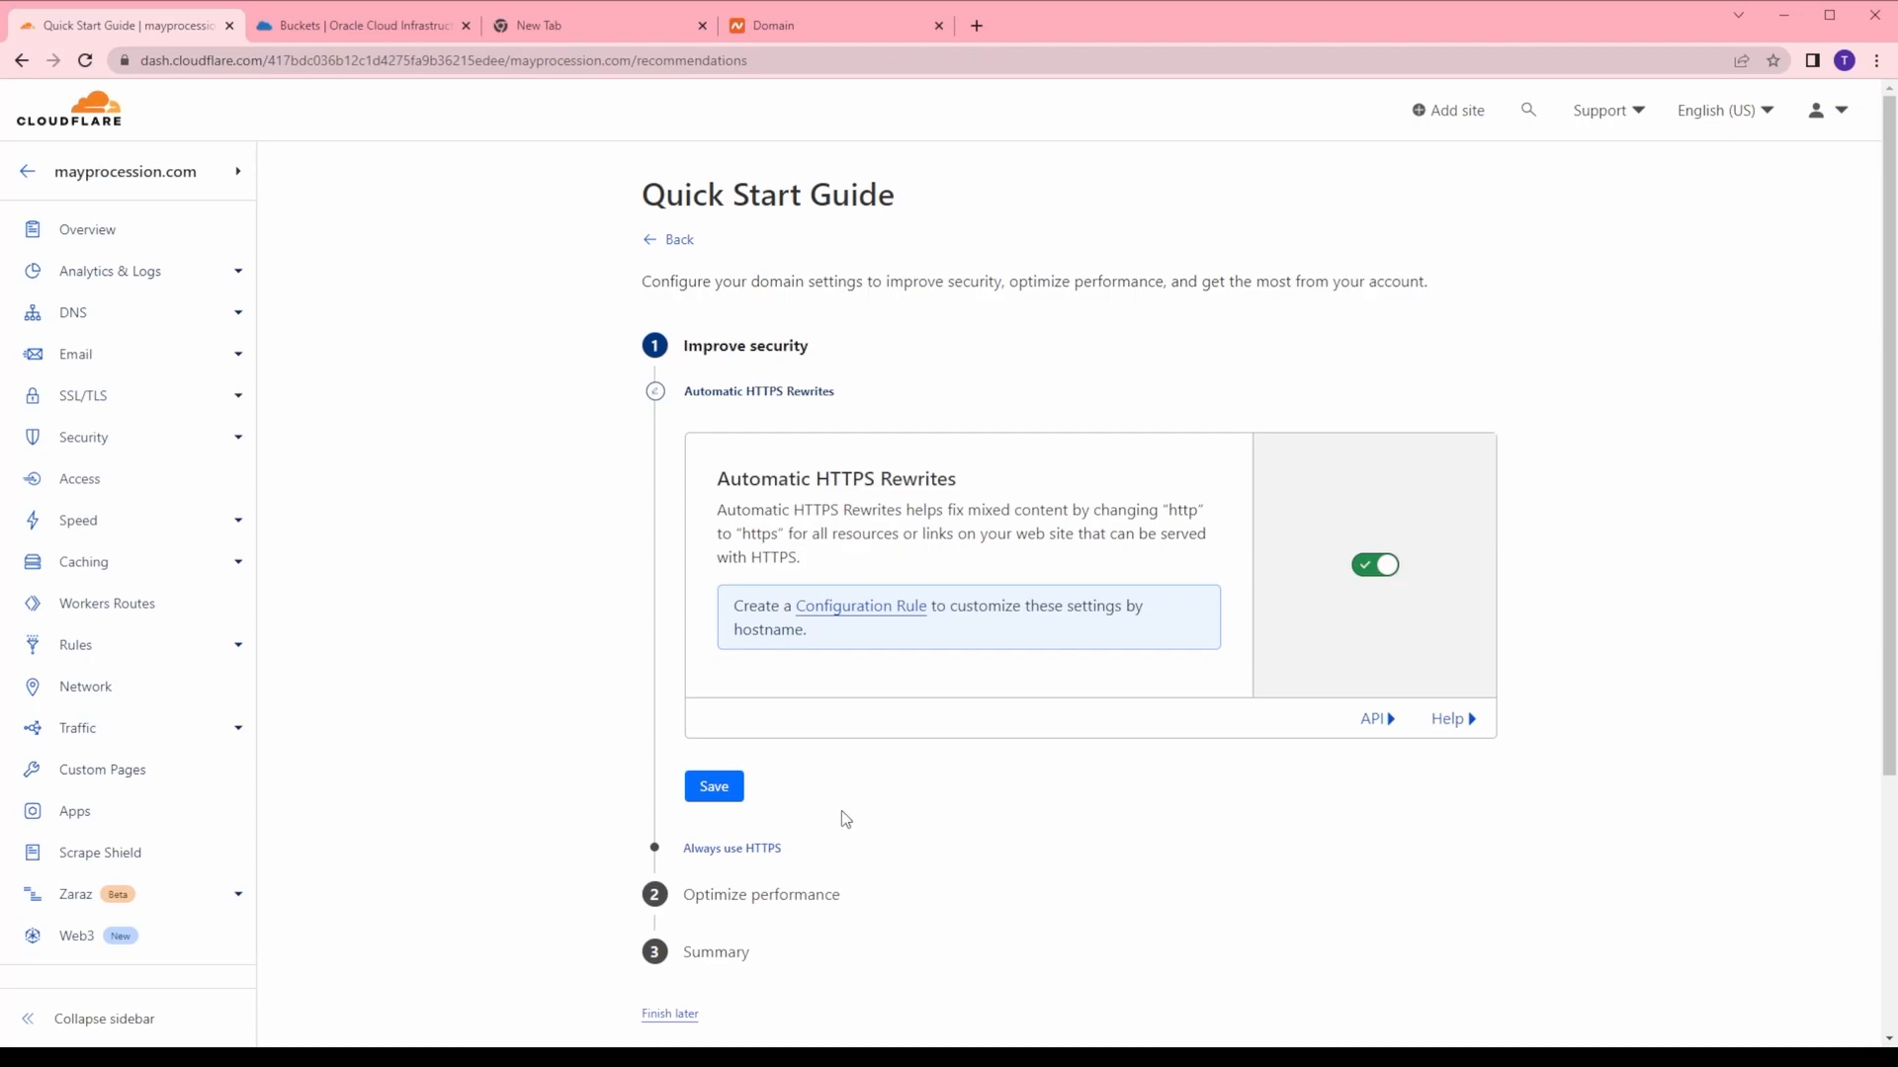
pyautogui.click(713, 786)
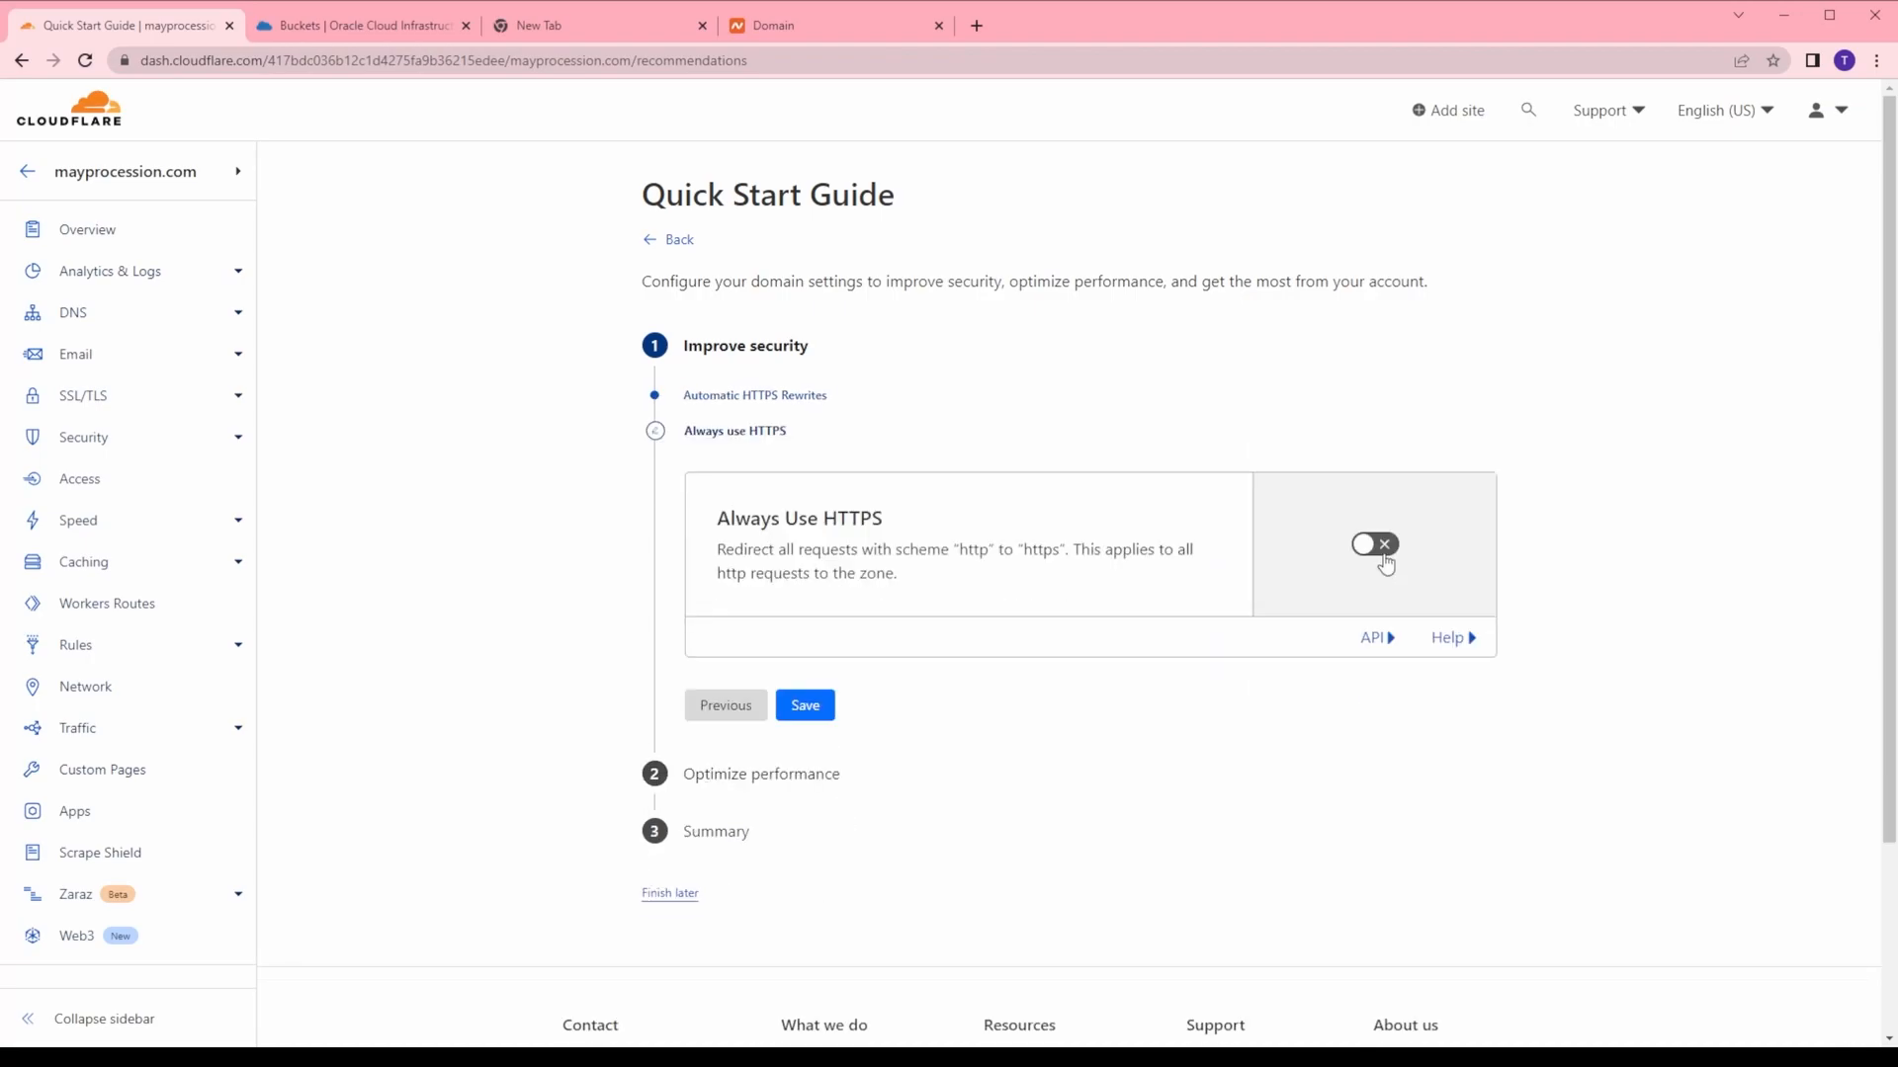
pyautogui.click(1376, 545)
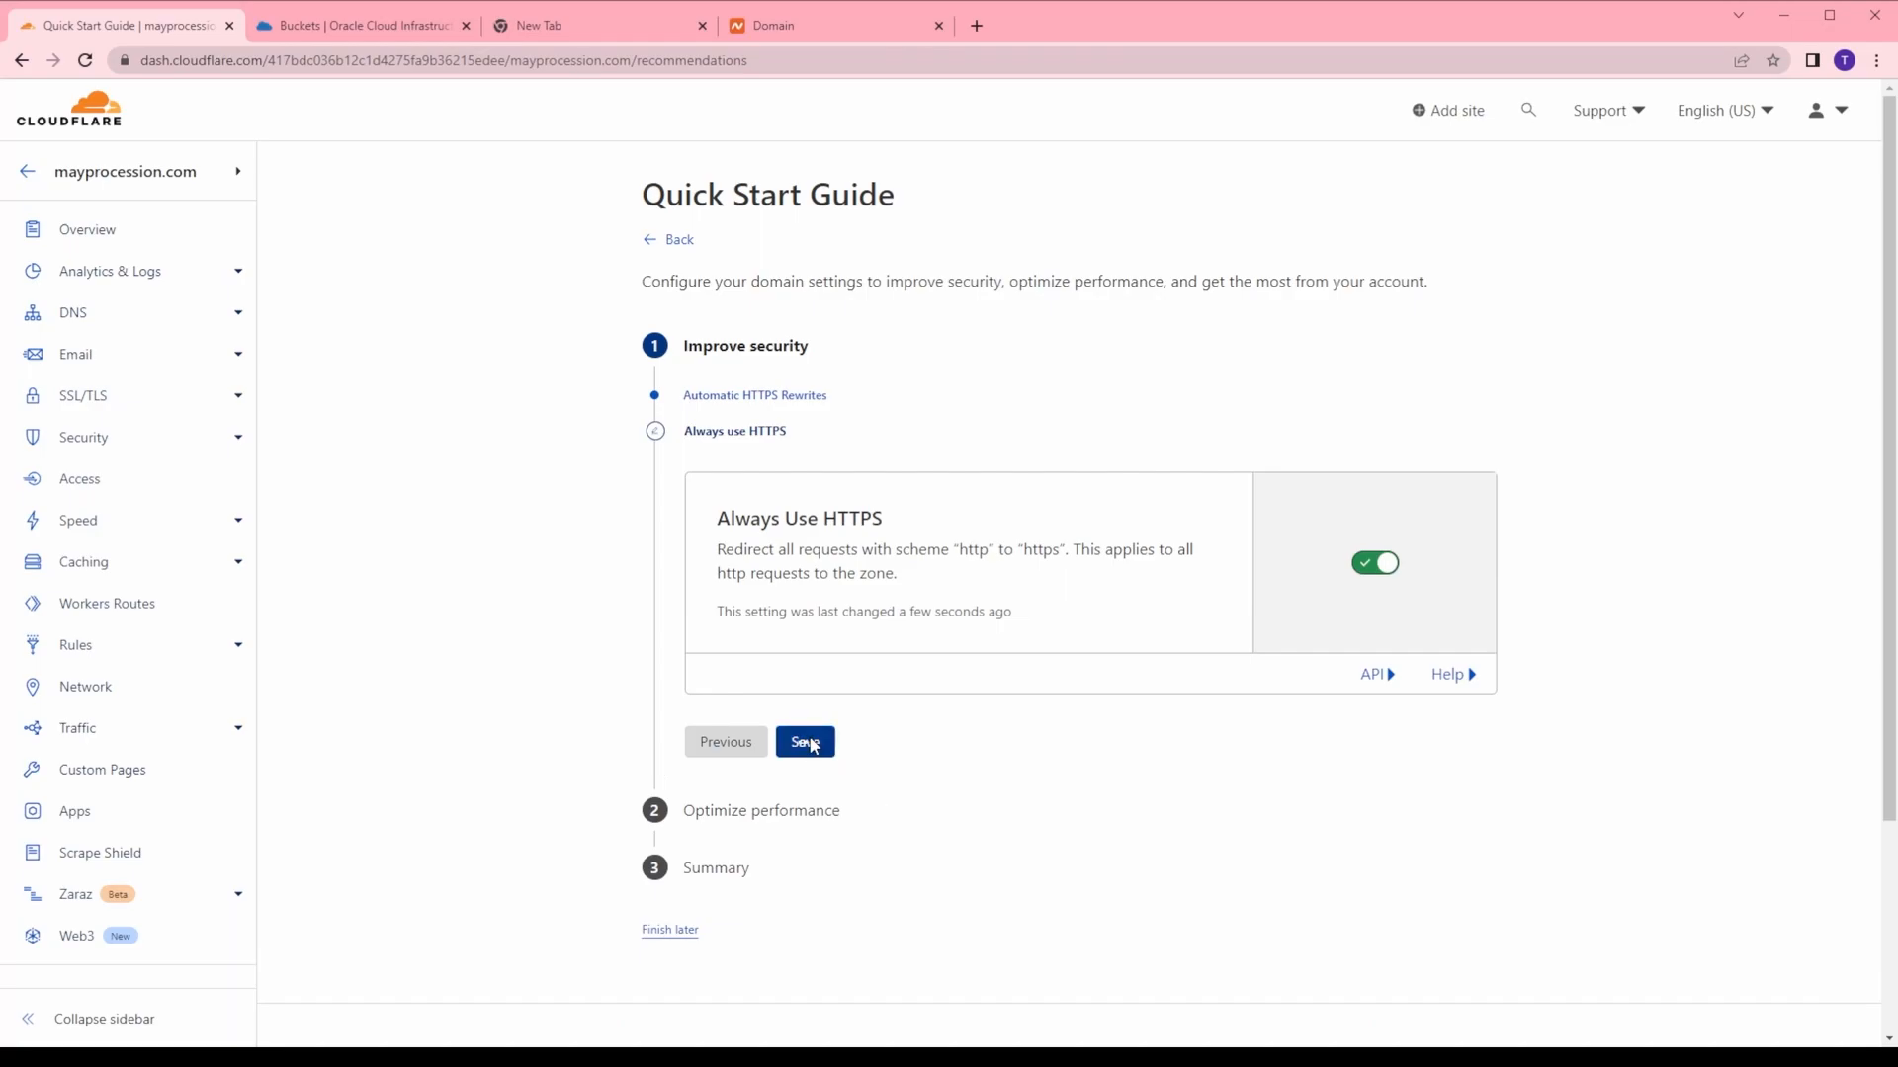
pyautogui.click(804, 742)
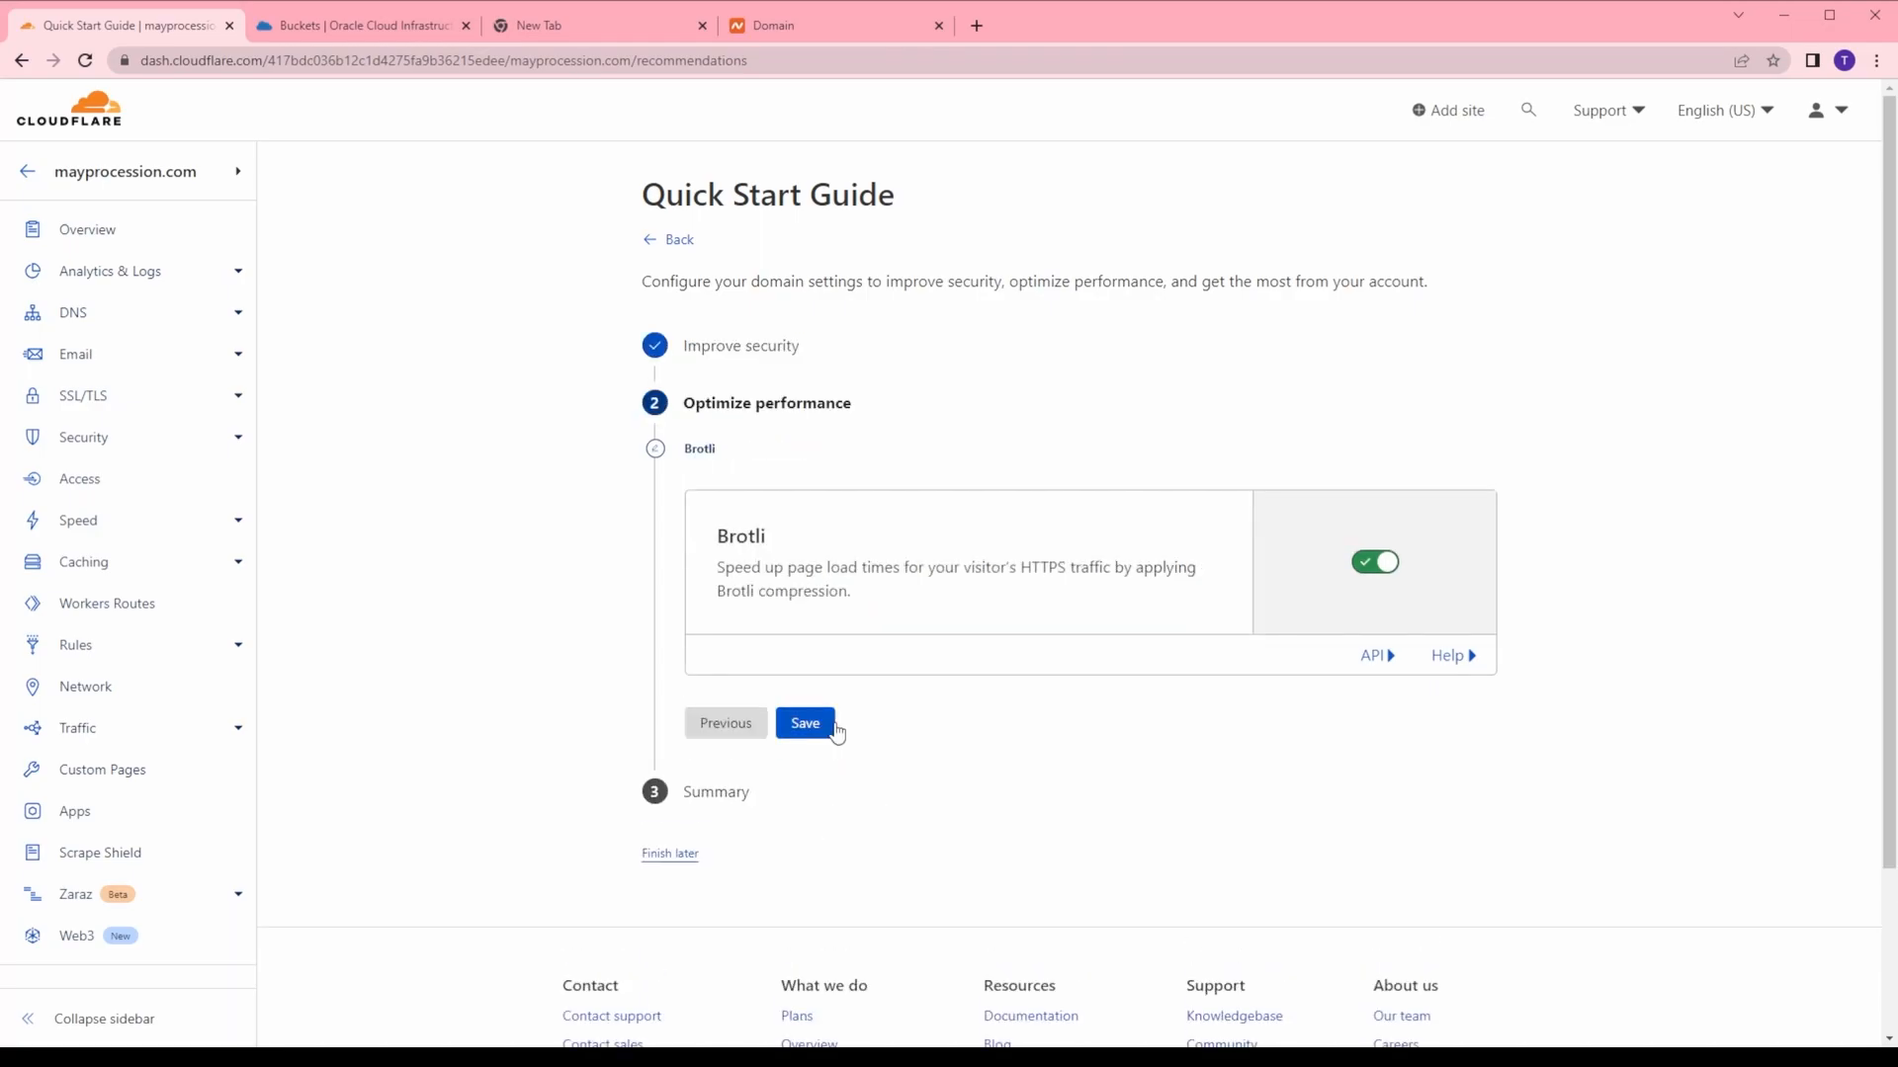
pyautogui.click(804, 722)
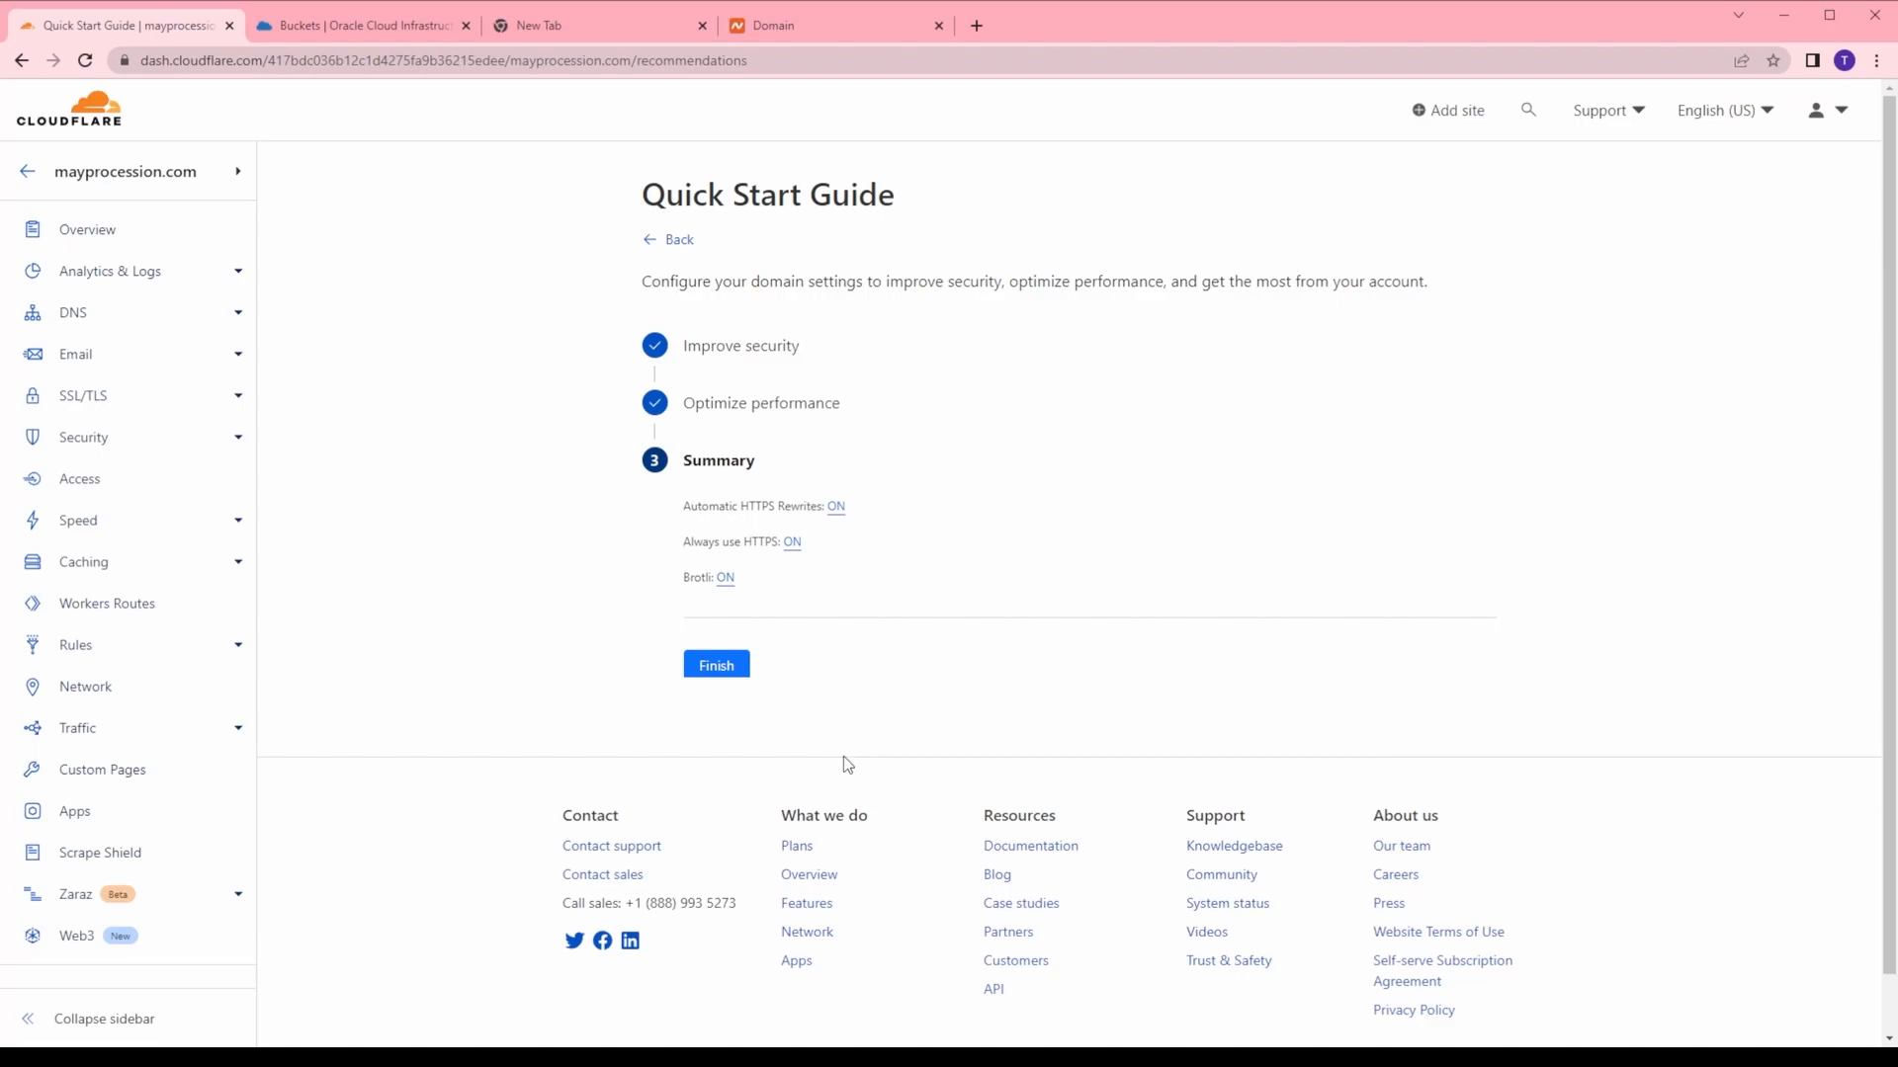
pyautogui.click(715, 665)
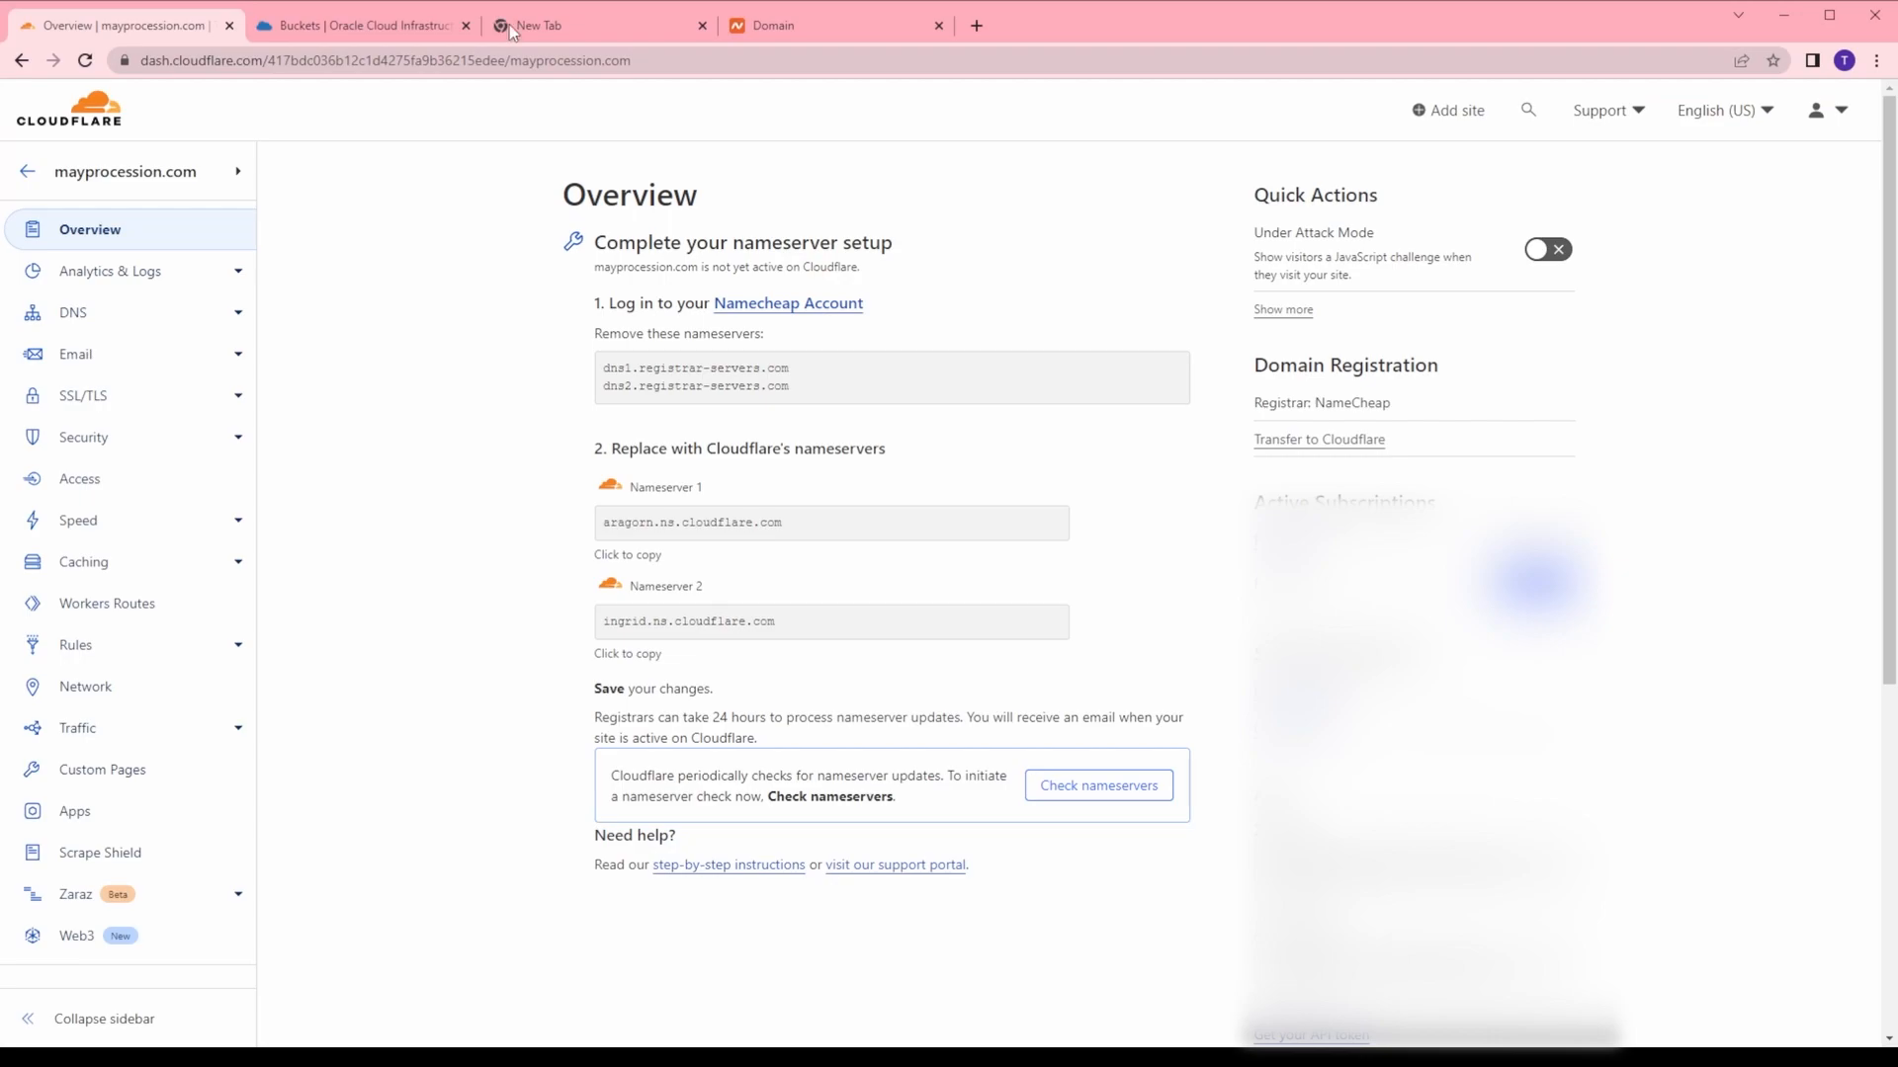
# - Test the domain in another tab, then go to mayprocession.com's empty Page Rules page
pyautogui.click(593, 26)
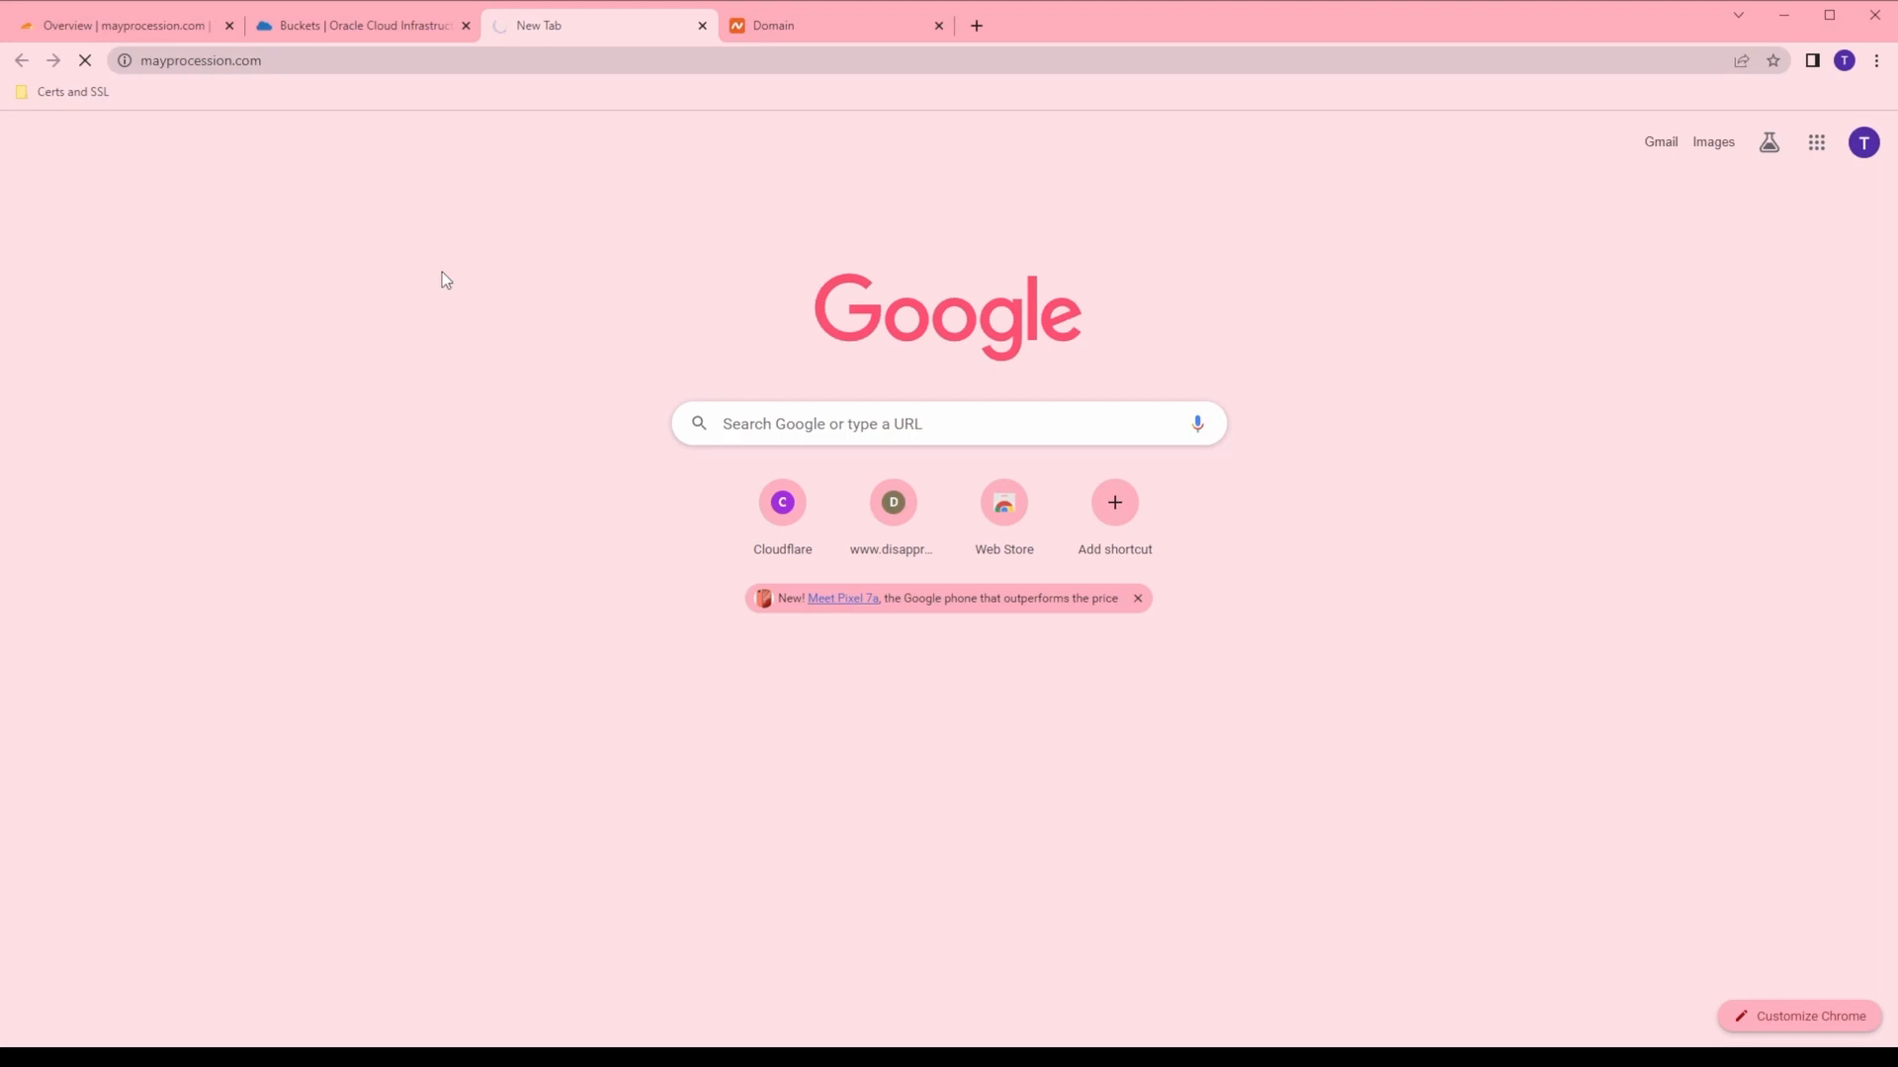
pyautogui.click(121, 23)
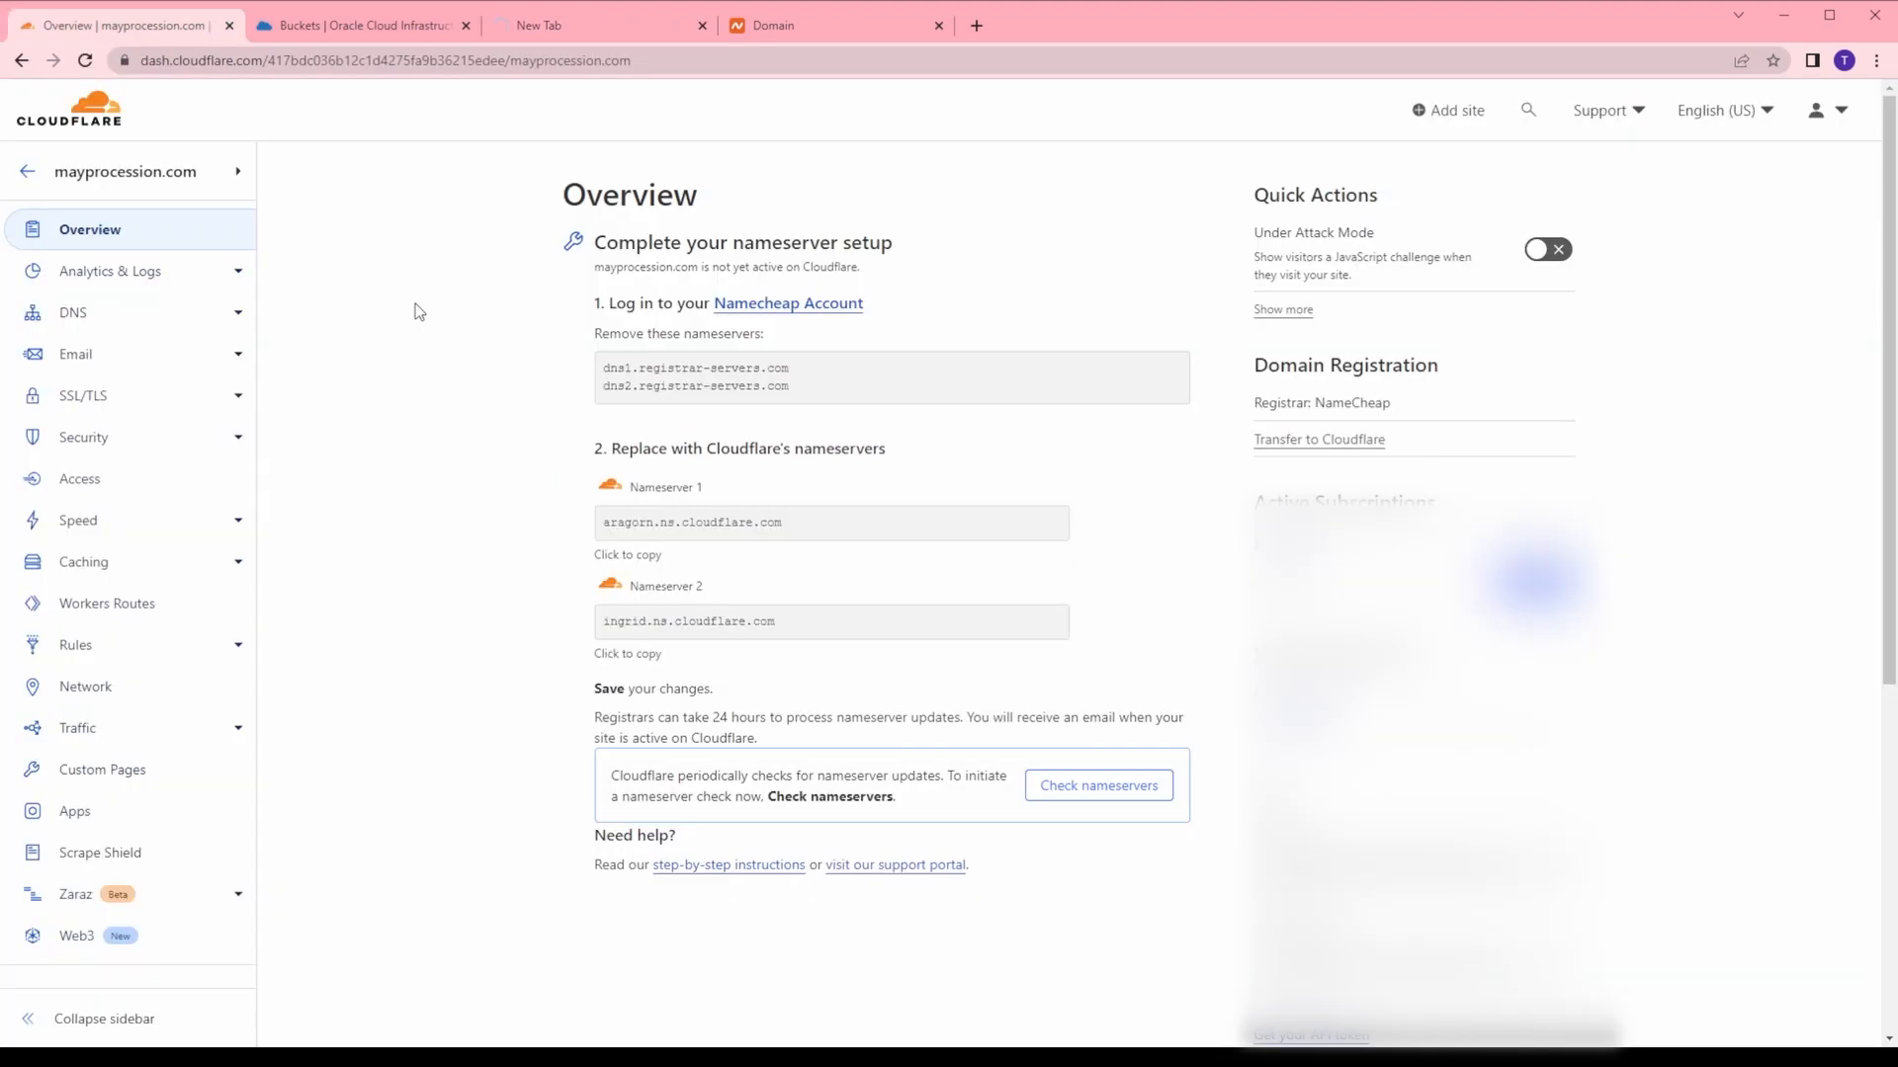
pyautogui.click(1096, 785)
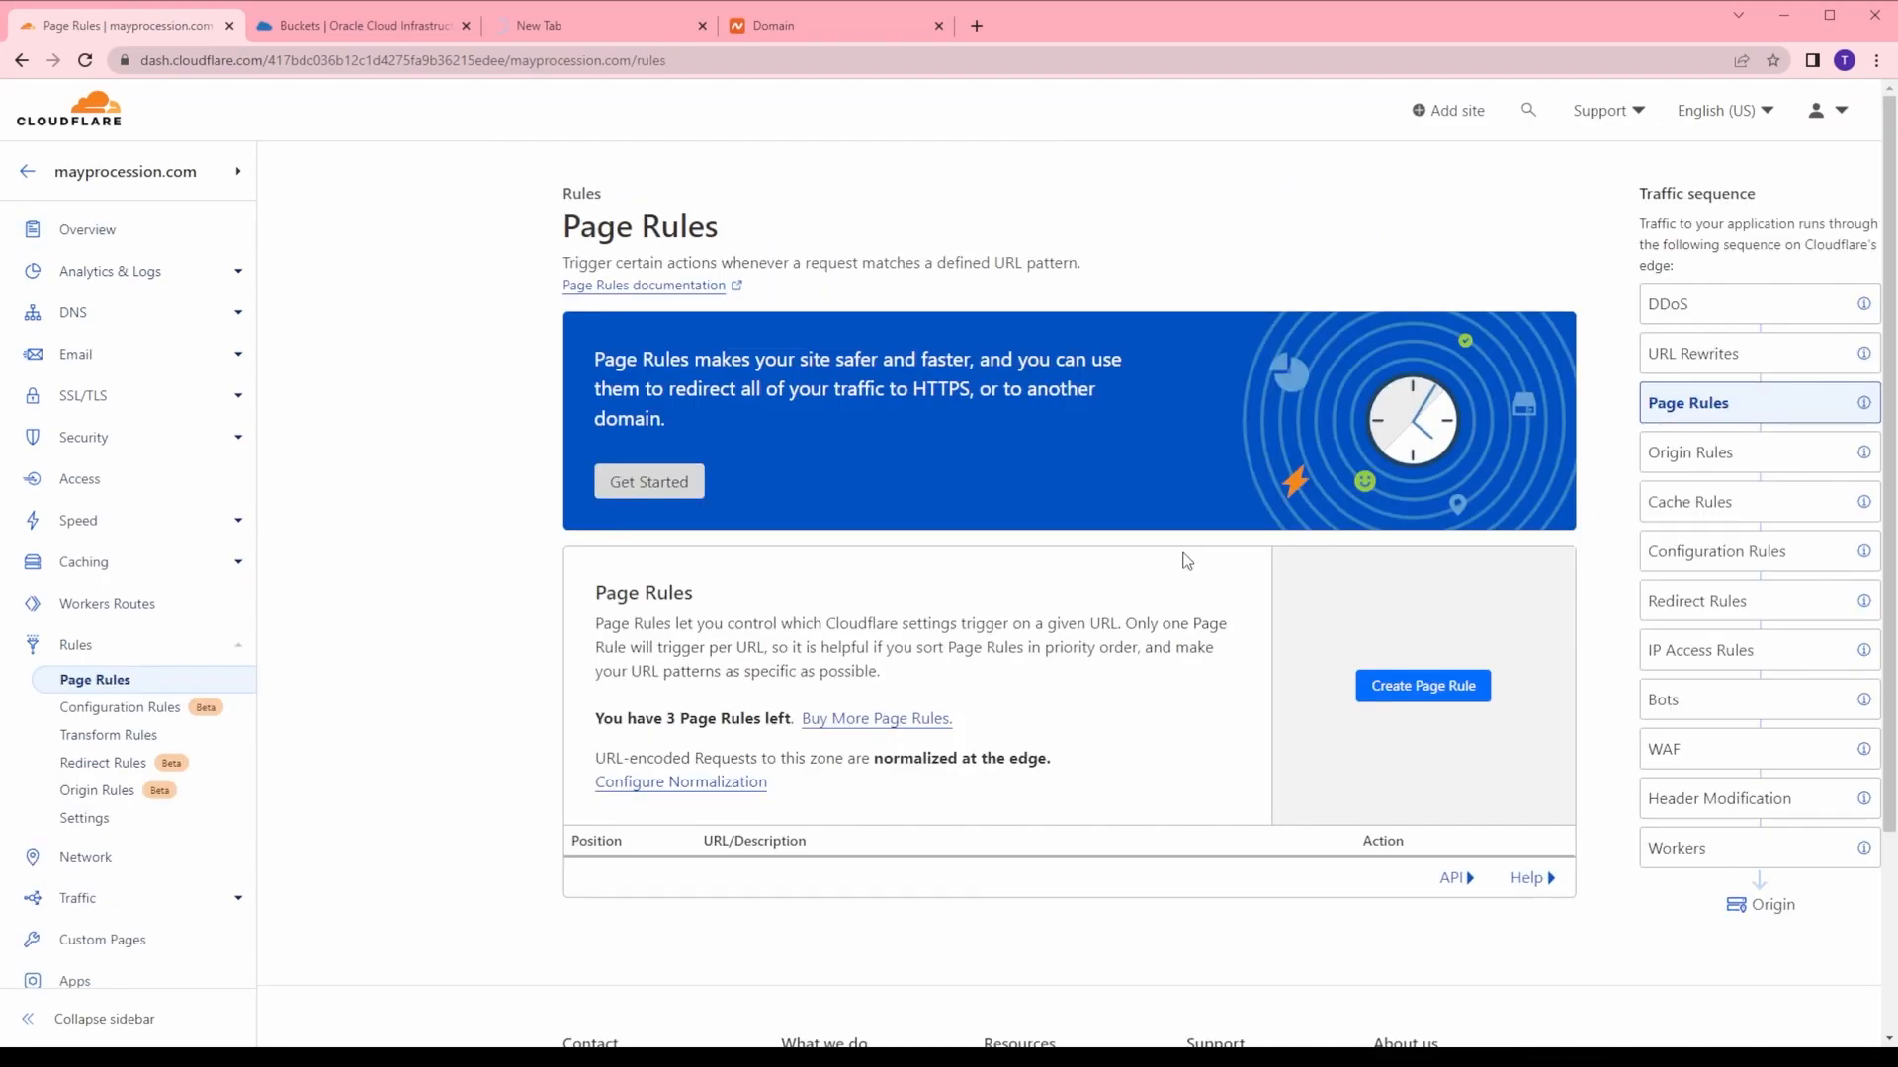
# - Start a new page rule matching *mayprocession.com/* with the Forwarding URL setting
pyautogui.click(1423, 686)
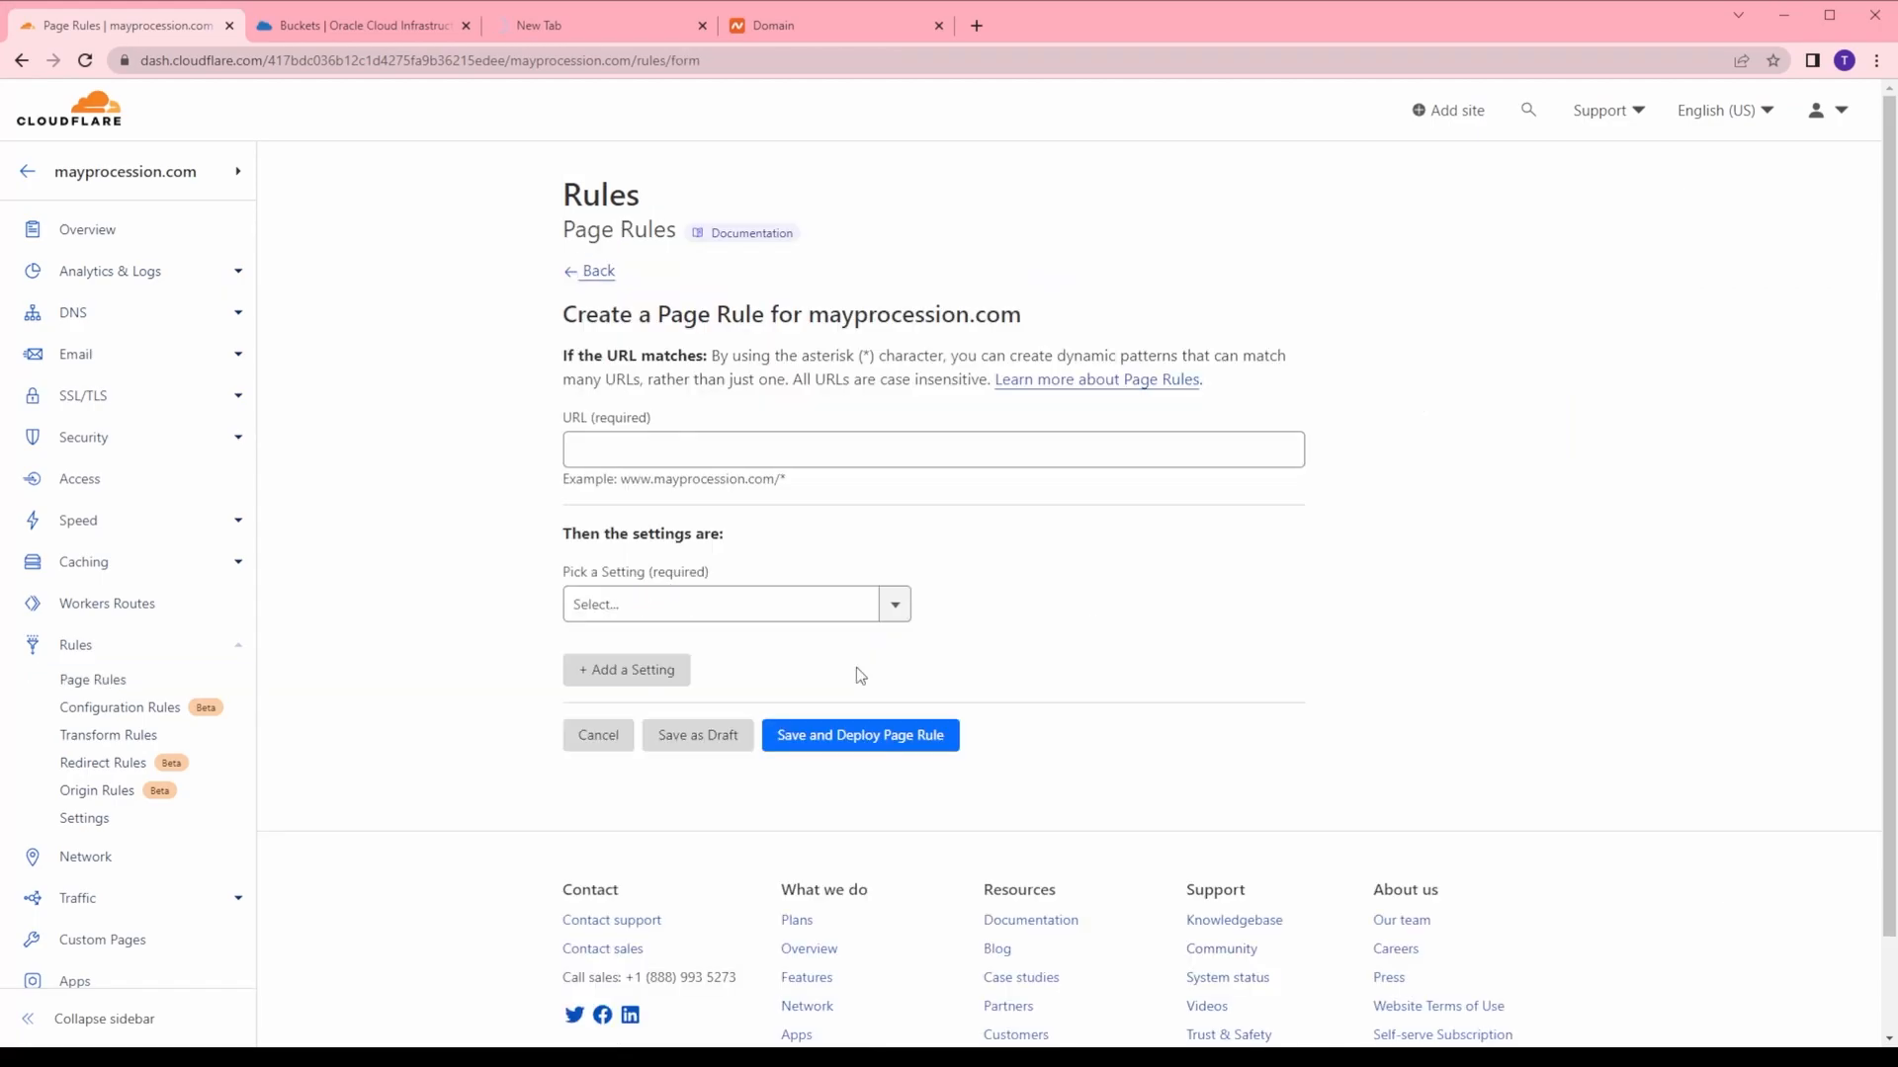
pyautogui.click(932, 449)
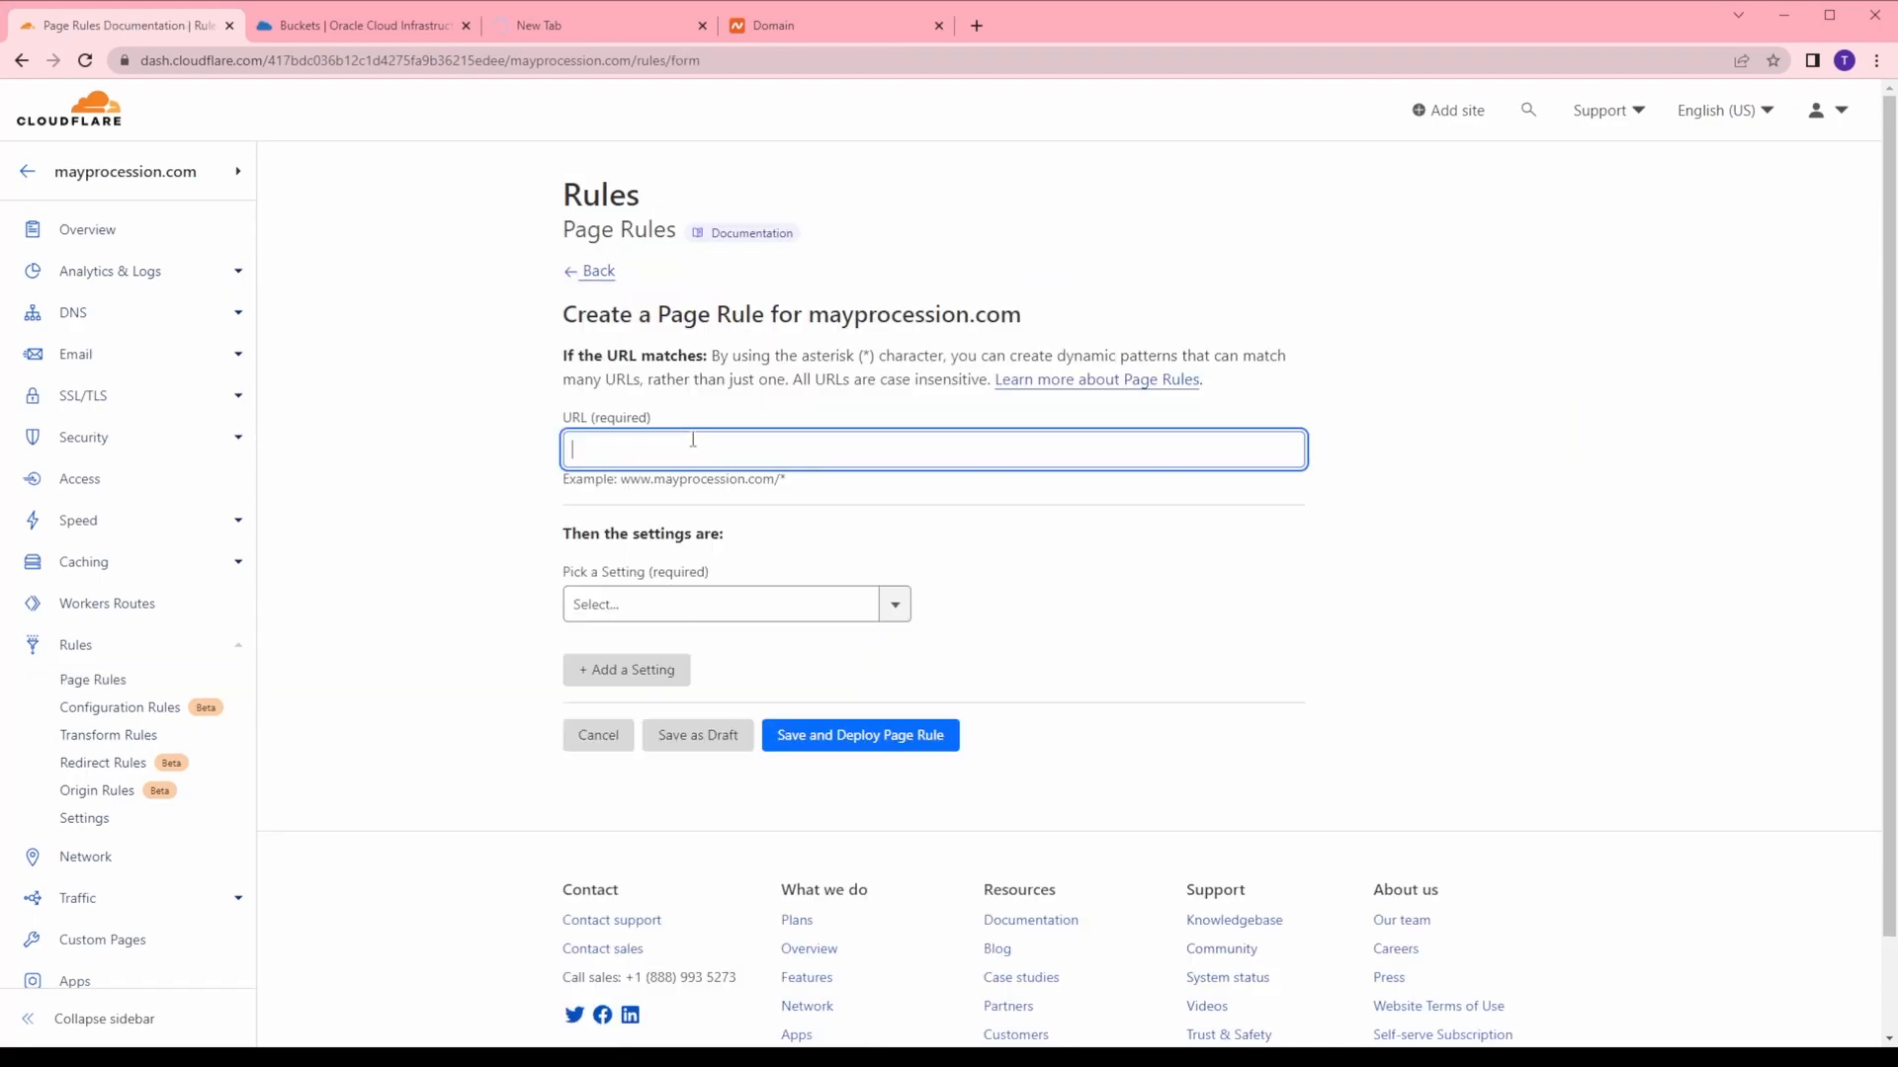
pyautogui.write('*mayproce')
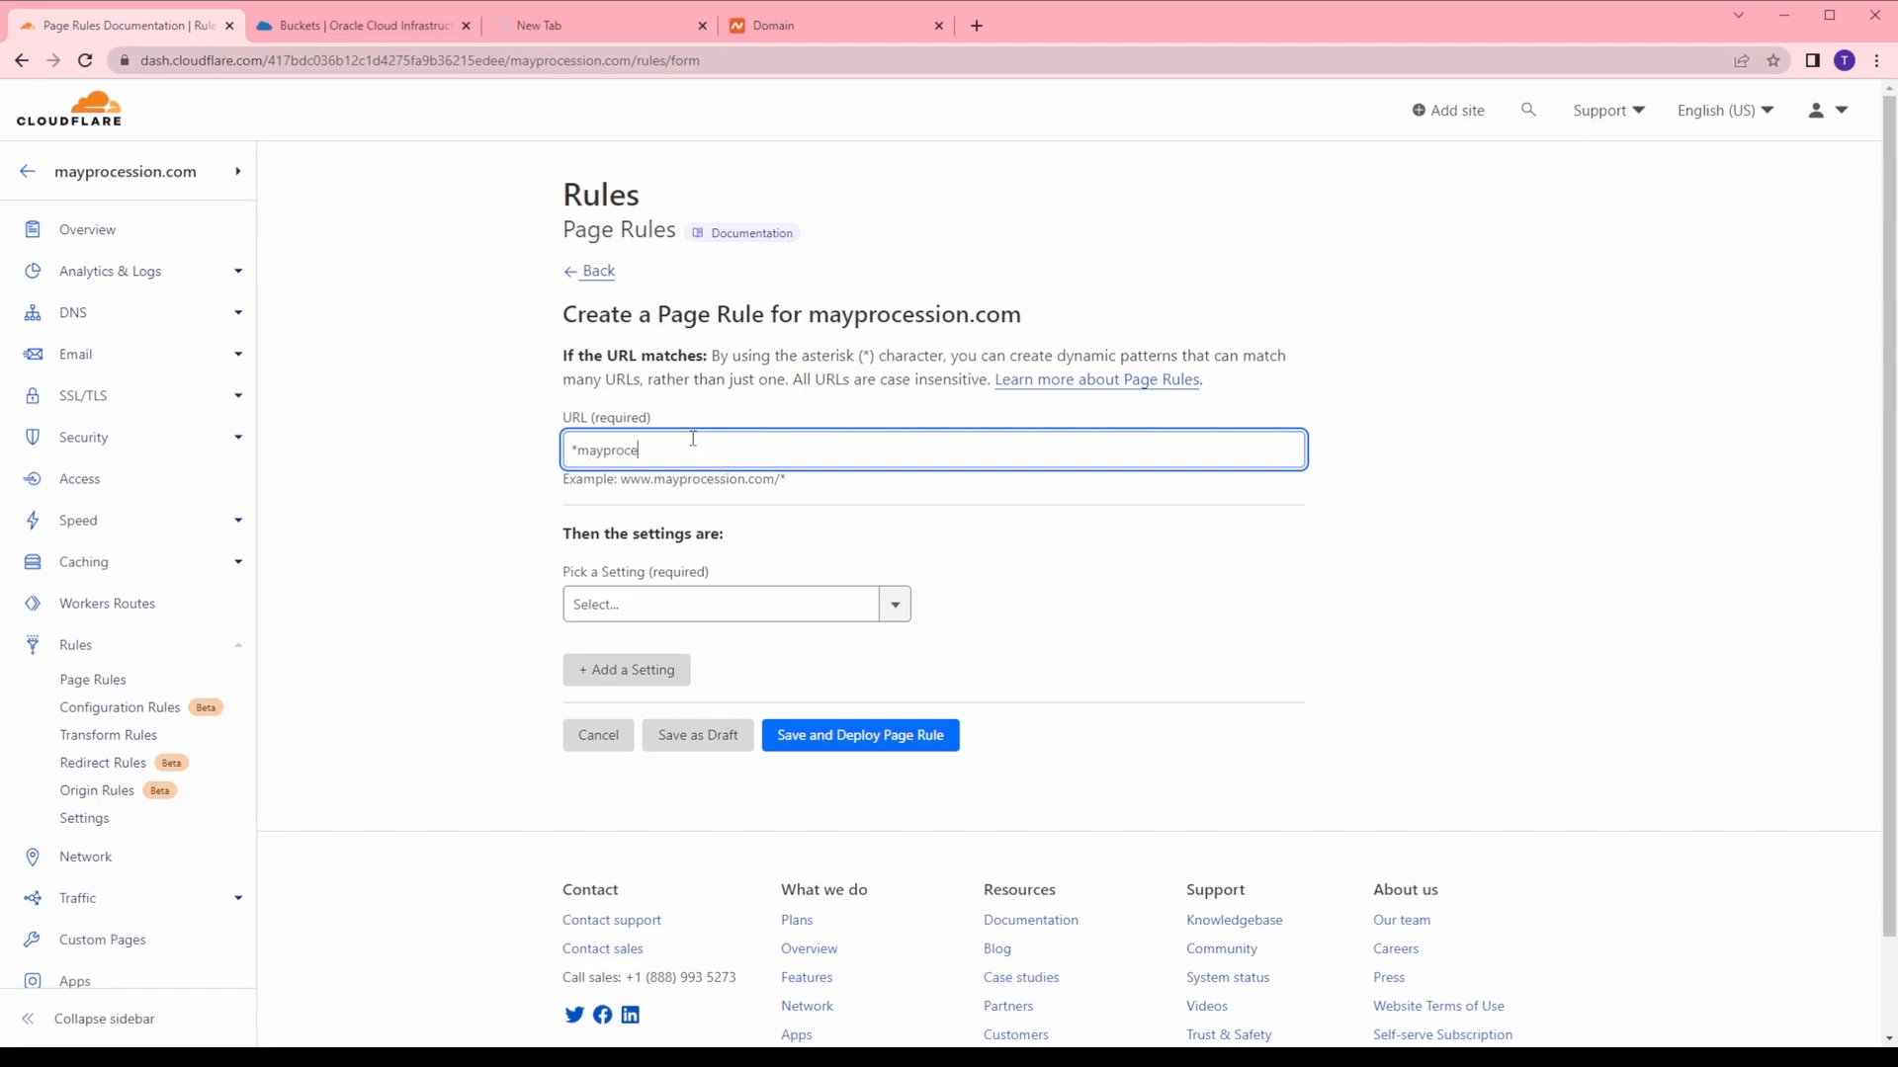
pyautogui.write('ssion.com/*')
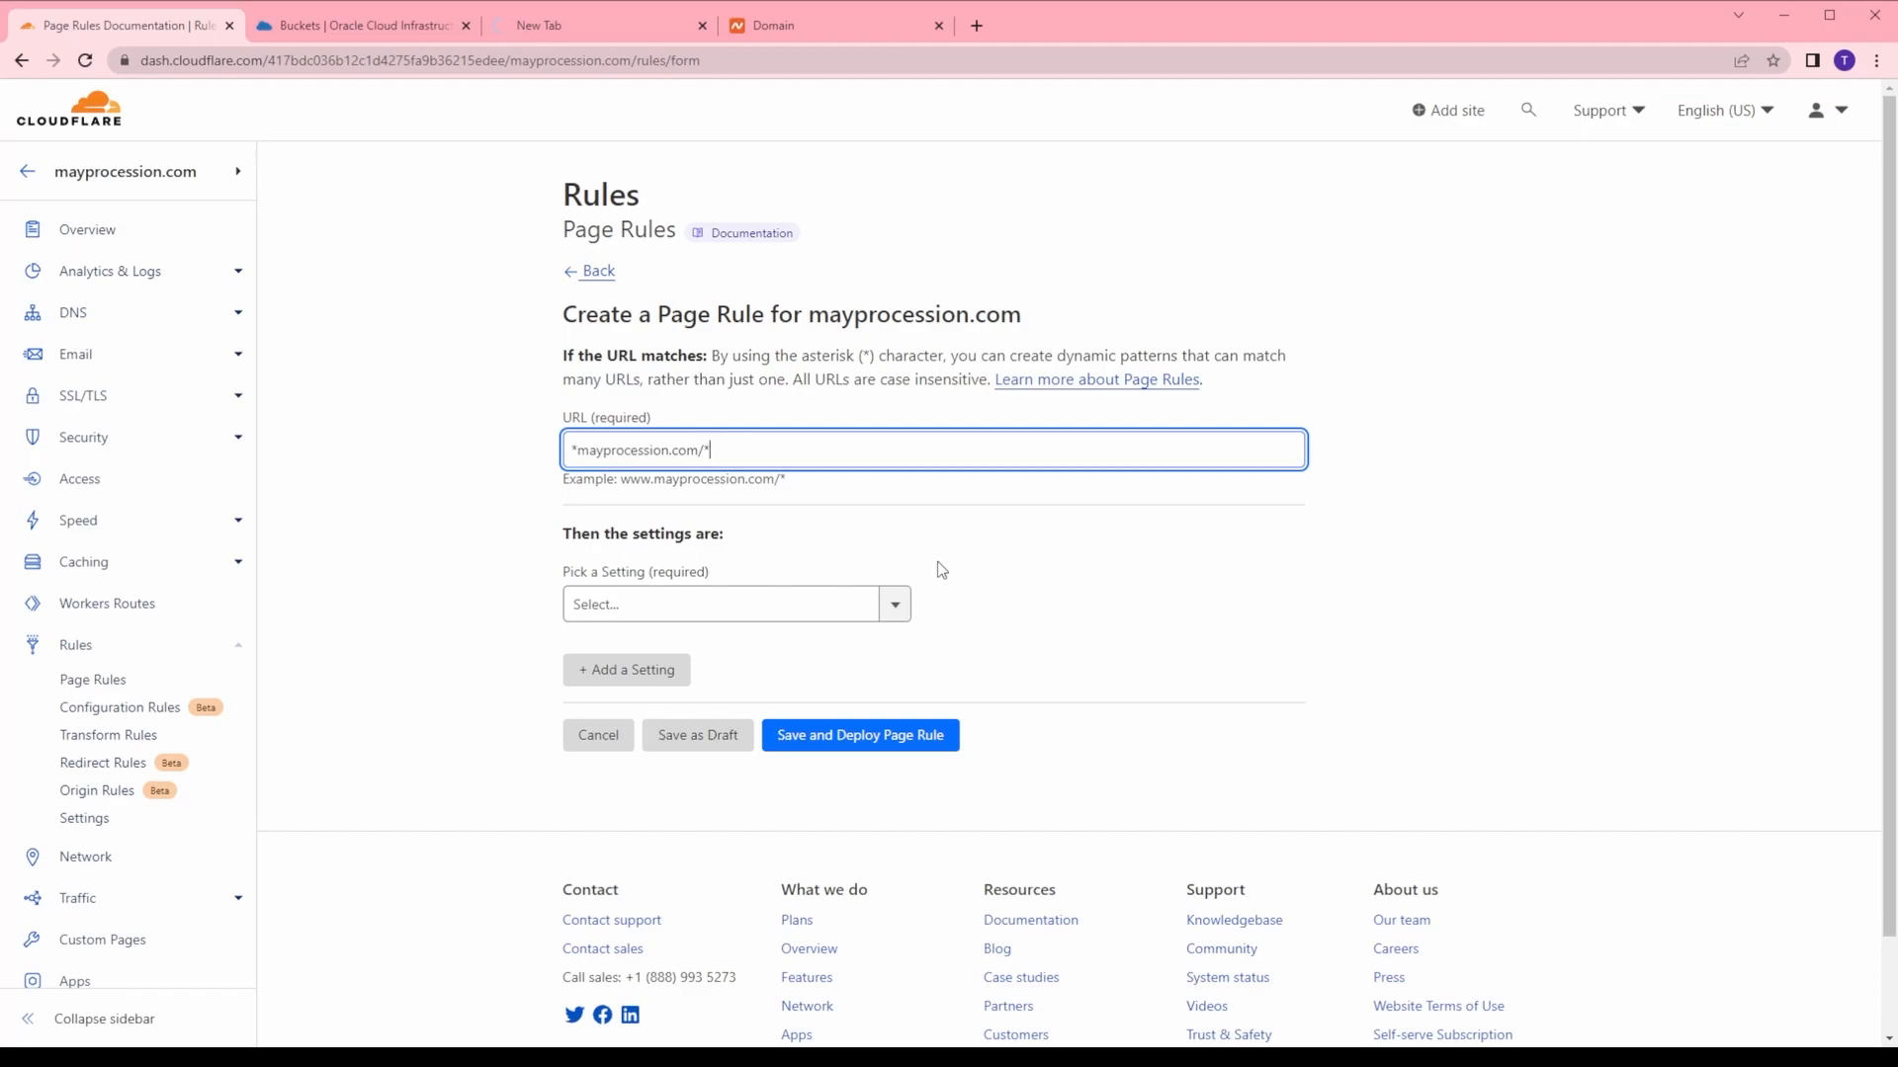
pyautogui.click(726, 604)
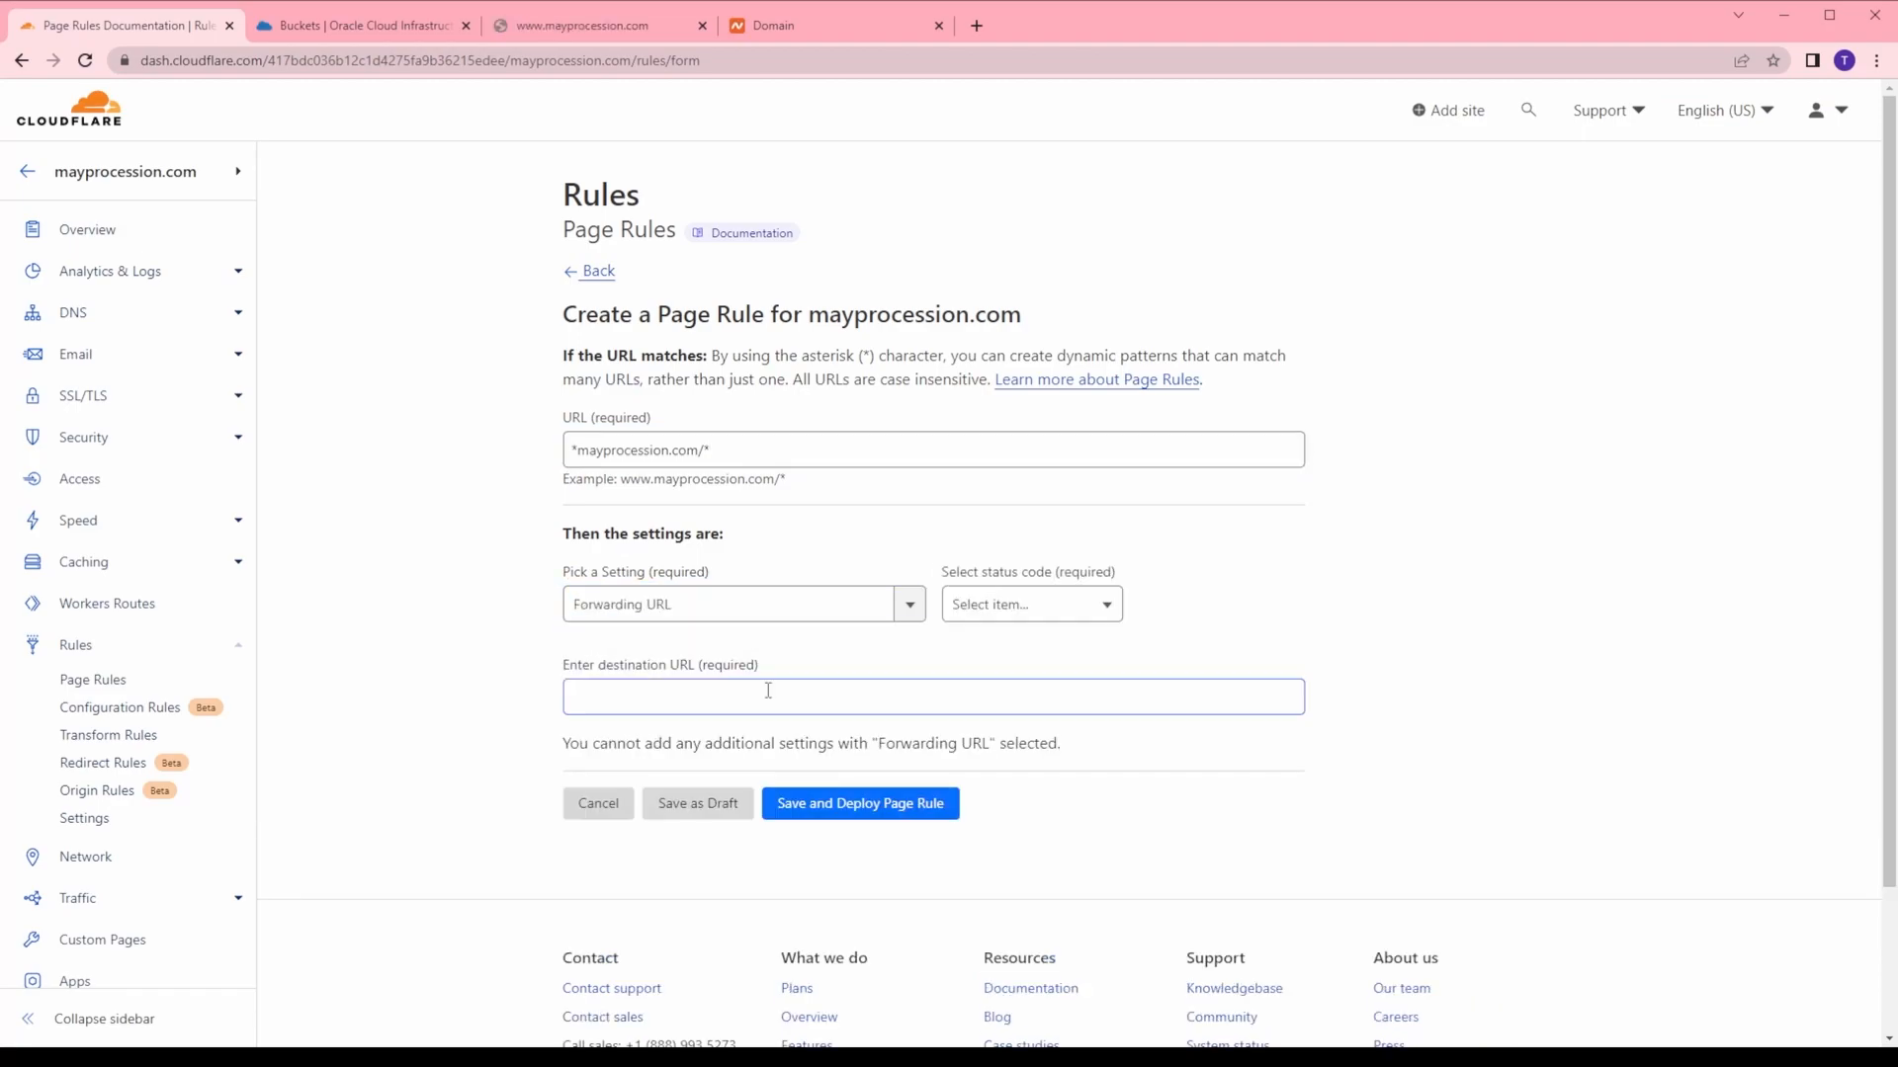
# - Set the forwarding destination to the OCI Object Storage bucket URL ending in /o/$2
pyautogui.click(932, 696)
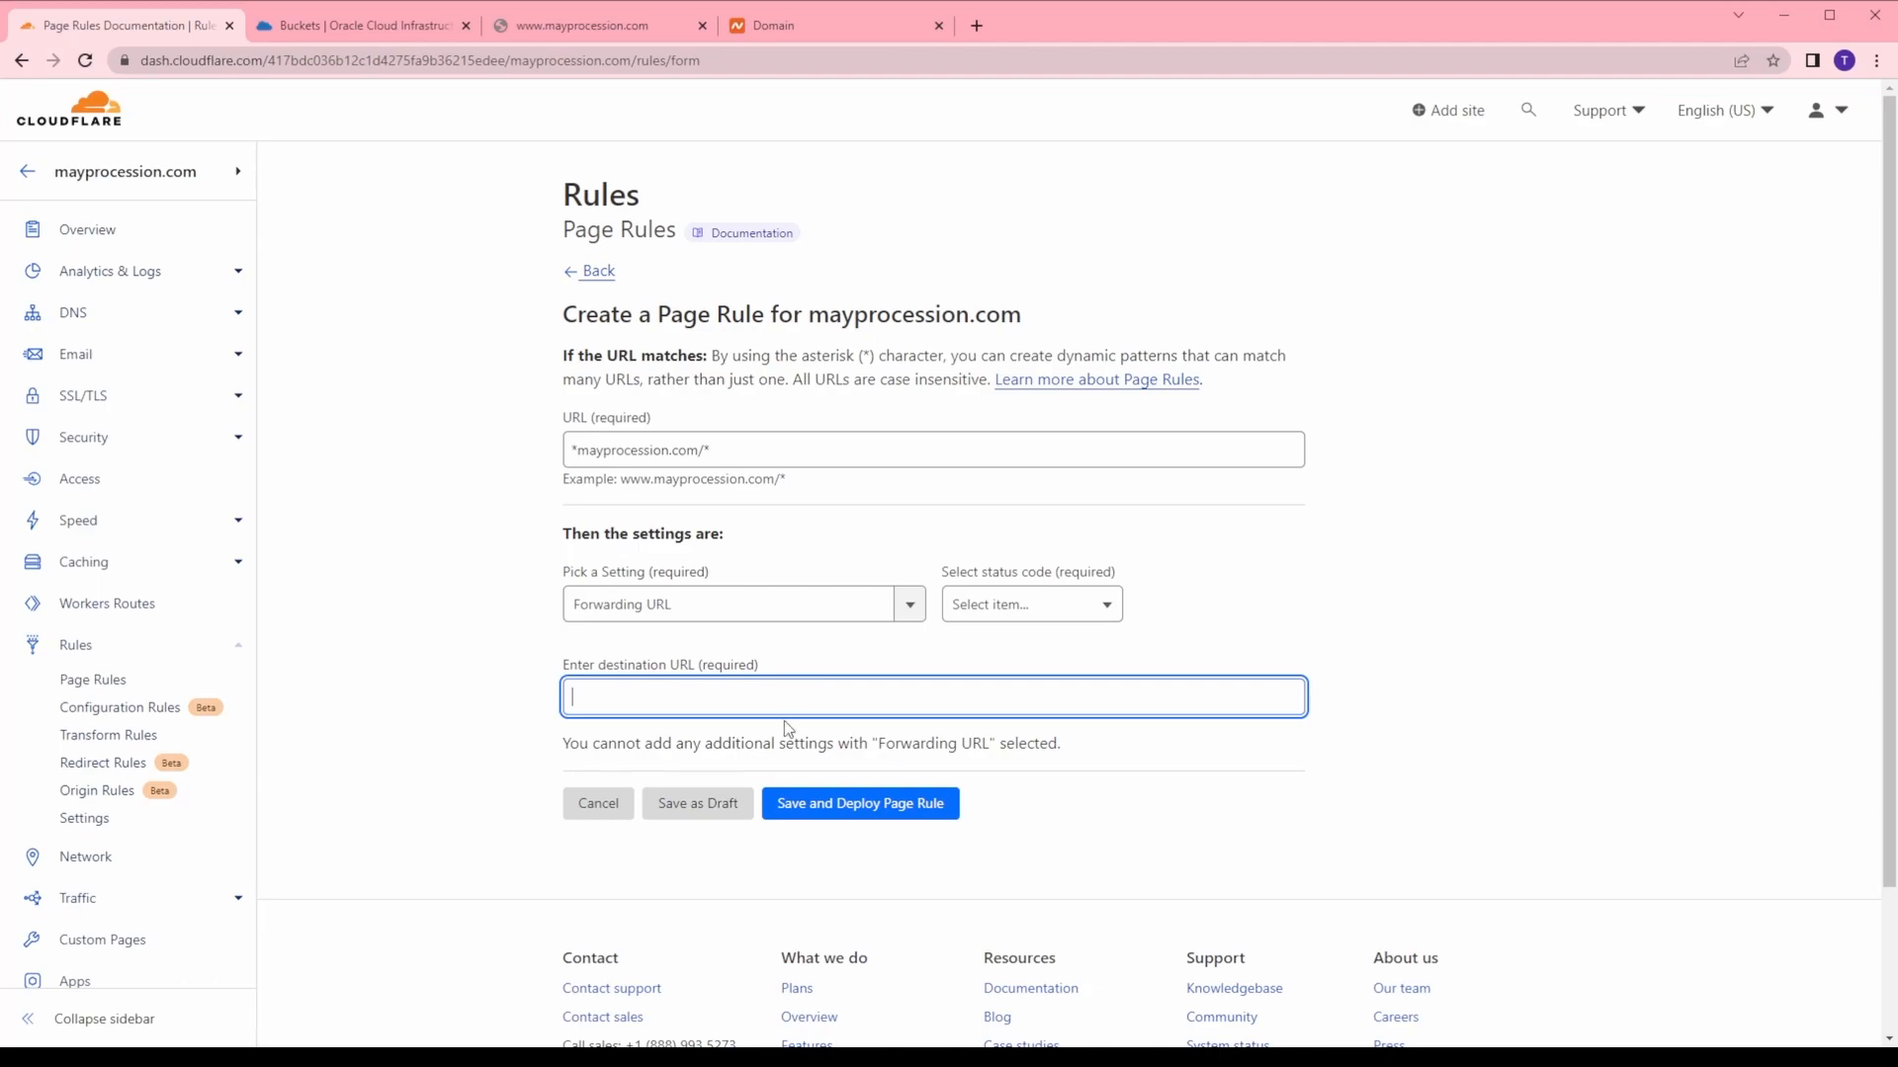
pyautogui.write('ingrid.ns.cloudflare.com')
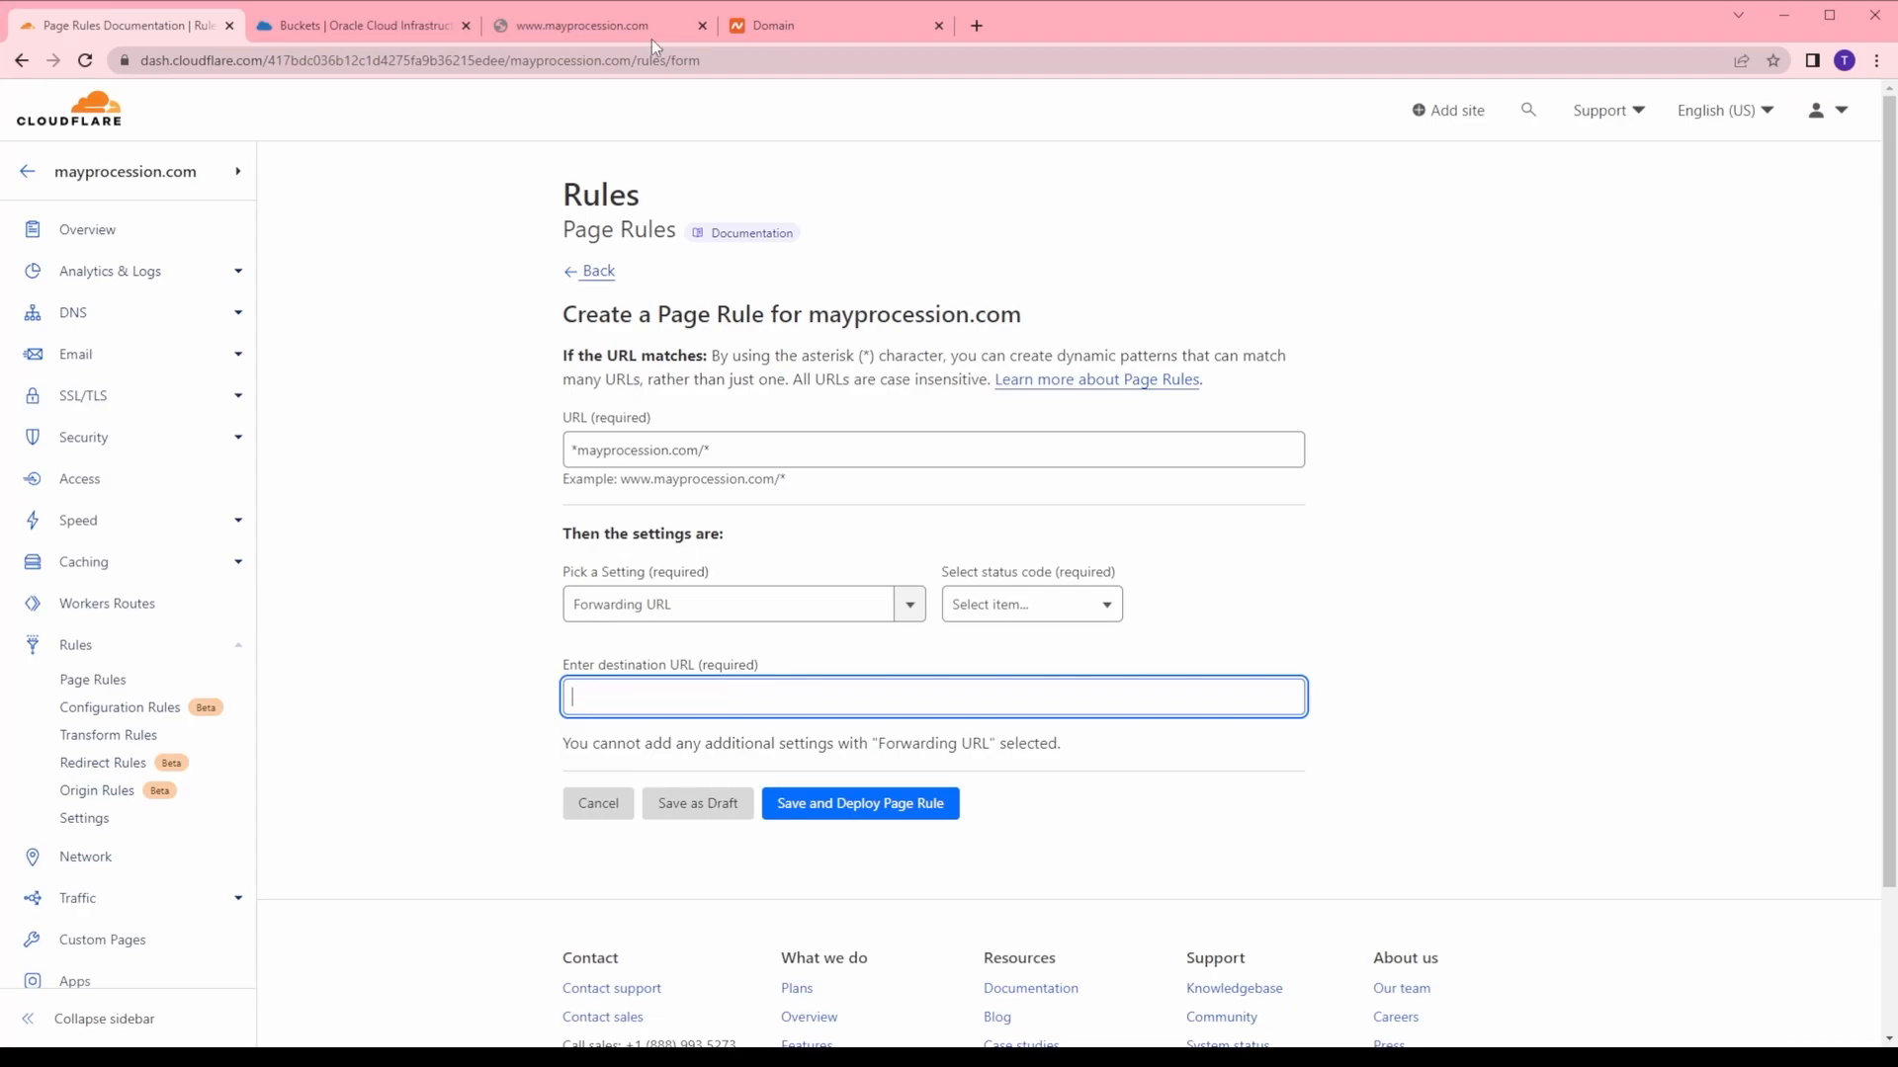
pyautogui.click(362, 23)
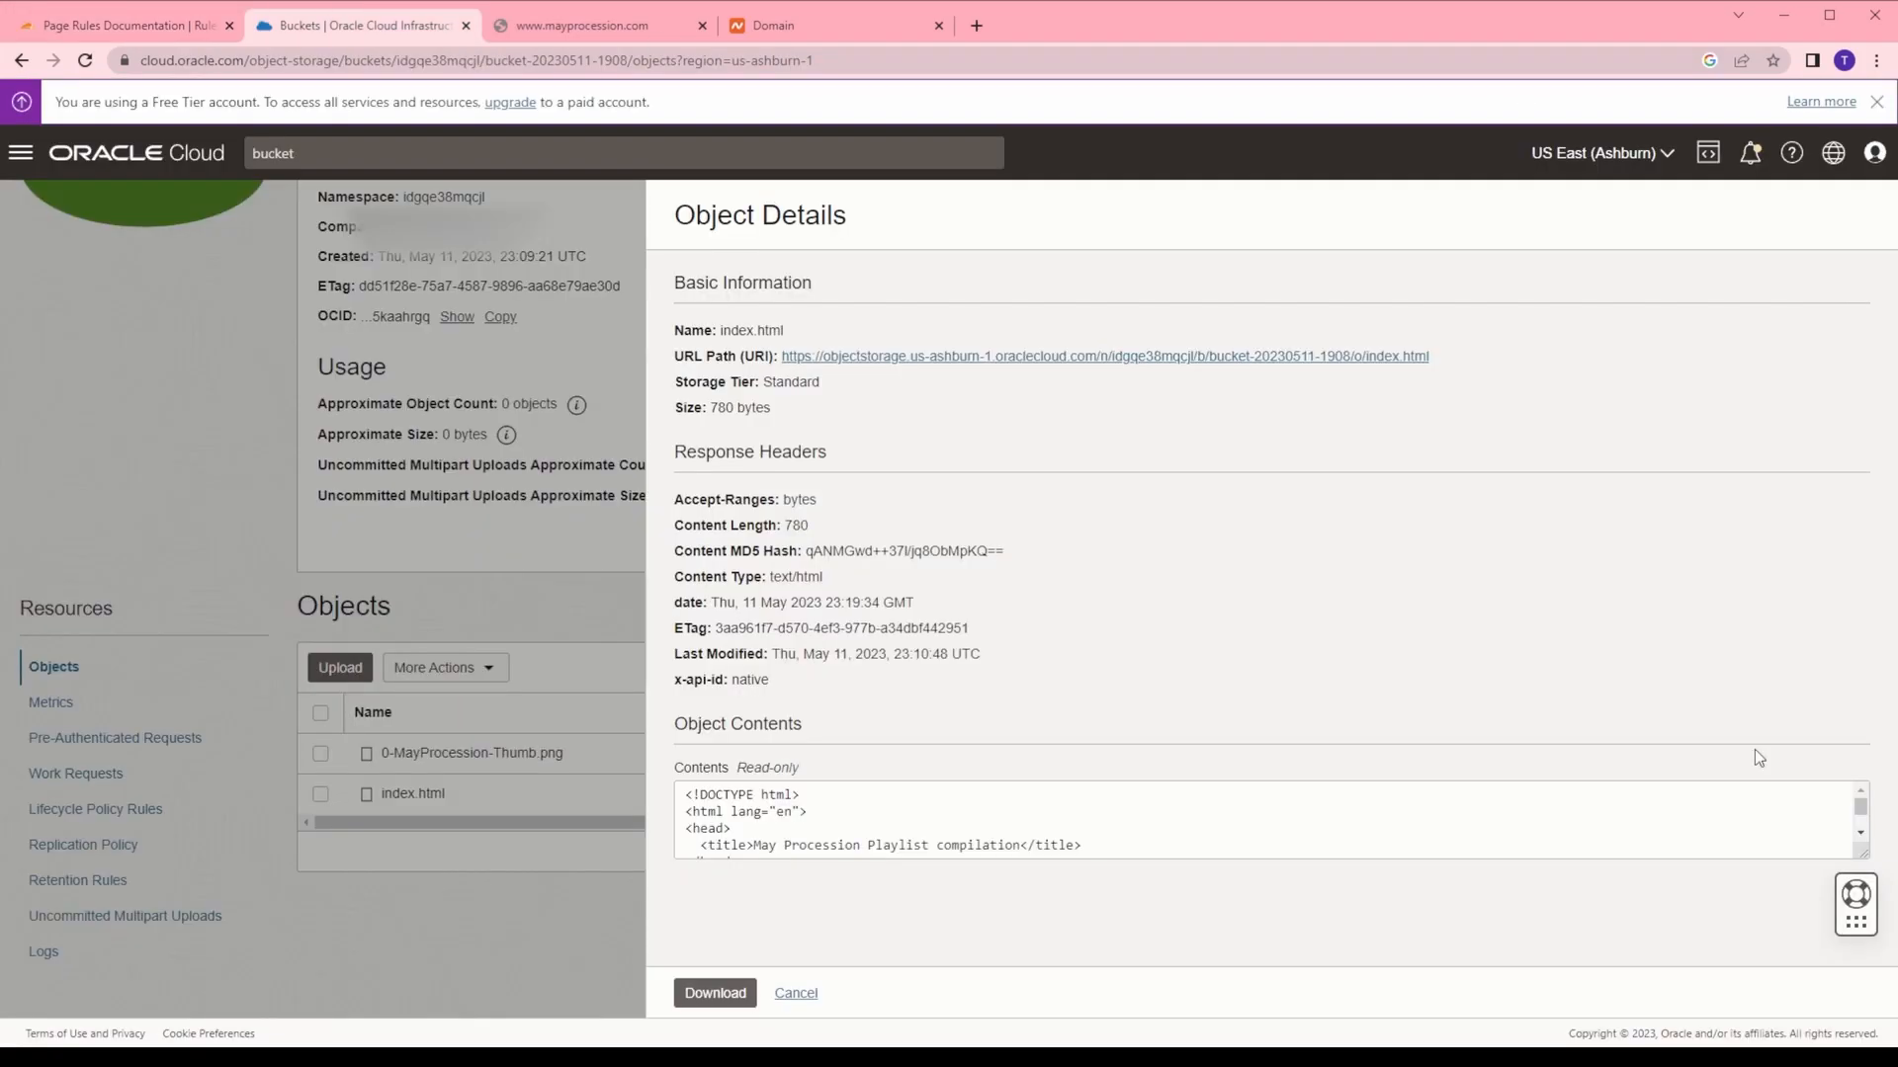
pyautogui.moveTo(1412, 500)
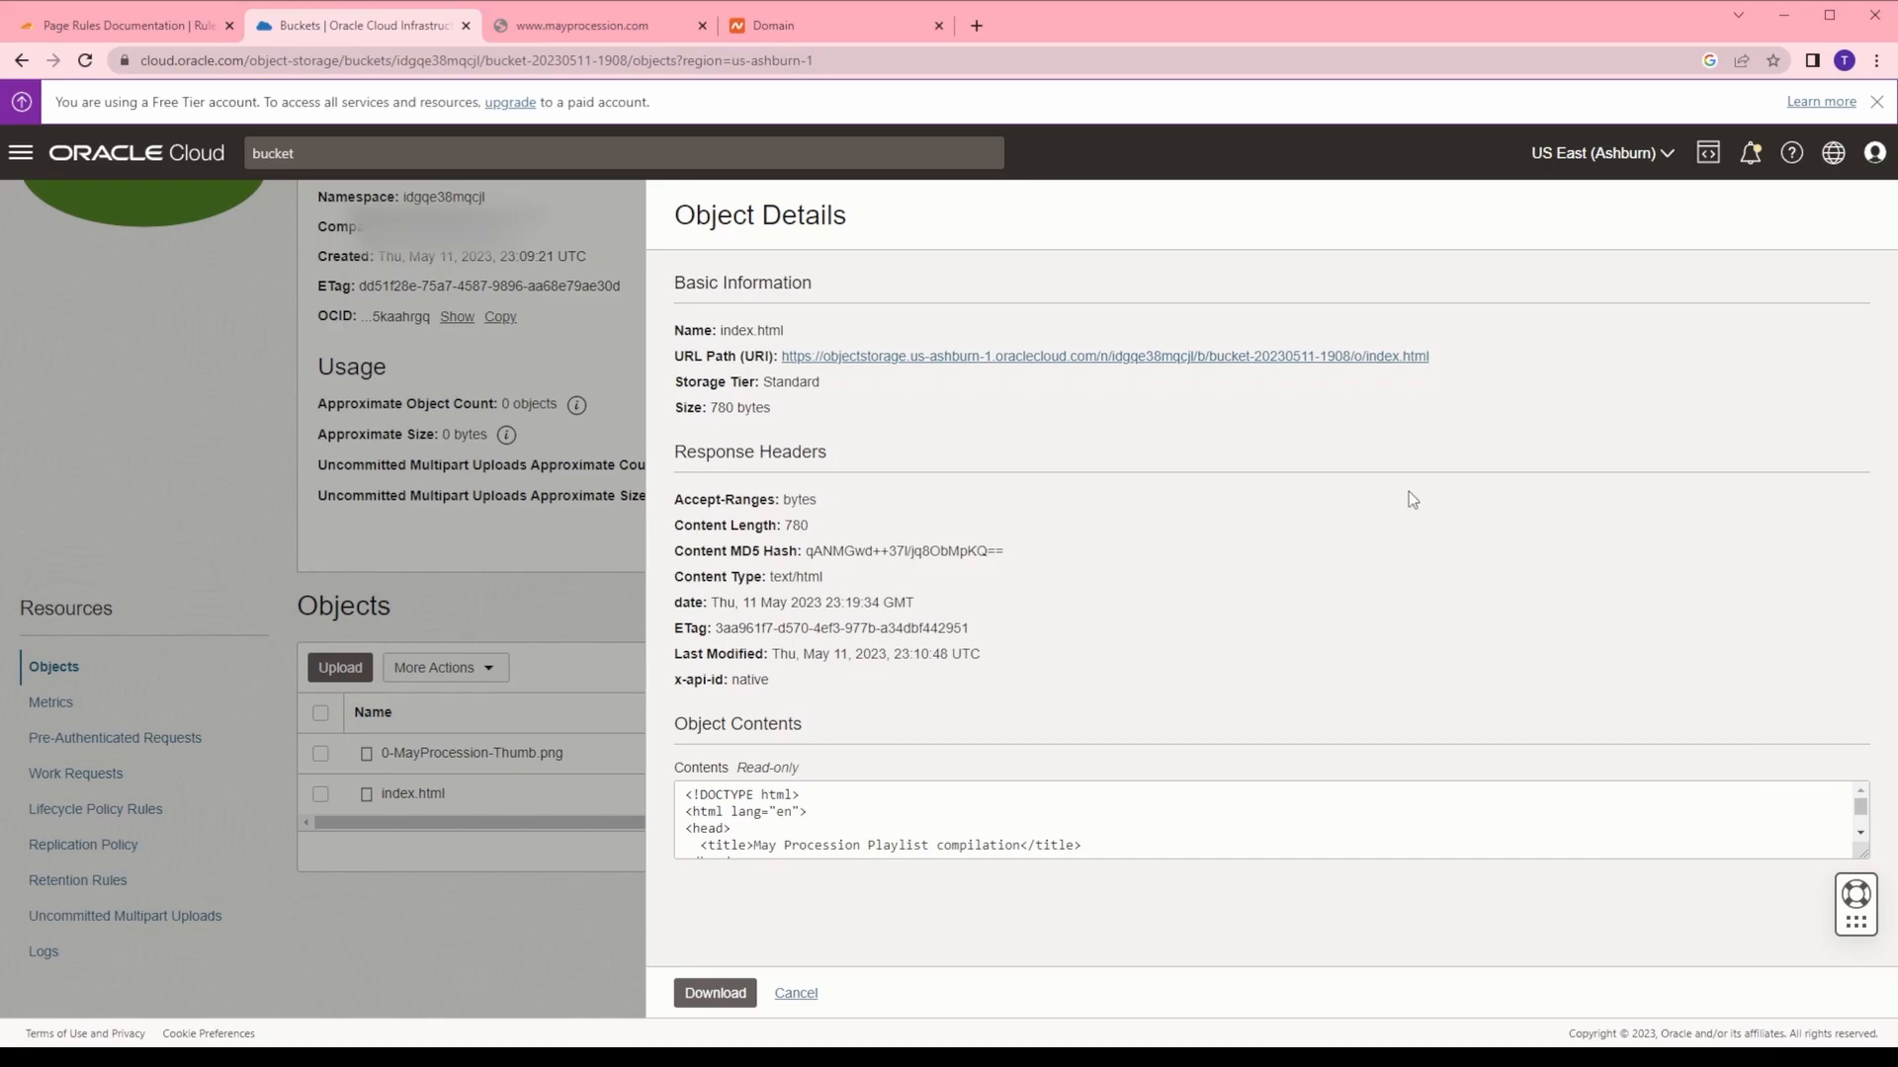
pyautogui.click(120, 23)
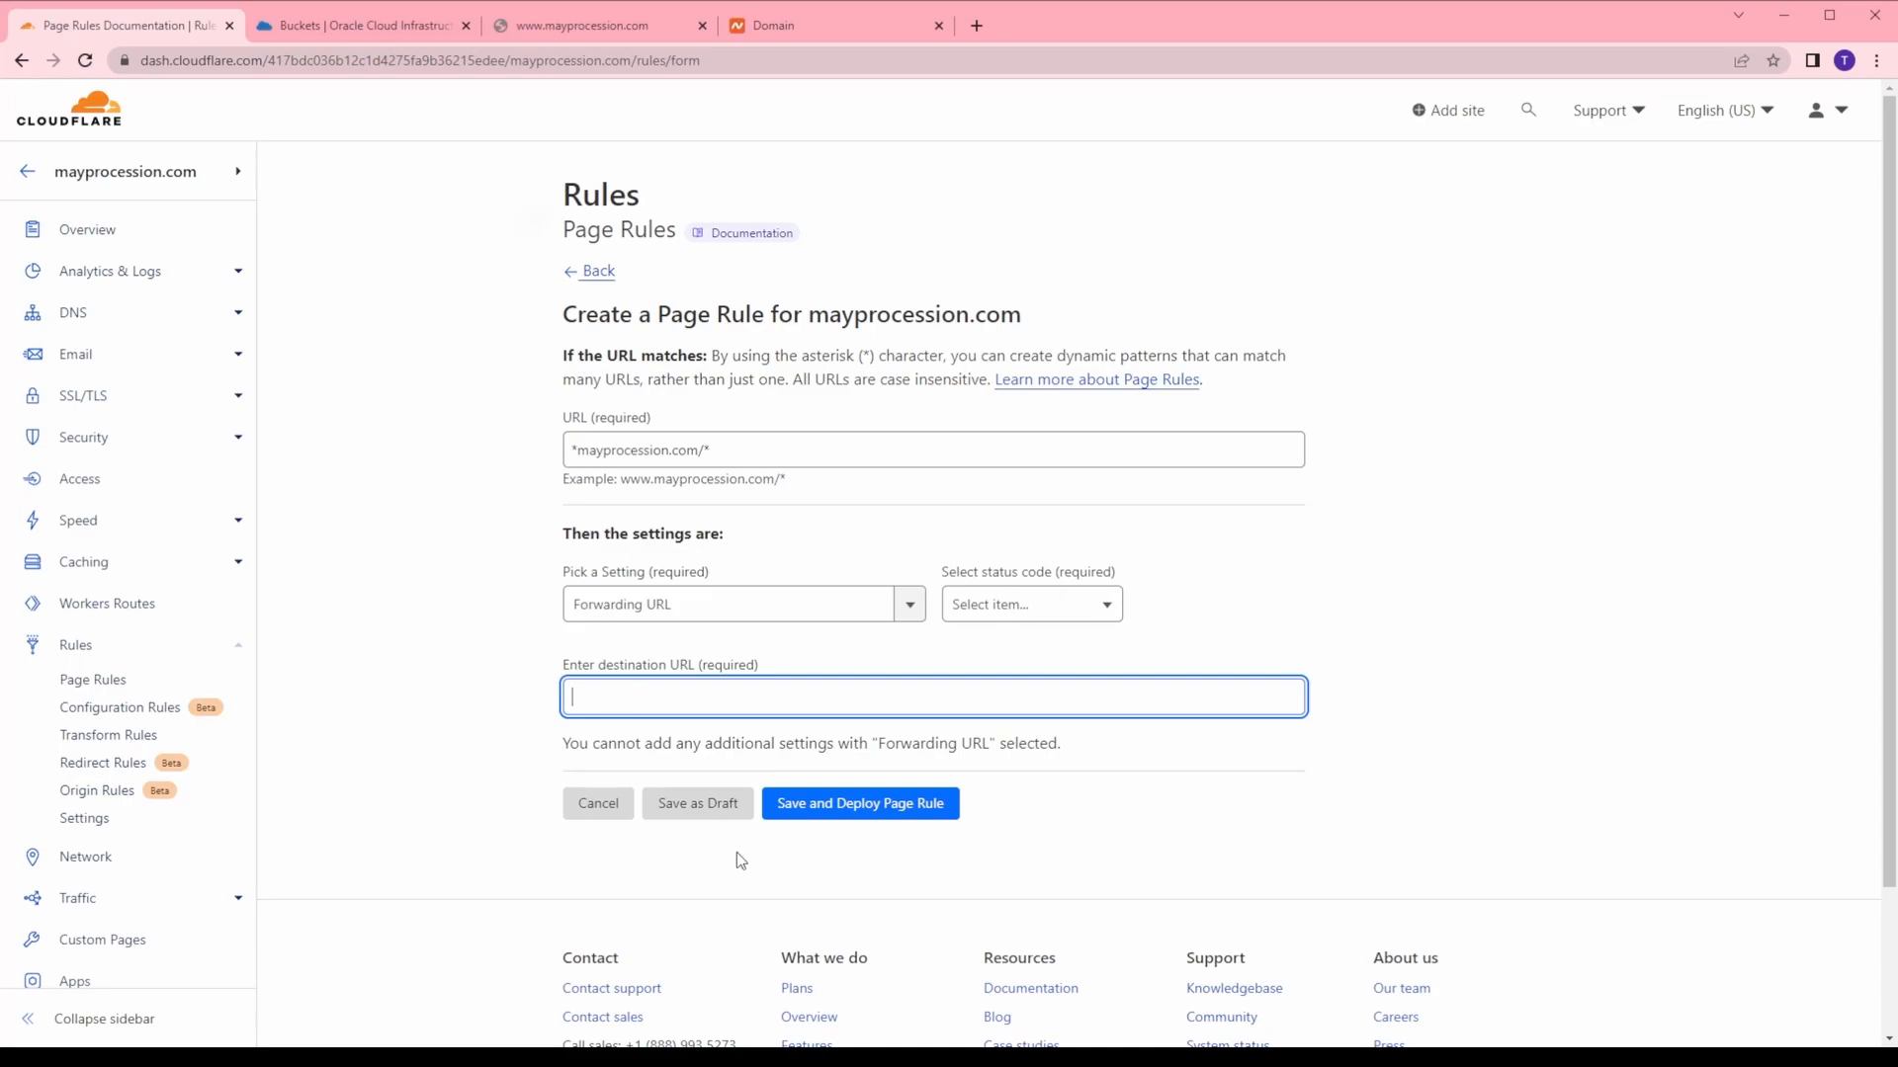
pyautogui.write('https://objectstorage.us-ashburn-1.oraclecloud.com/n/idgqe38mqcjl/b/bucket-20230511-1908/o/index.html')
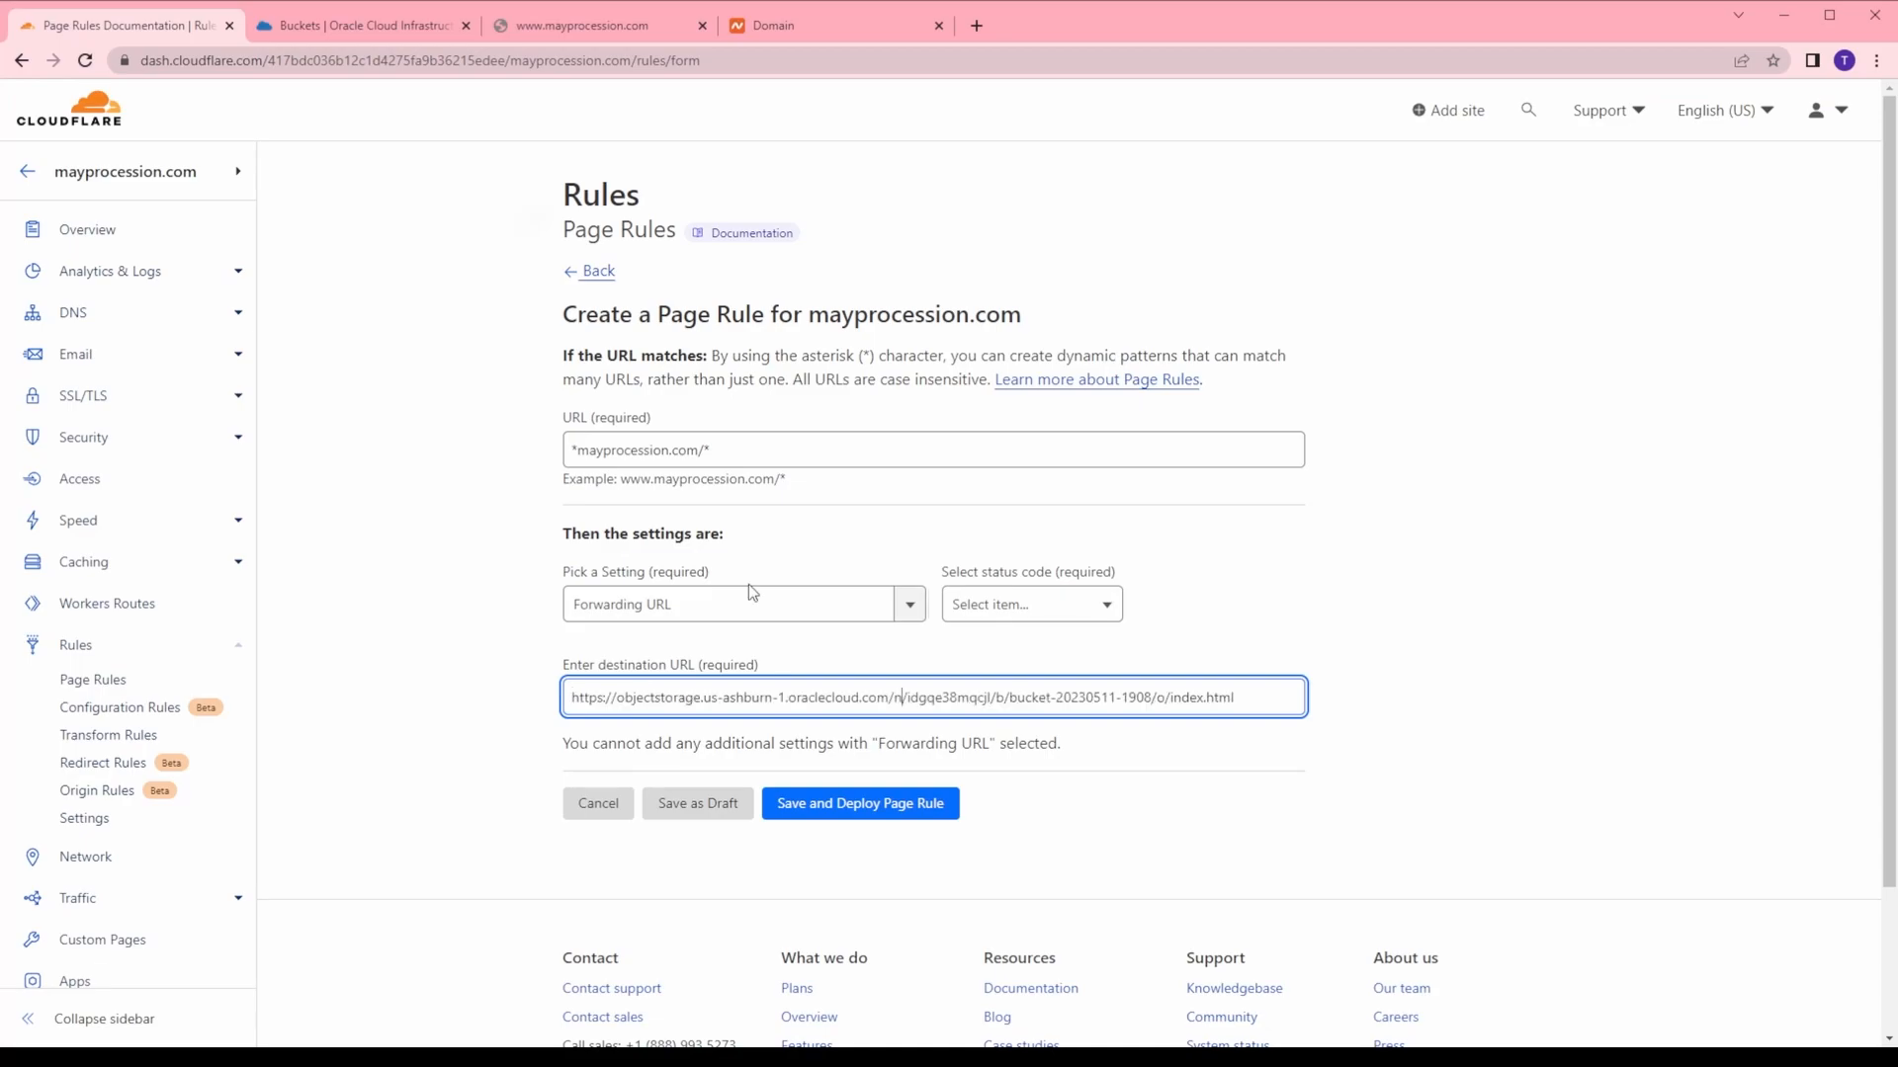
pyautogui.click(932, 449)
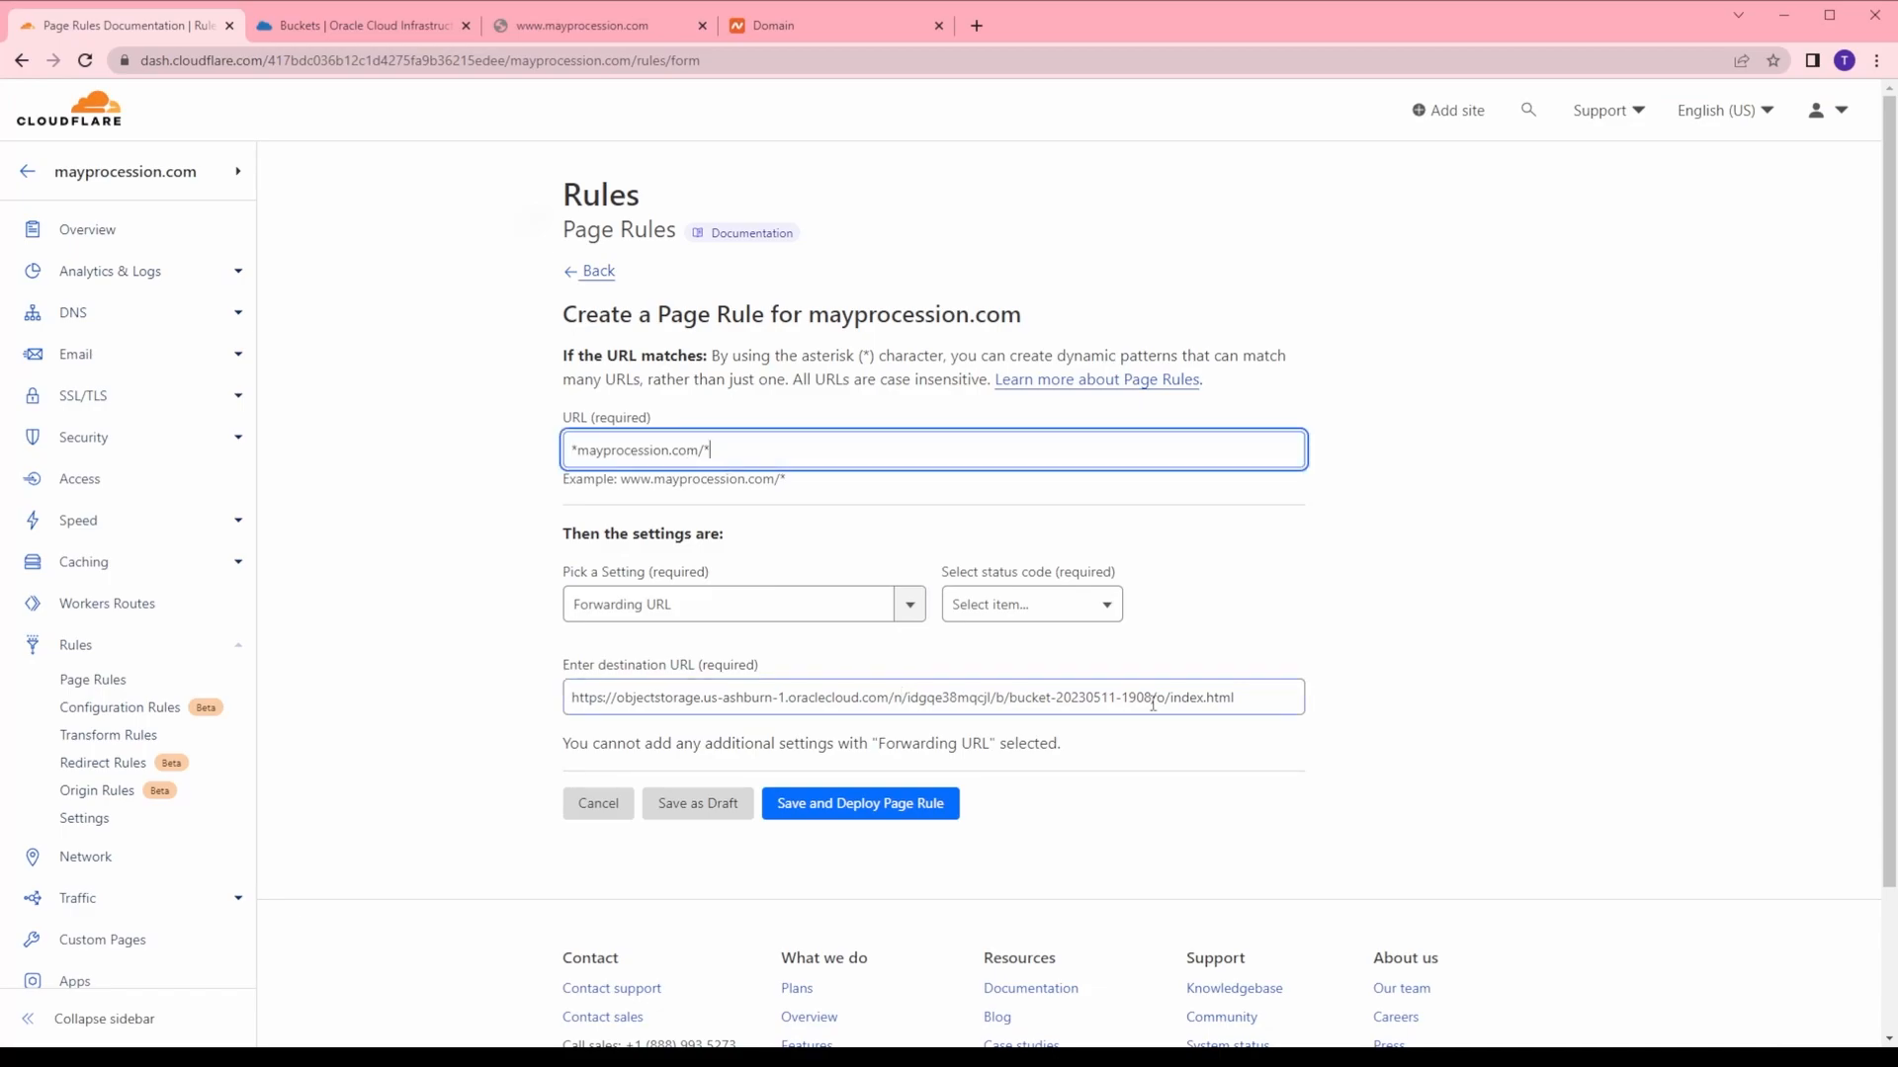
pyautogui.click(1171, 695)
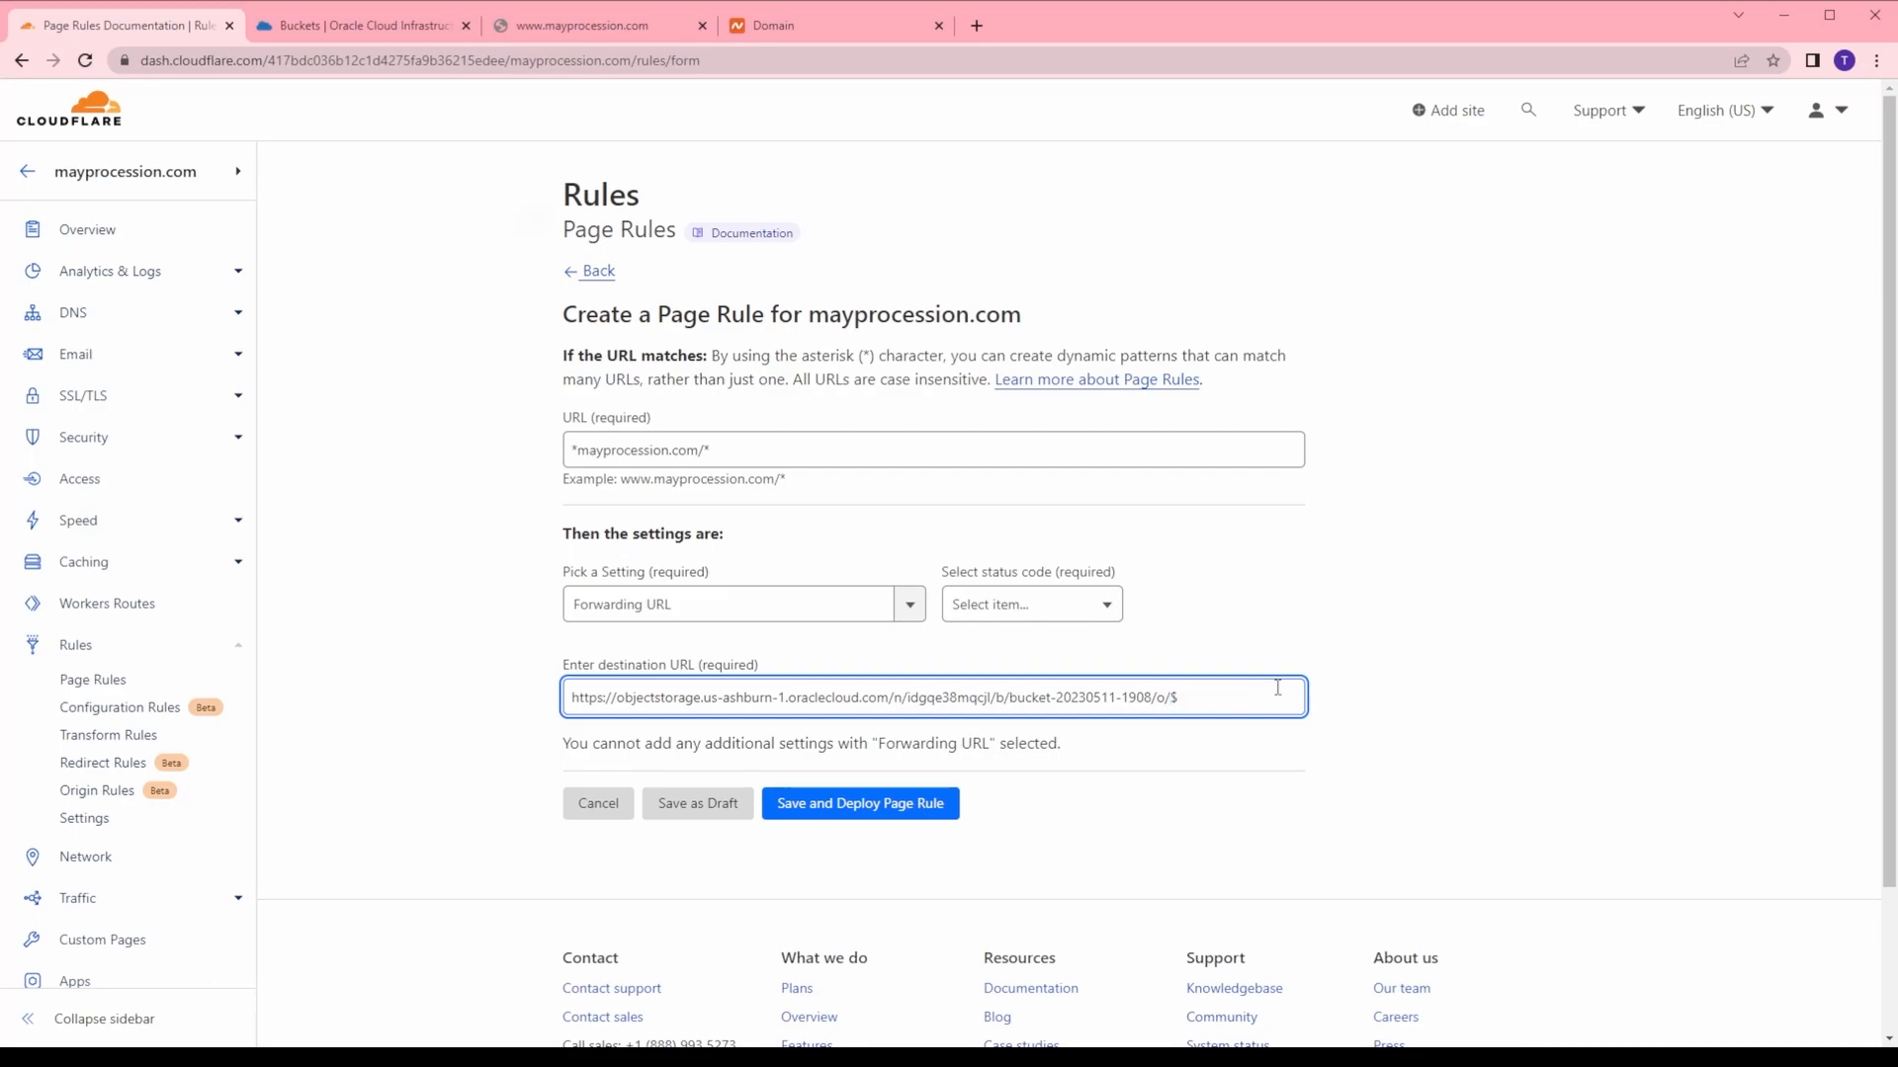
pyautogui.write('2')
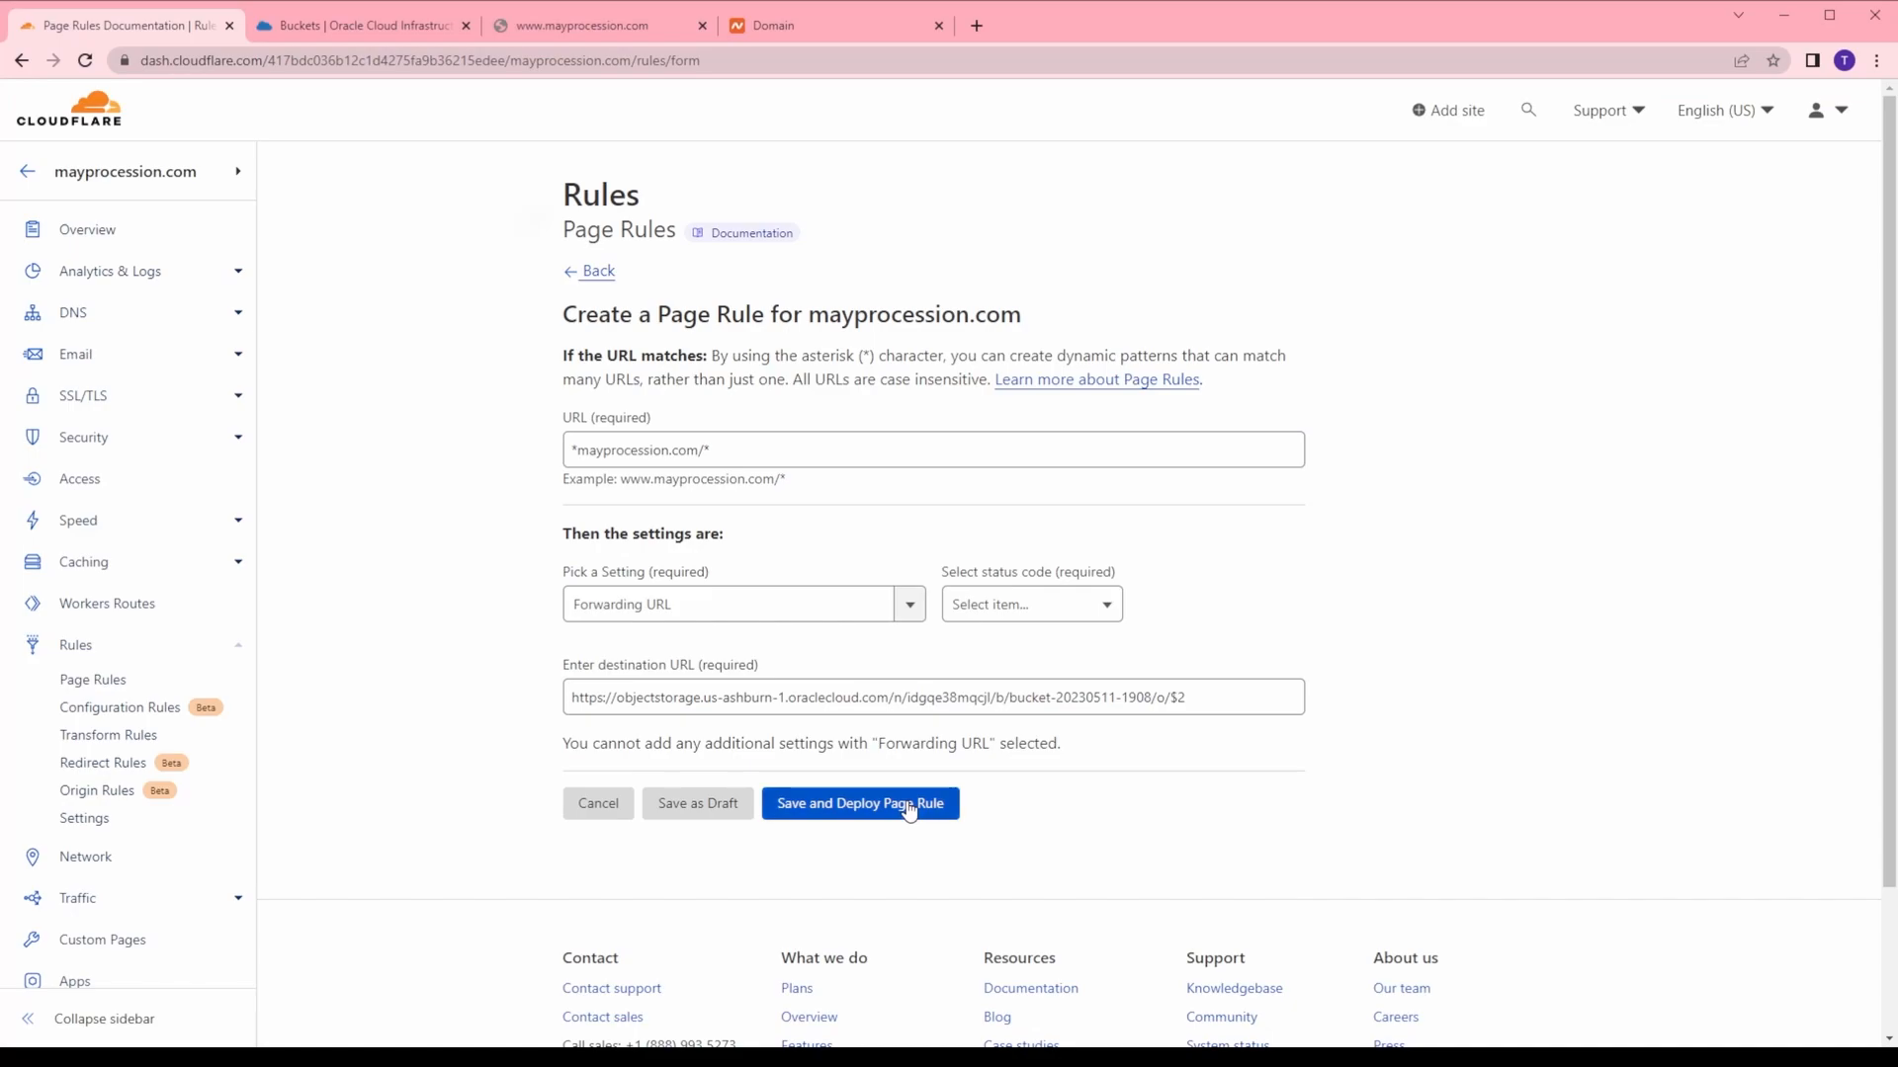
pyautogui.click(859, 802)
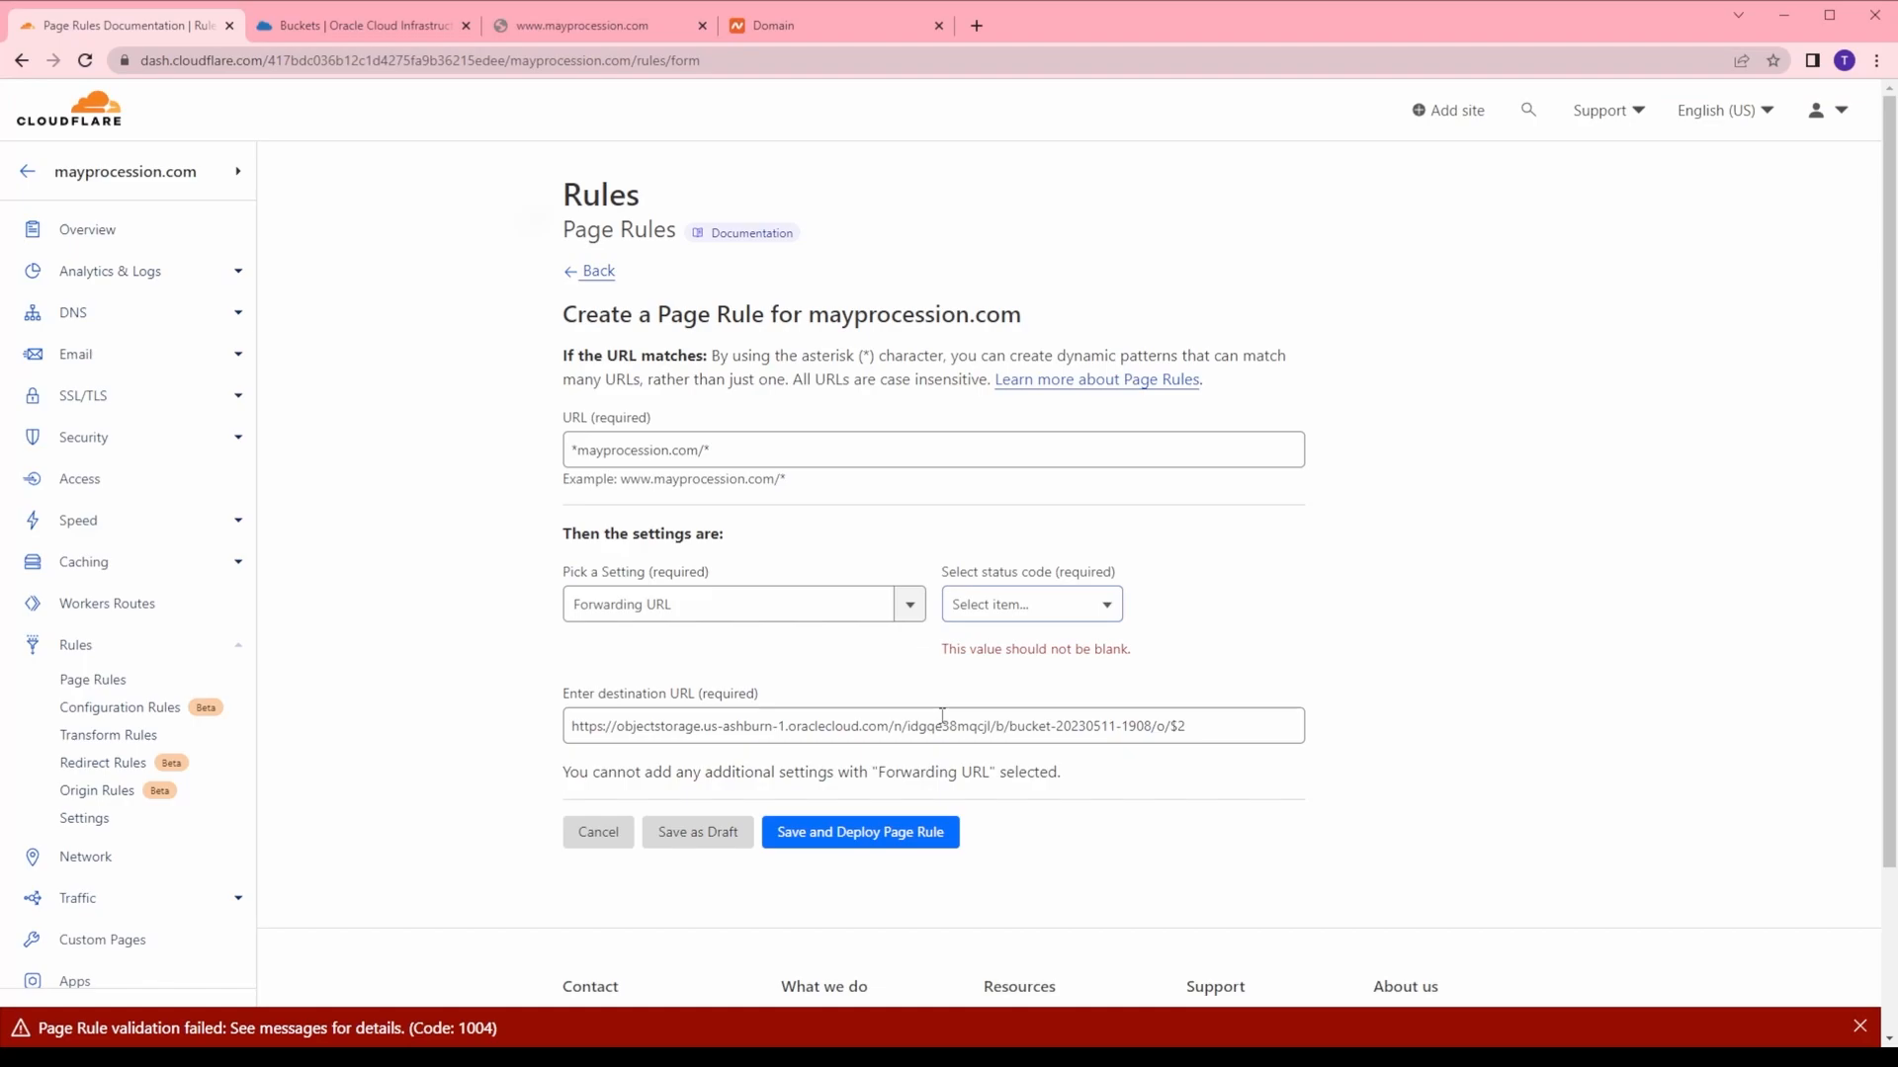
pyautogui.click(1029, 604)
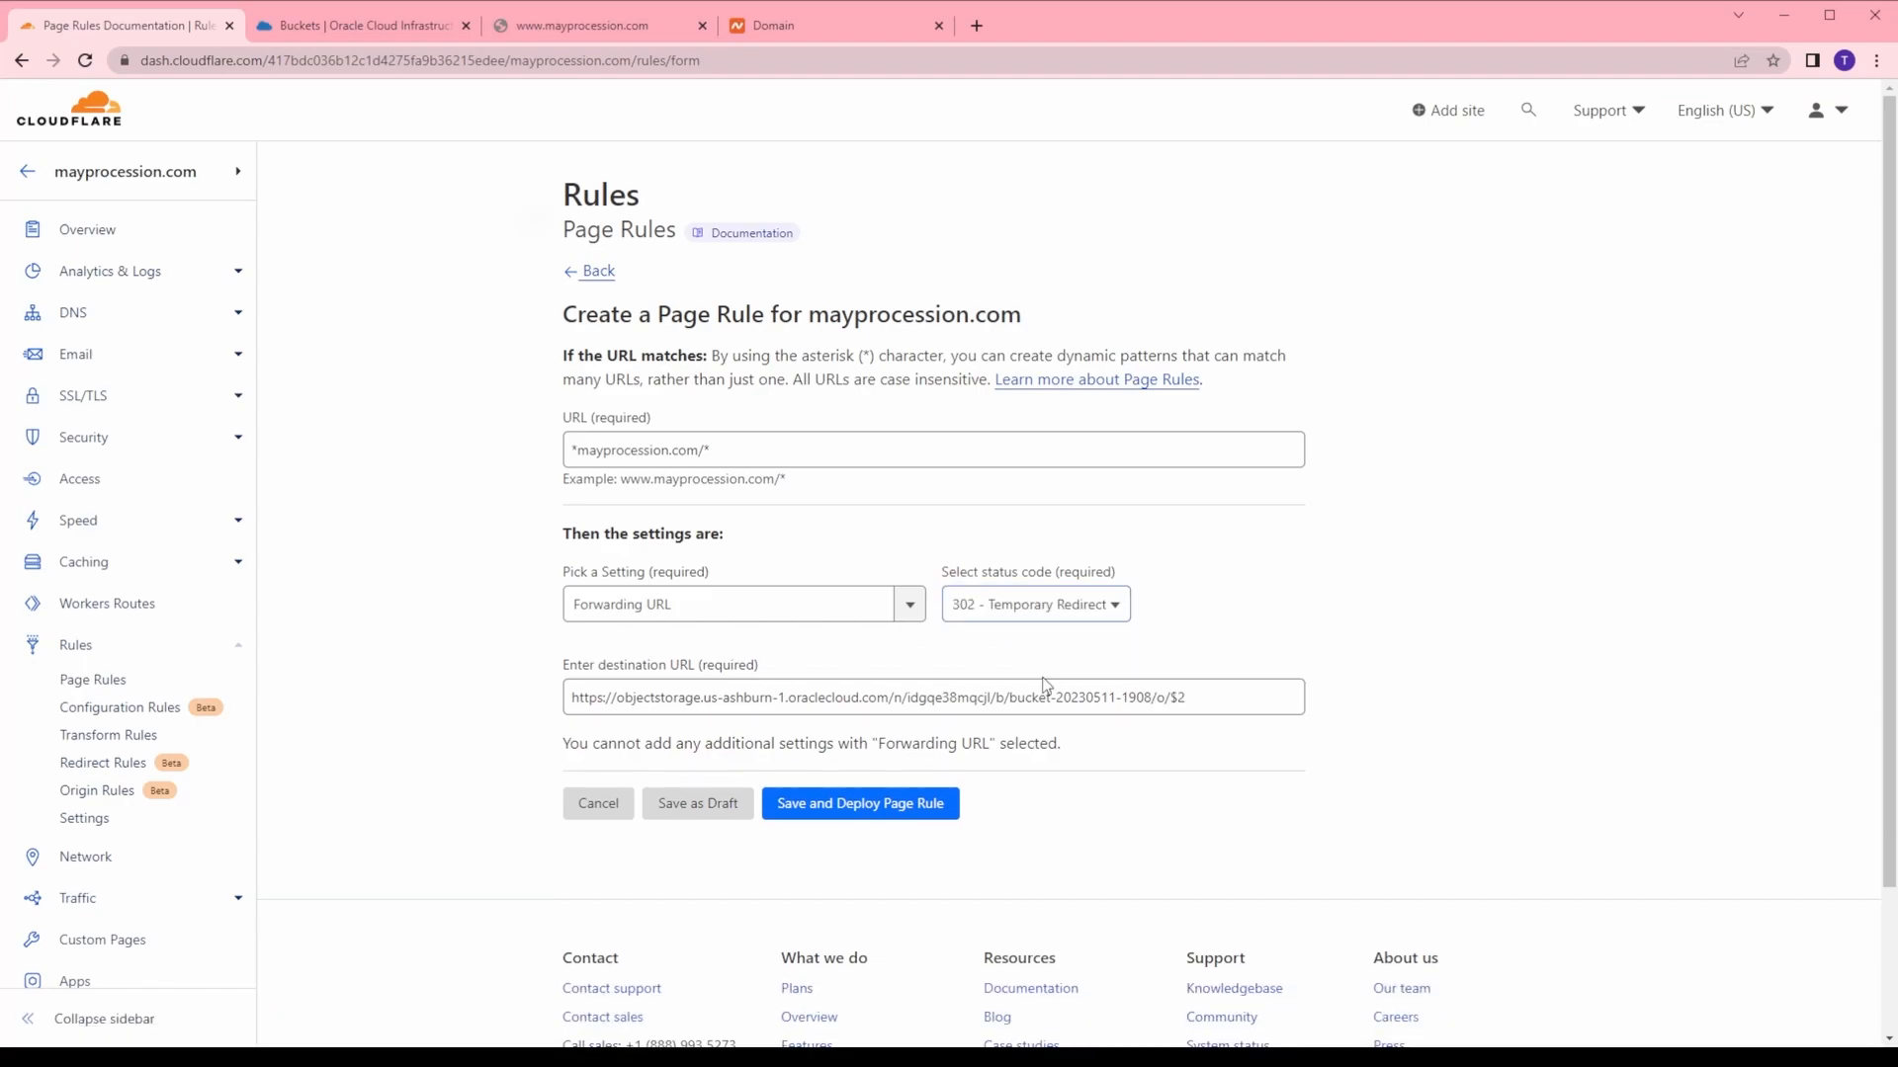
pyautogui.click(859, 802)
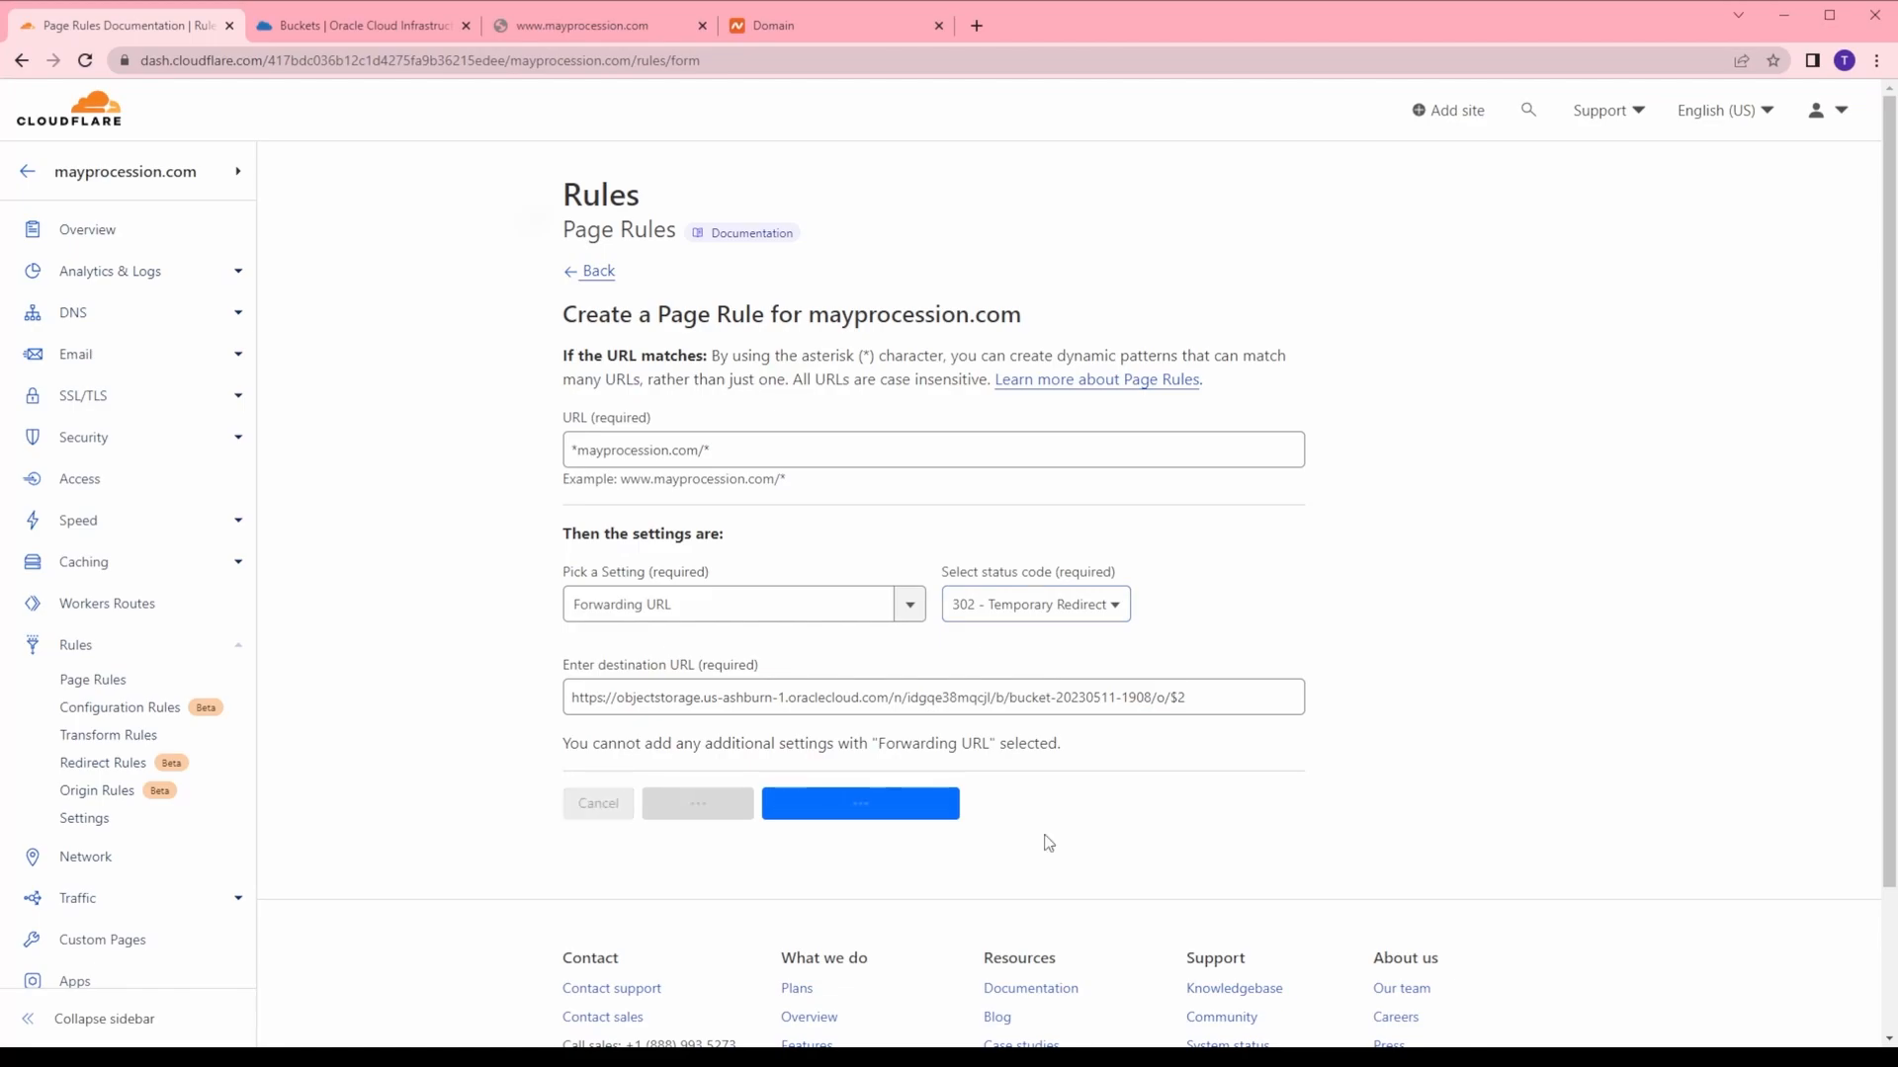
pyautogui.click(859, 802)
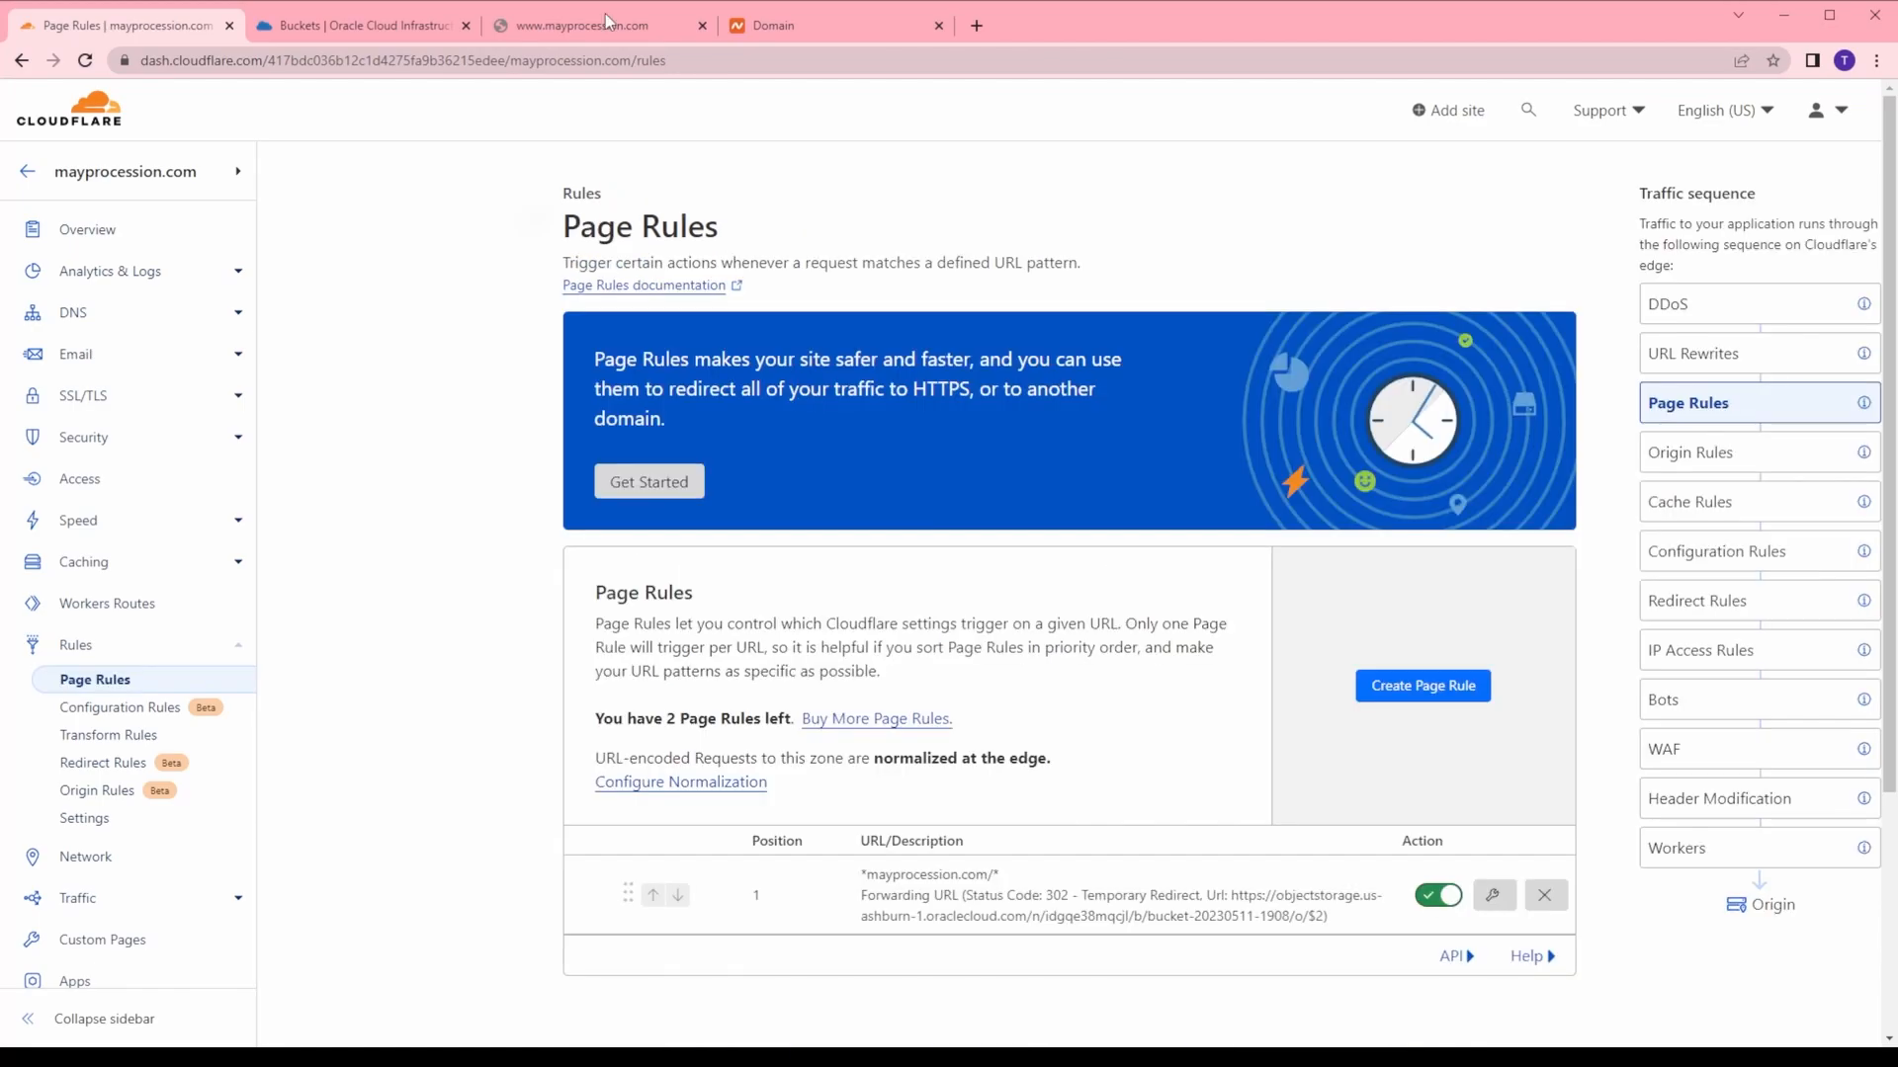
pyautogui.click(593, 24)
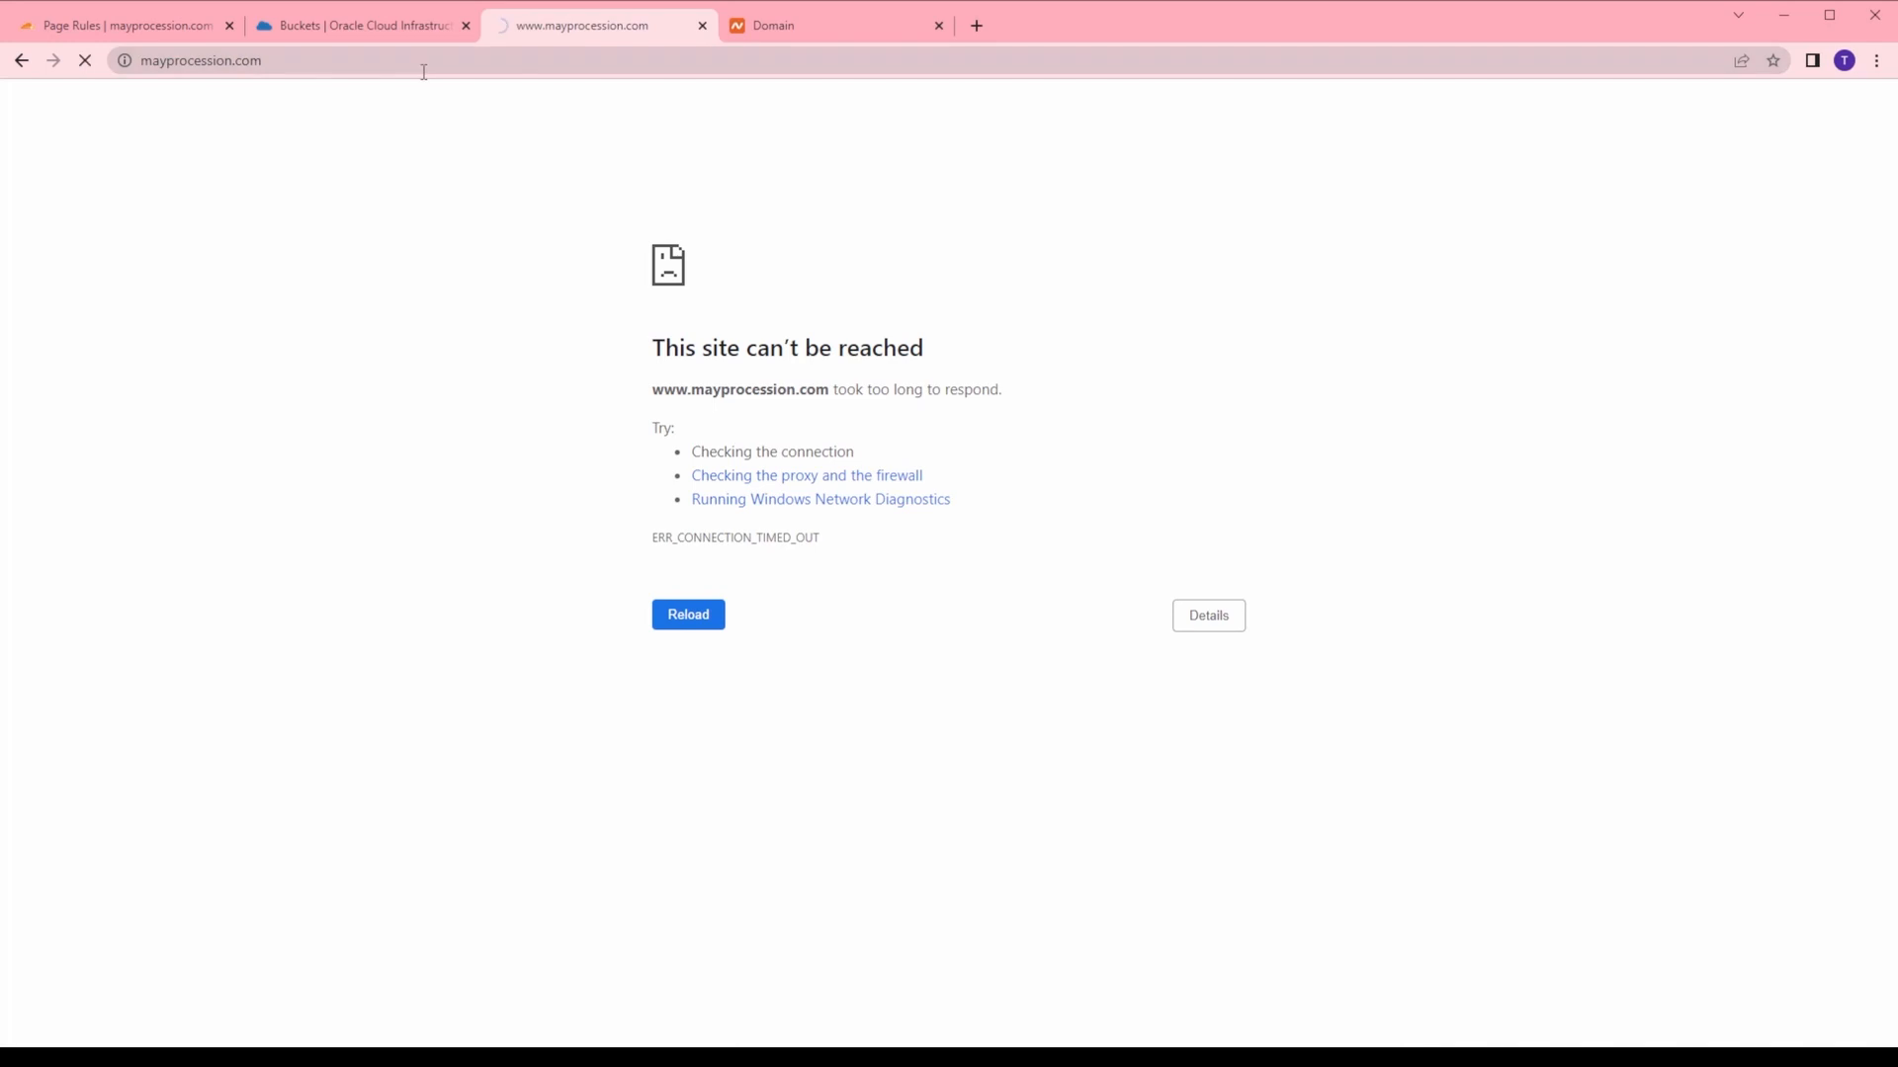
pyautogui.click(121, 24)
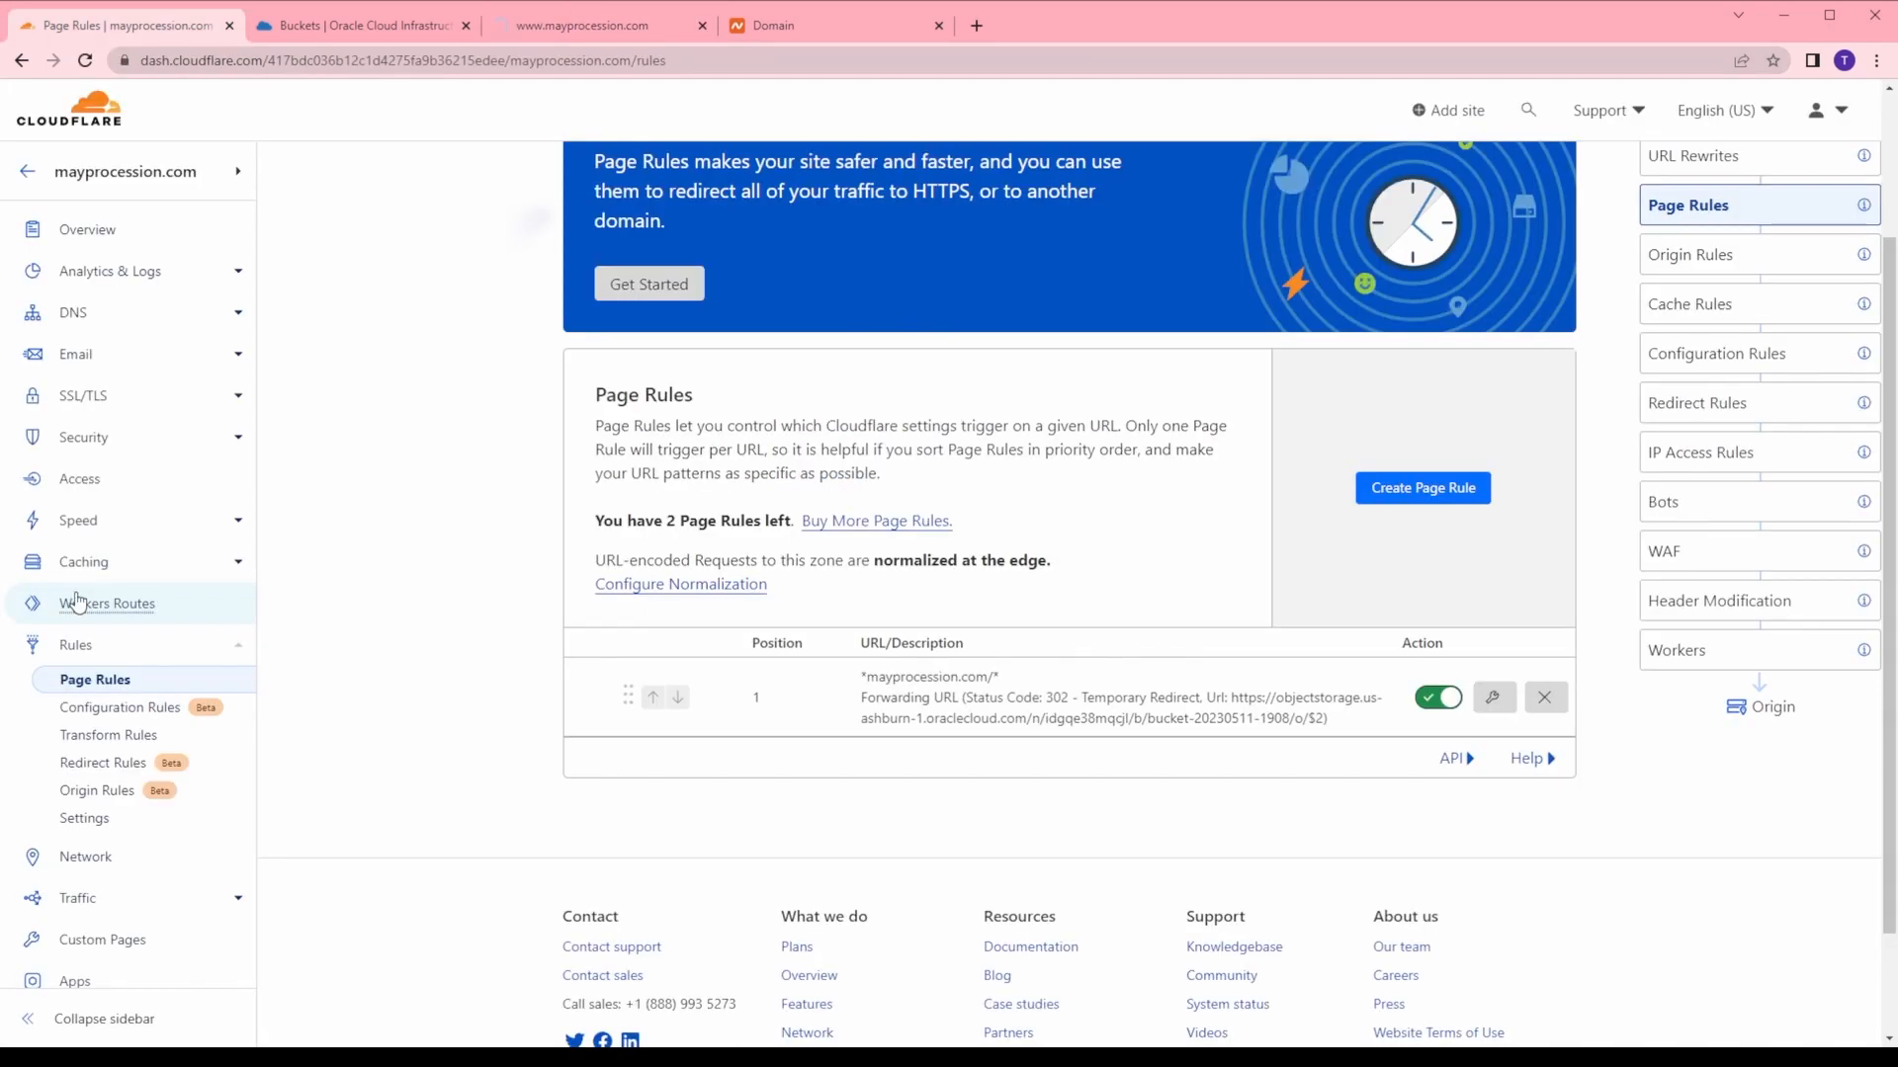
# - Create the HTTP router Worker service late-butterfly-7ca9 from the site's Workers Routes
pyautogui.click(108, 602)
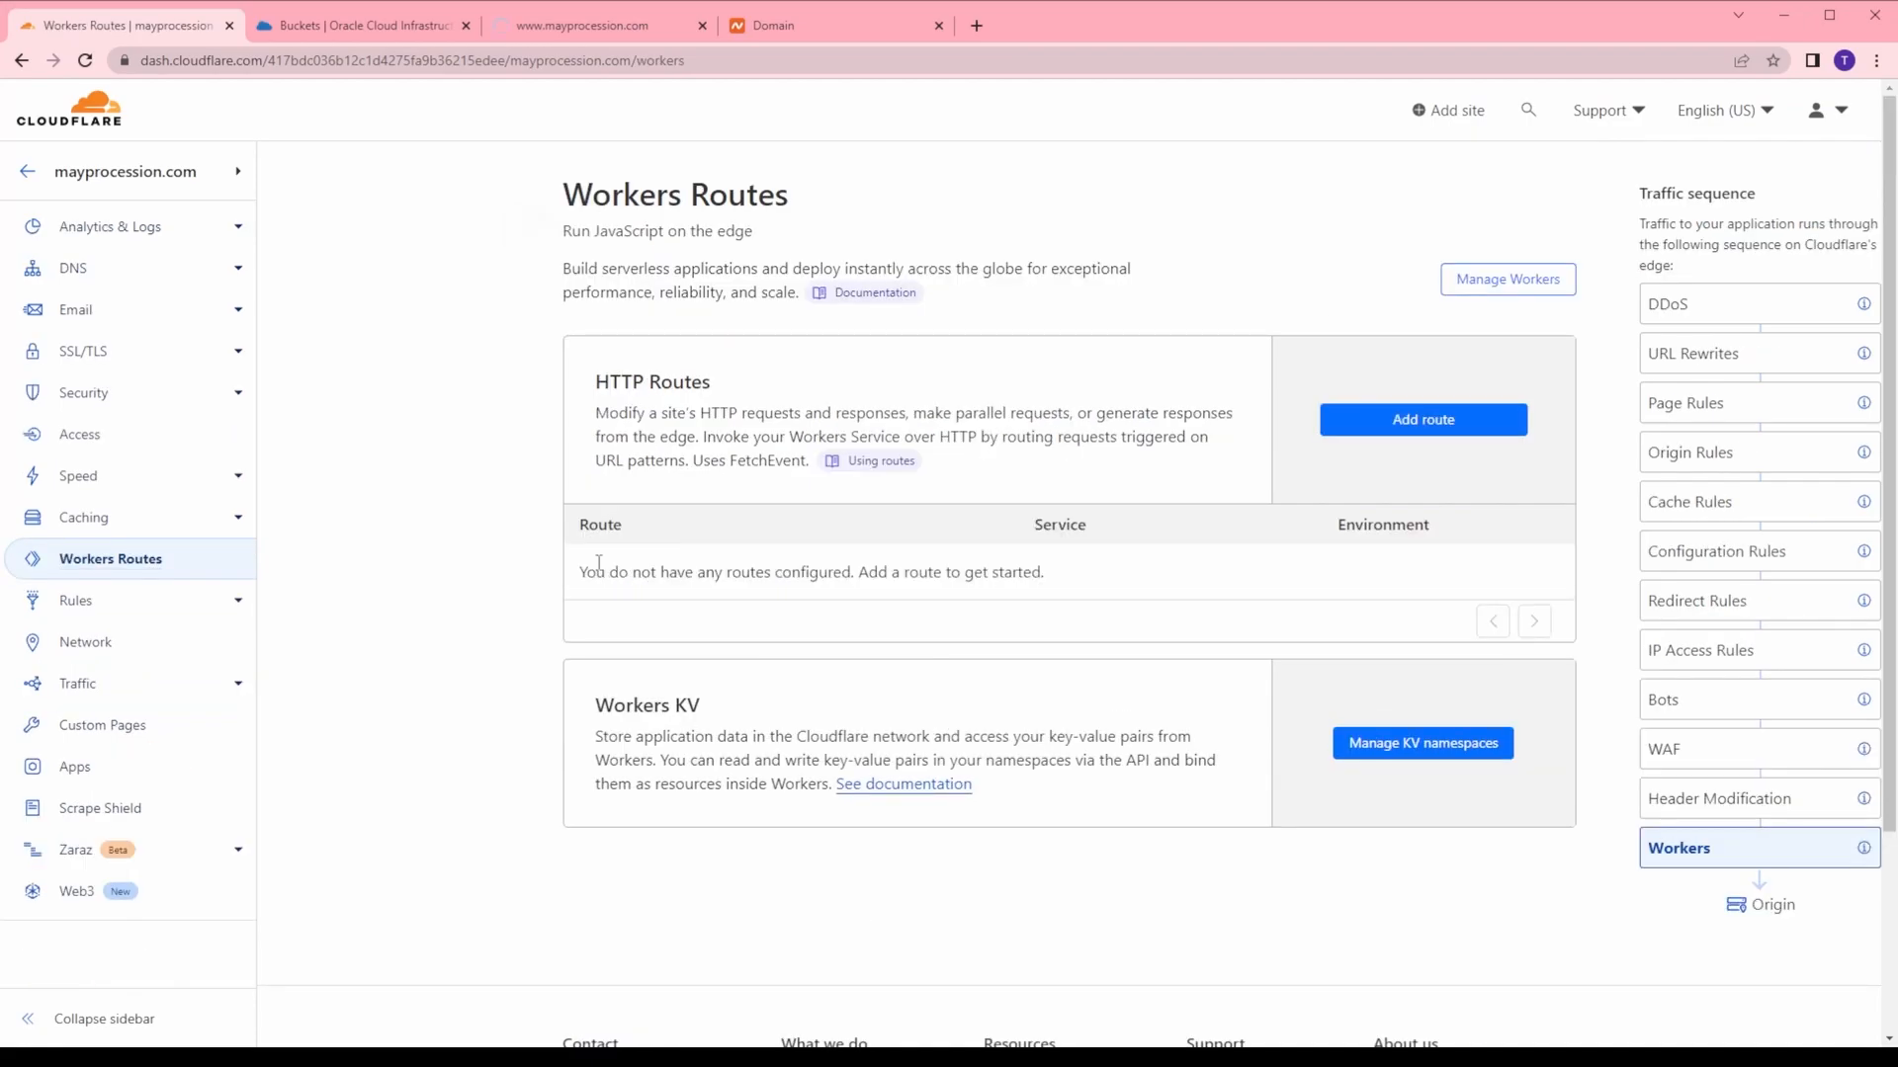
pyautogui.moveTo(1425, 232)
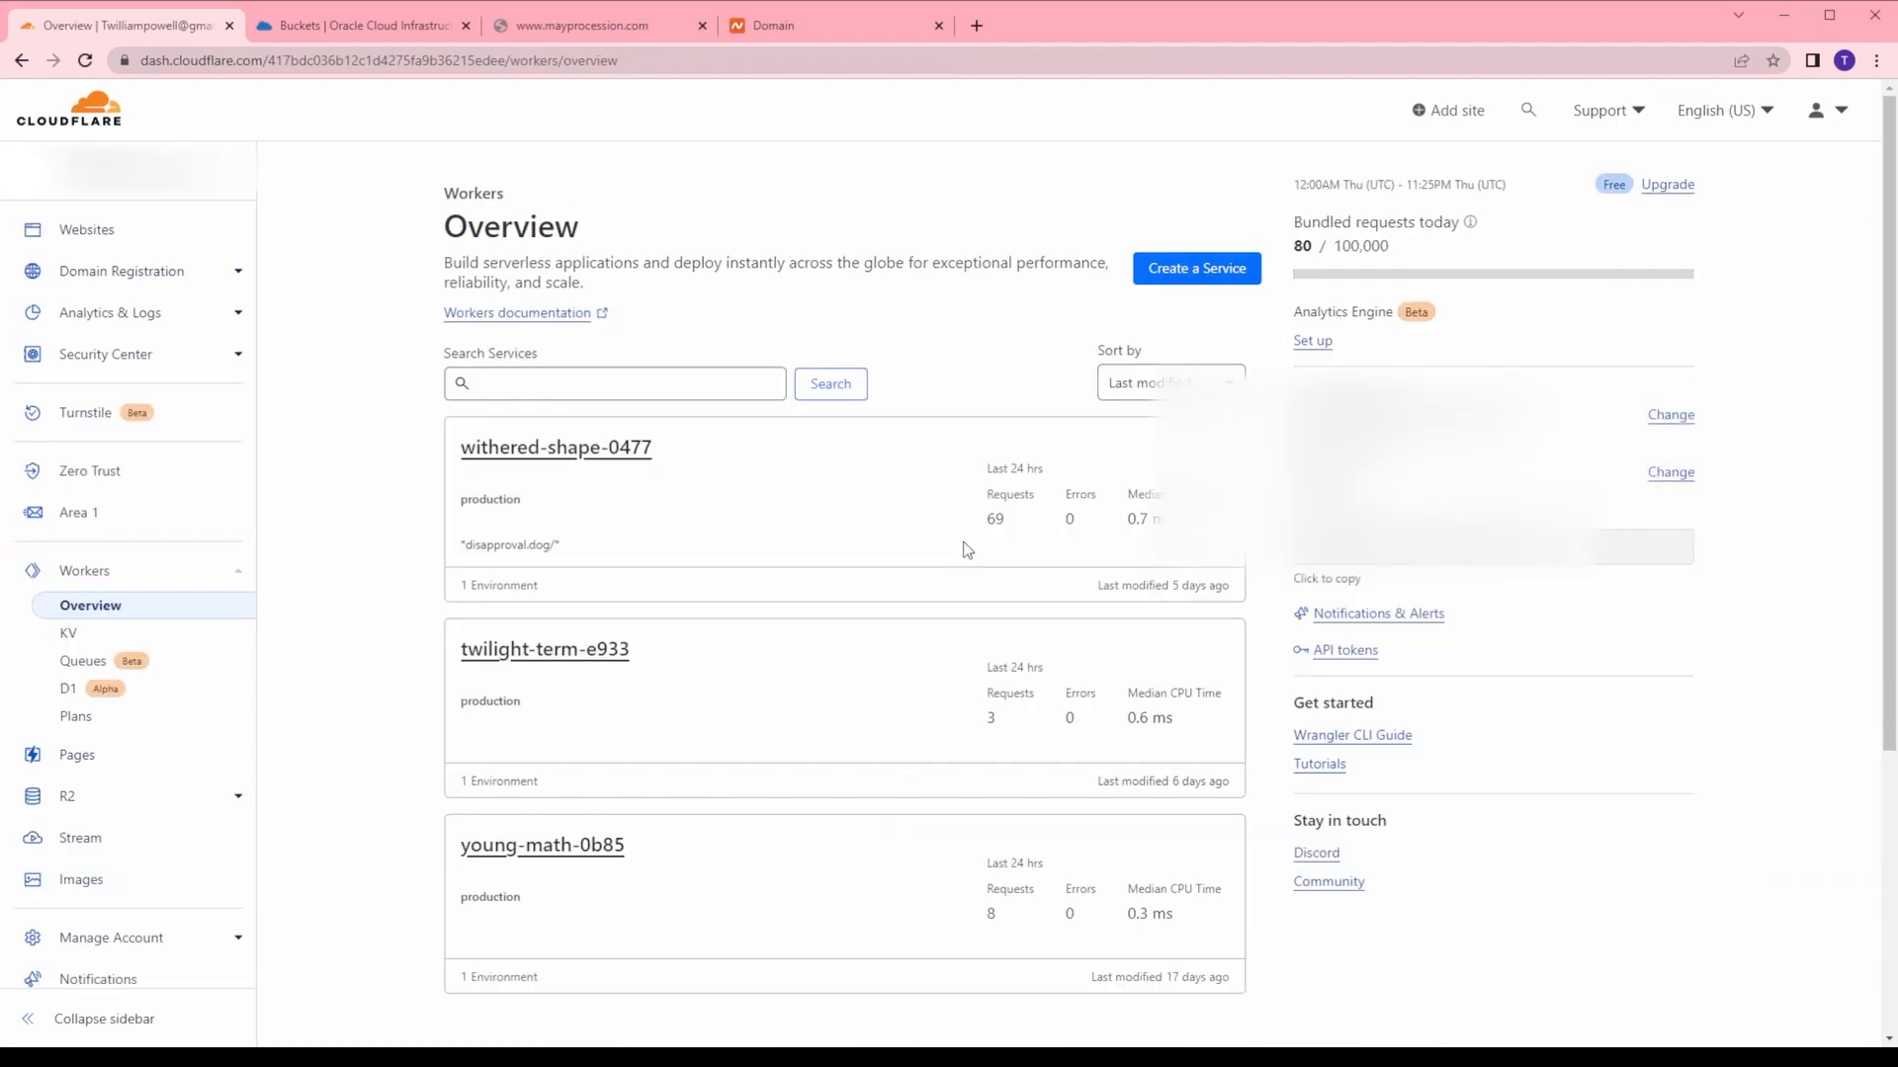
pyautogui.click(1195, 268)
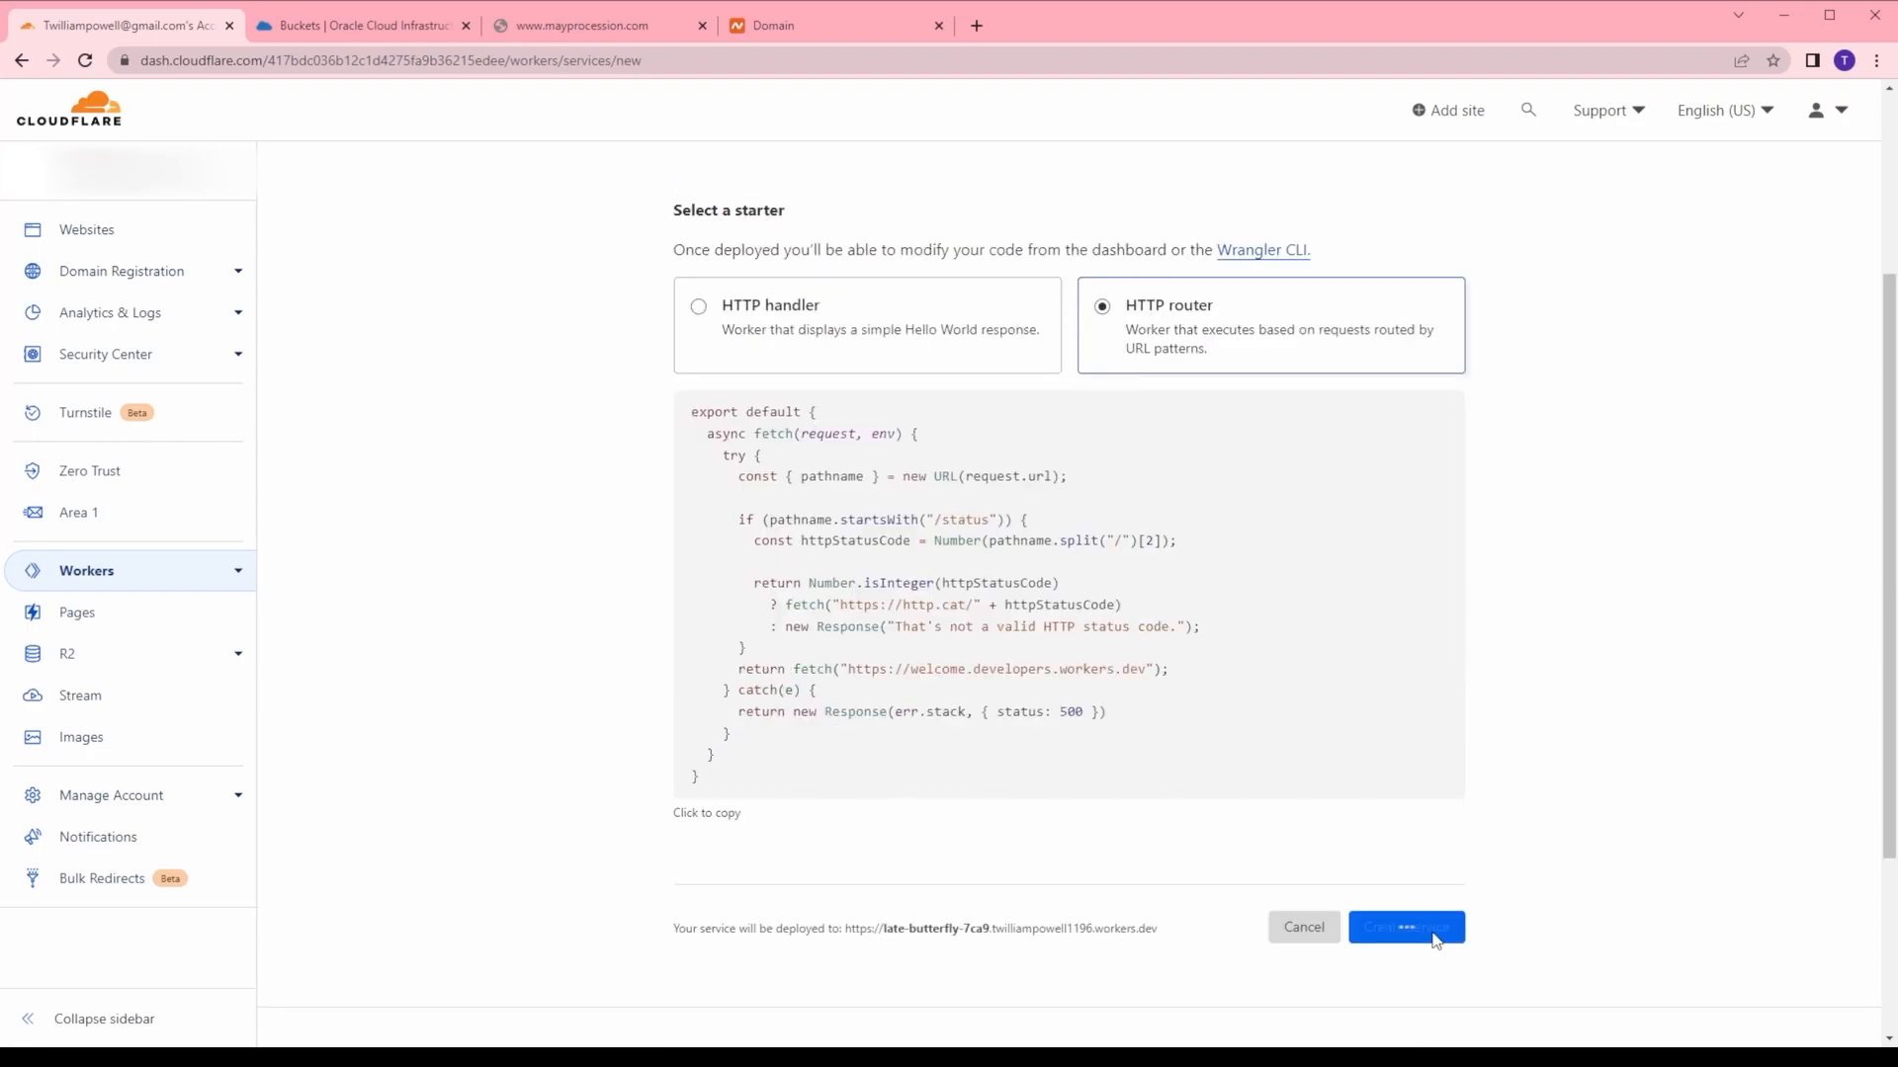
pyautogui.click(1406, 927)
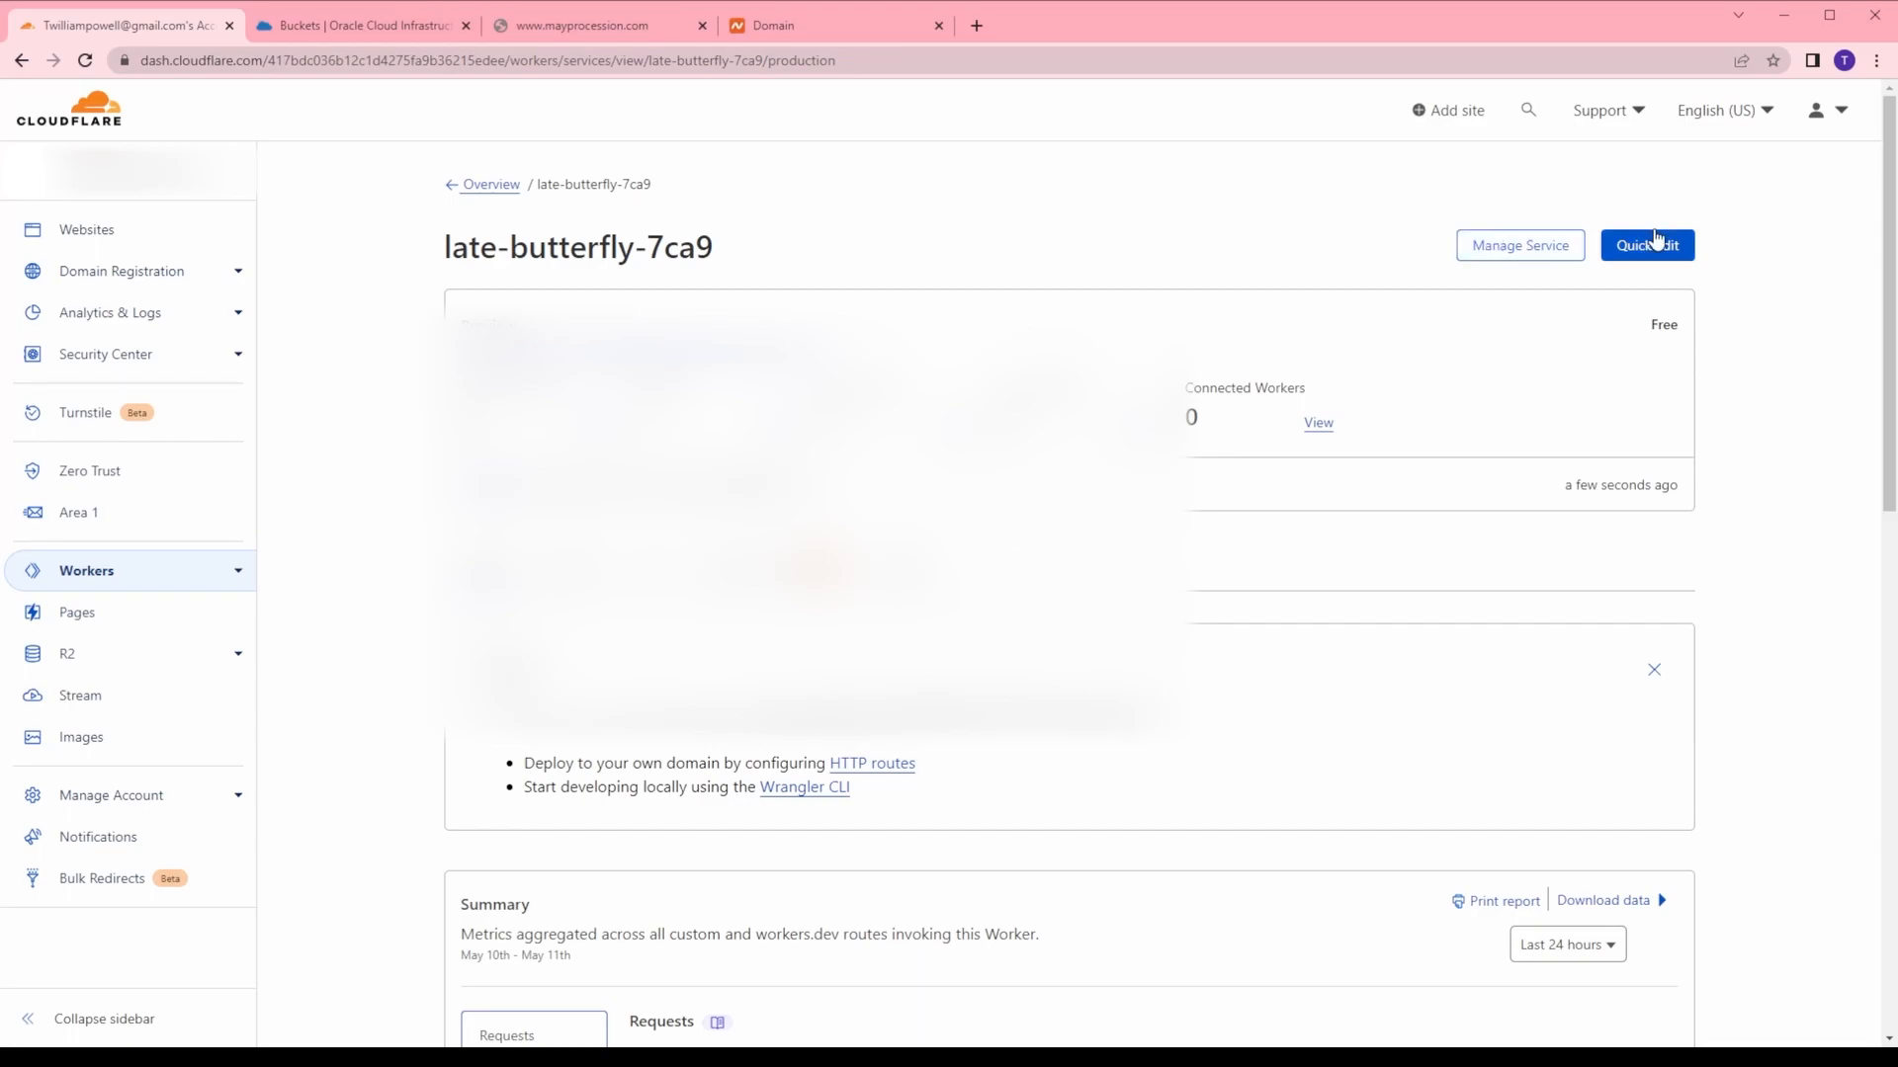
# - Quick-edit late-butterfly-7ca9, paste the OCI bucket proxy script, then save and deploy
pyautogui.click(1645, 244)
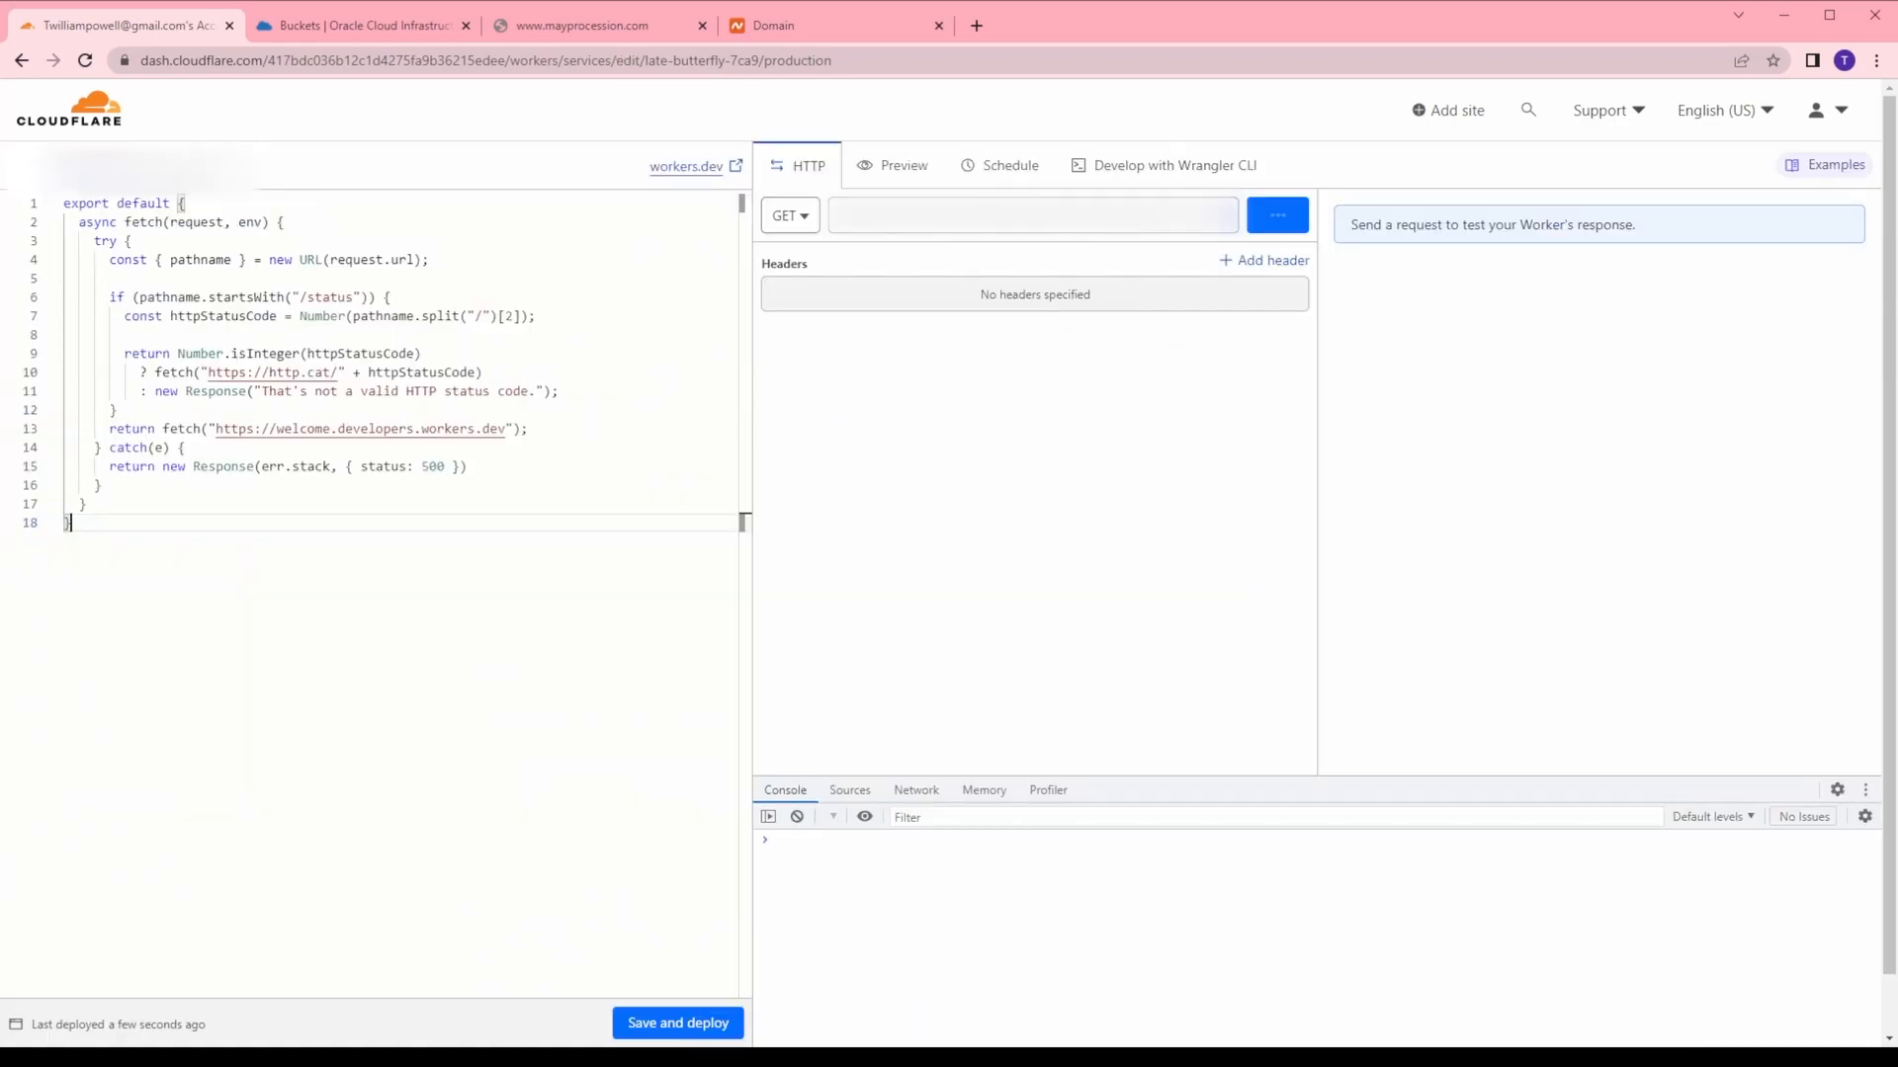
pyautogui.click(1277, 215)
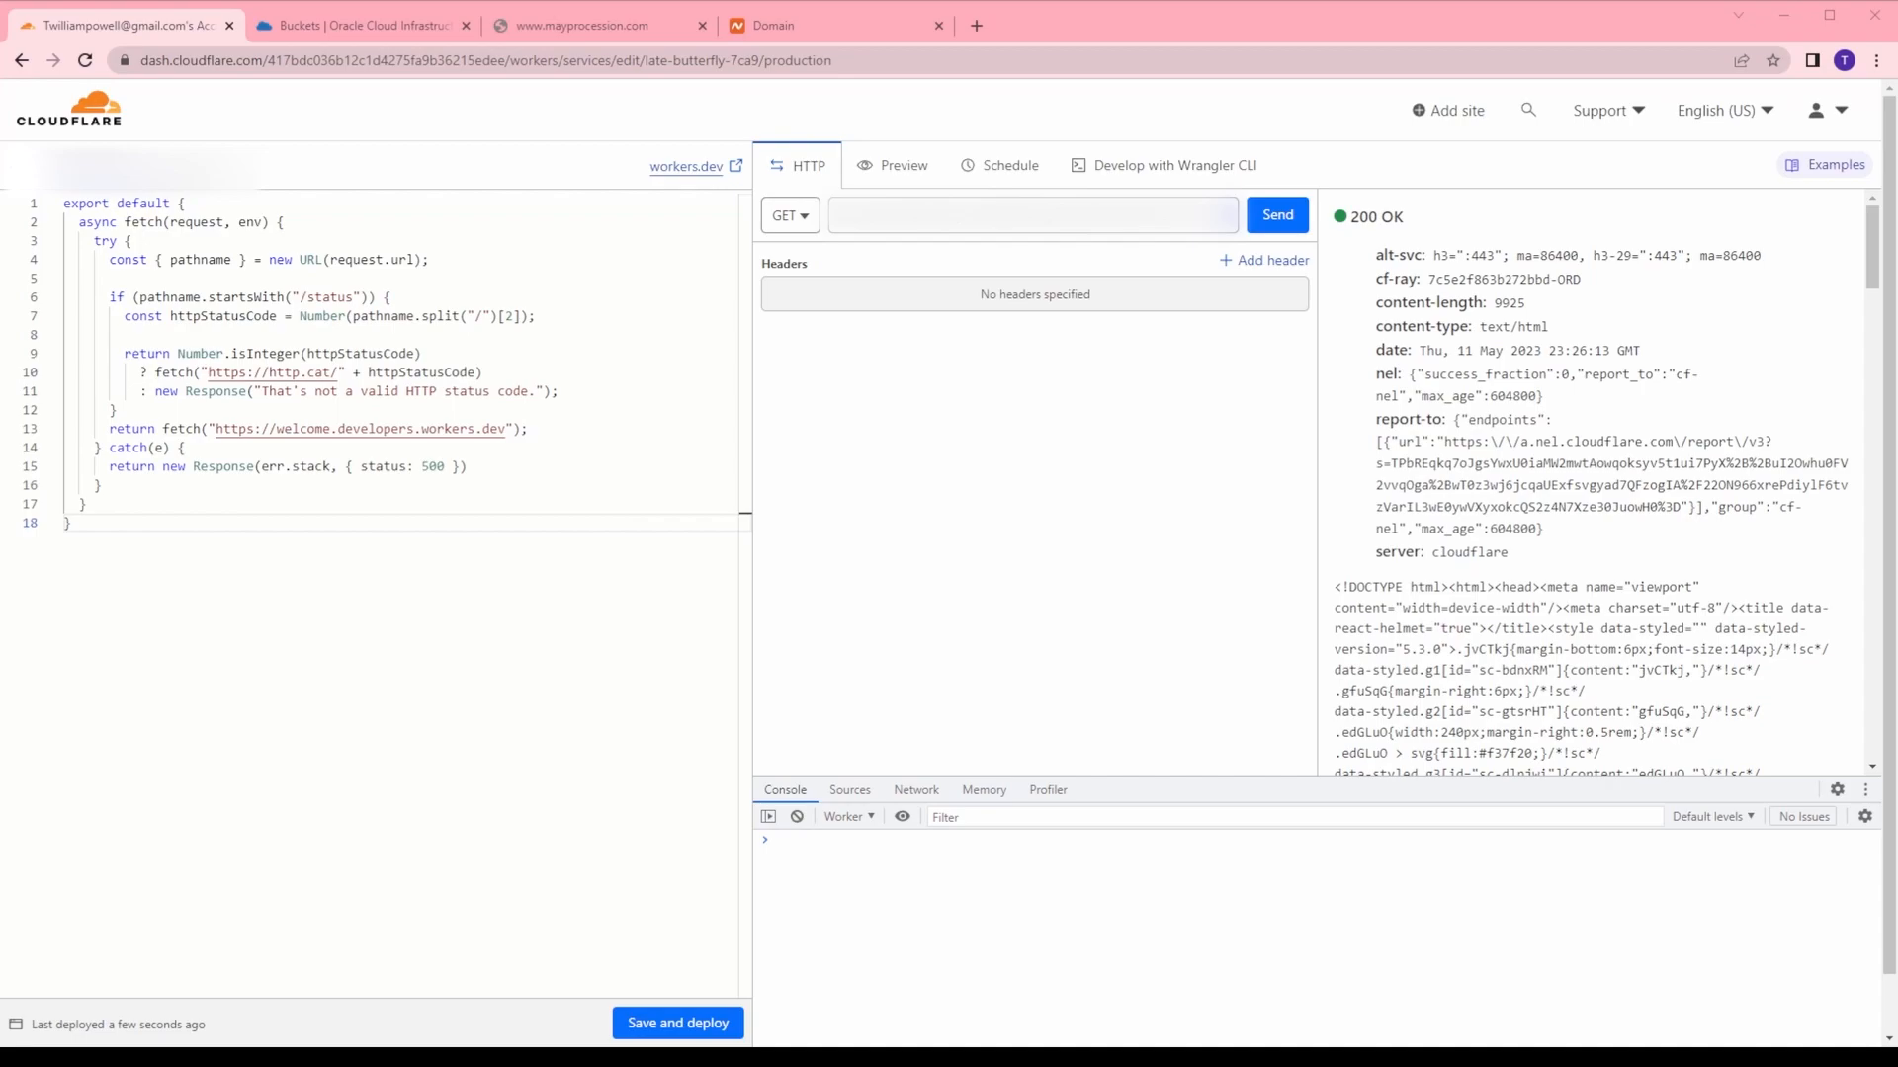
pyautogui.rightClick(295, 524)
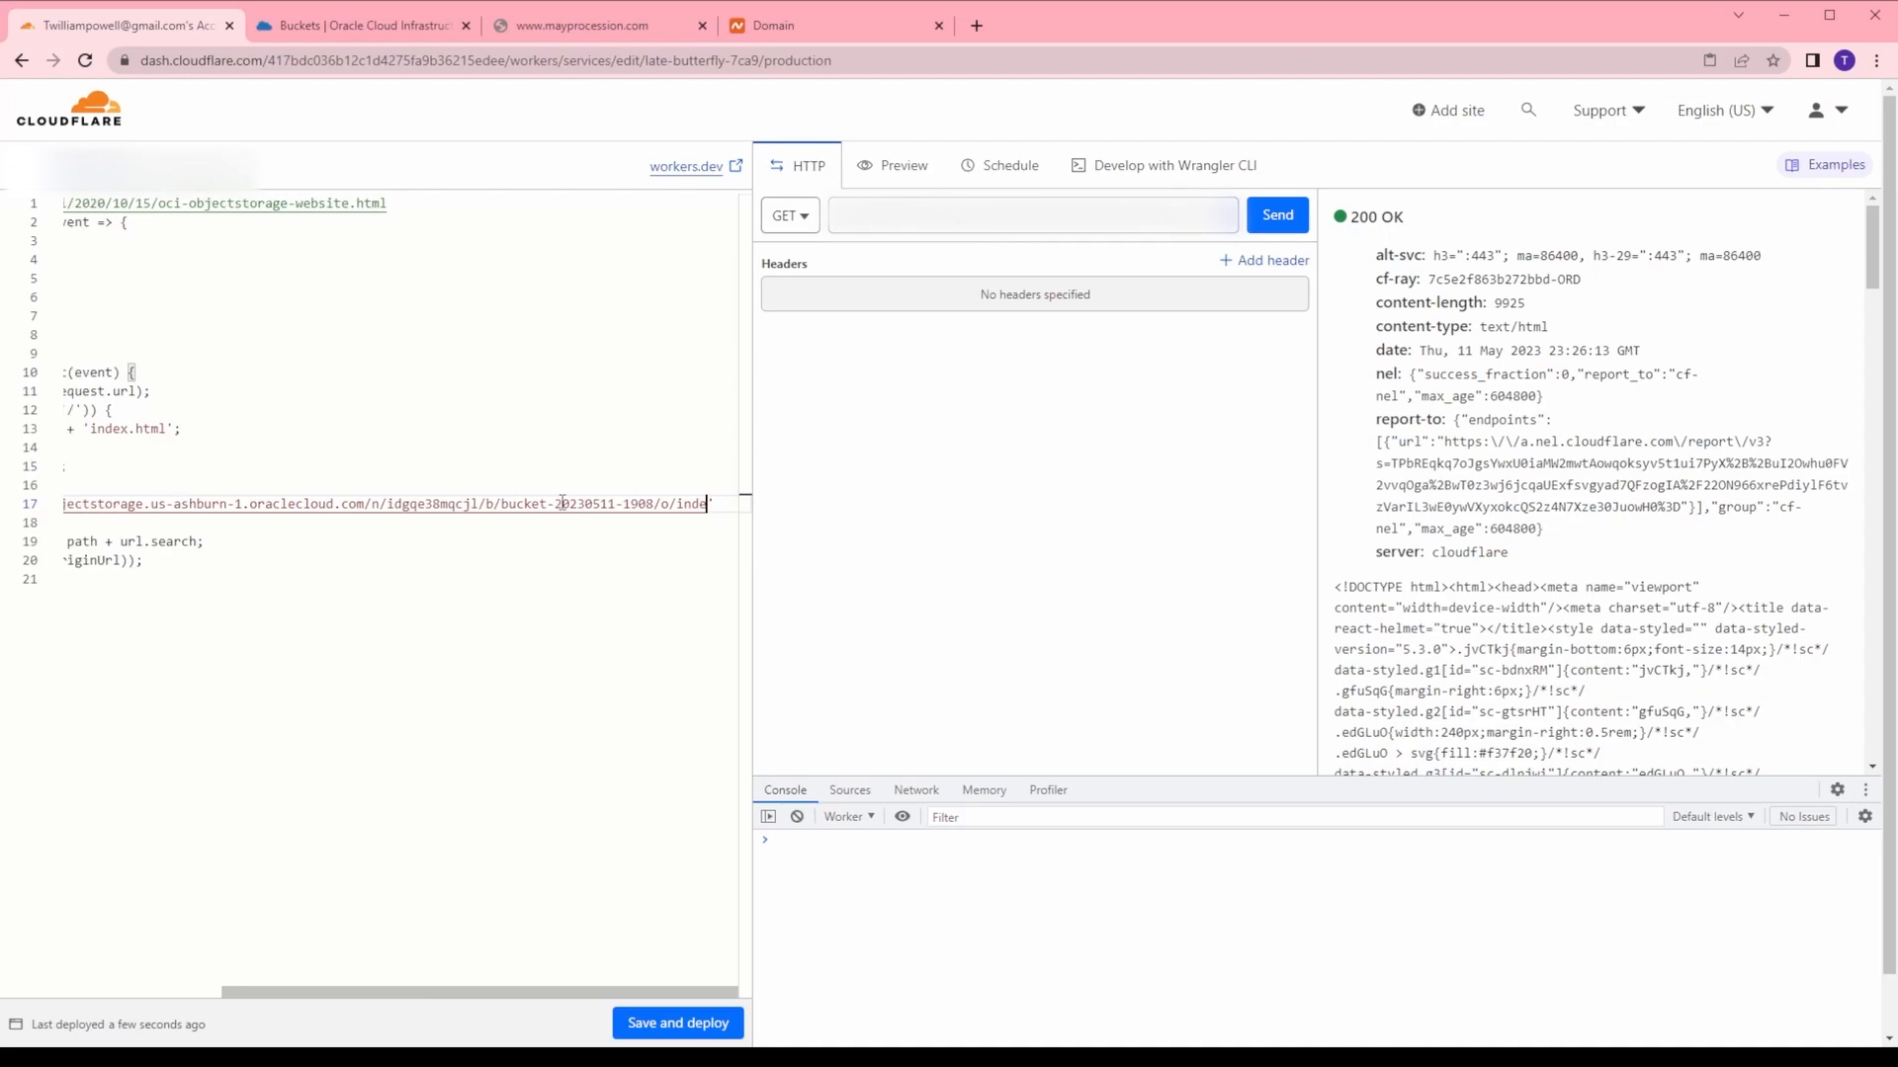
pyautogui.hscroll(-3)
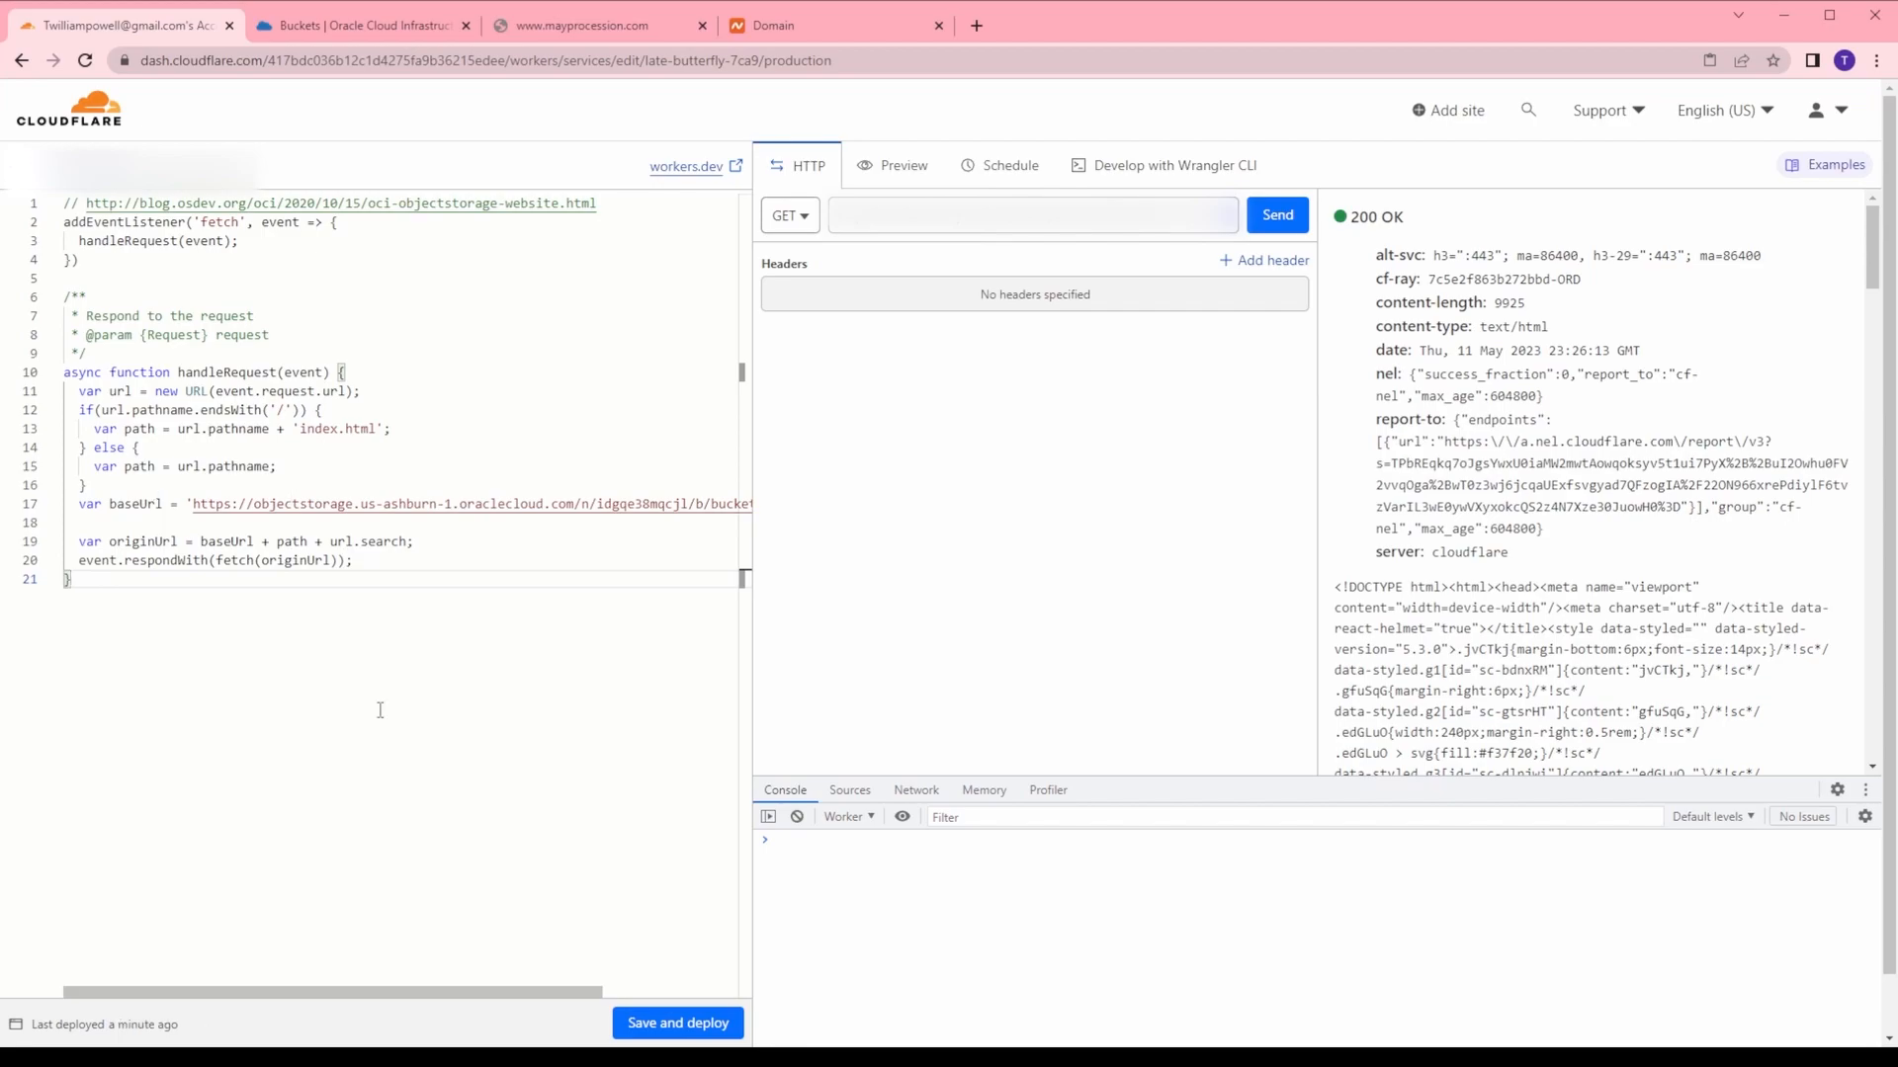
pyautogui.click(676, 1023)
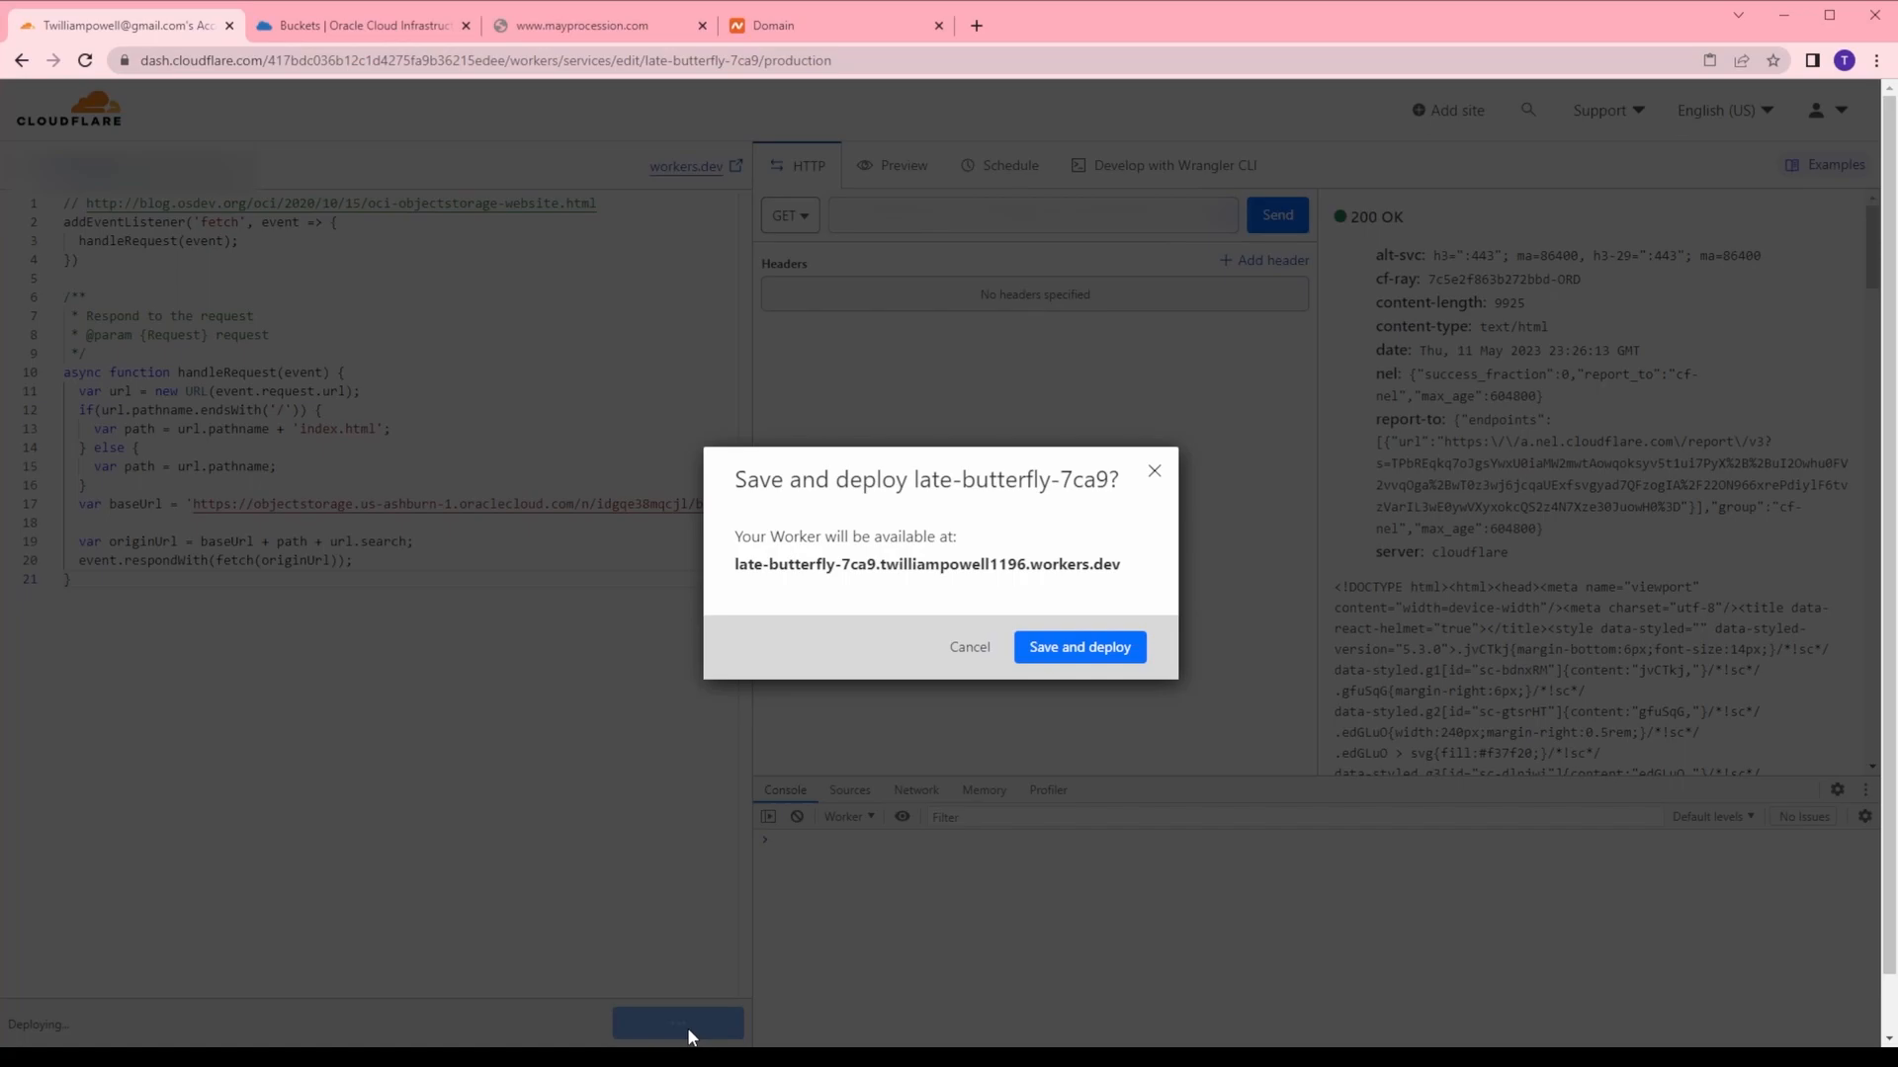
pyautogui.click(1077, 647)
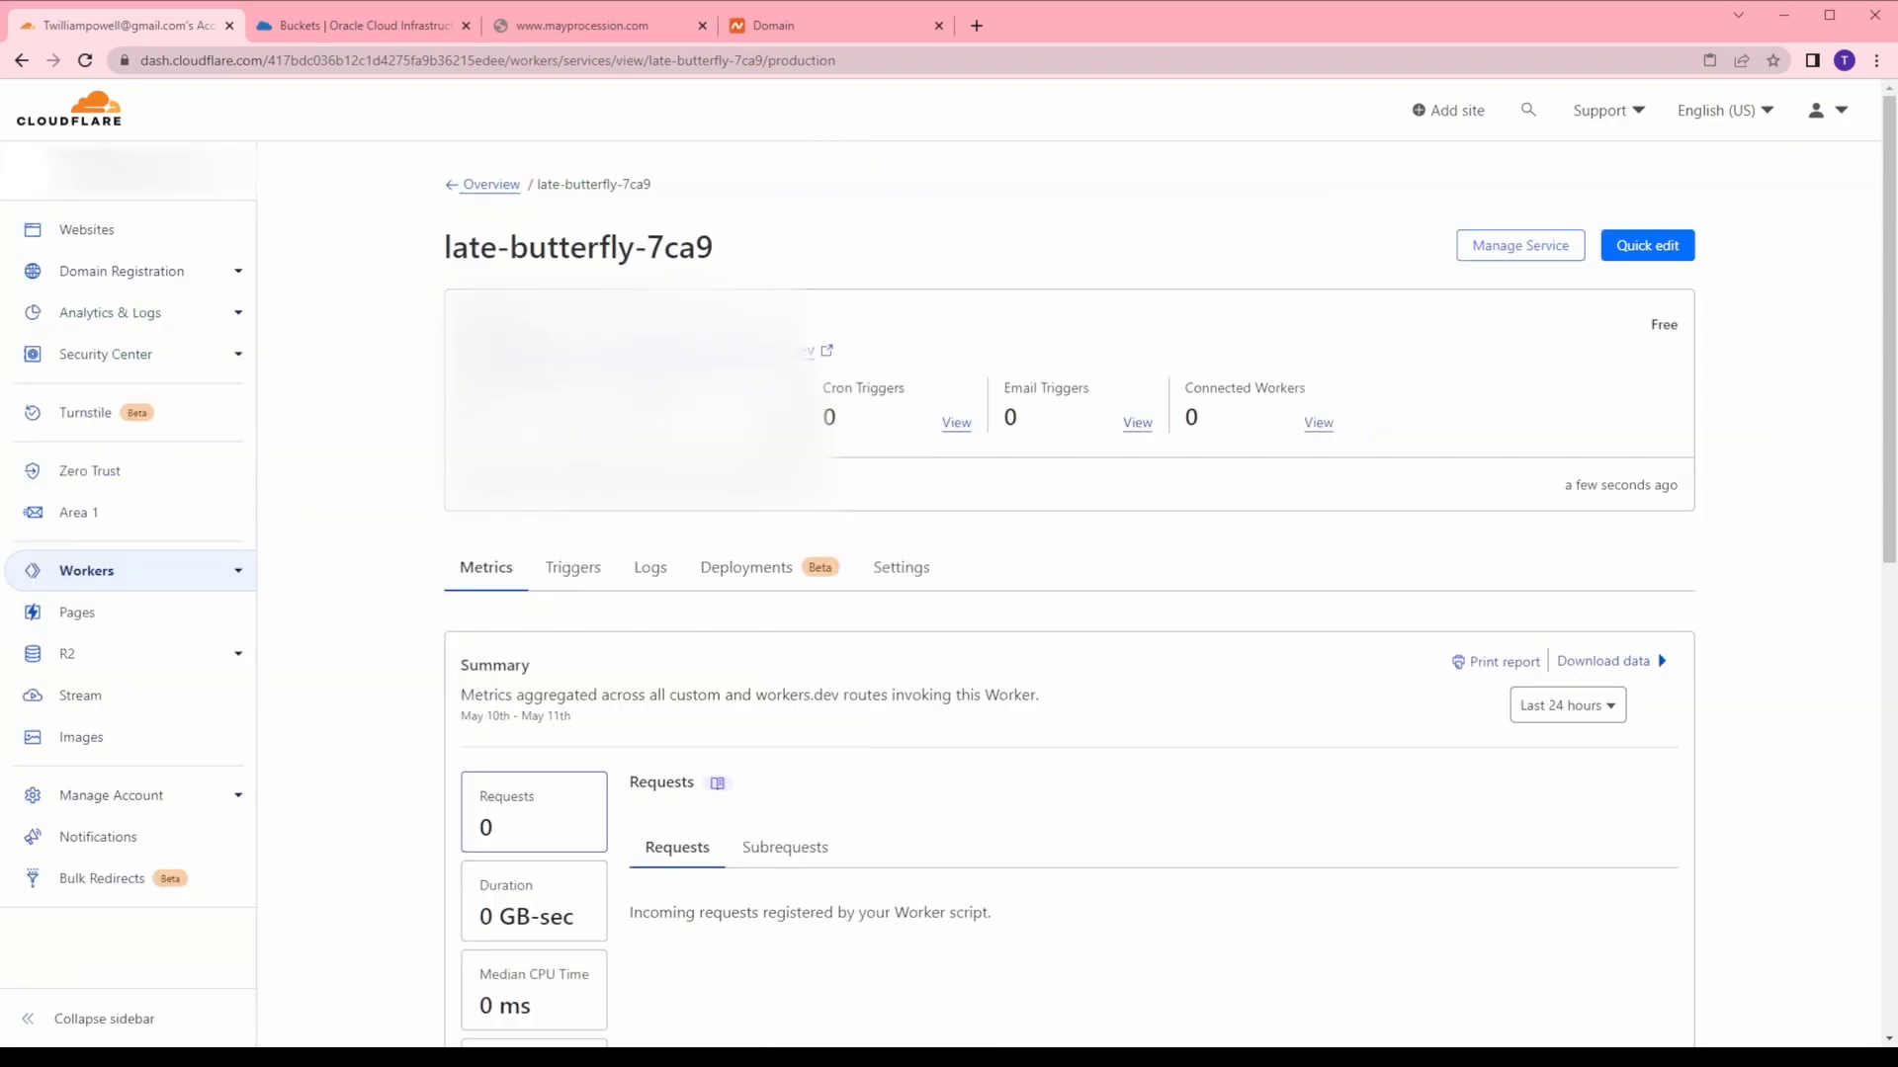
# - Add a Trigger route *mayprocession.com/* in zone mayprocession.com to late-butterfly-7ca9
pyautogui.click(573, 566)
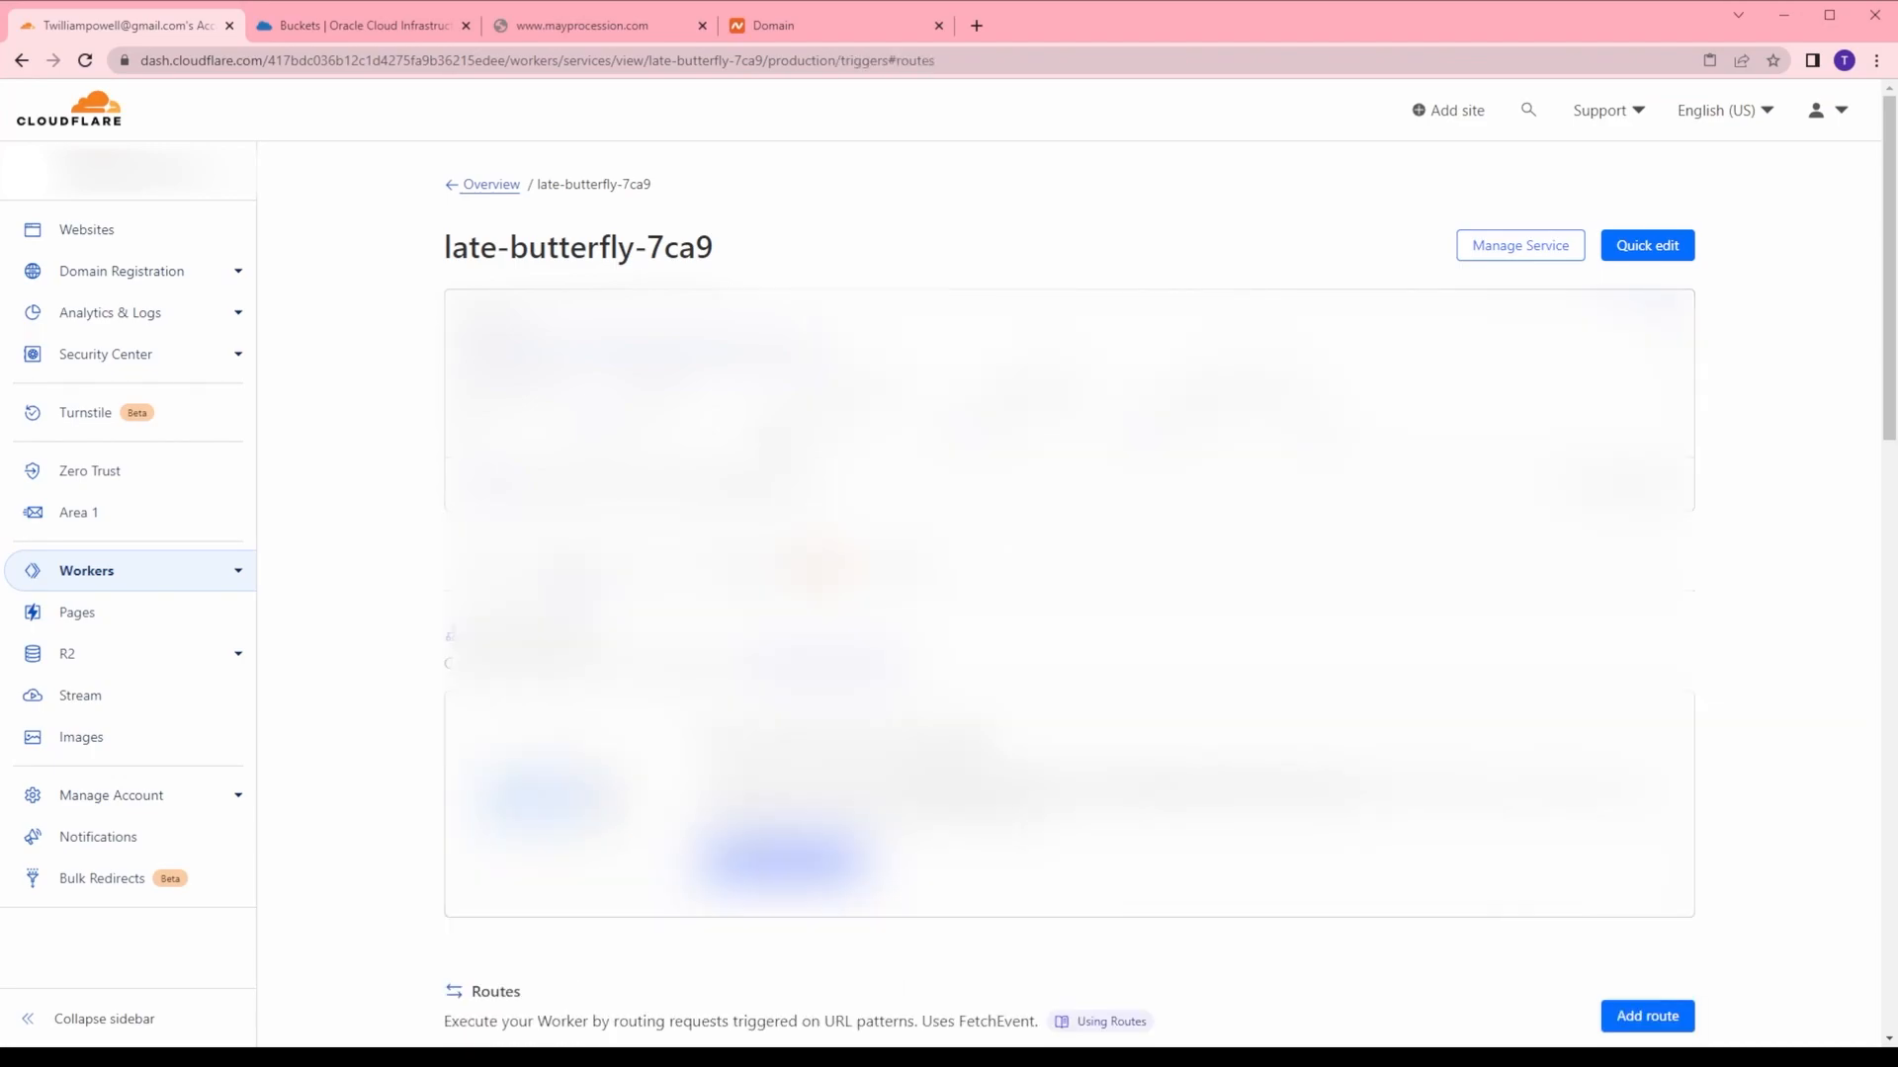
pyautogui.scroll(-3)
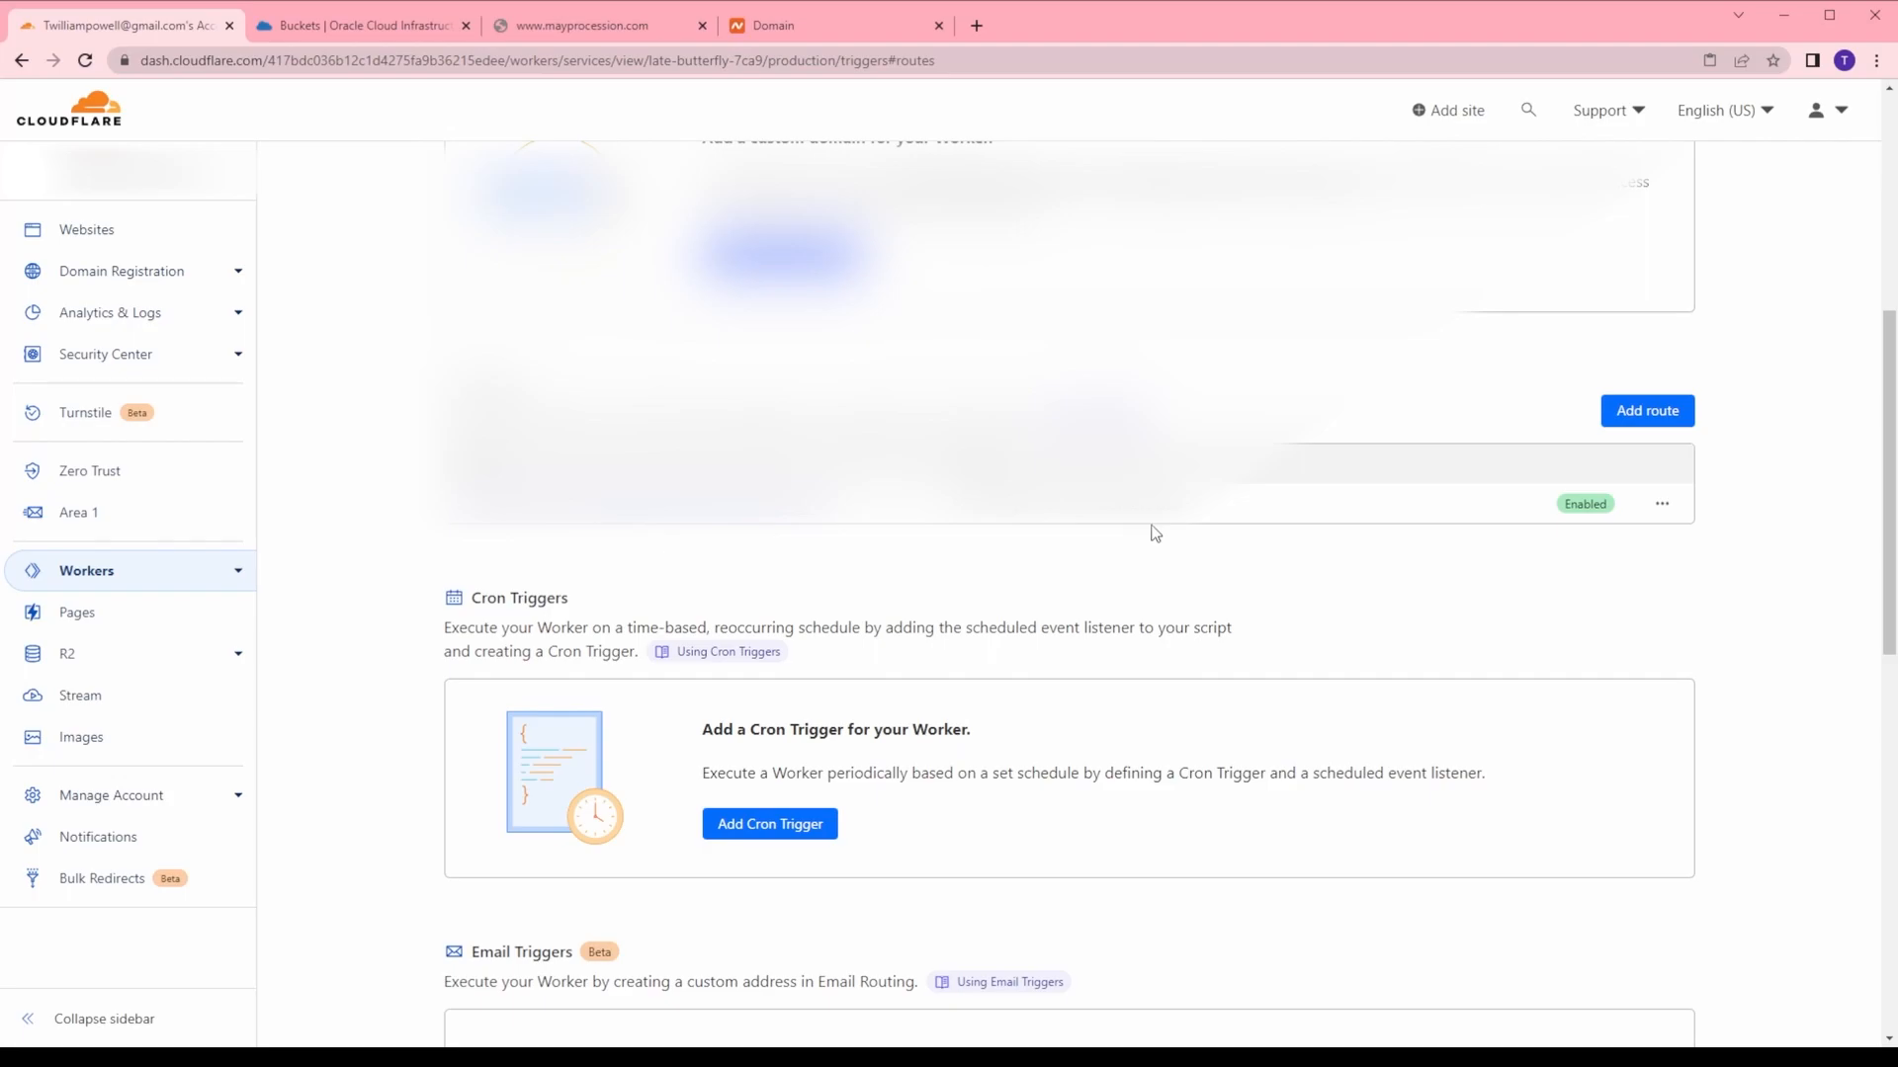
pyautogui.click(1644, 411)
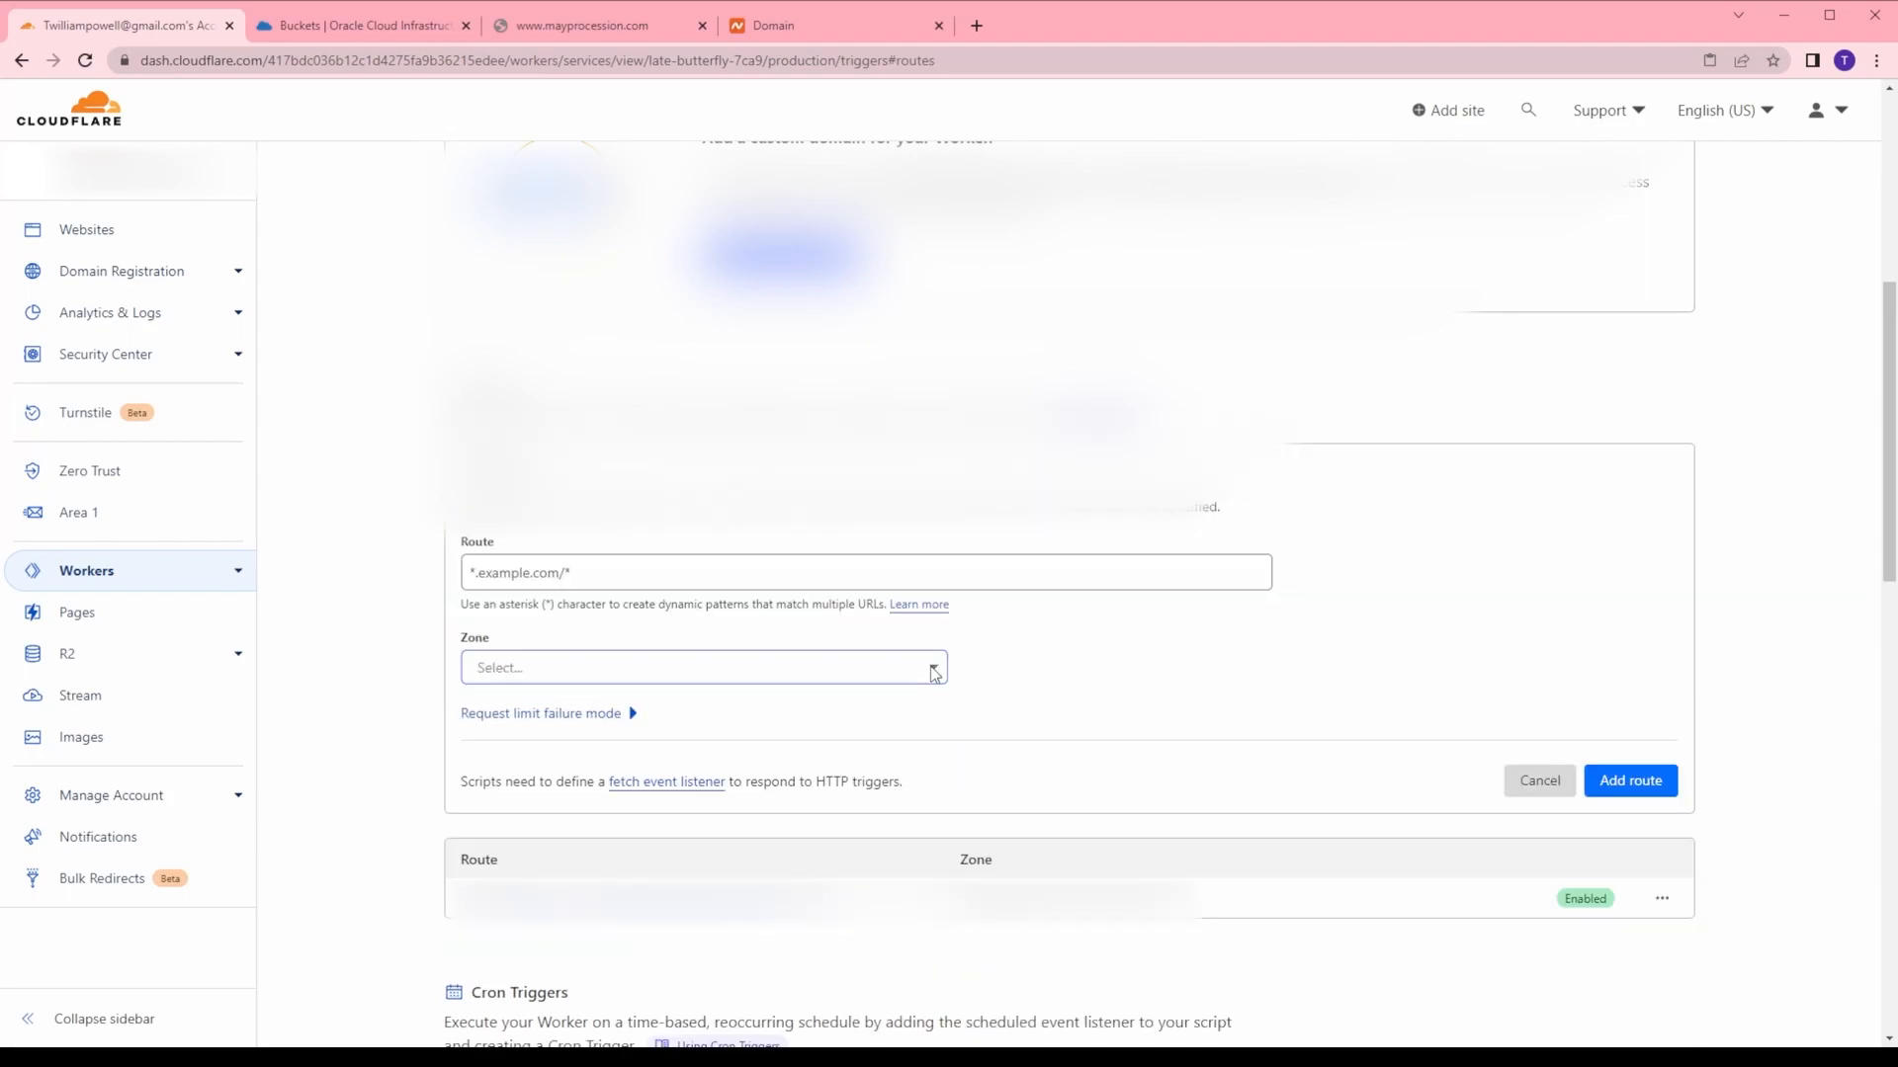
pyautogui.click(863, 572)
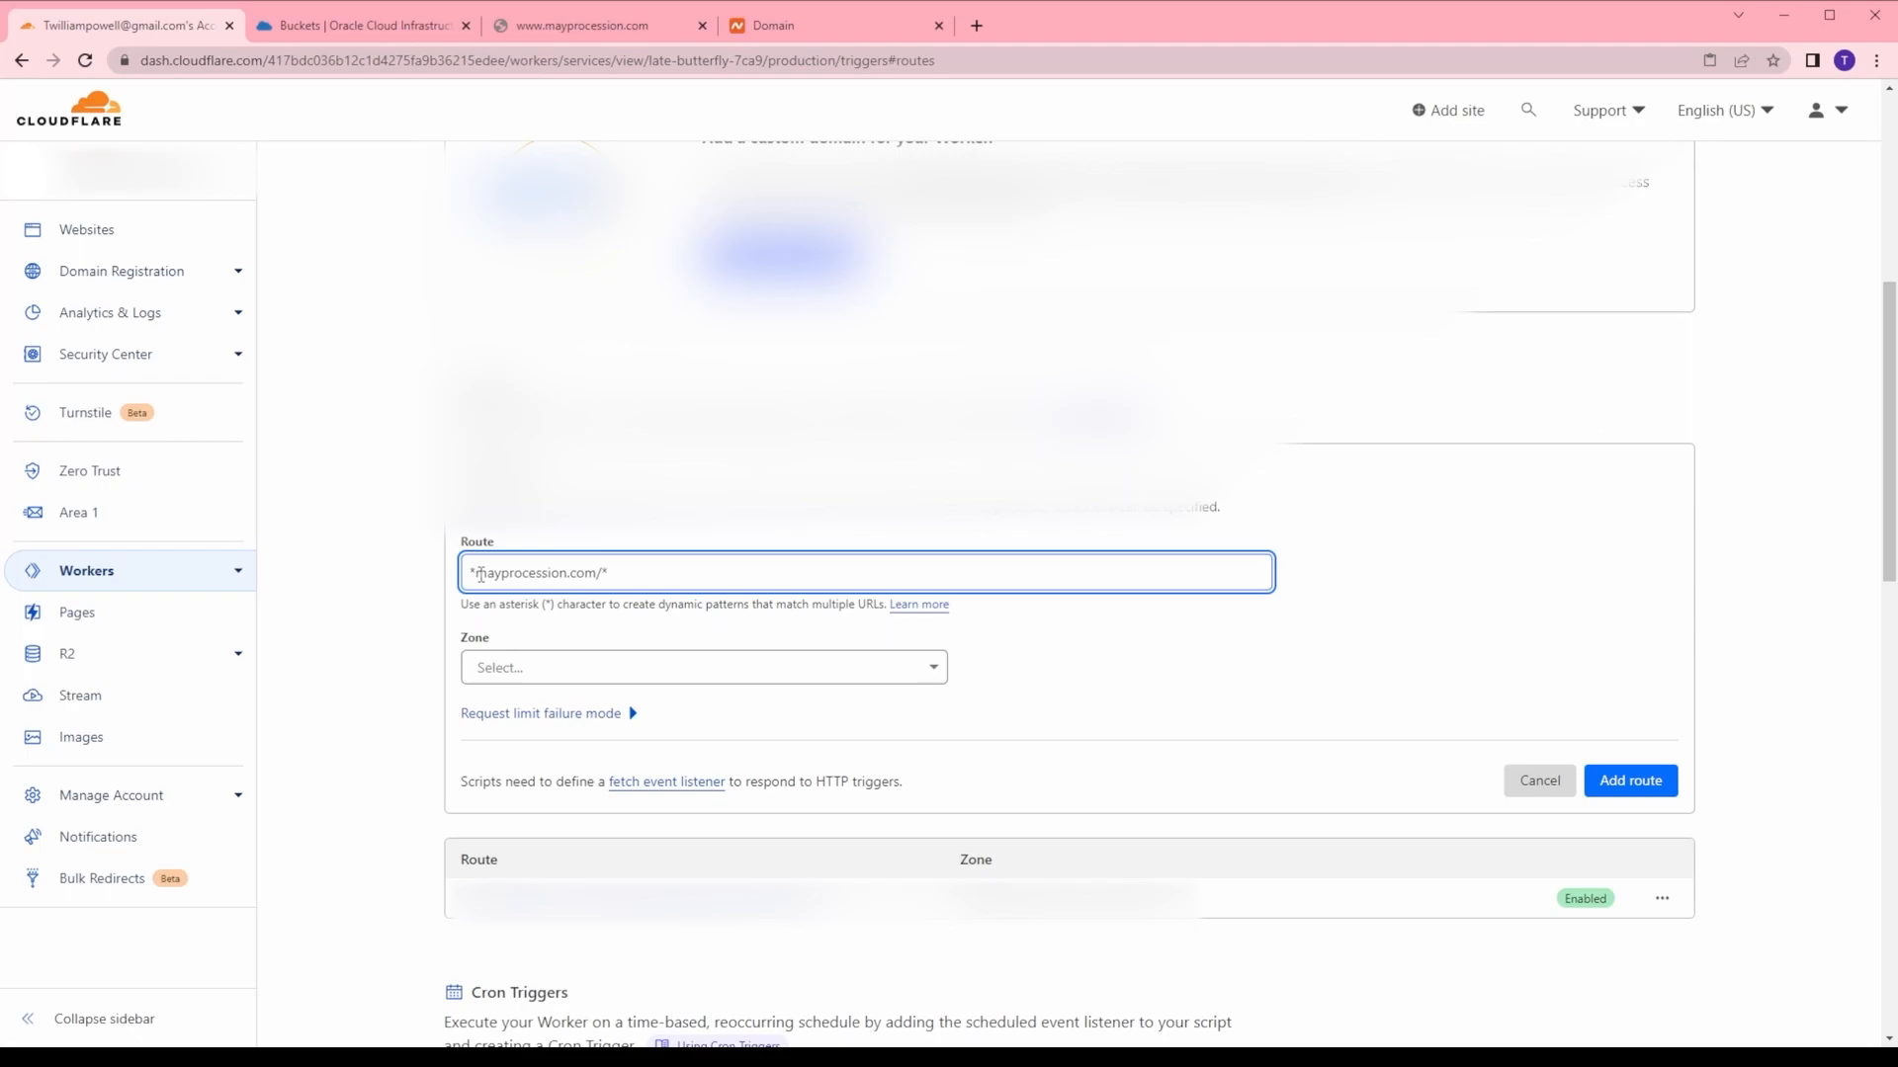
pyautogui.click(702, 667)
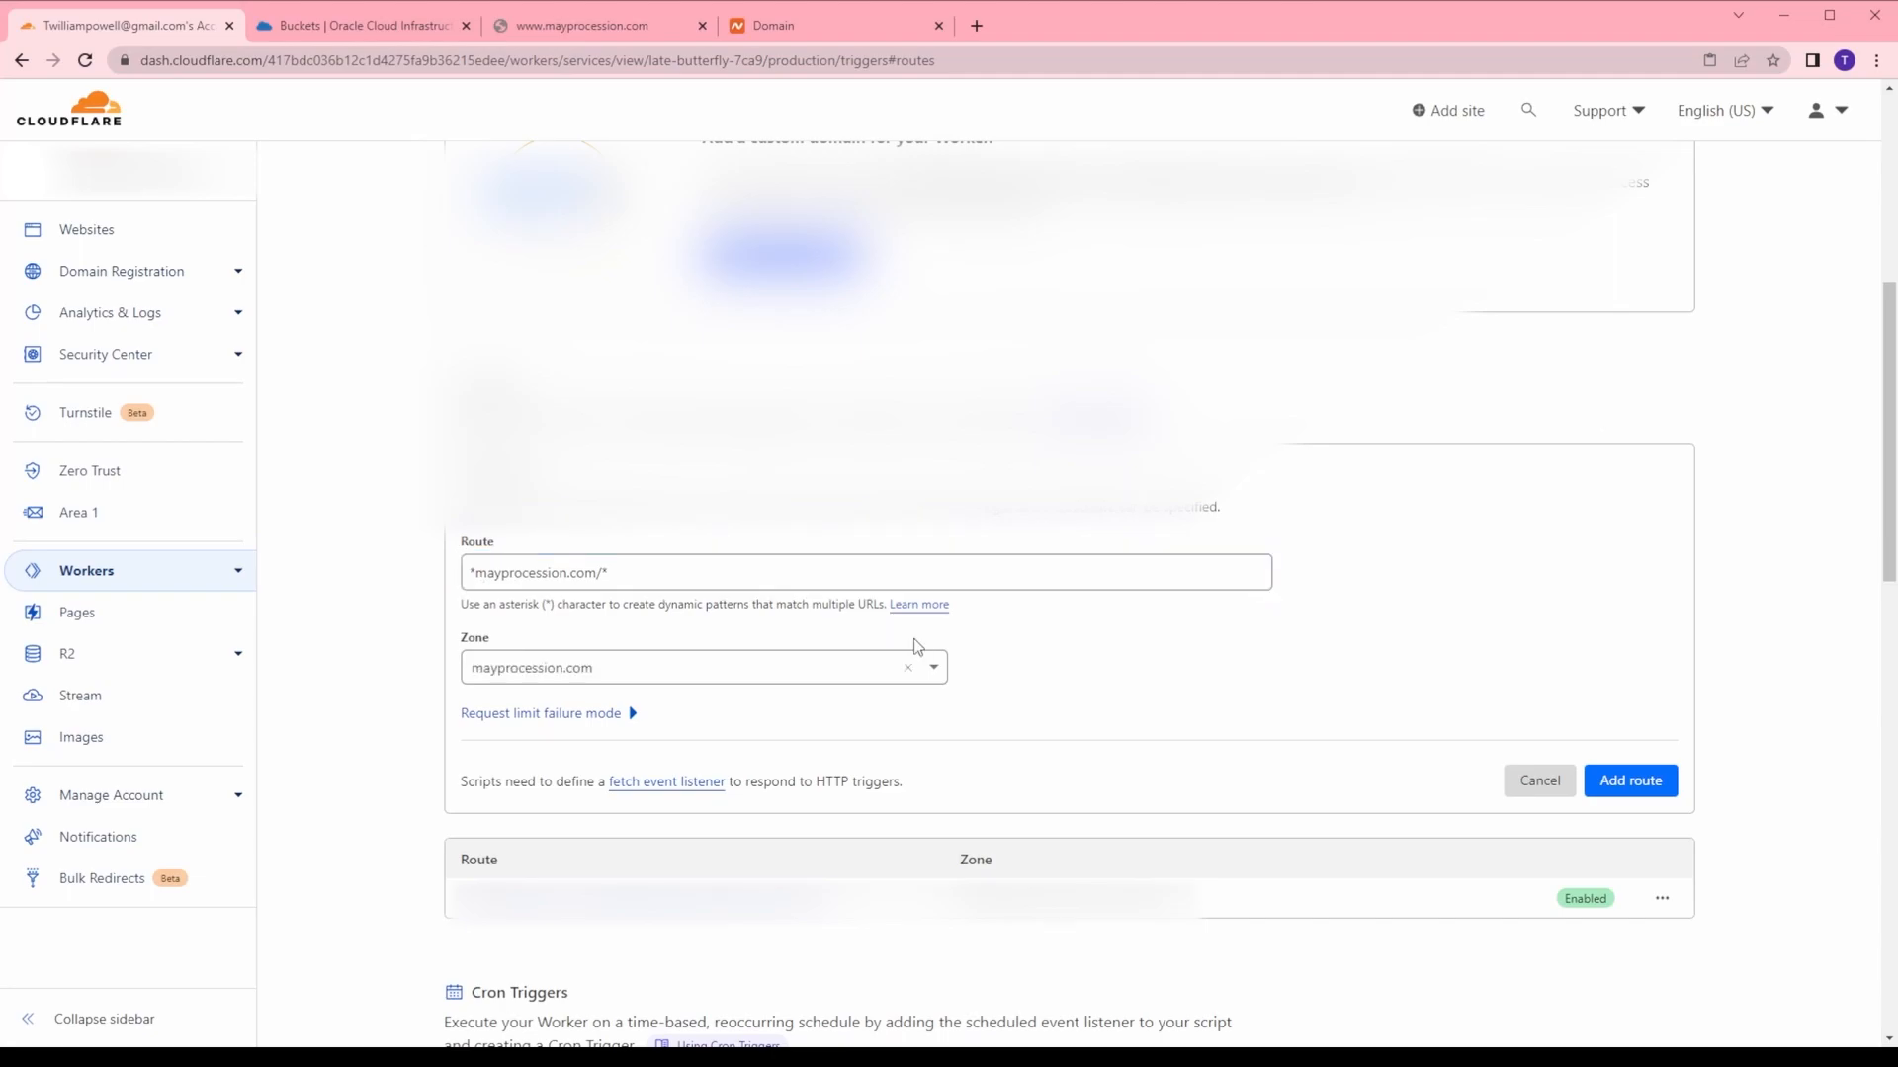
pyautogui.moveTo(886, 649)
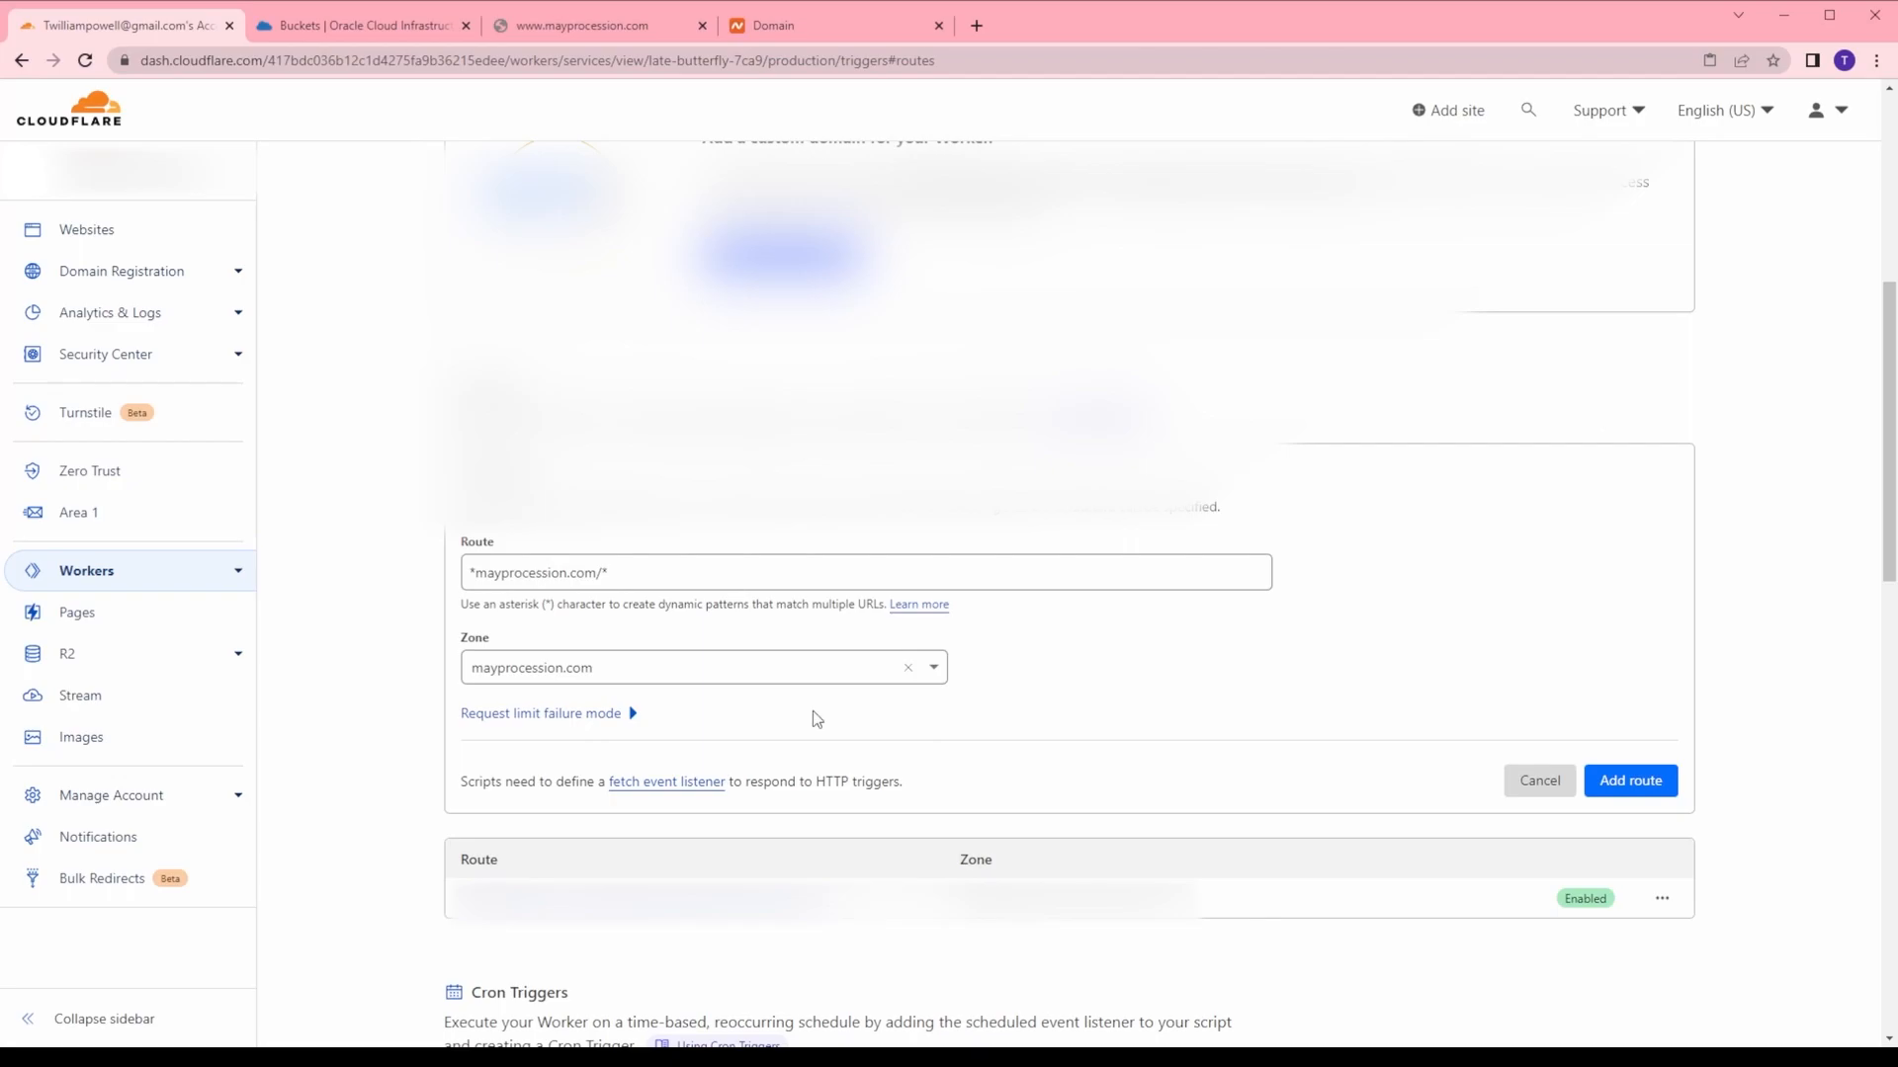
pyautogui.moveTo(829, 727)
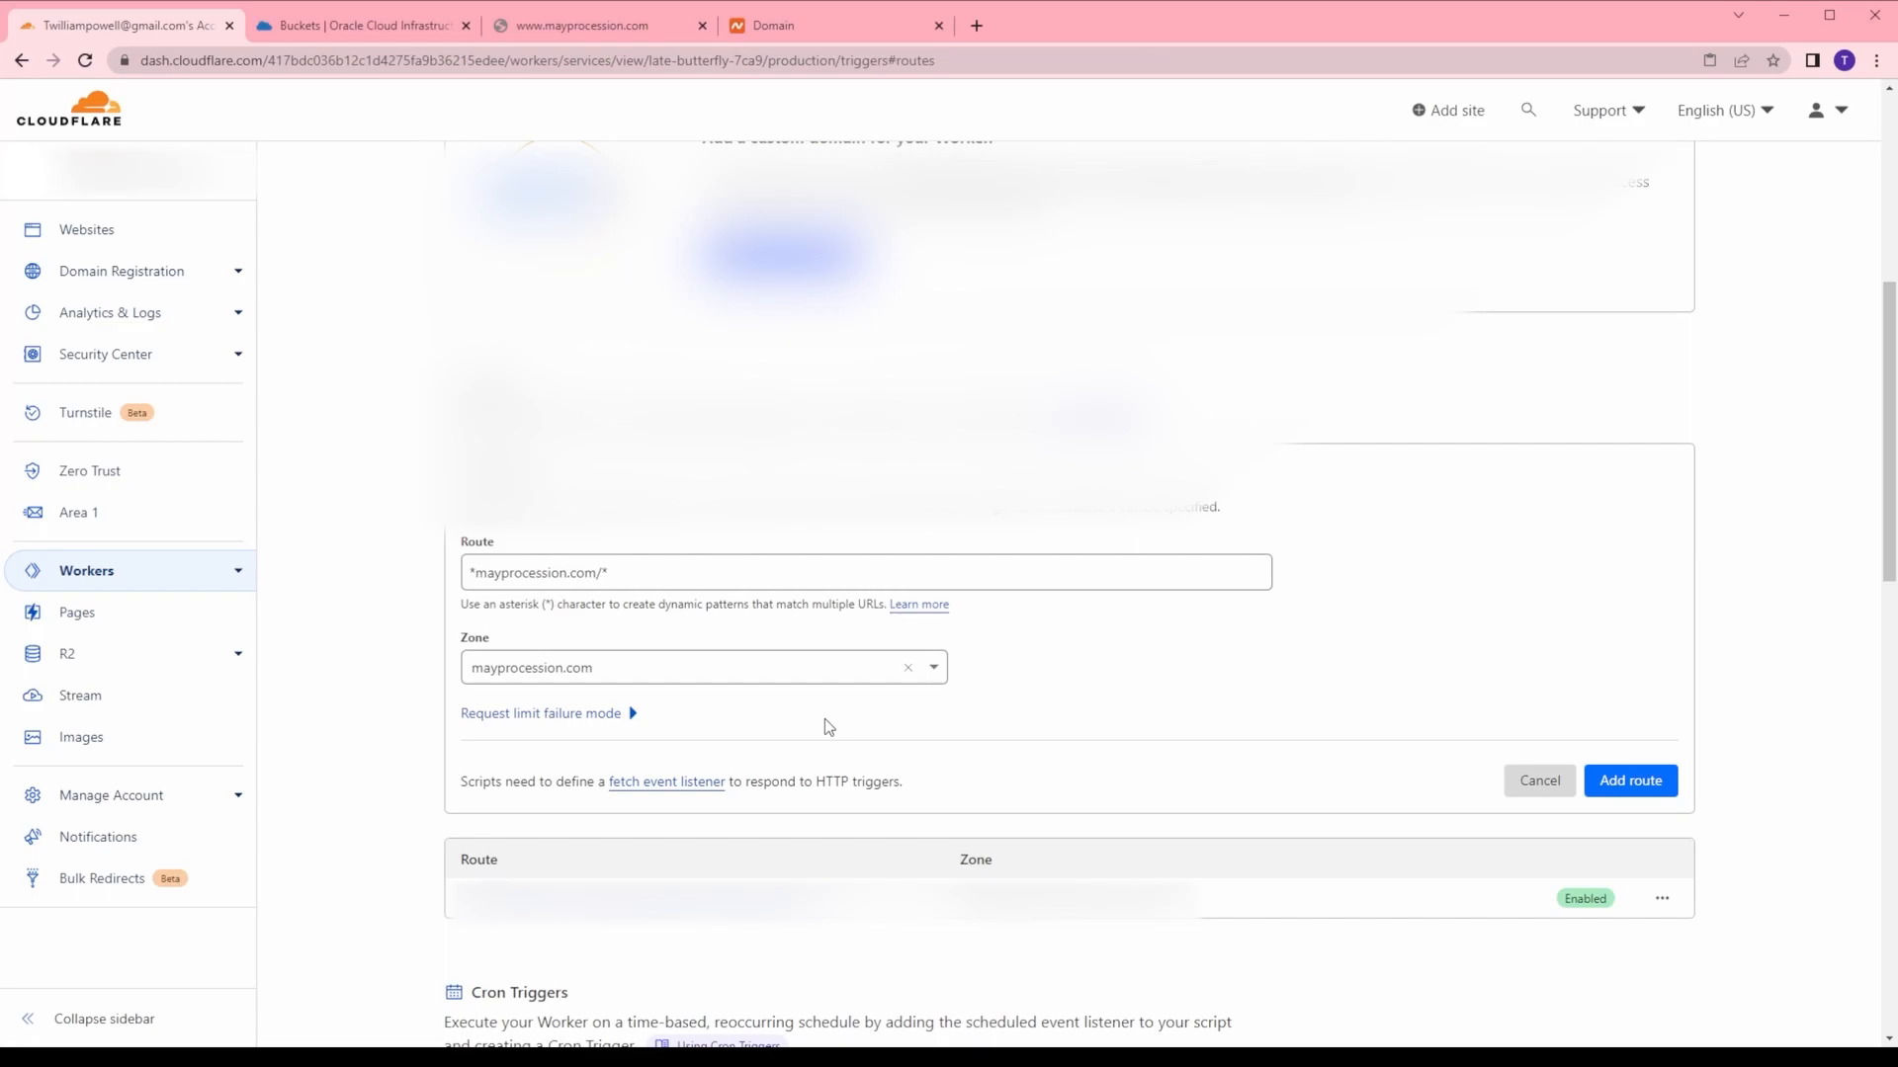
pyautogui.click(1629, 780)
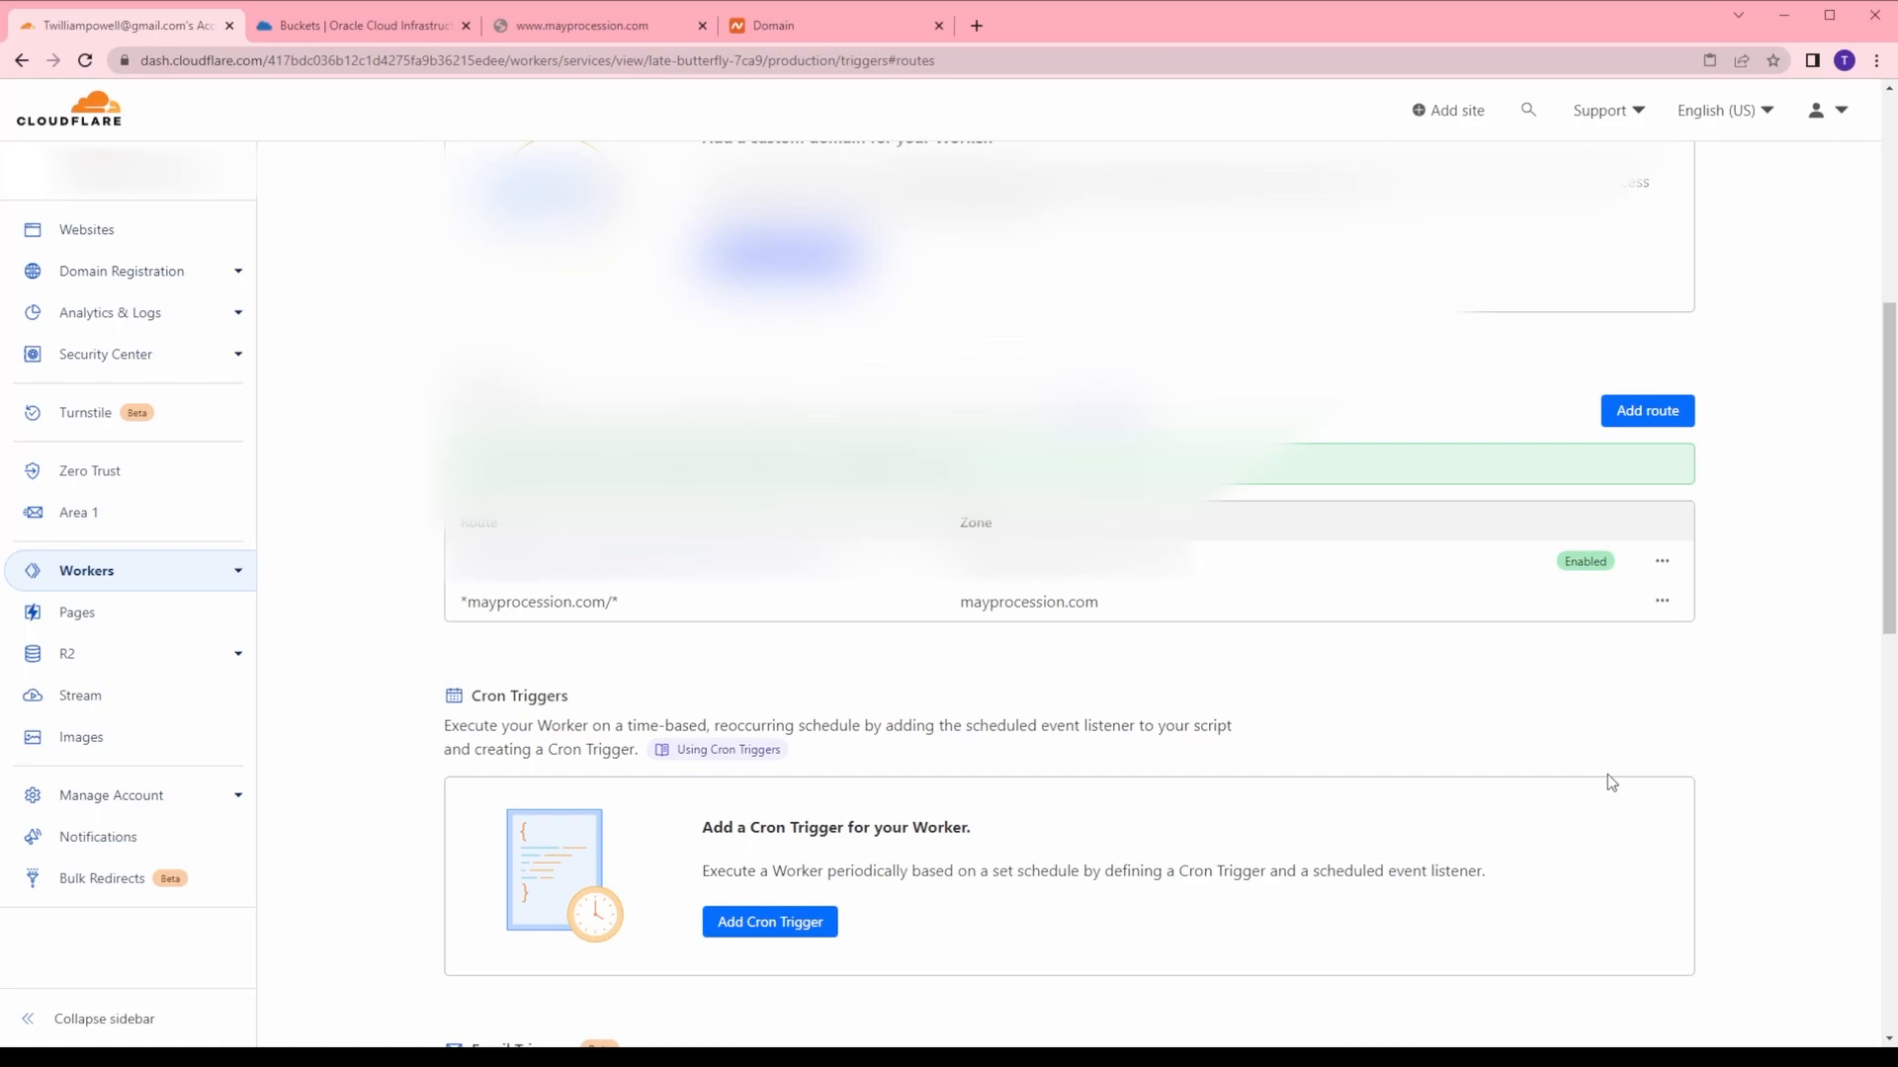
pyautogui.click(593, 25)
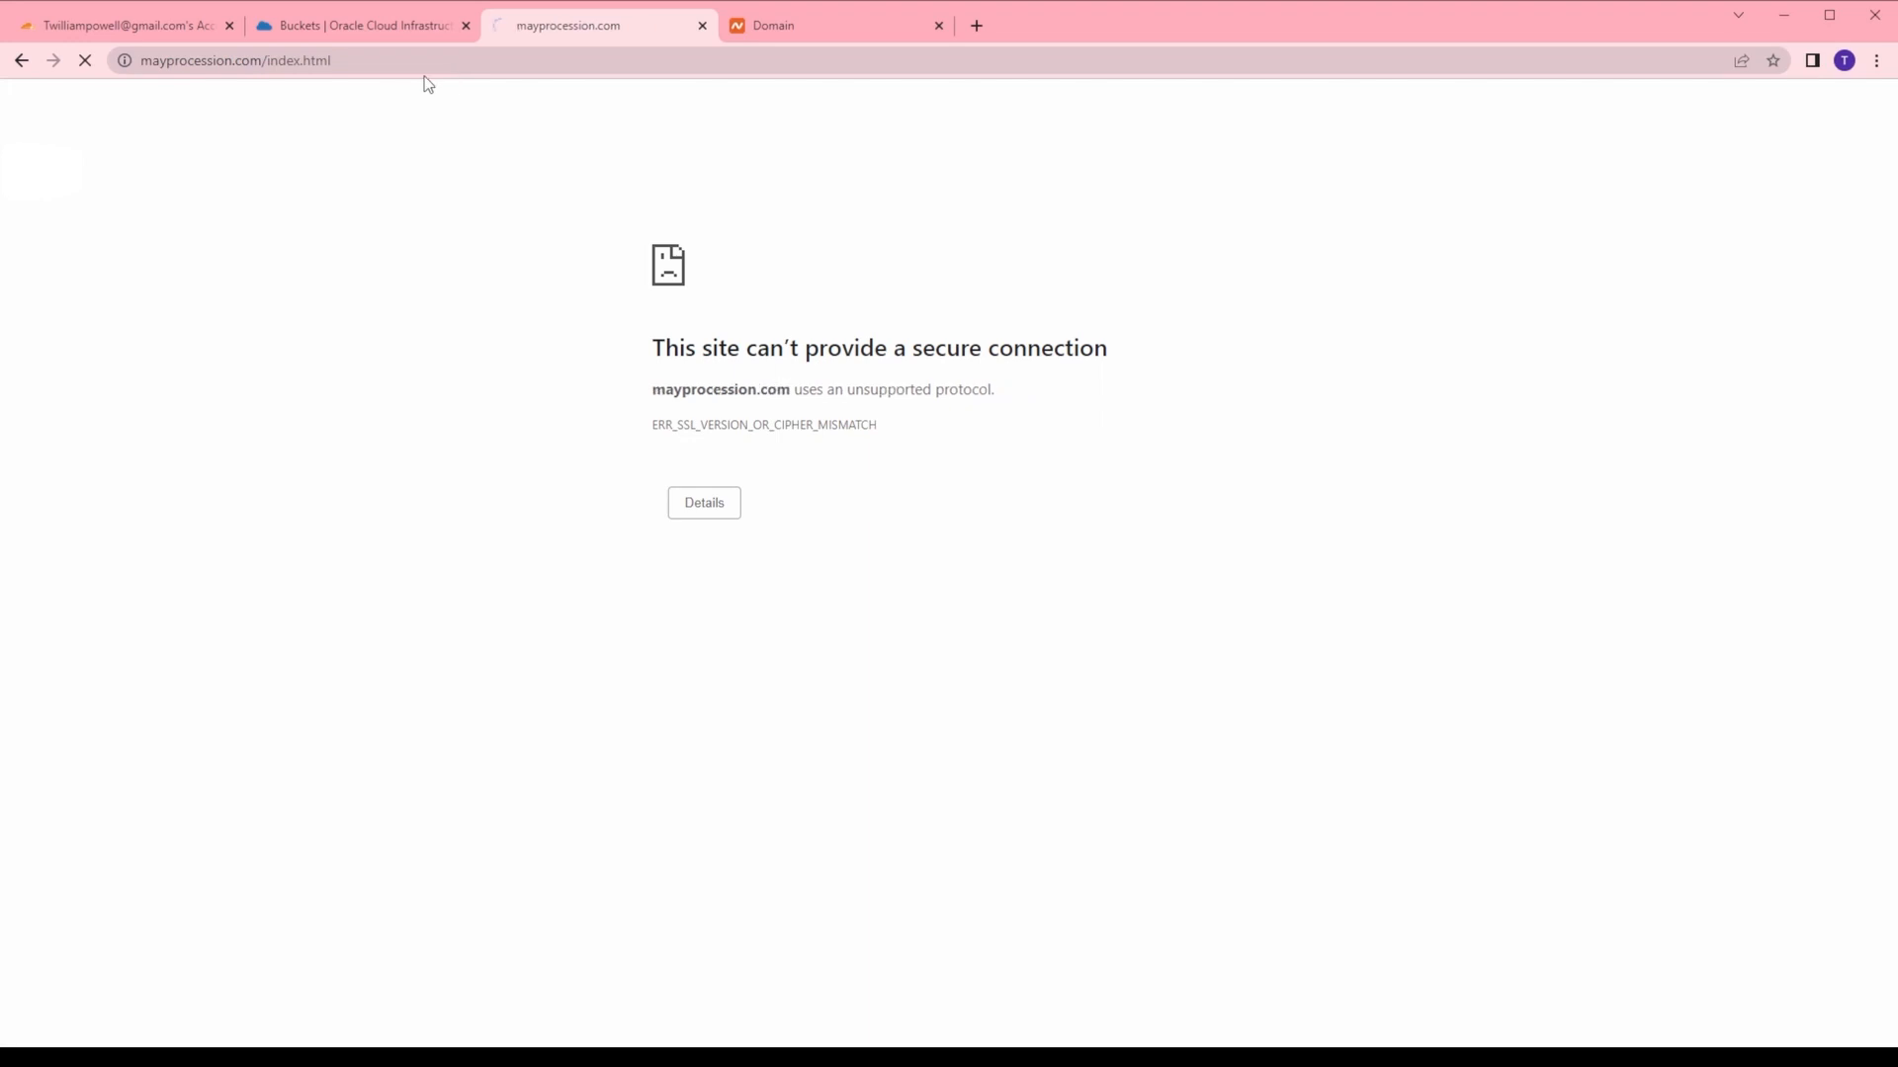
pyautogui.click(115, 24)
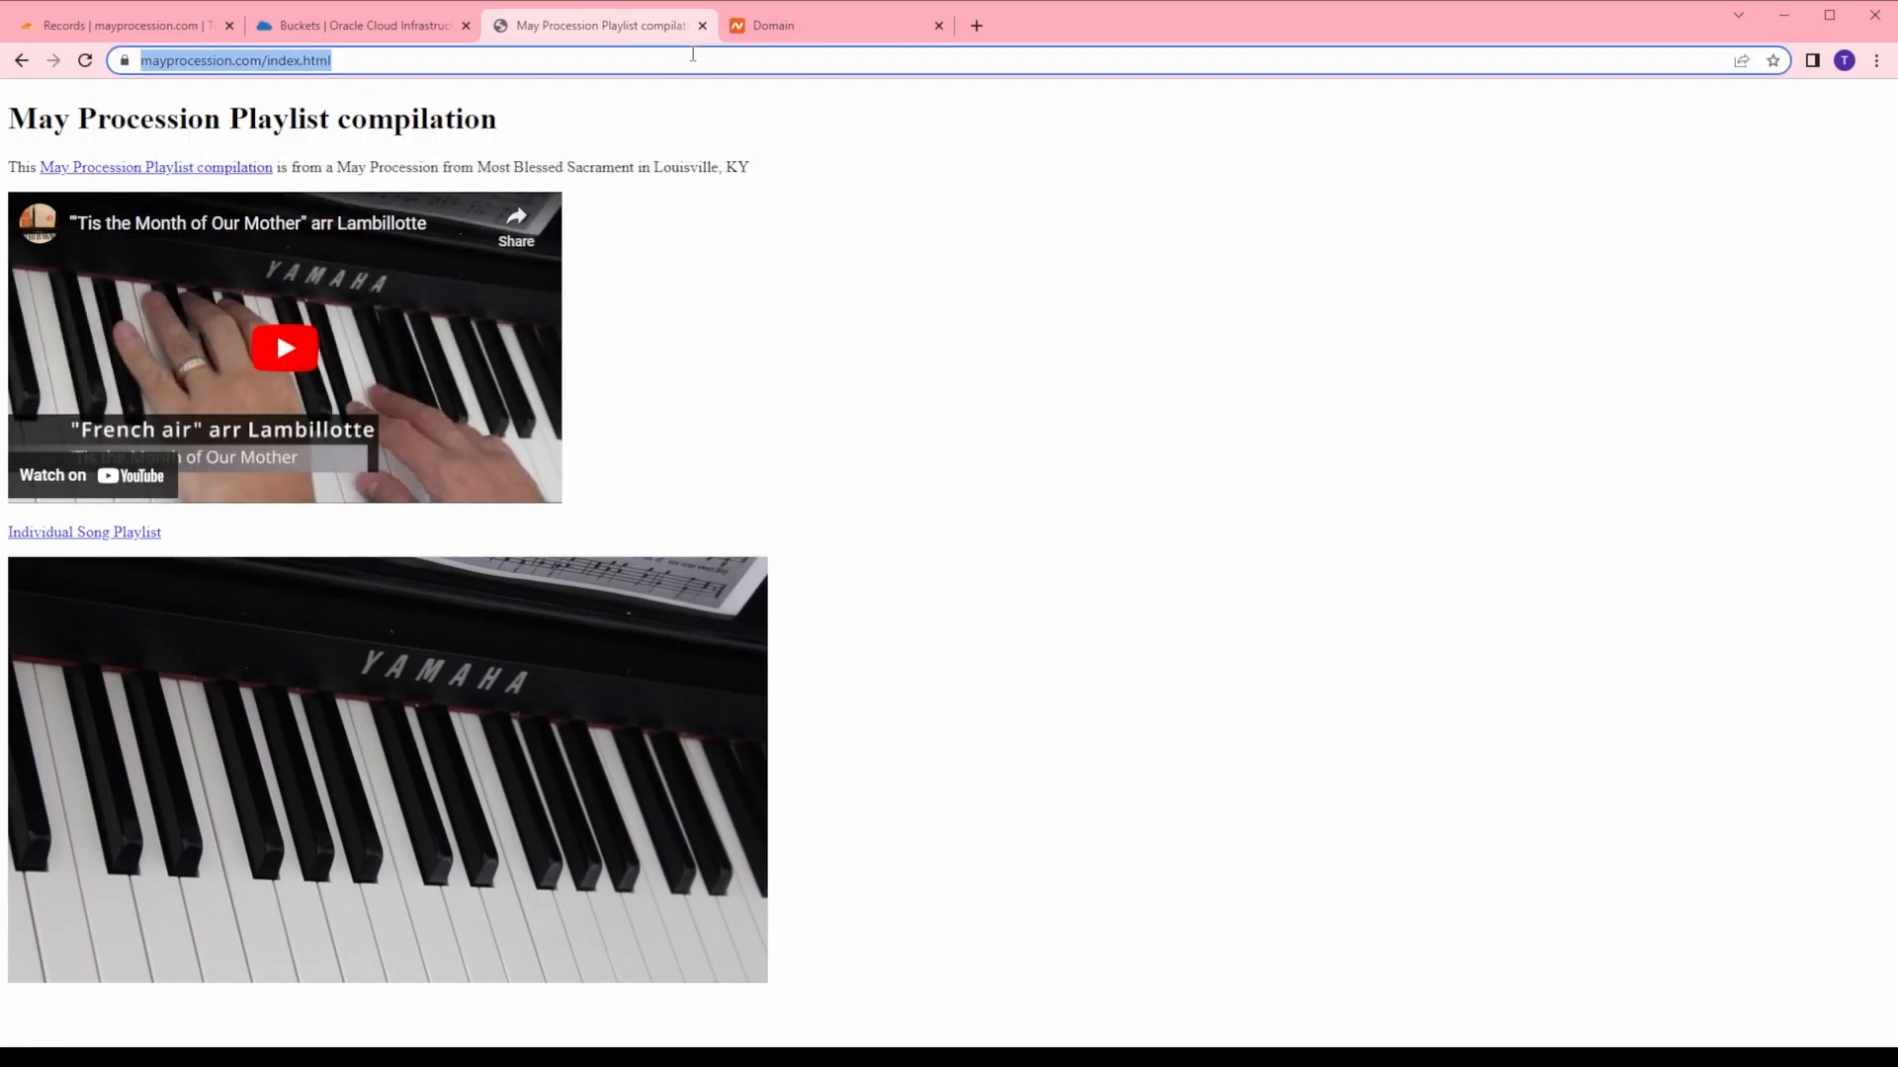
pyautogui.write('https://mayprocession.com/i')
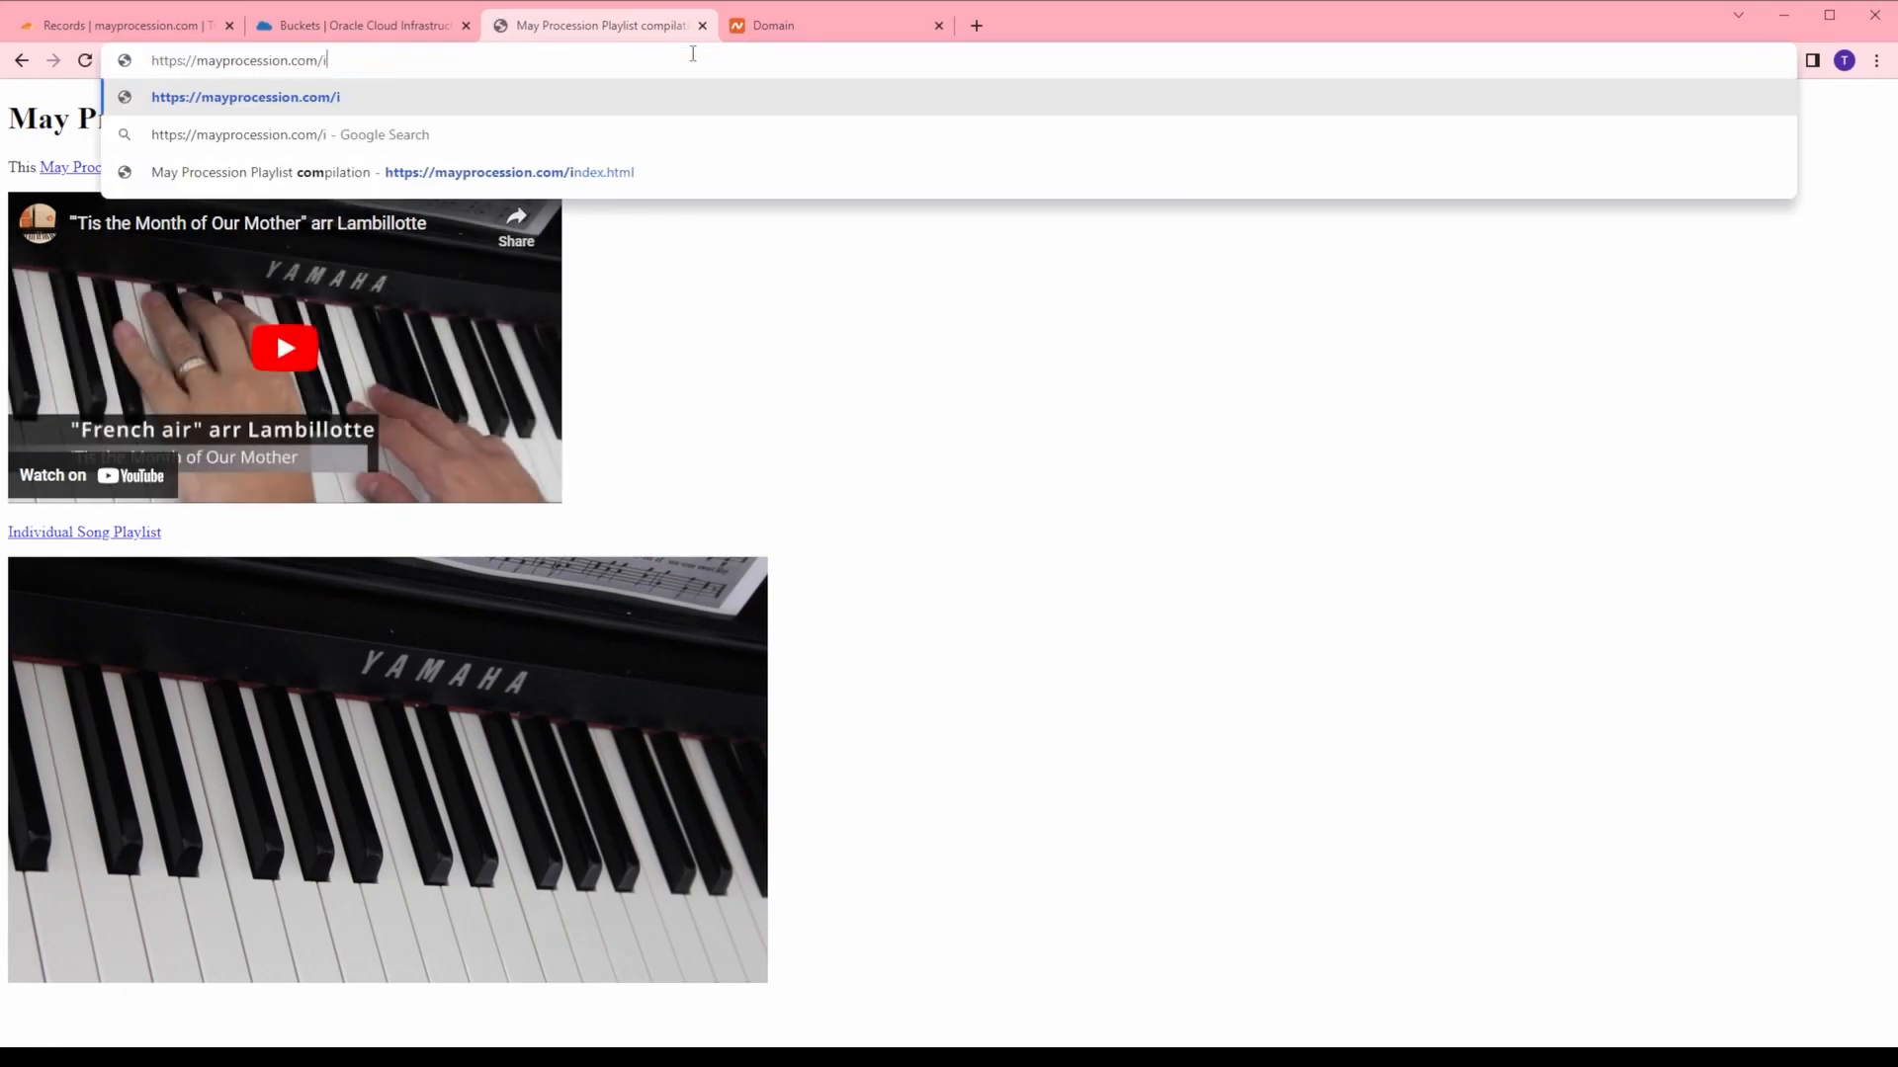